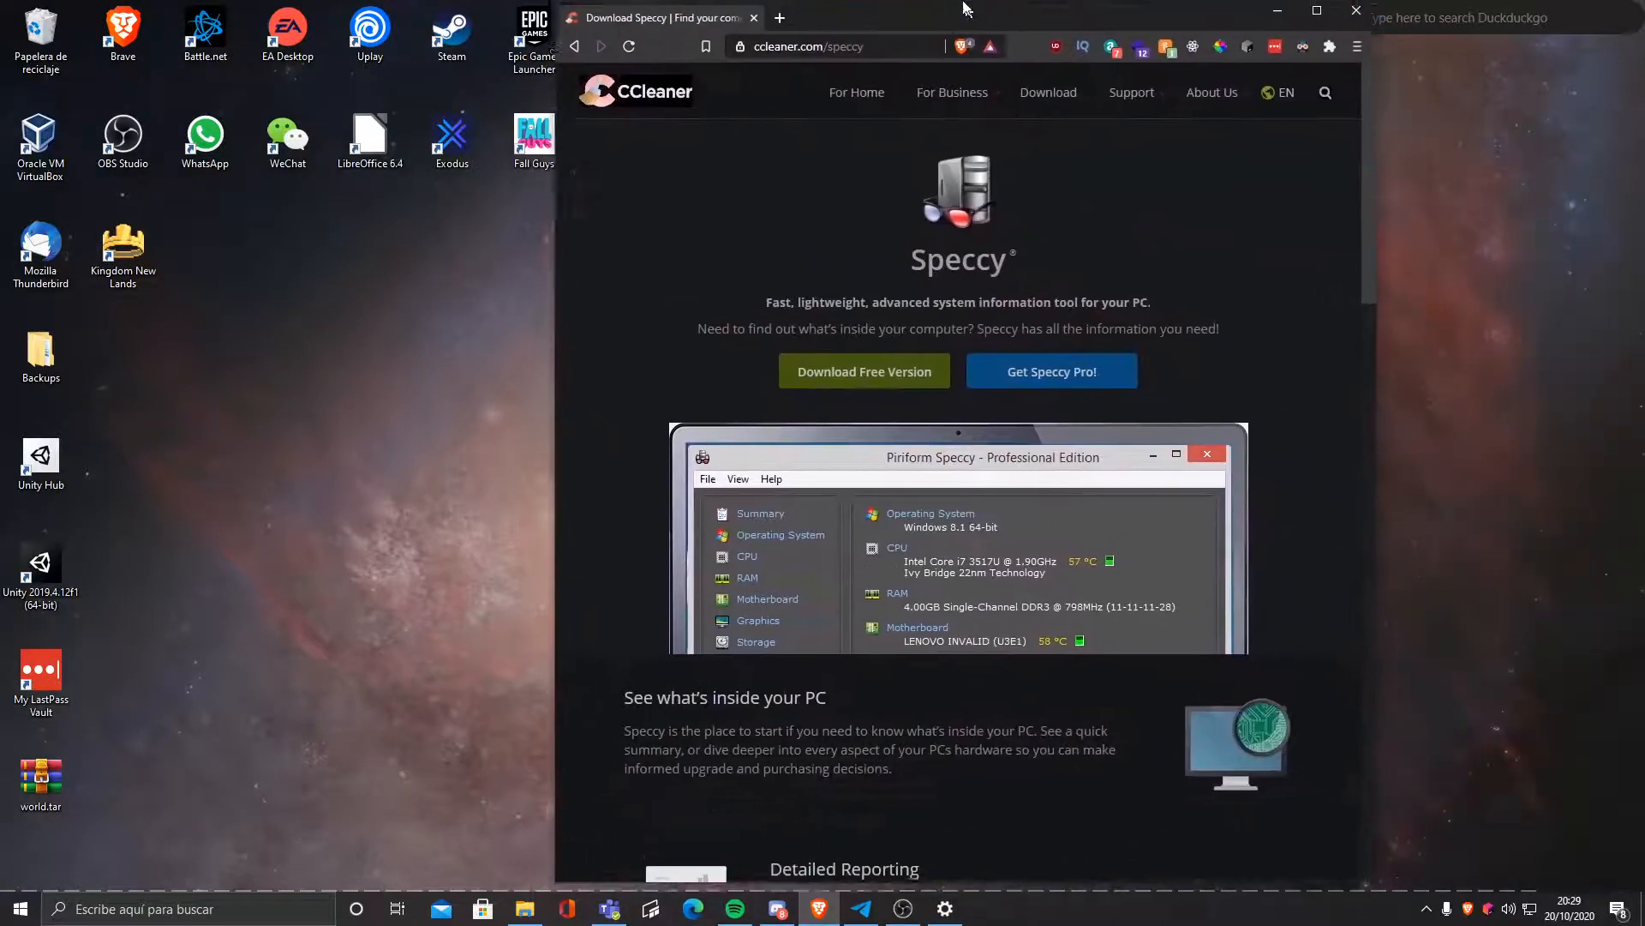
# Step: Choose Speccy FREE on ccleaner.com and start downloading spsetup132.exe
pyautogui.click(1313, 17)
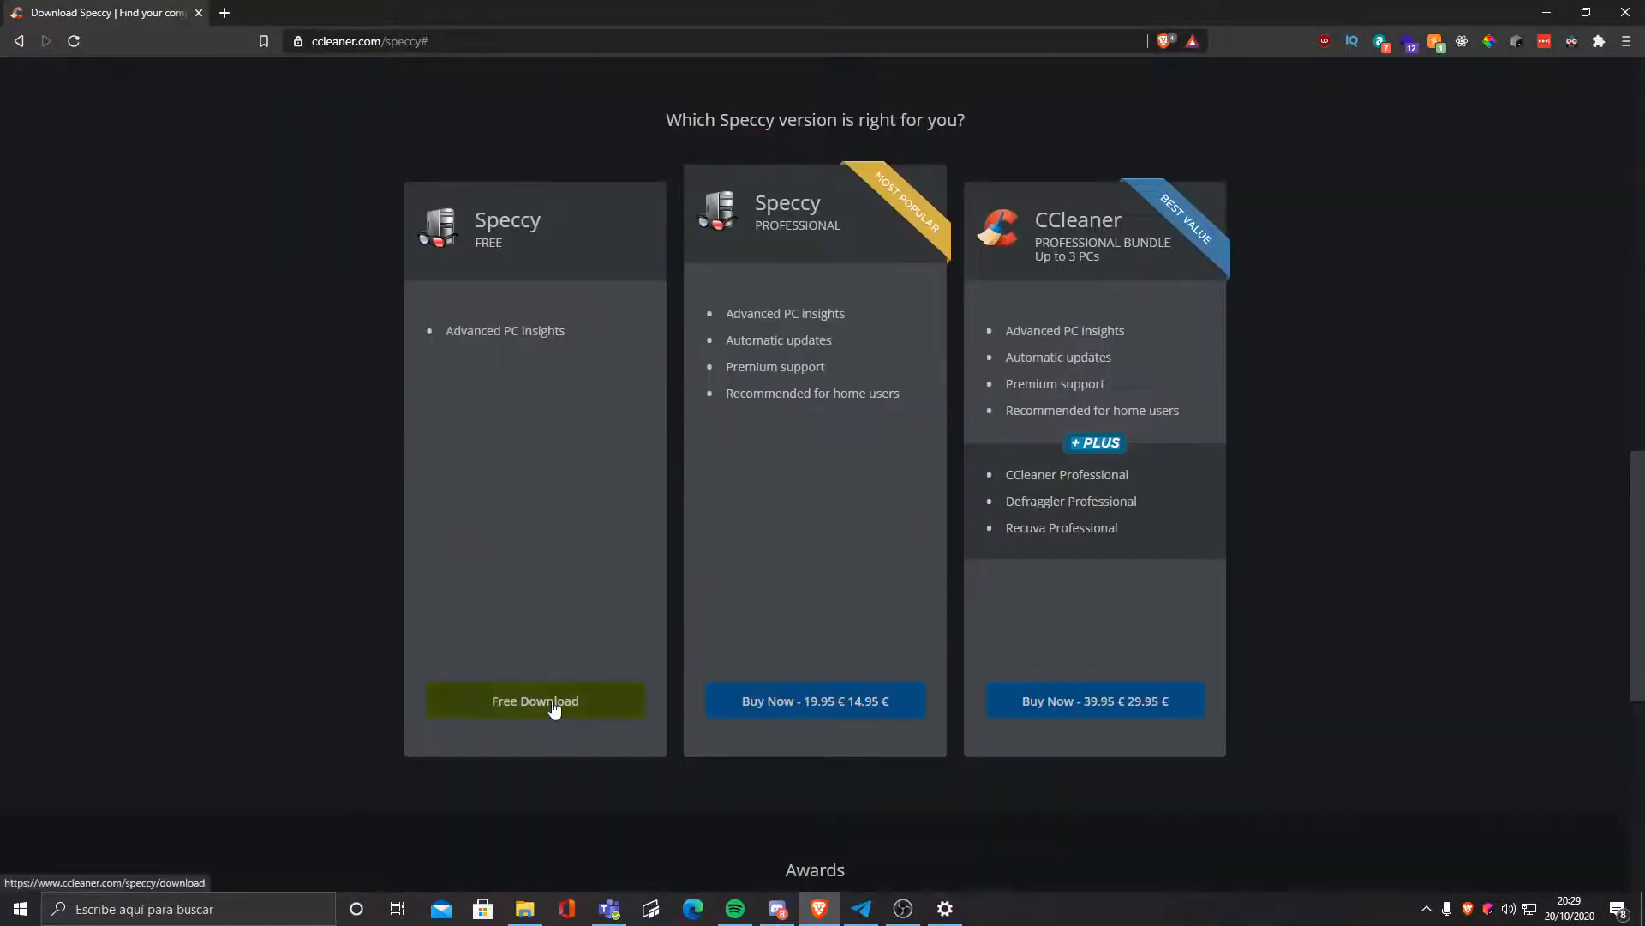
pyautogui.click(535, 700)
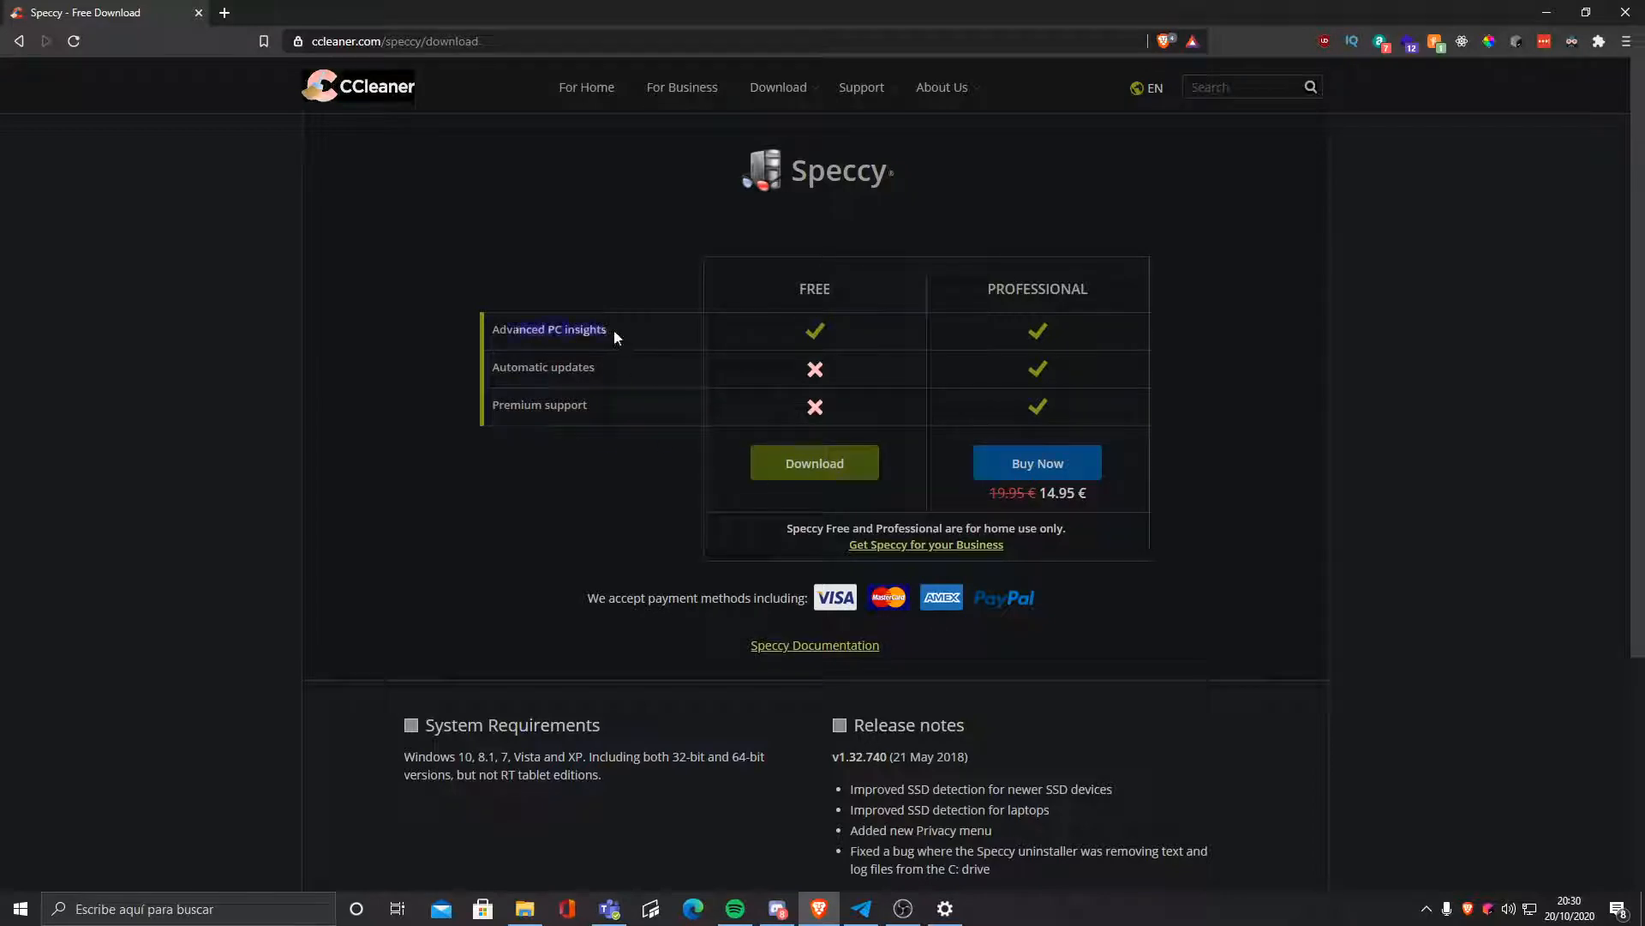
pyautogui.click(814, 463)
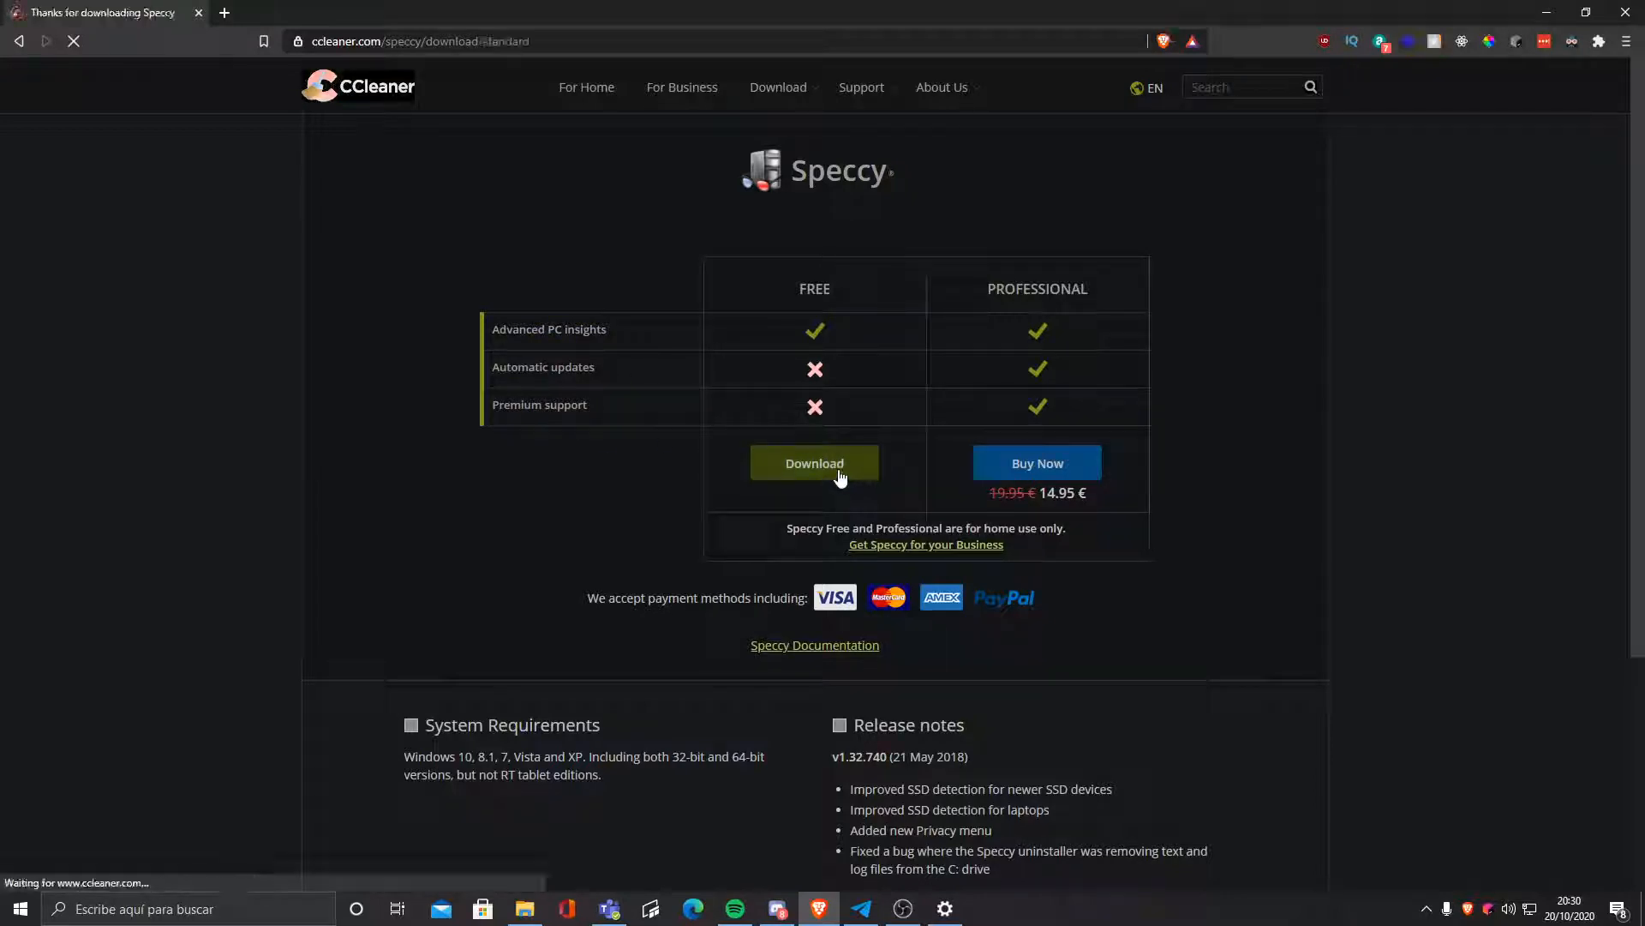
pyautogui.click(814, 462)
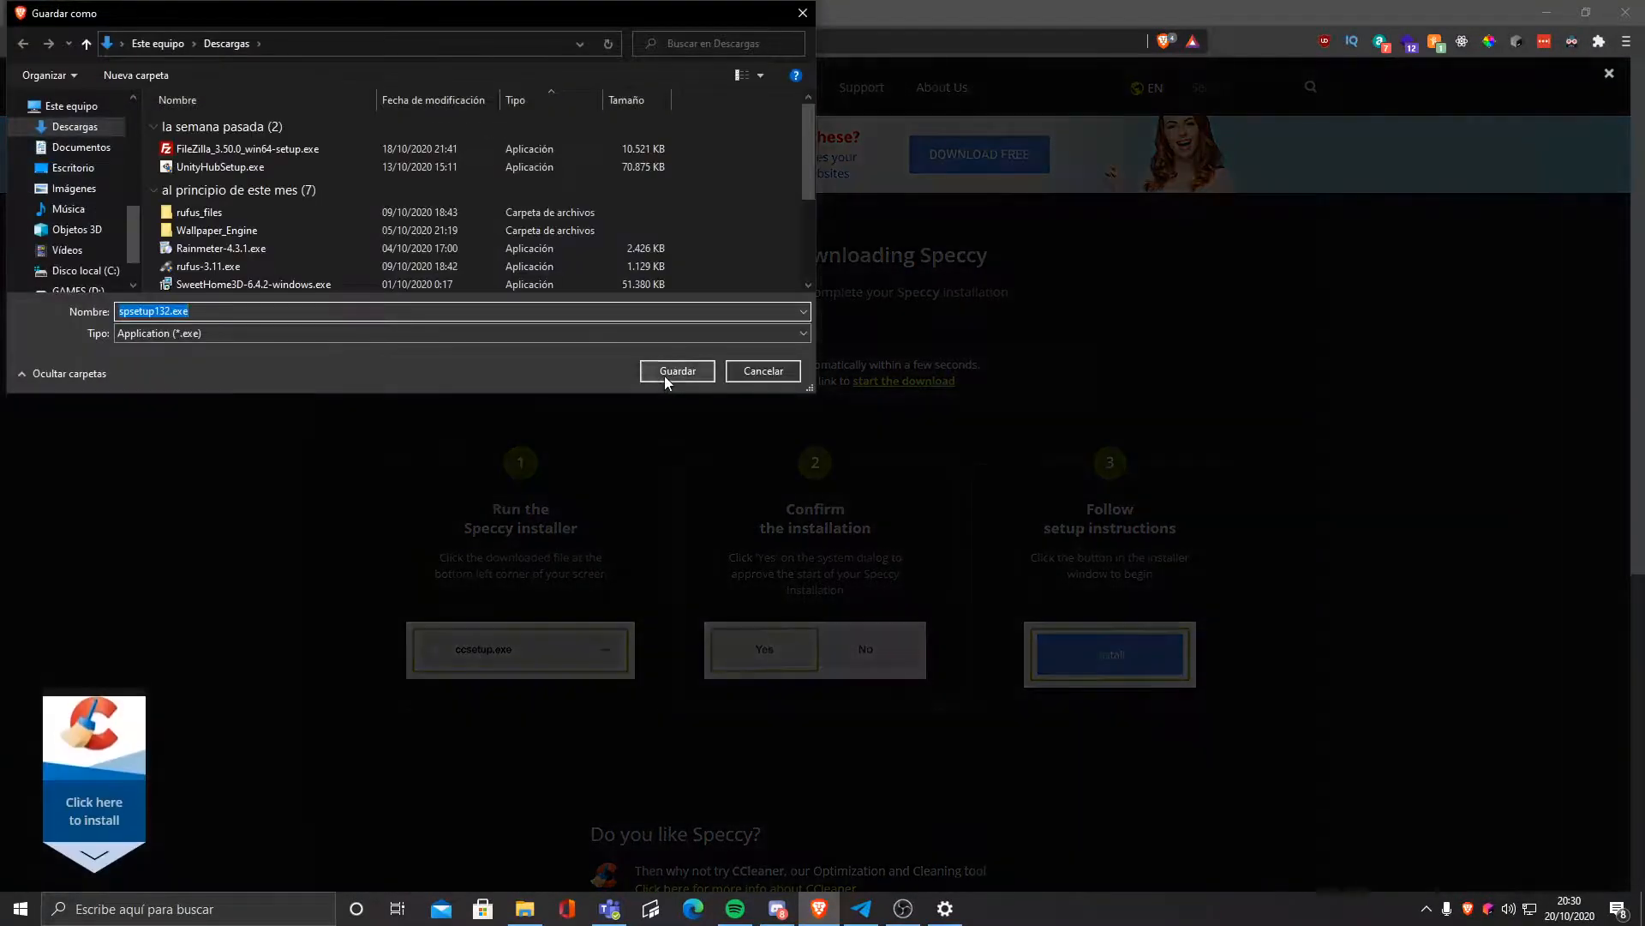
# Step: Save spsetup132.exe into Downloads and view it in File Explorer
pyautogui.click(676, 370)
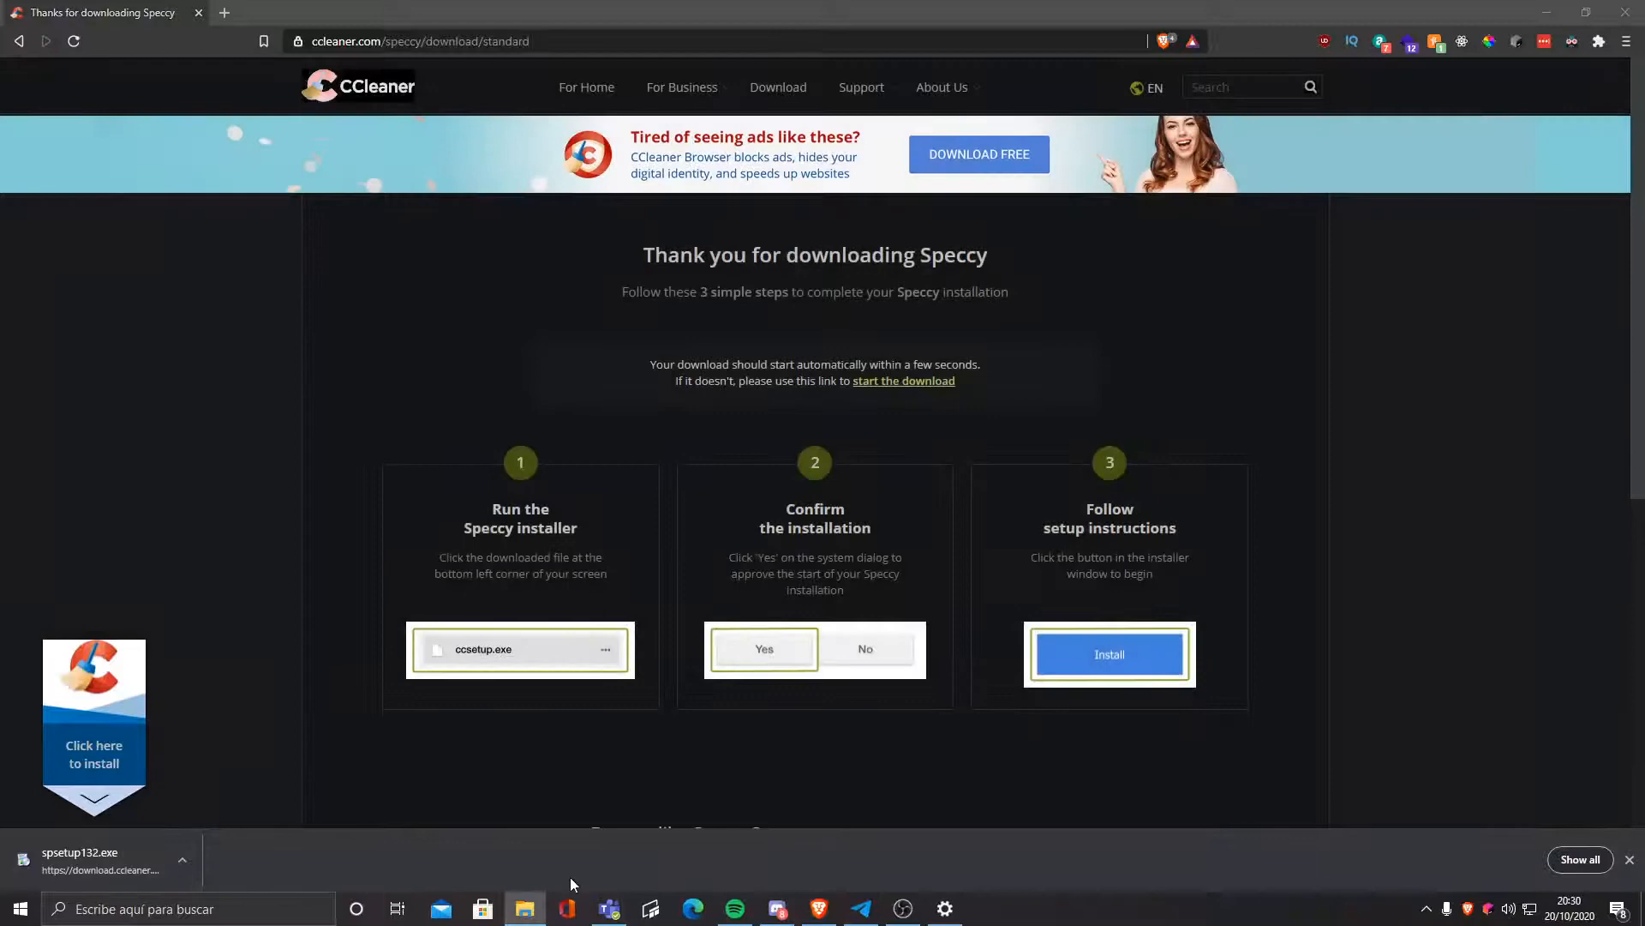
pyautogui.click(523, 908)
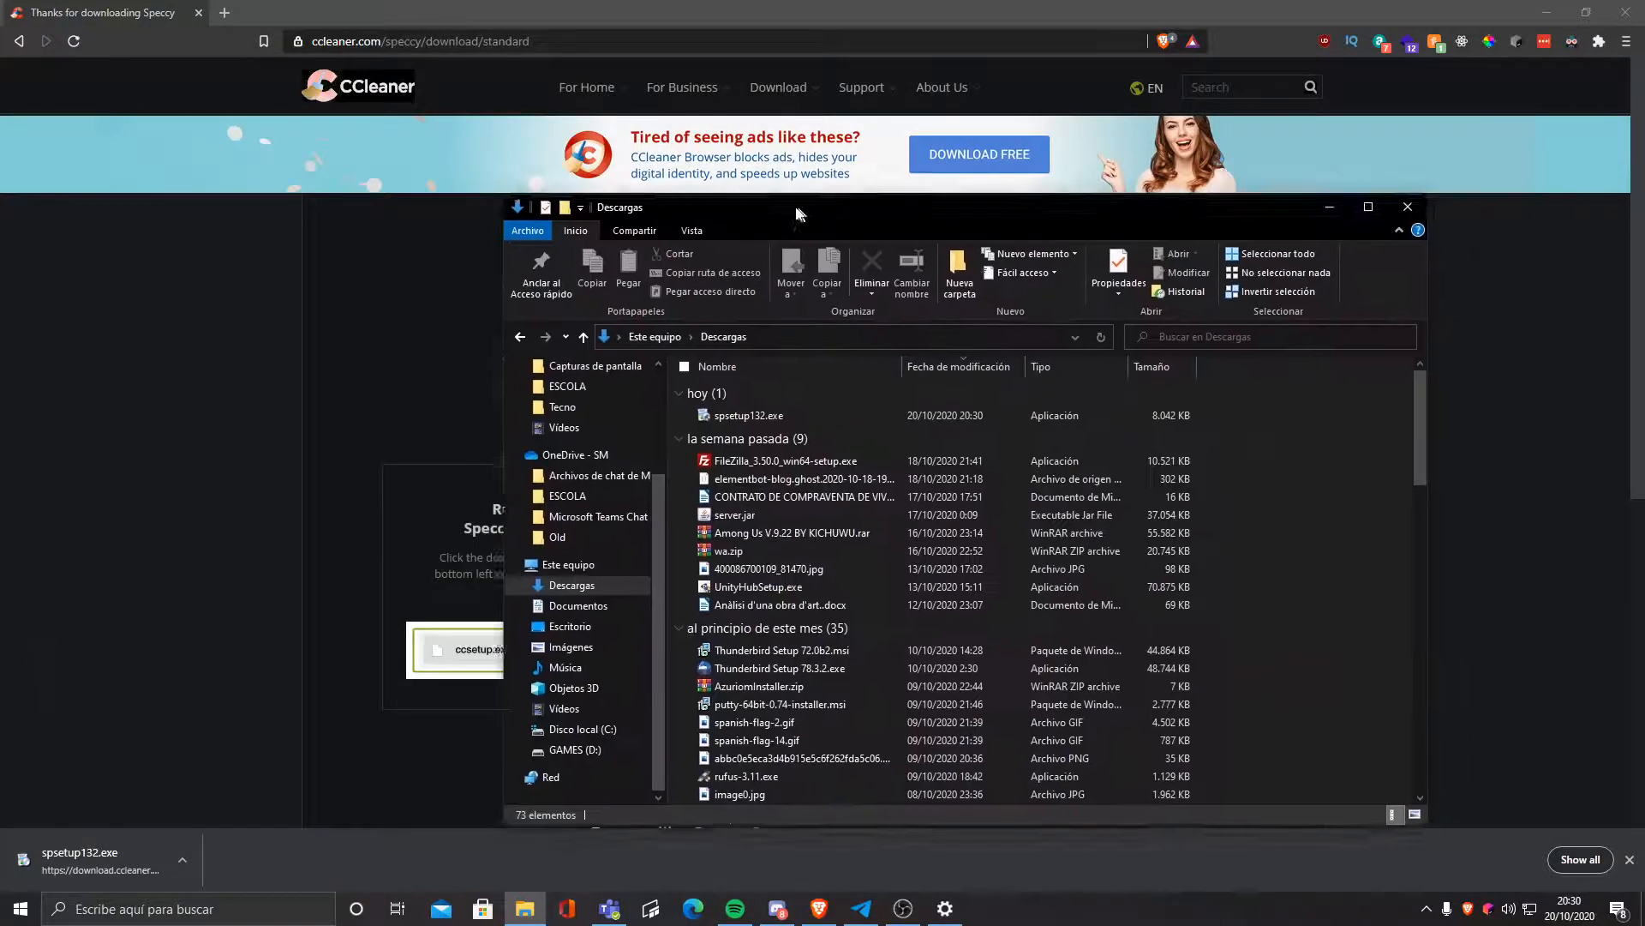
pyautogui.moveTo(750, 412)
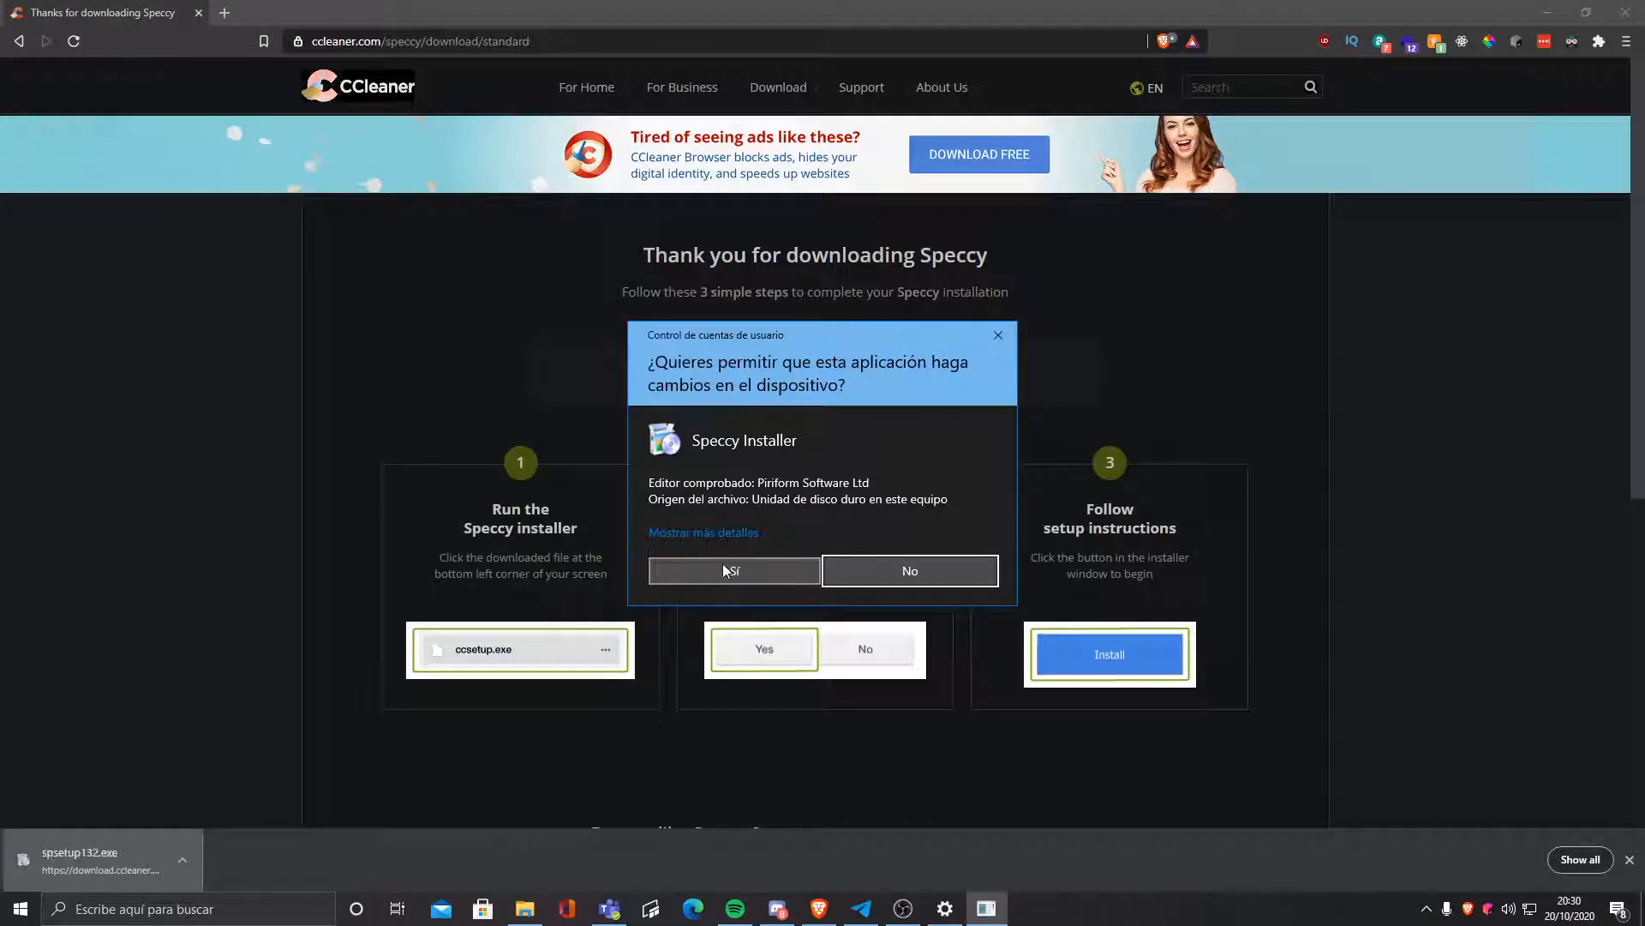
pyautogui.moveTo(713, 583)
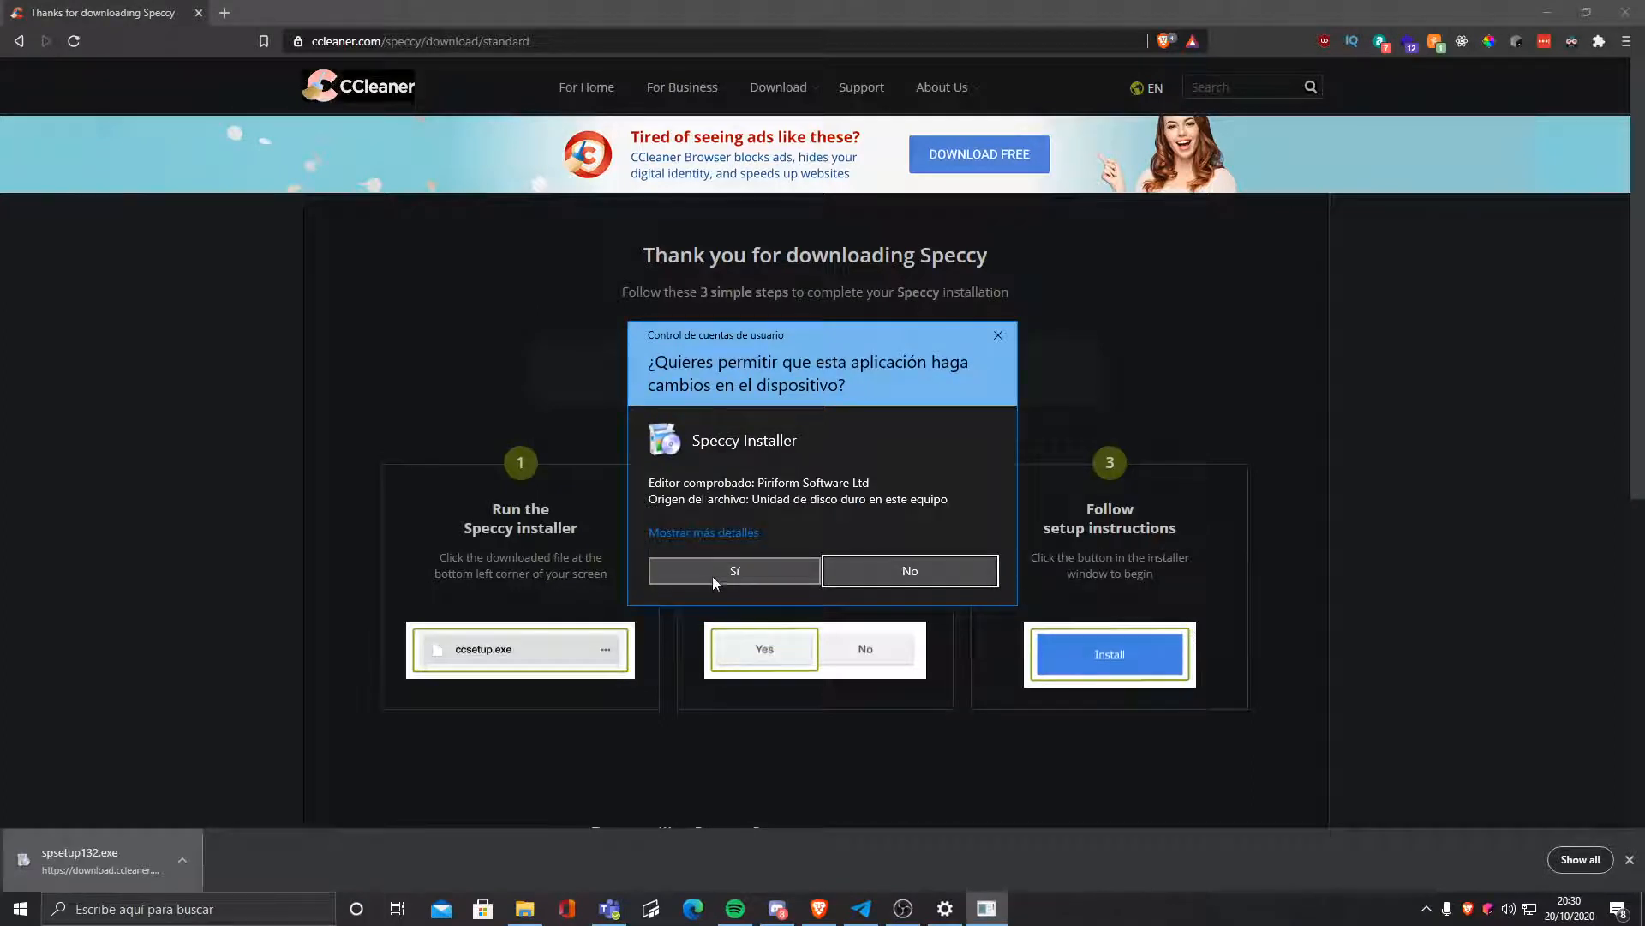
pyautogui.moveTo(734, 575)
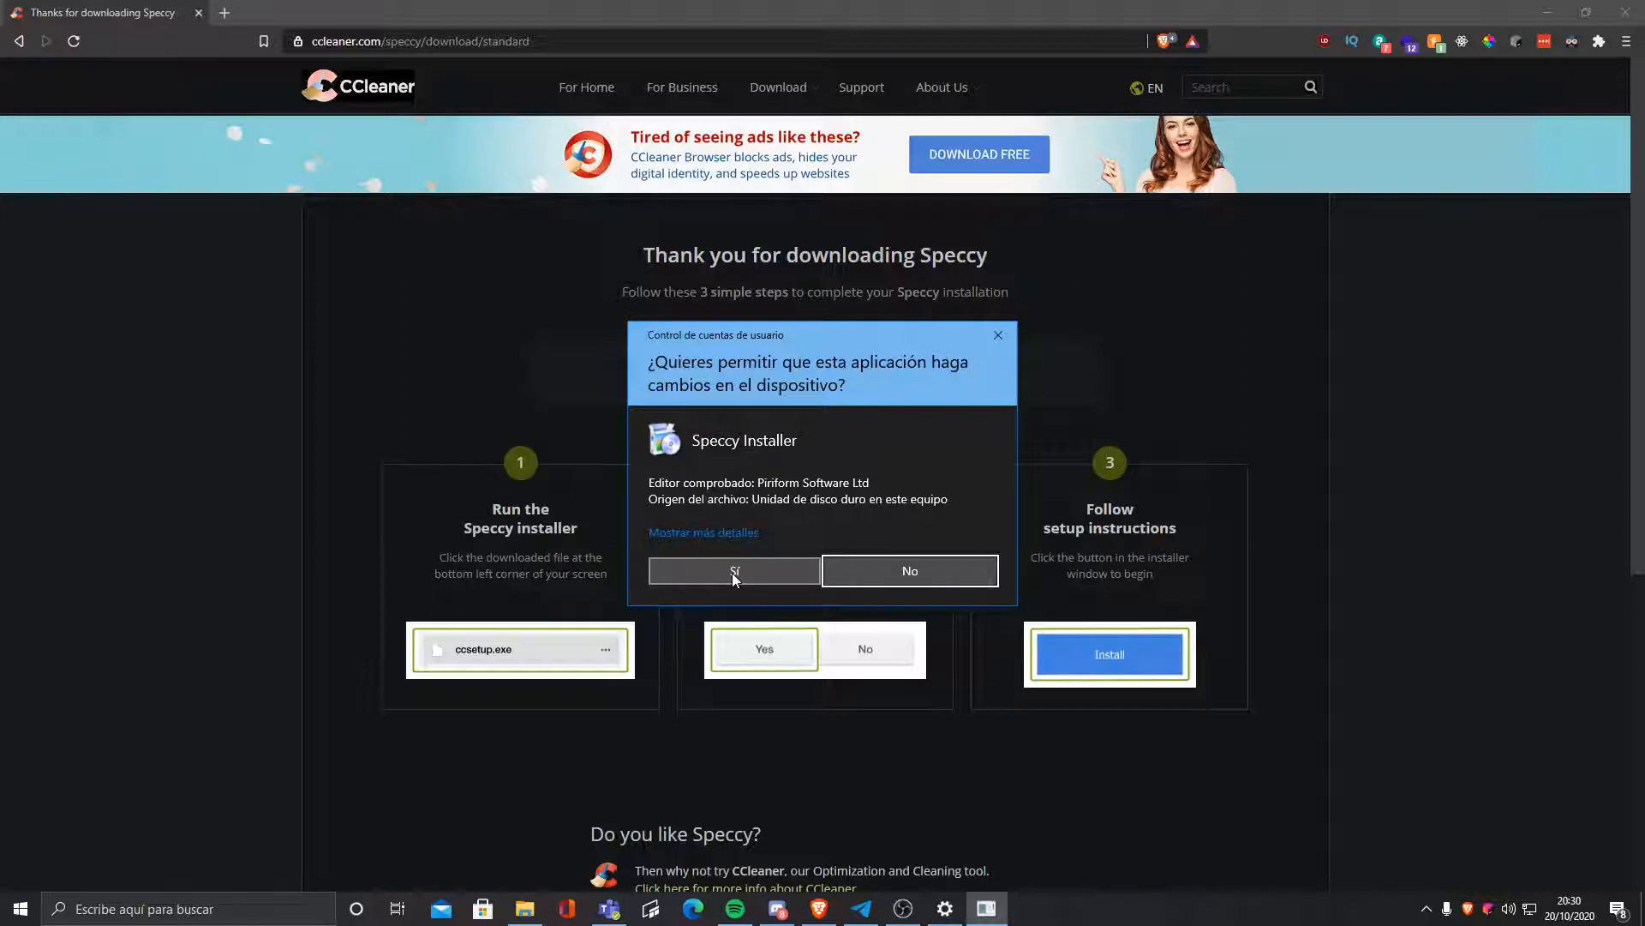
# Step: Accept the User Account Control prompt for the Speccy installer
pyautogui.click(733, 570)
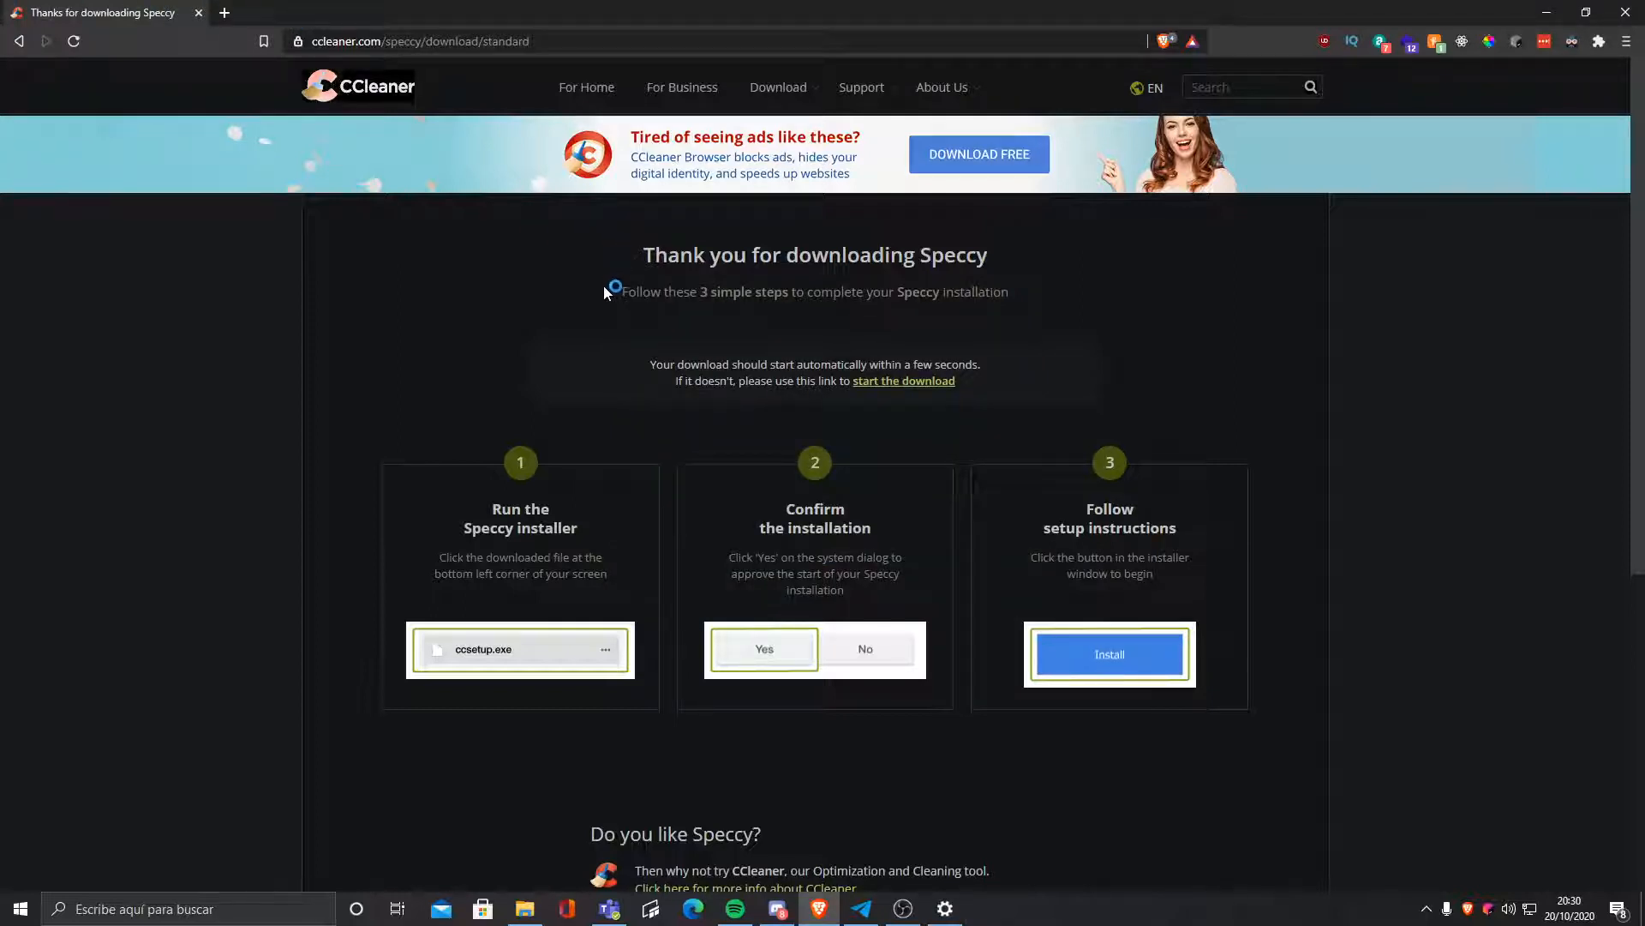
pyautogui.moveTo(579, 349)
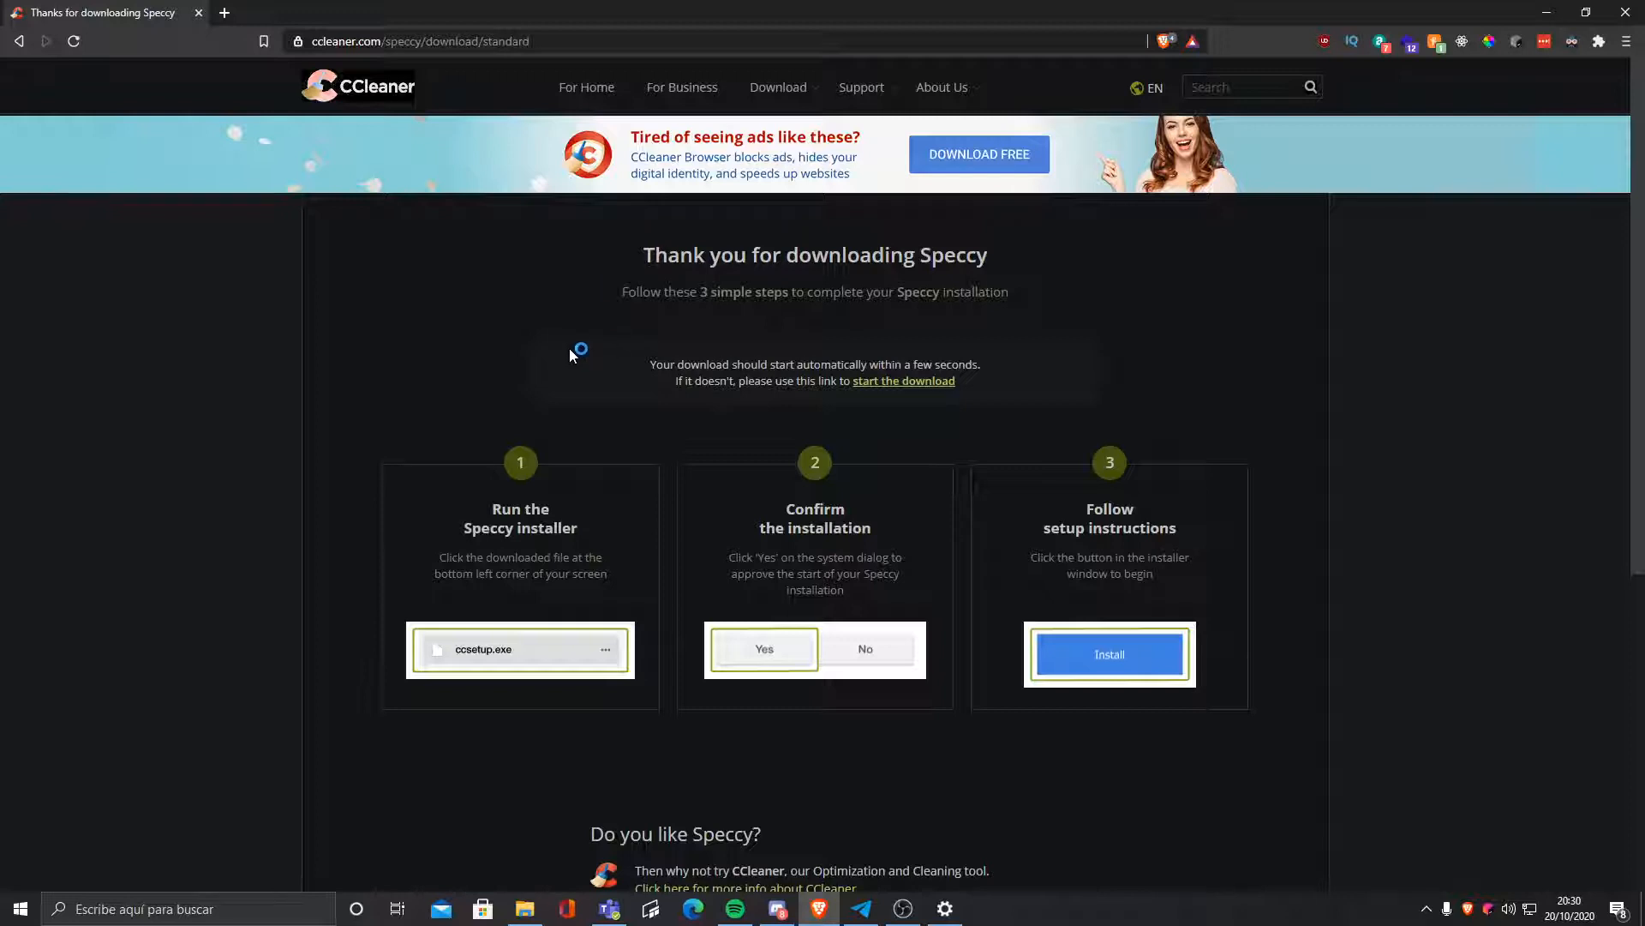
pyautogui.moveTo(537, 370)
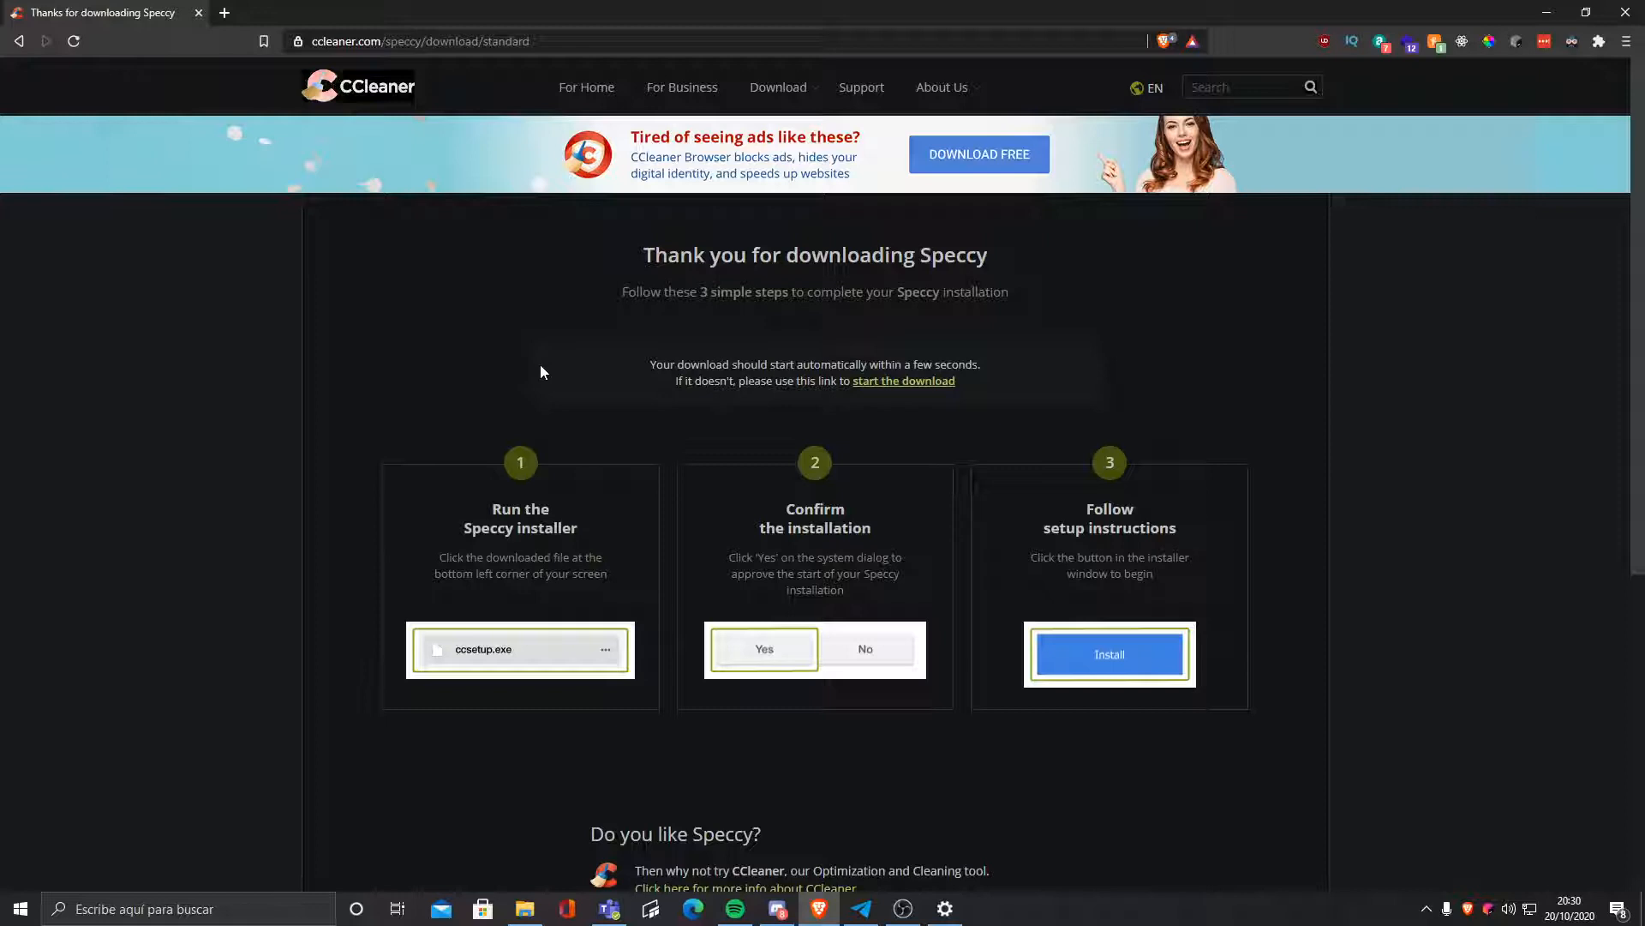
pyautogui.moveTo(767, 428)
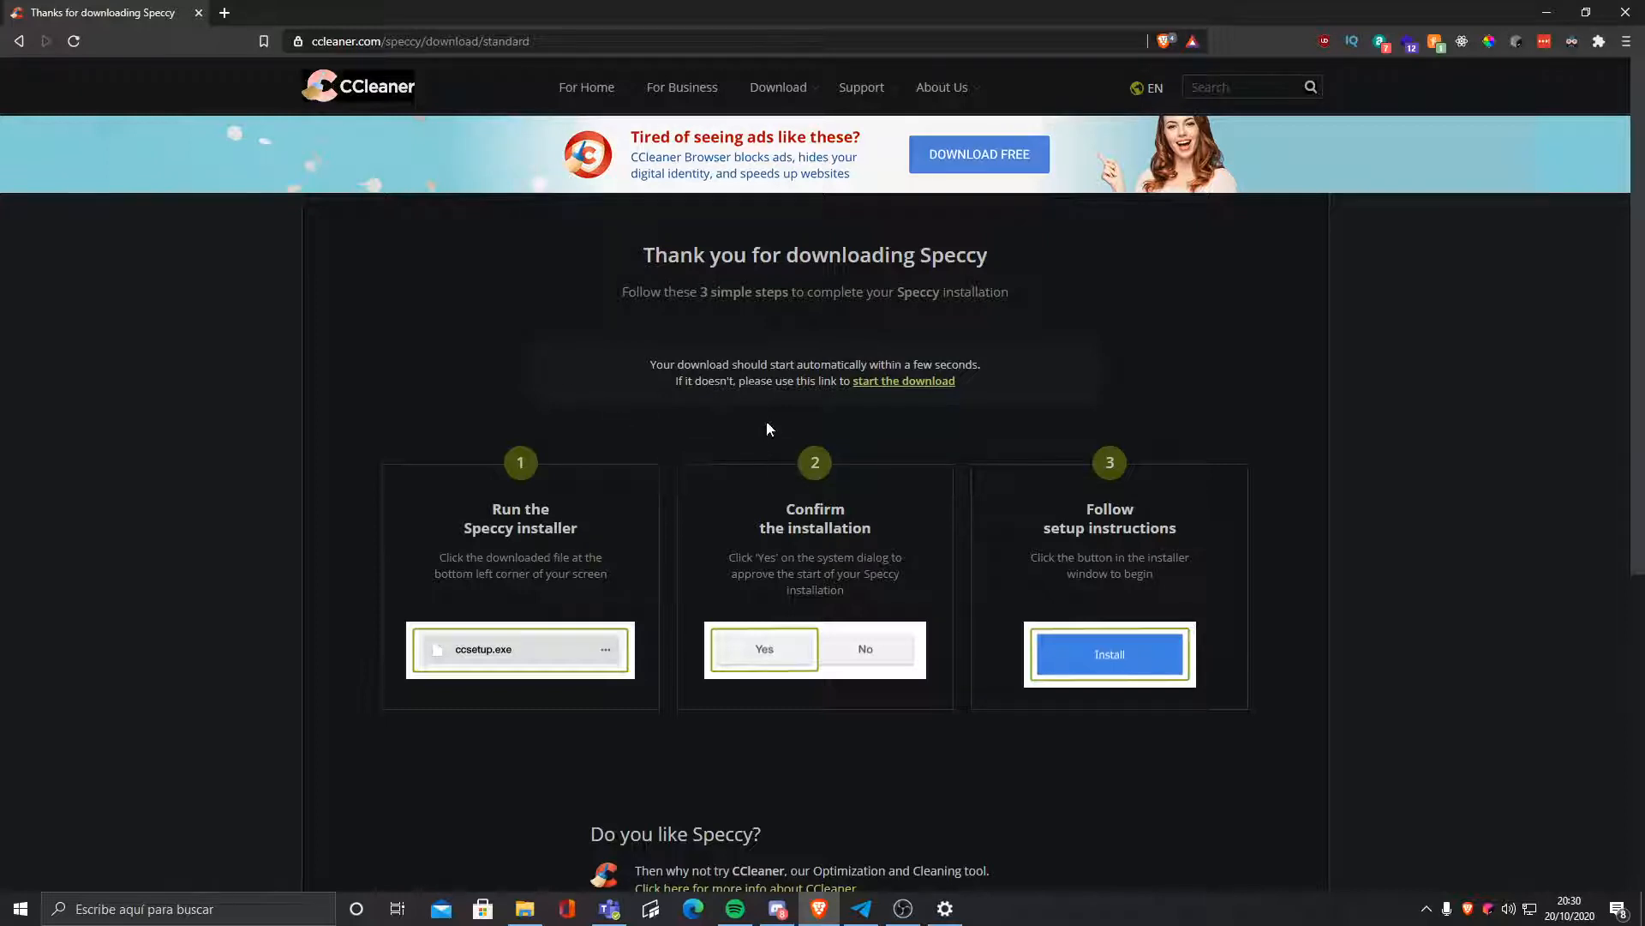
pyautogui.moveTo(828, 475)
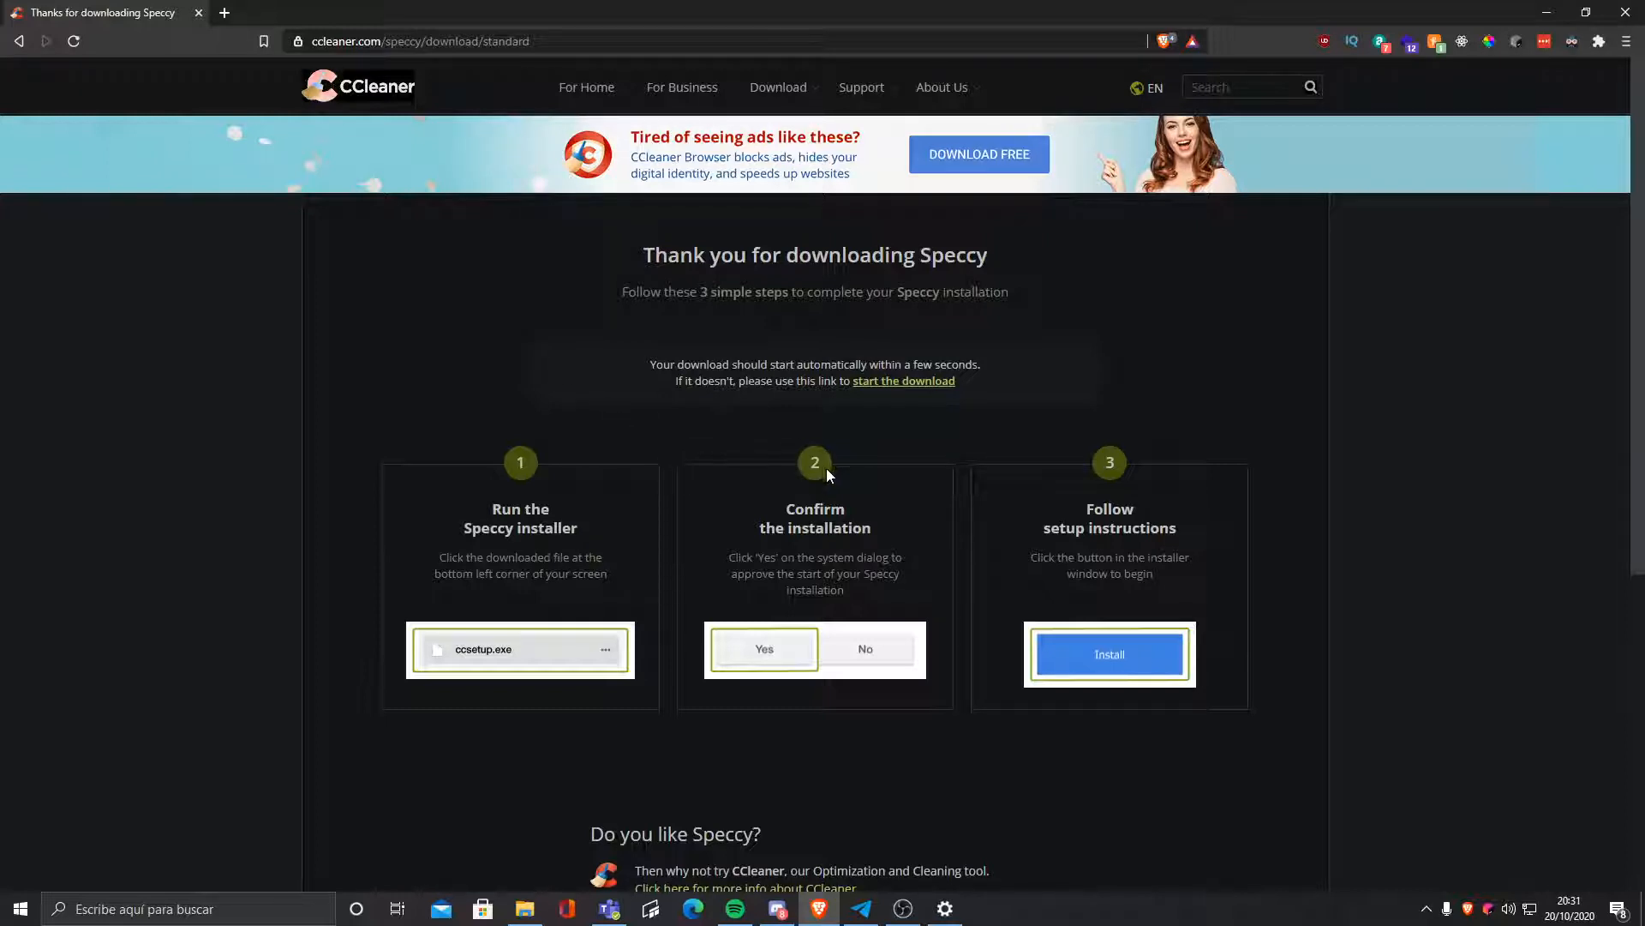
pyautogui.moveTo(859, 438)
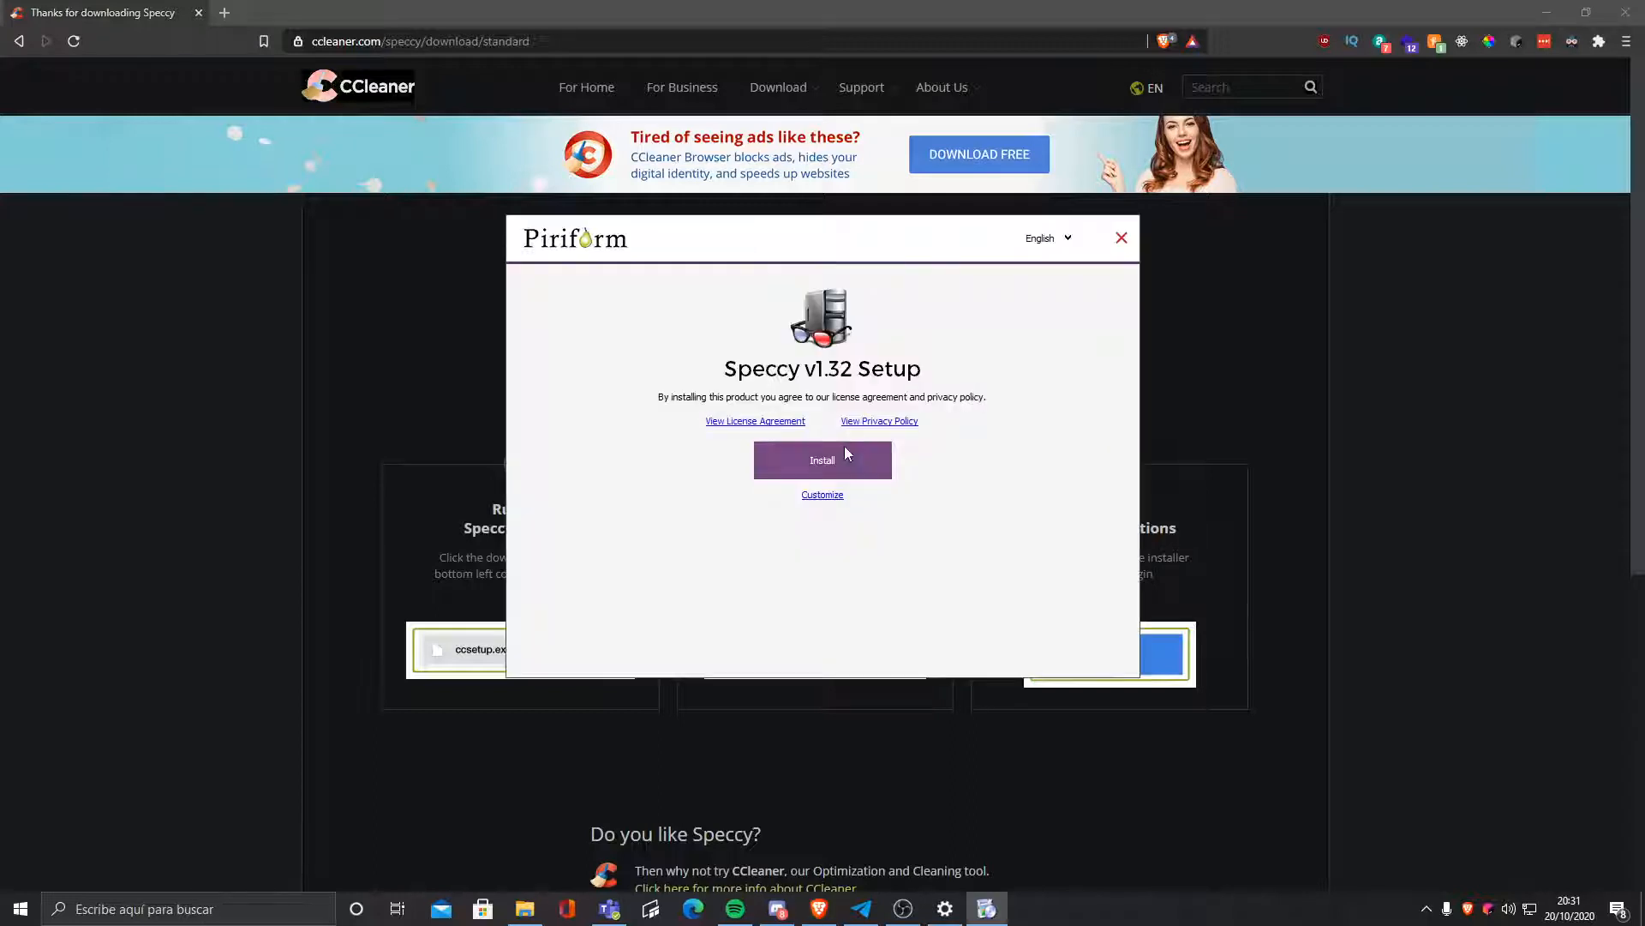
pyautogui.moveTo(836, 466)
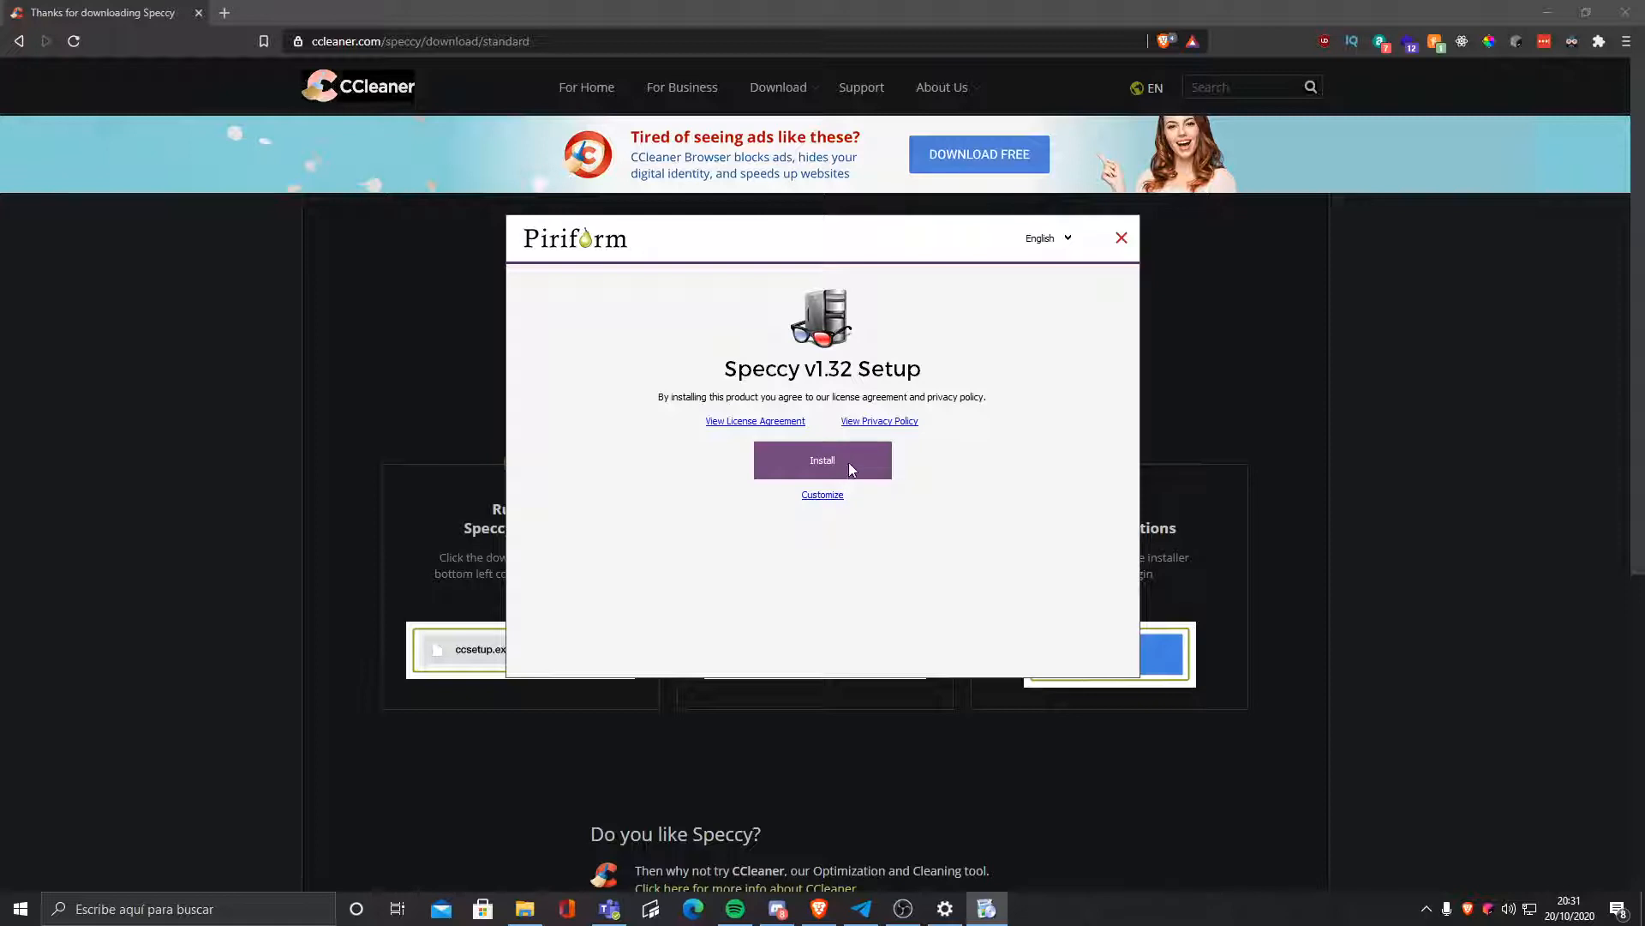
pyautogui.moveTo(828, 506)
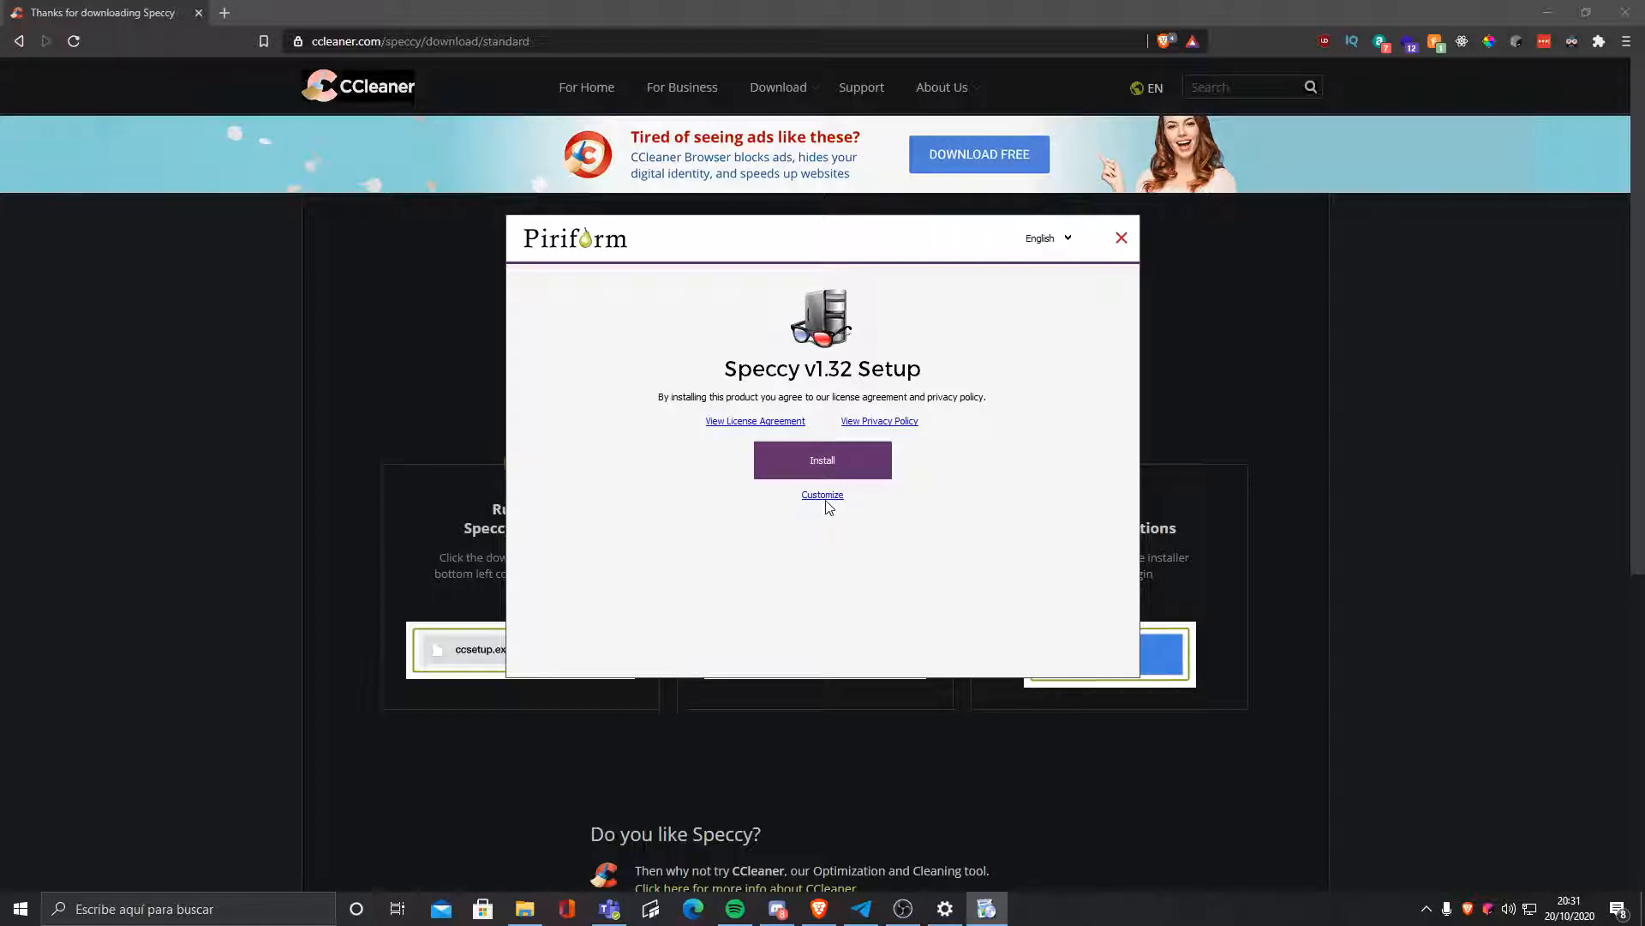
pyautogui.moveTo(823, 460)
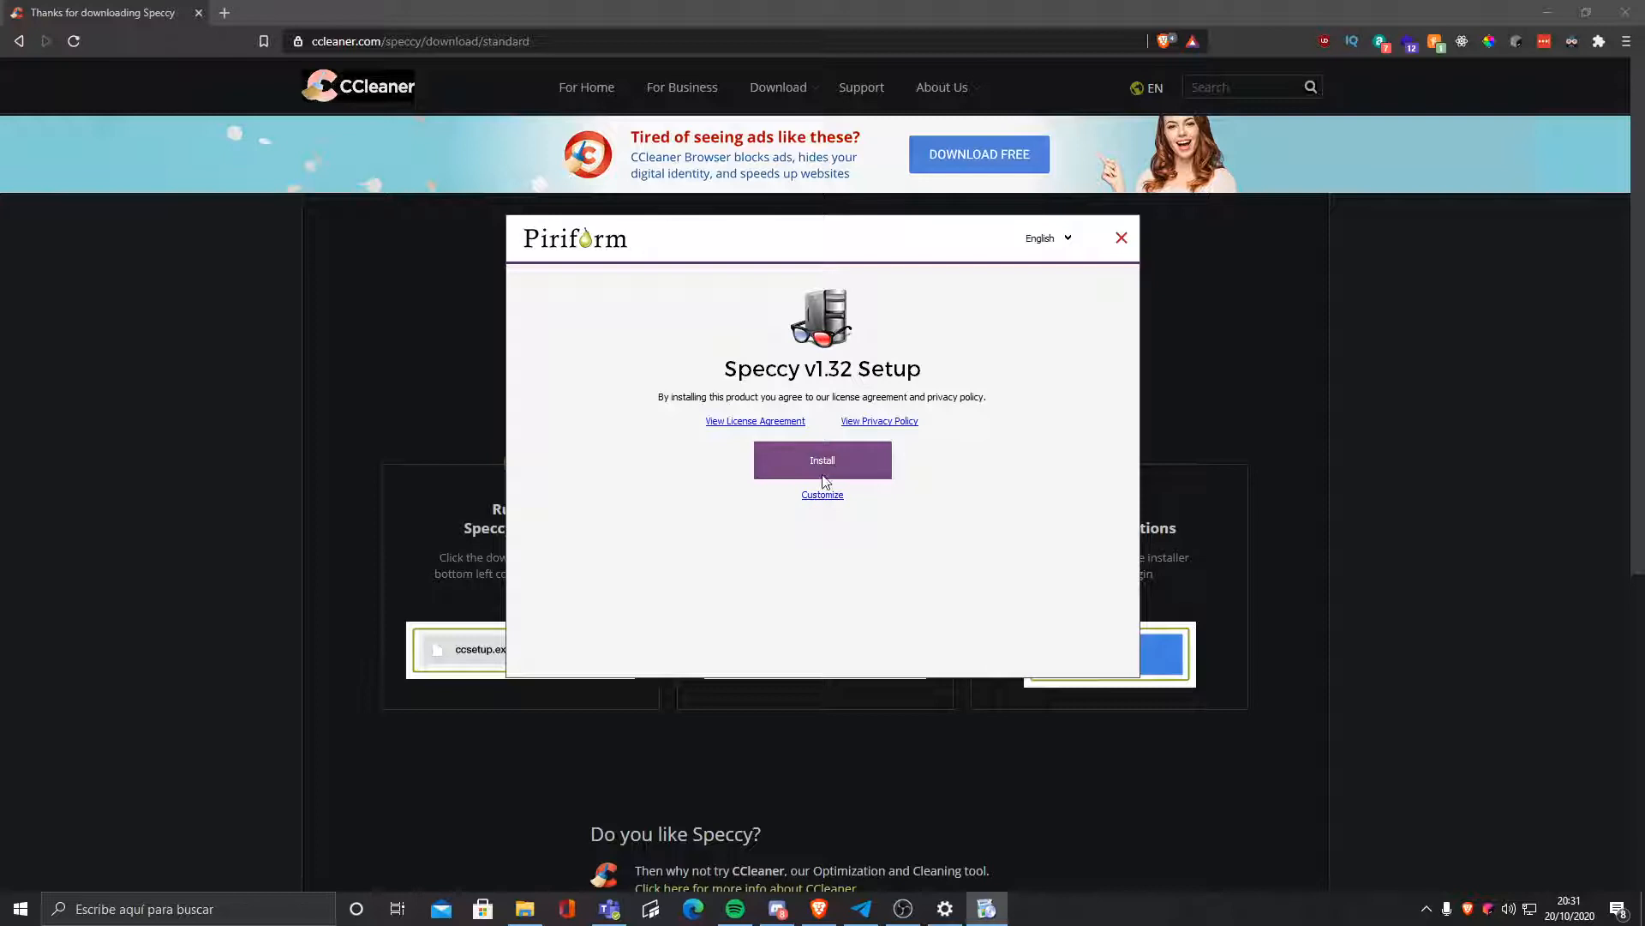
pyautogui.moveTo(864, 490)
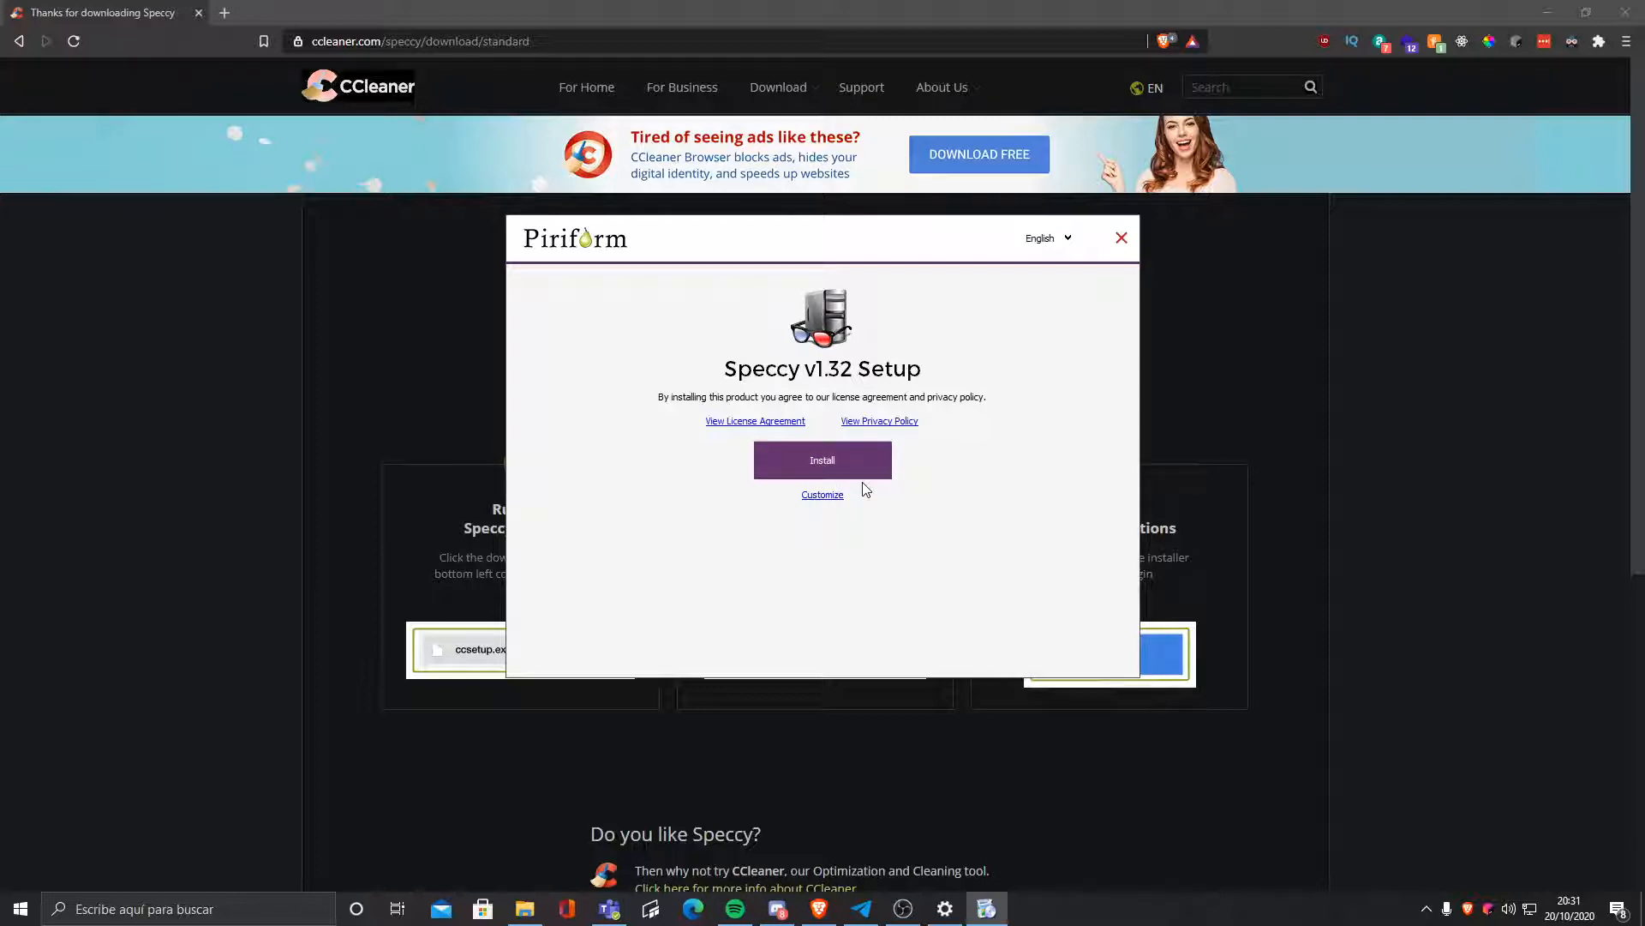
pyautogui.moveTo(847, 459)
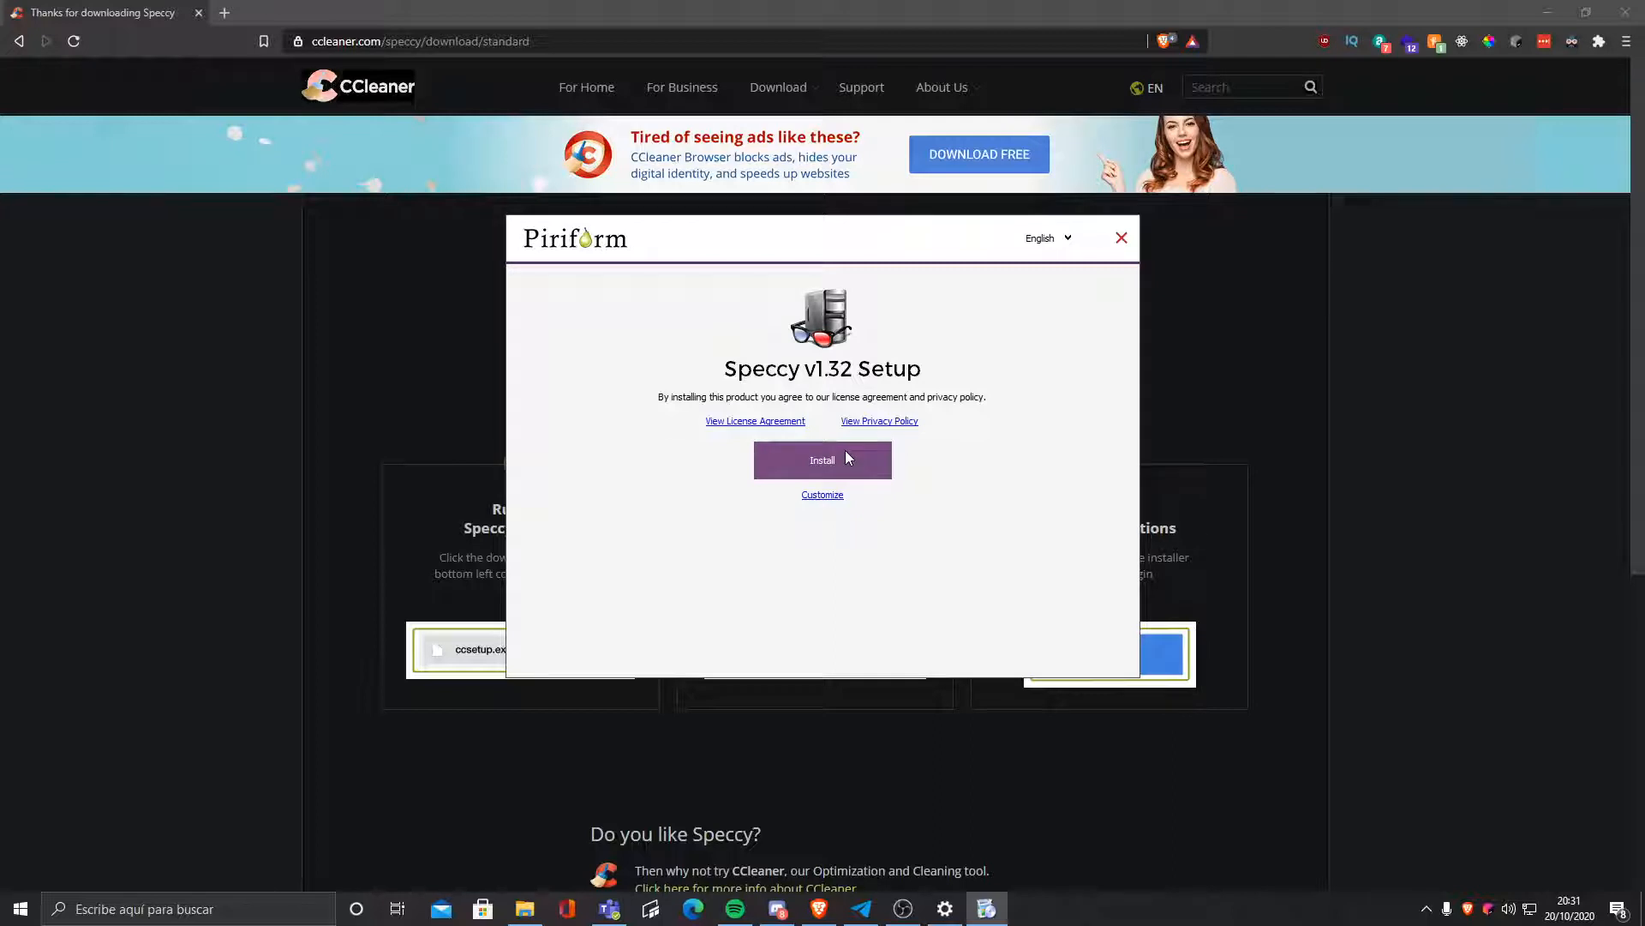
pyautogui.moveTo(848, 469)
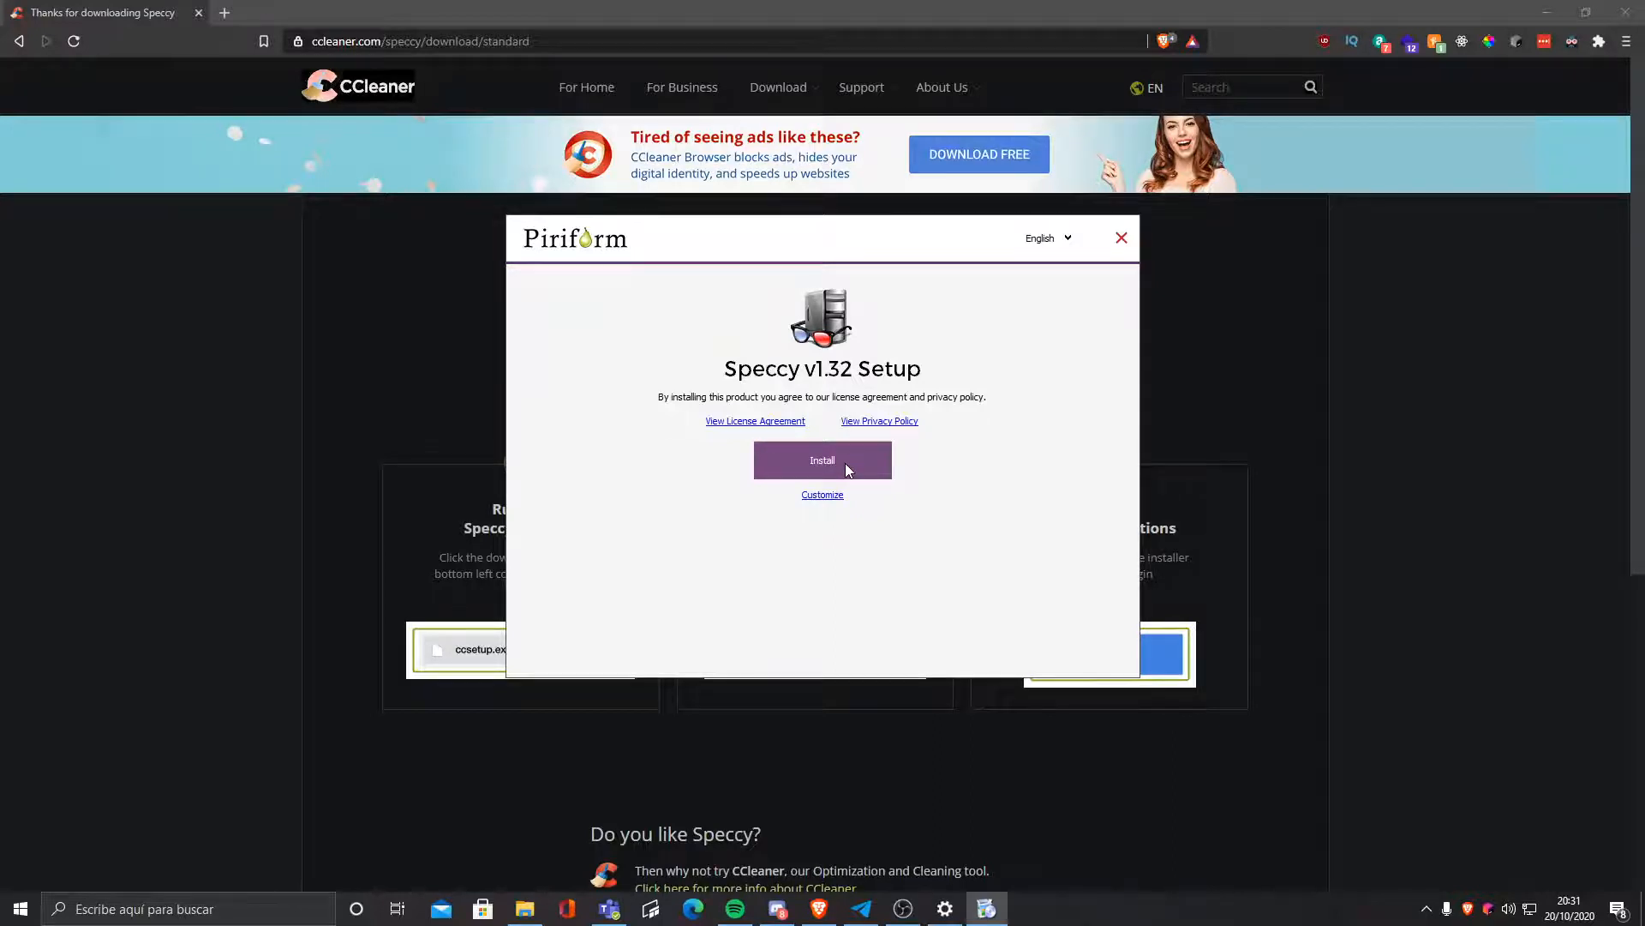
# Step: Install Speccy v1.32 from the Piriform setup window until Setup Completed appears
pyautogui.click(823, 459)
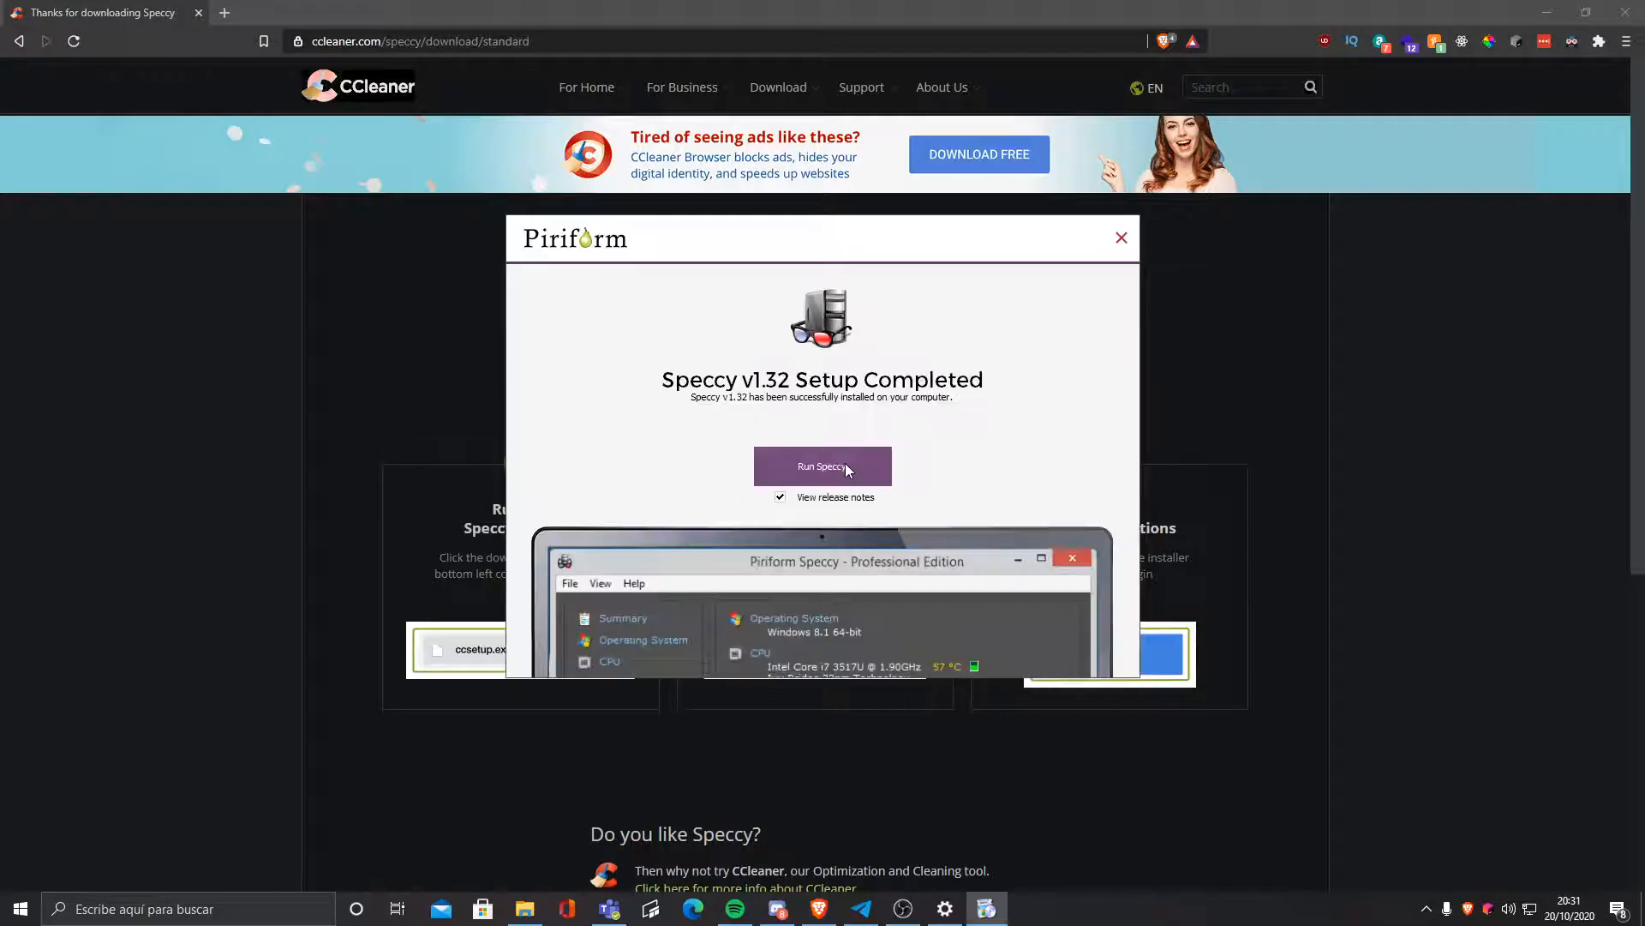
pyautogui.moveTo(861, 469)
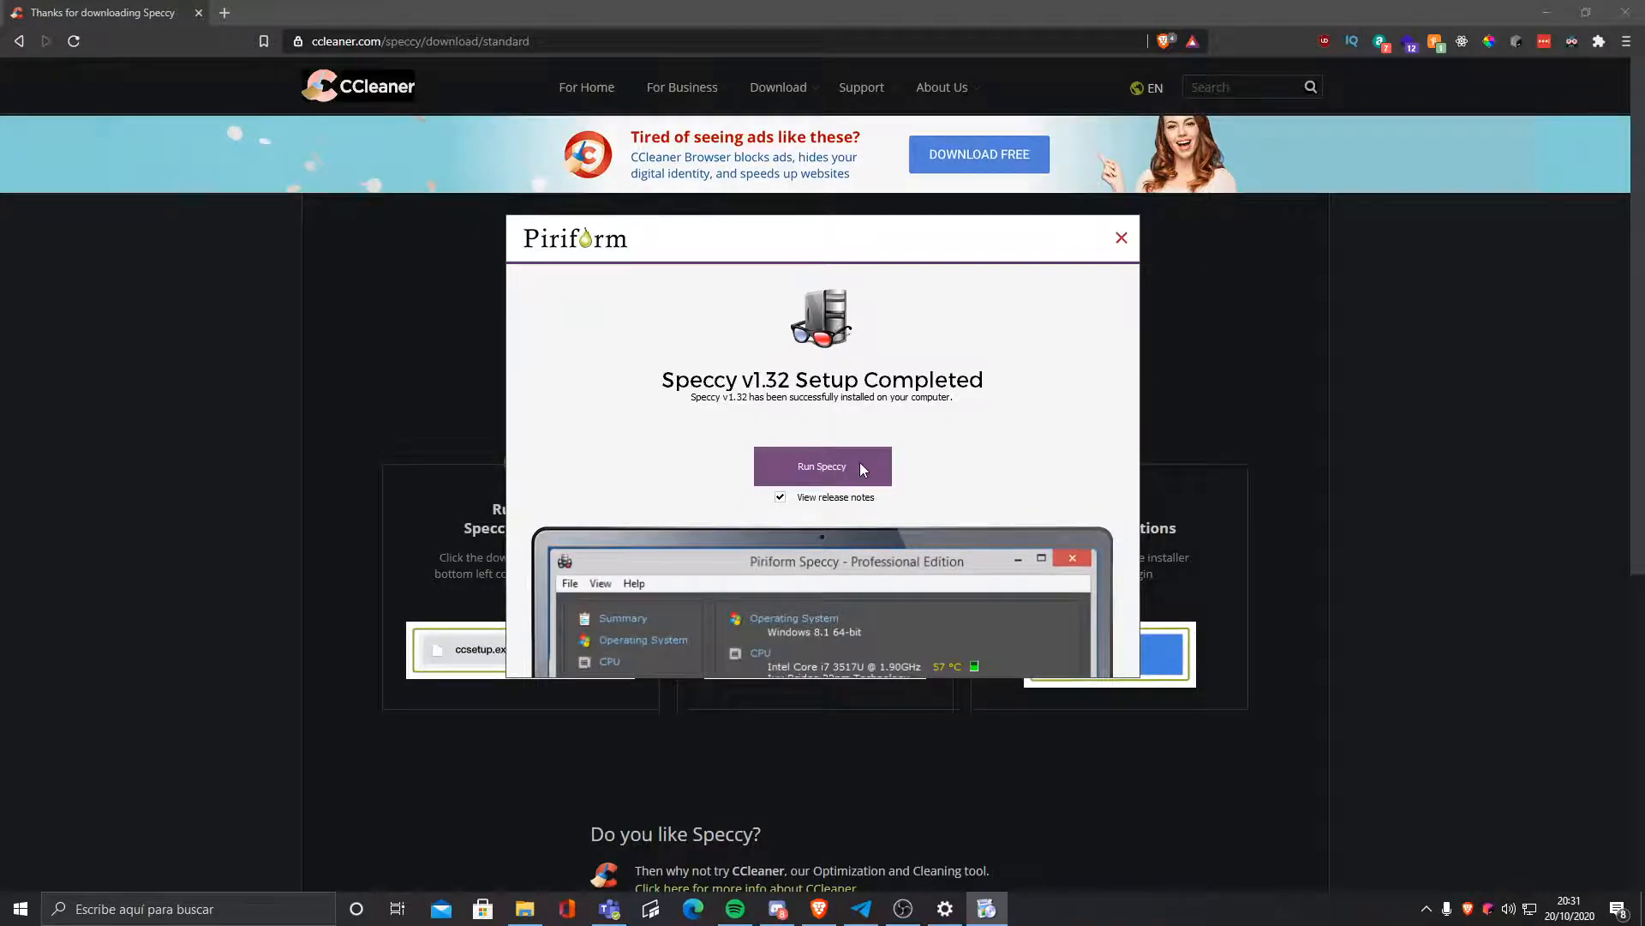
# Step: Run Speccy from the finished installer and close the release notes tab in Brave
pyautogui.click(821, 466)
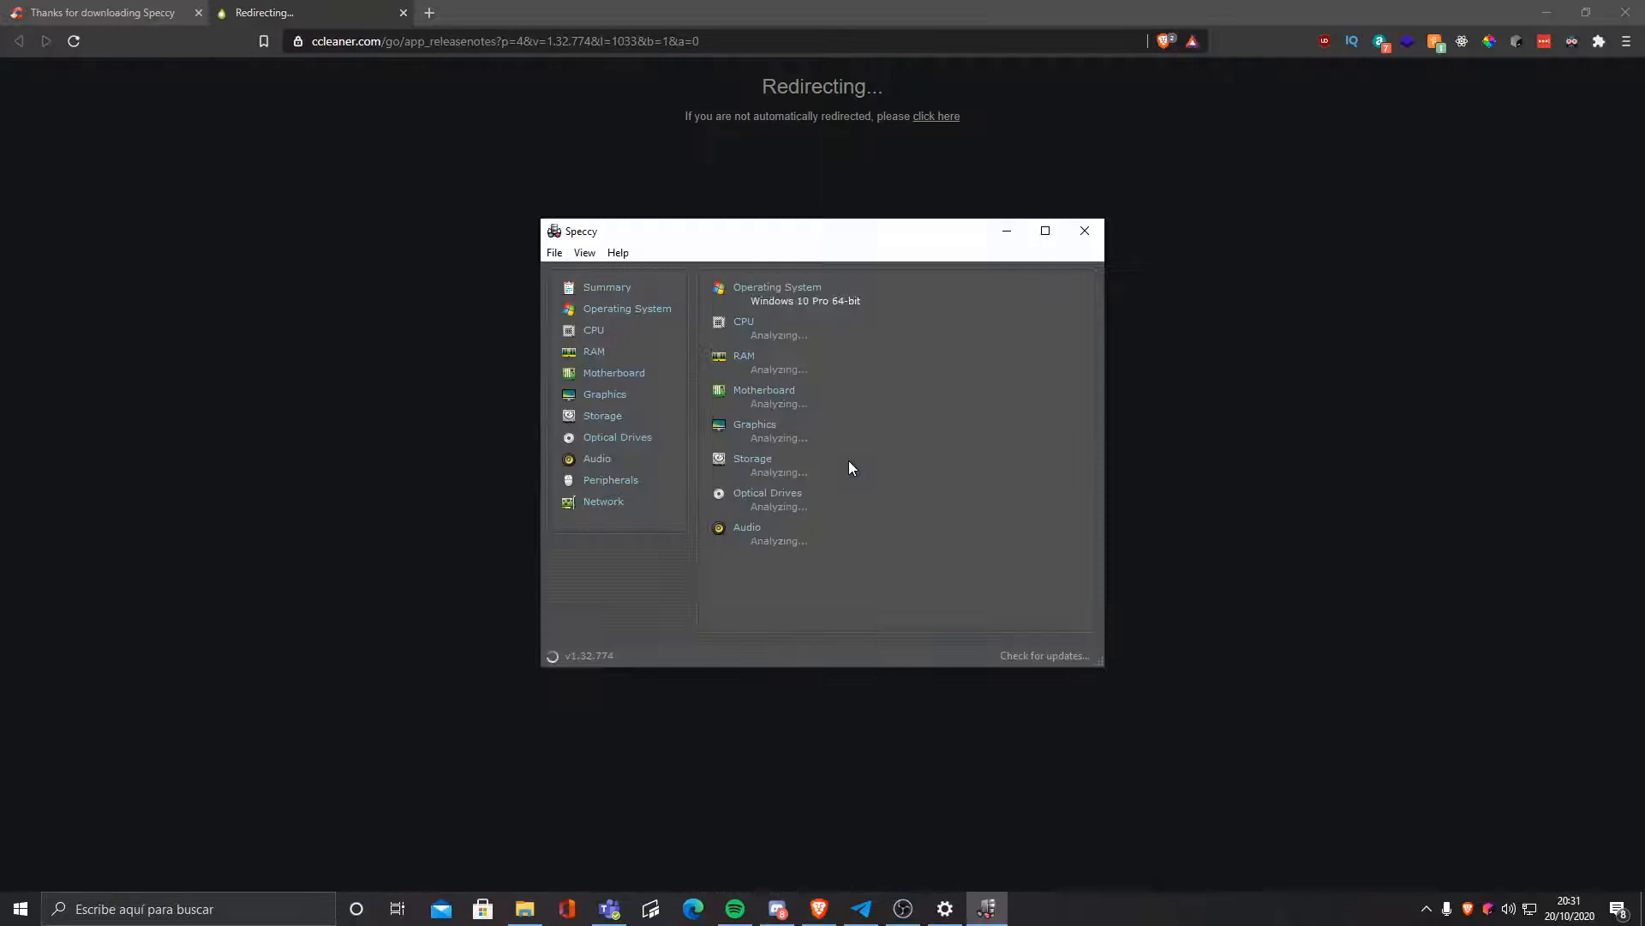
pyautogui.moveTo(751, 153)
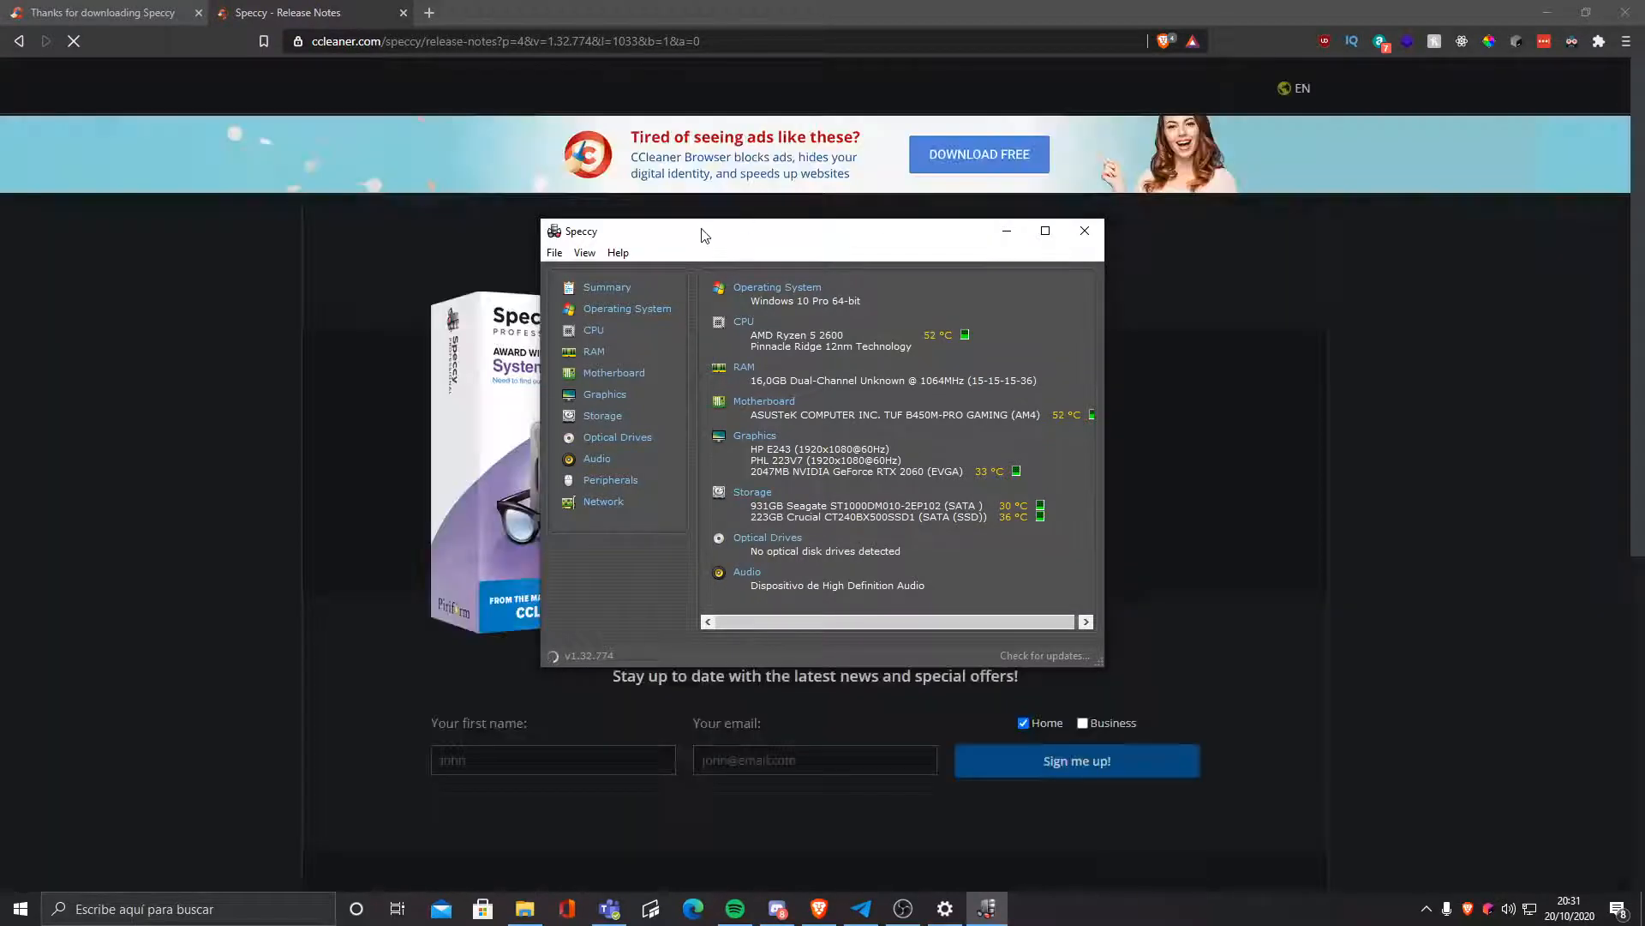
pyautogui.click(429, 13)
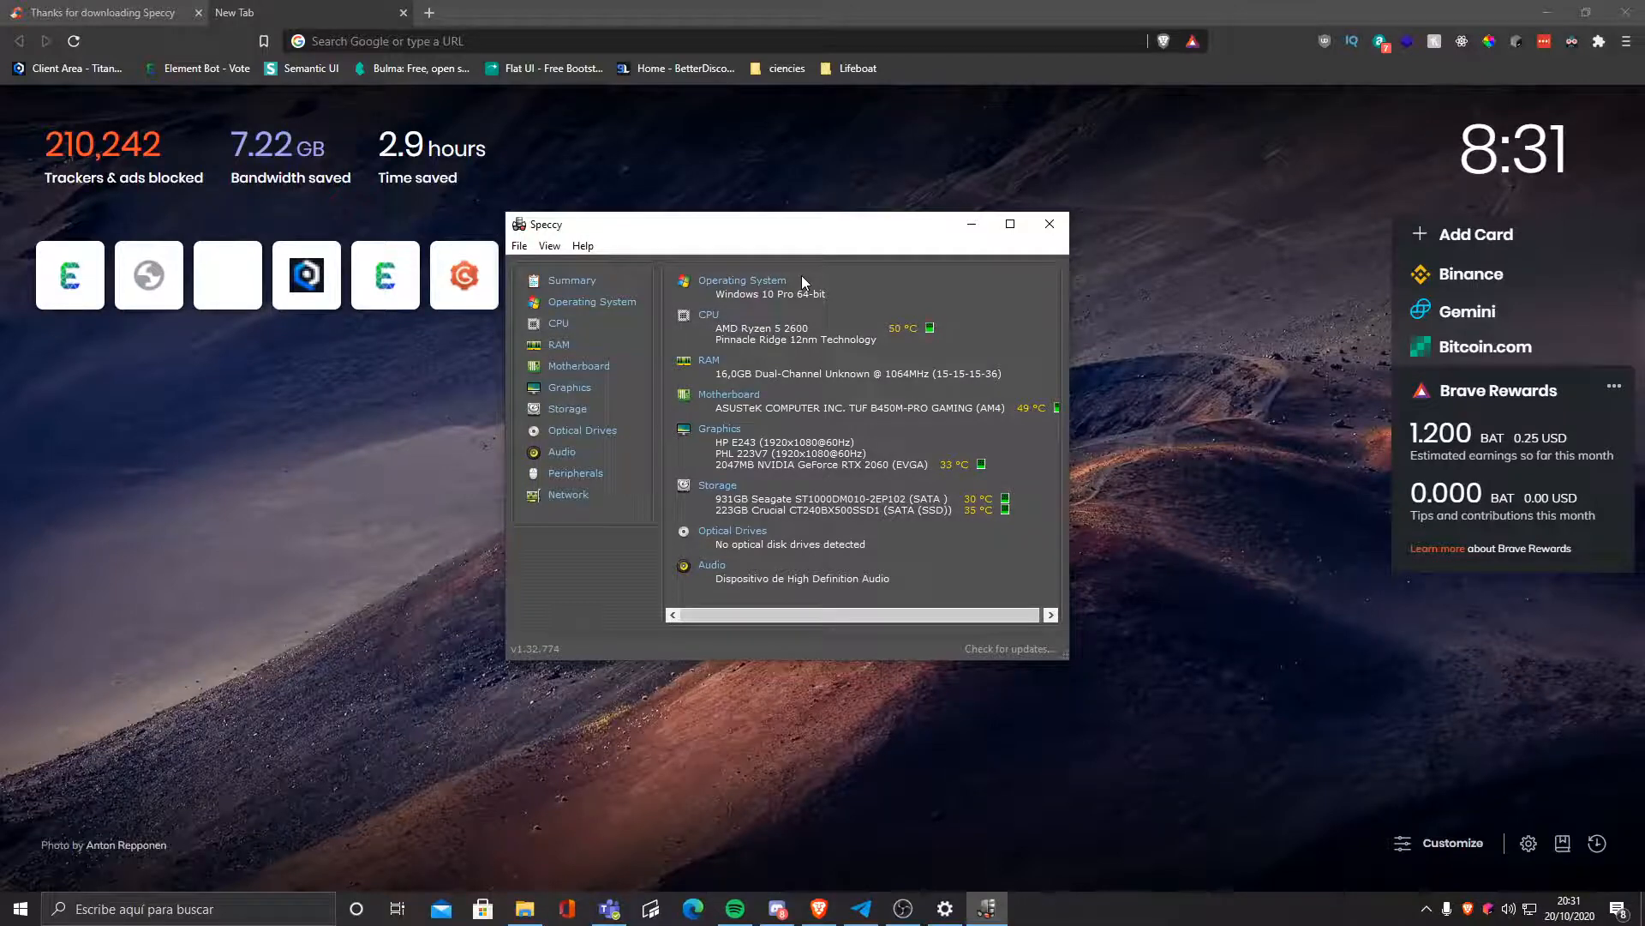
pyautogui.moveTo(828, 283)
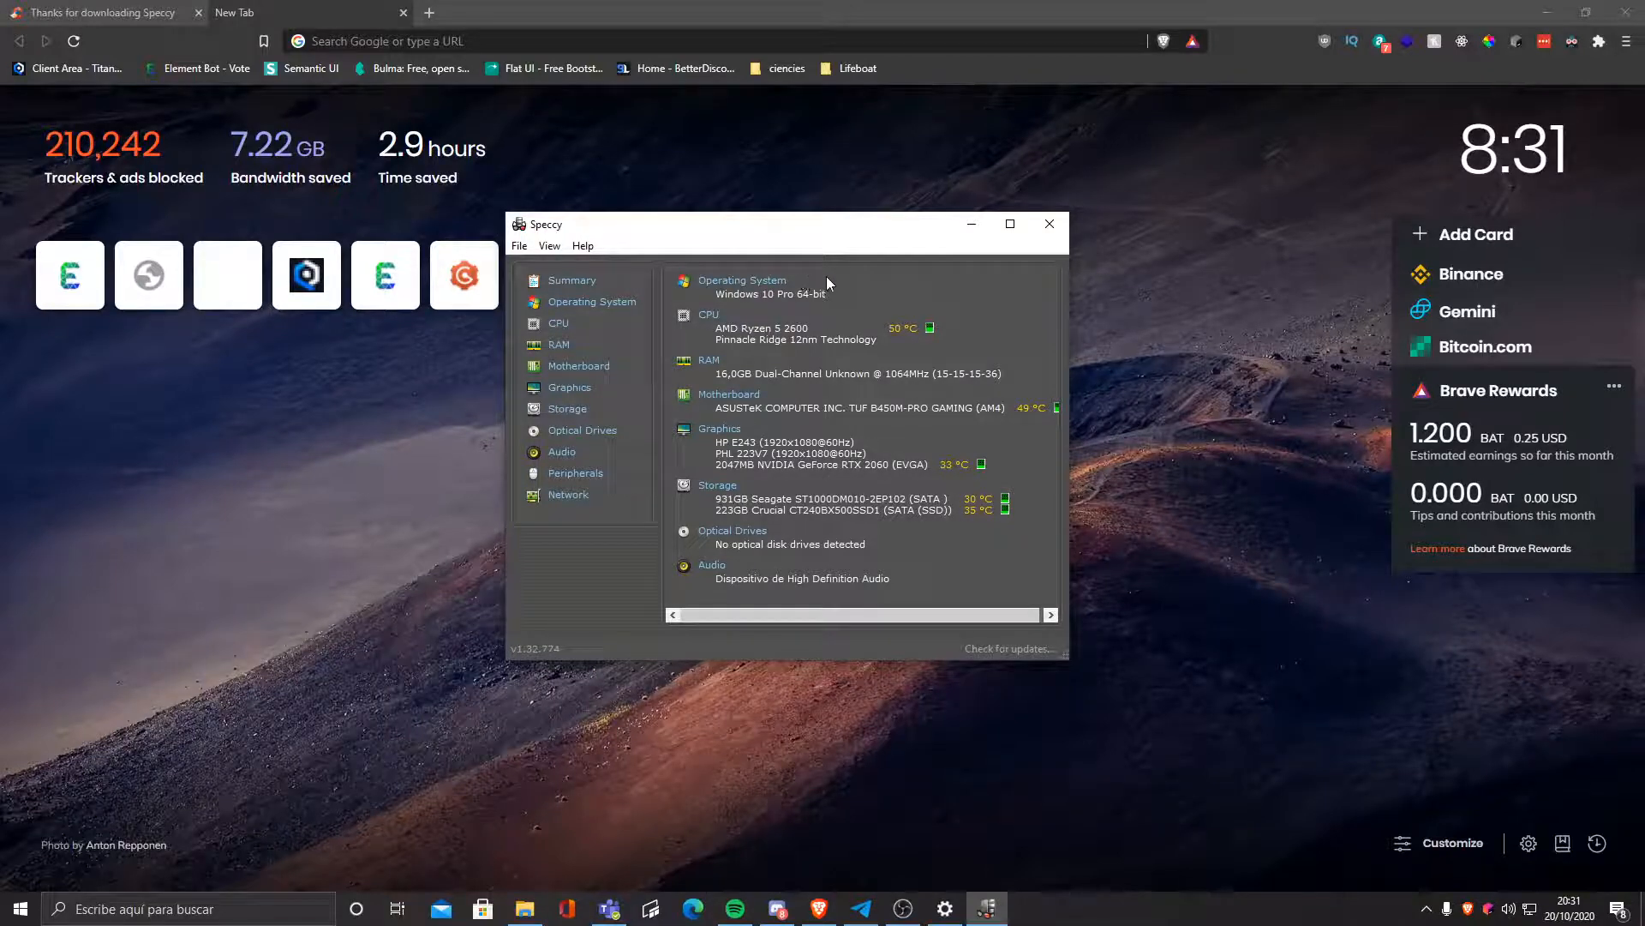
pyautogui.moveTo(742, 280)
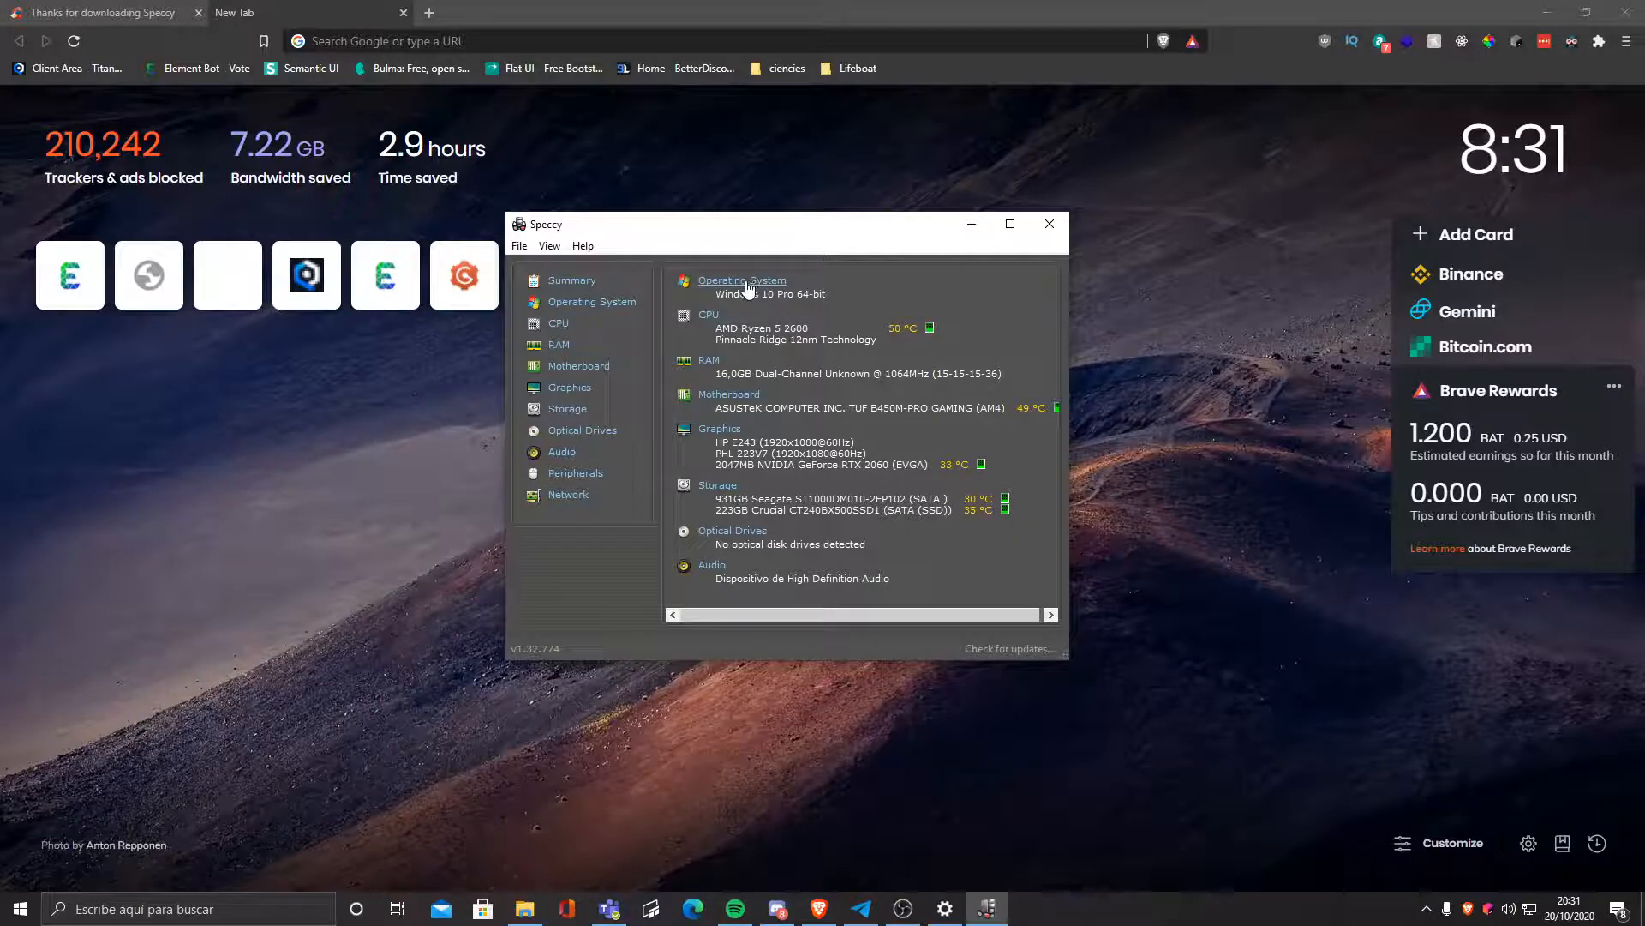
pyautogui.moveTo(761, 491)
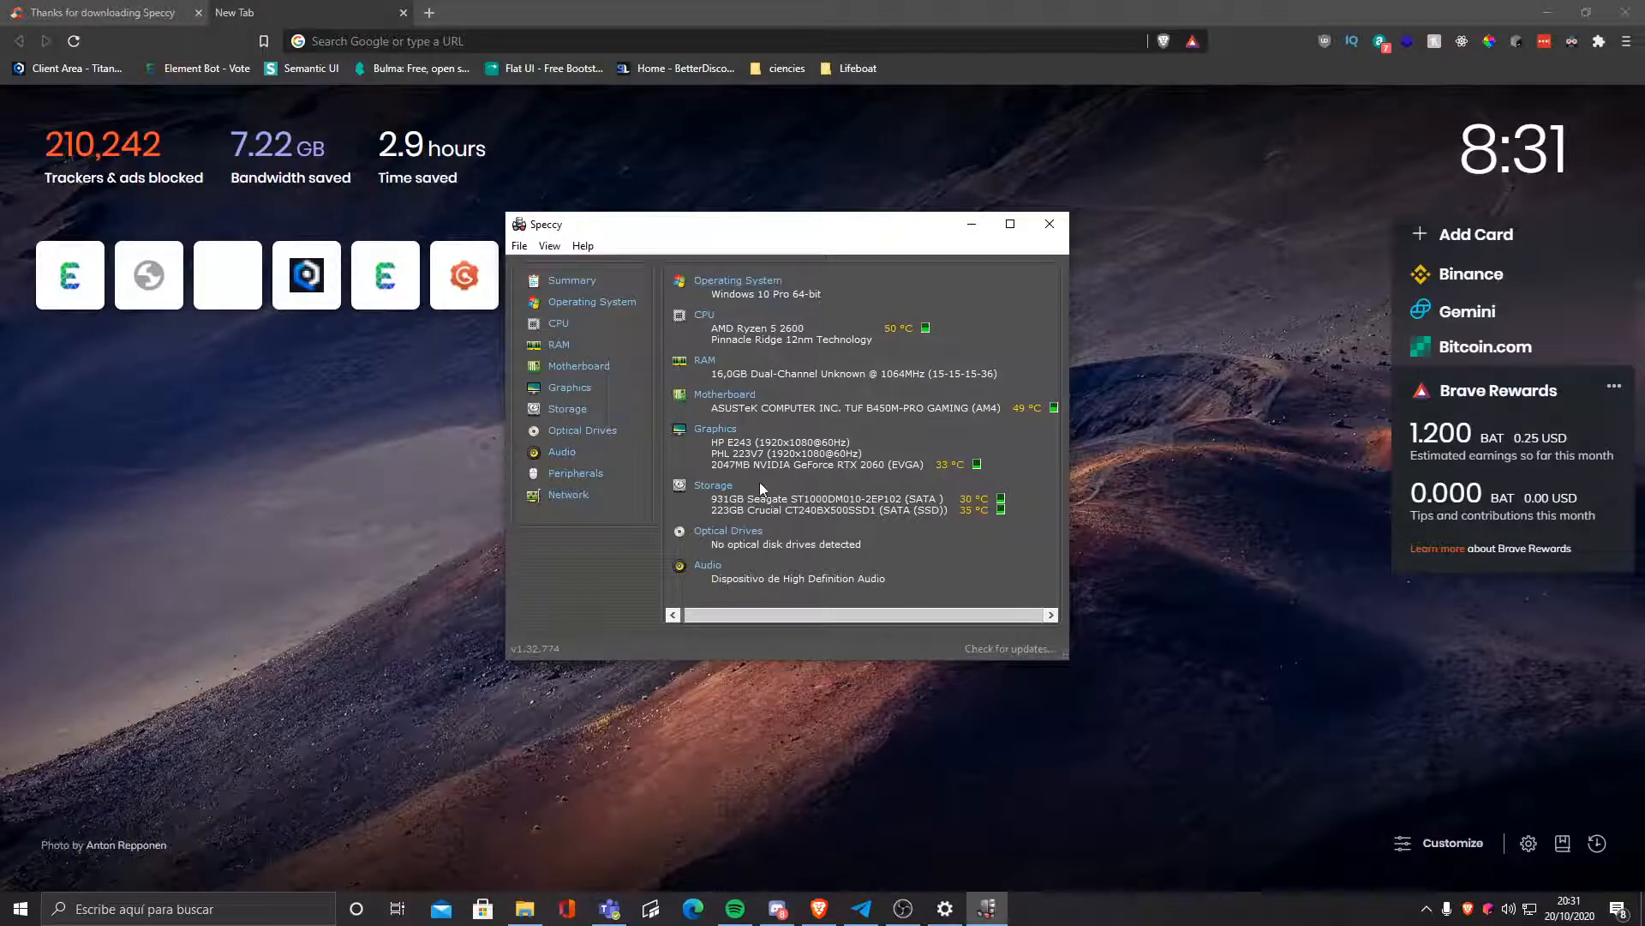
pyautogui.moveTo(622, 487)
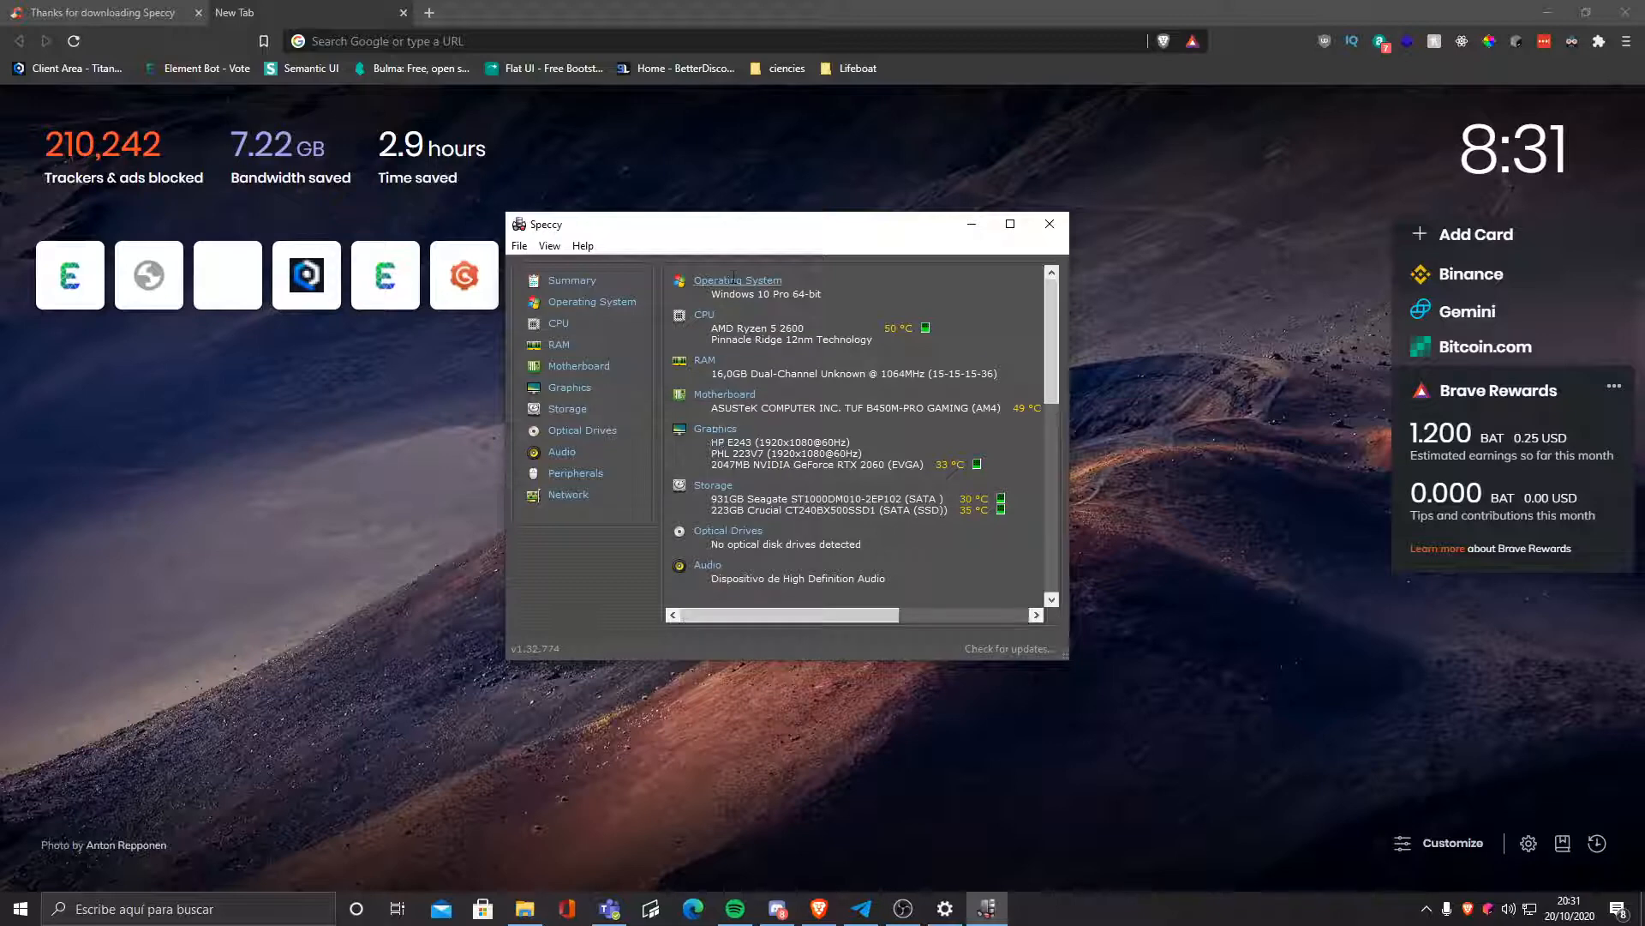
# Step: Browse the Operating System page with the Hotfixes and Services lists expanded
pyautogui.click(1008, 224)
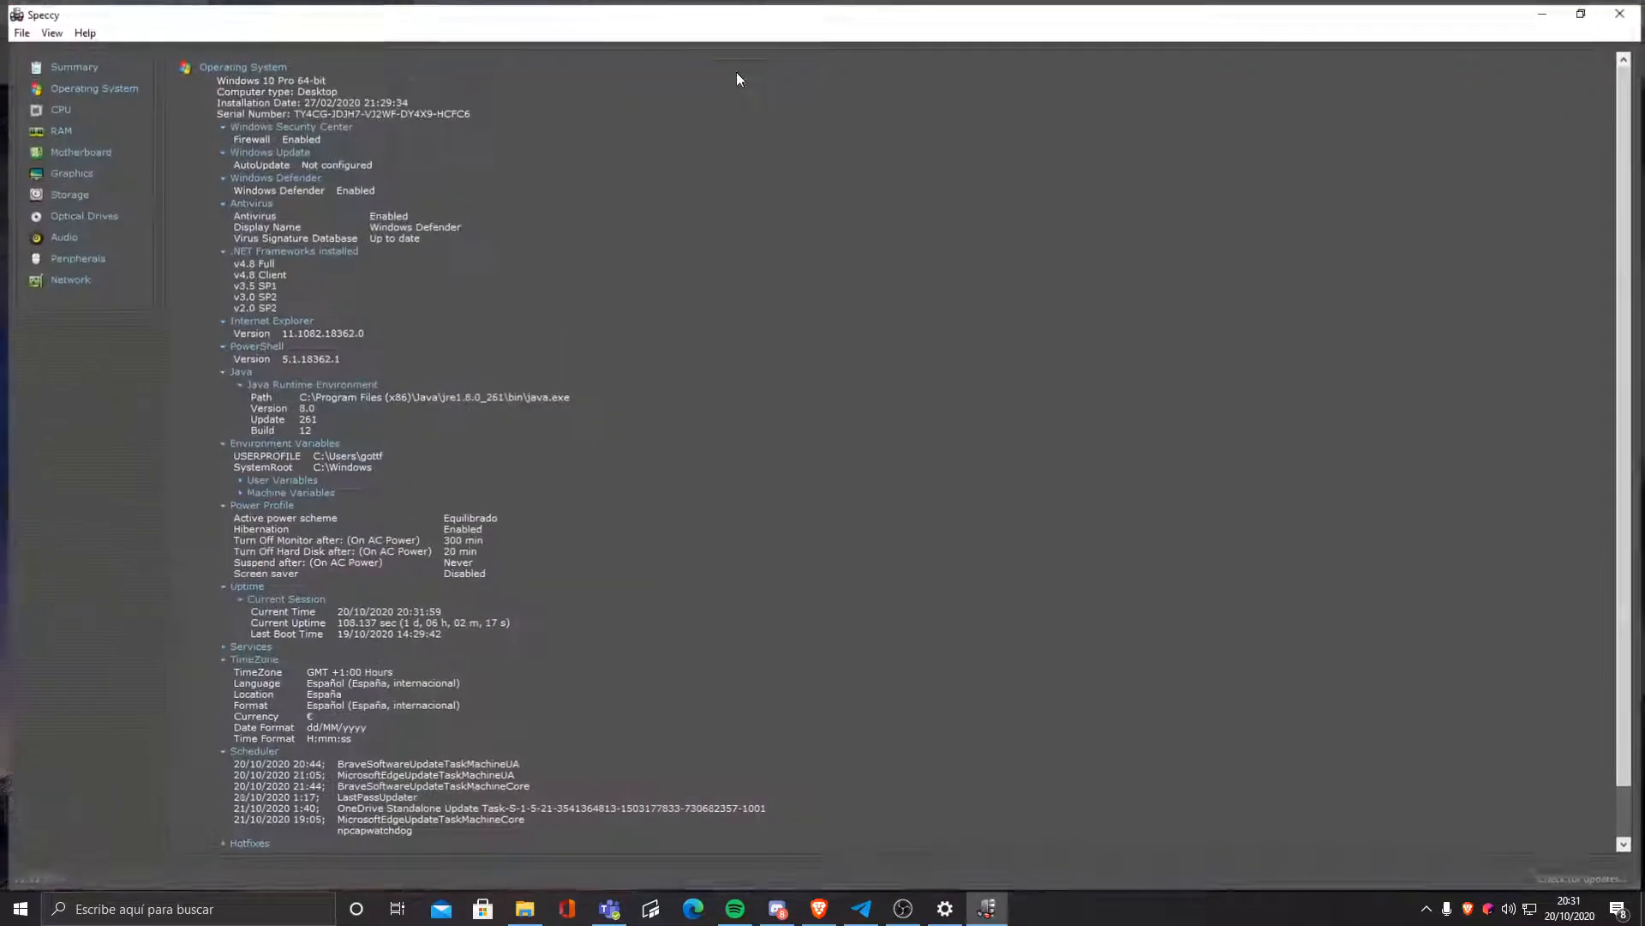
pyautogui.scroll(-3)
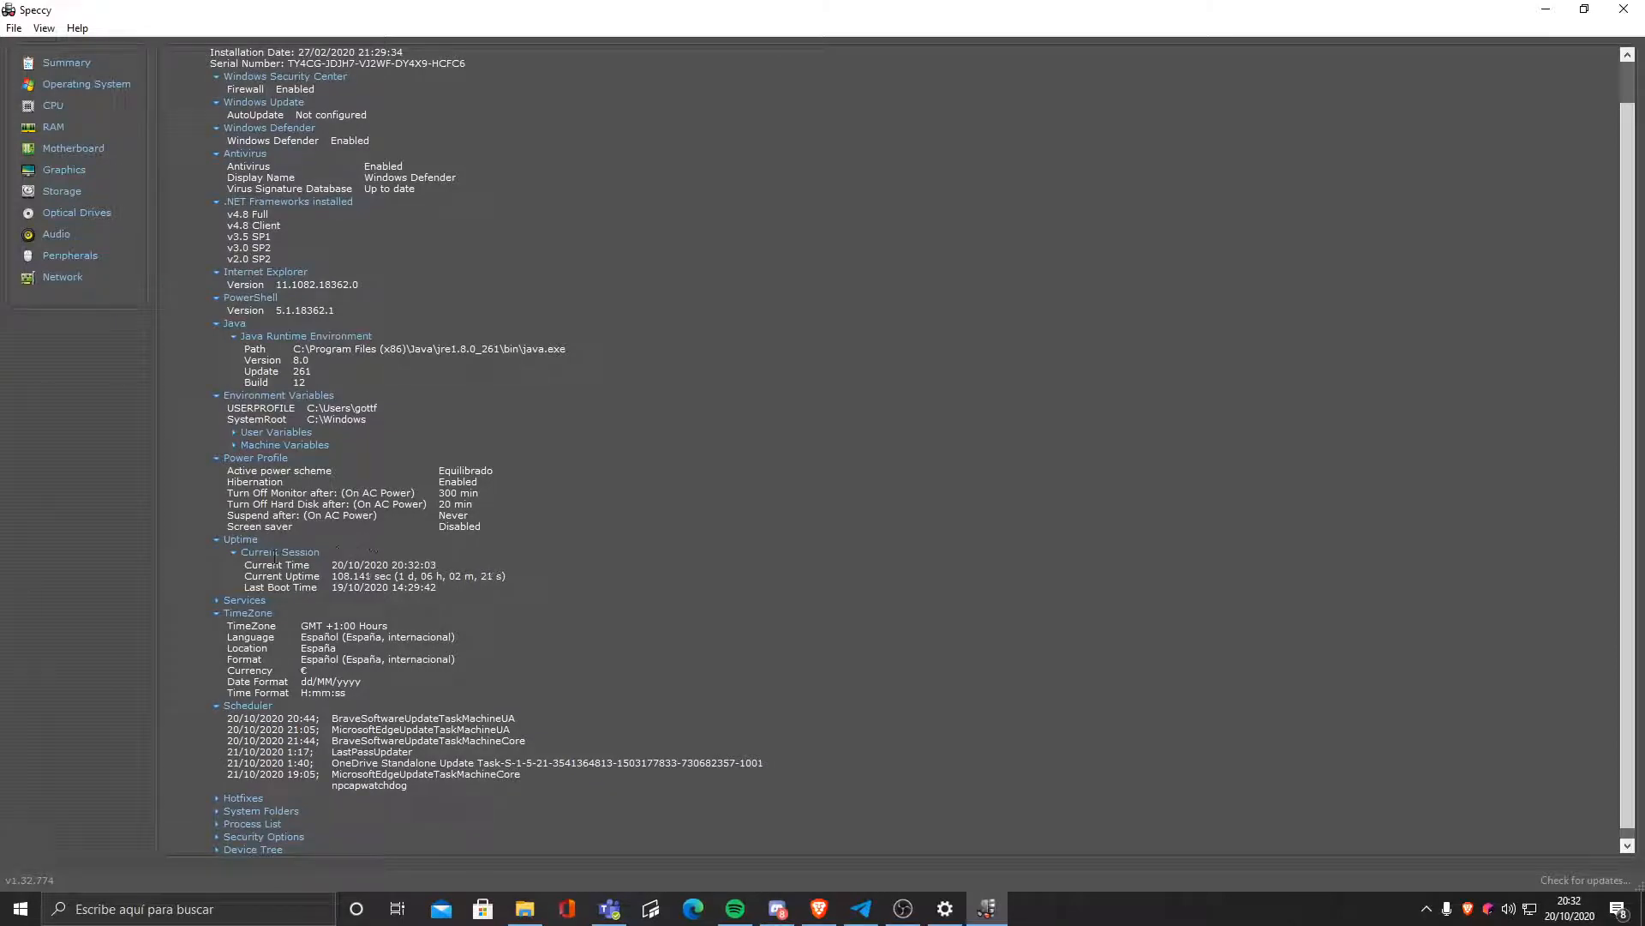
pyautogui.scroll(3)
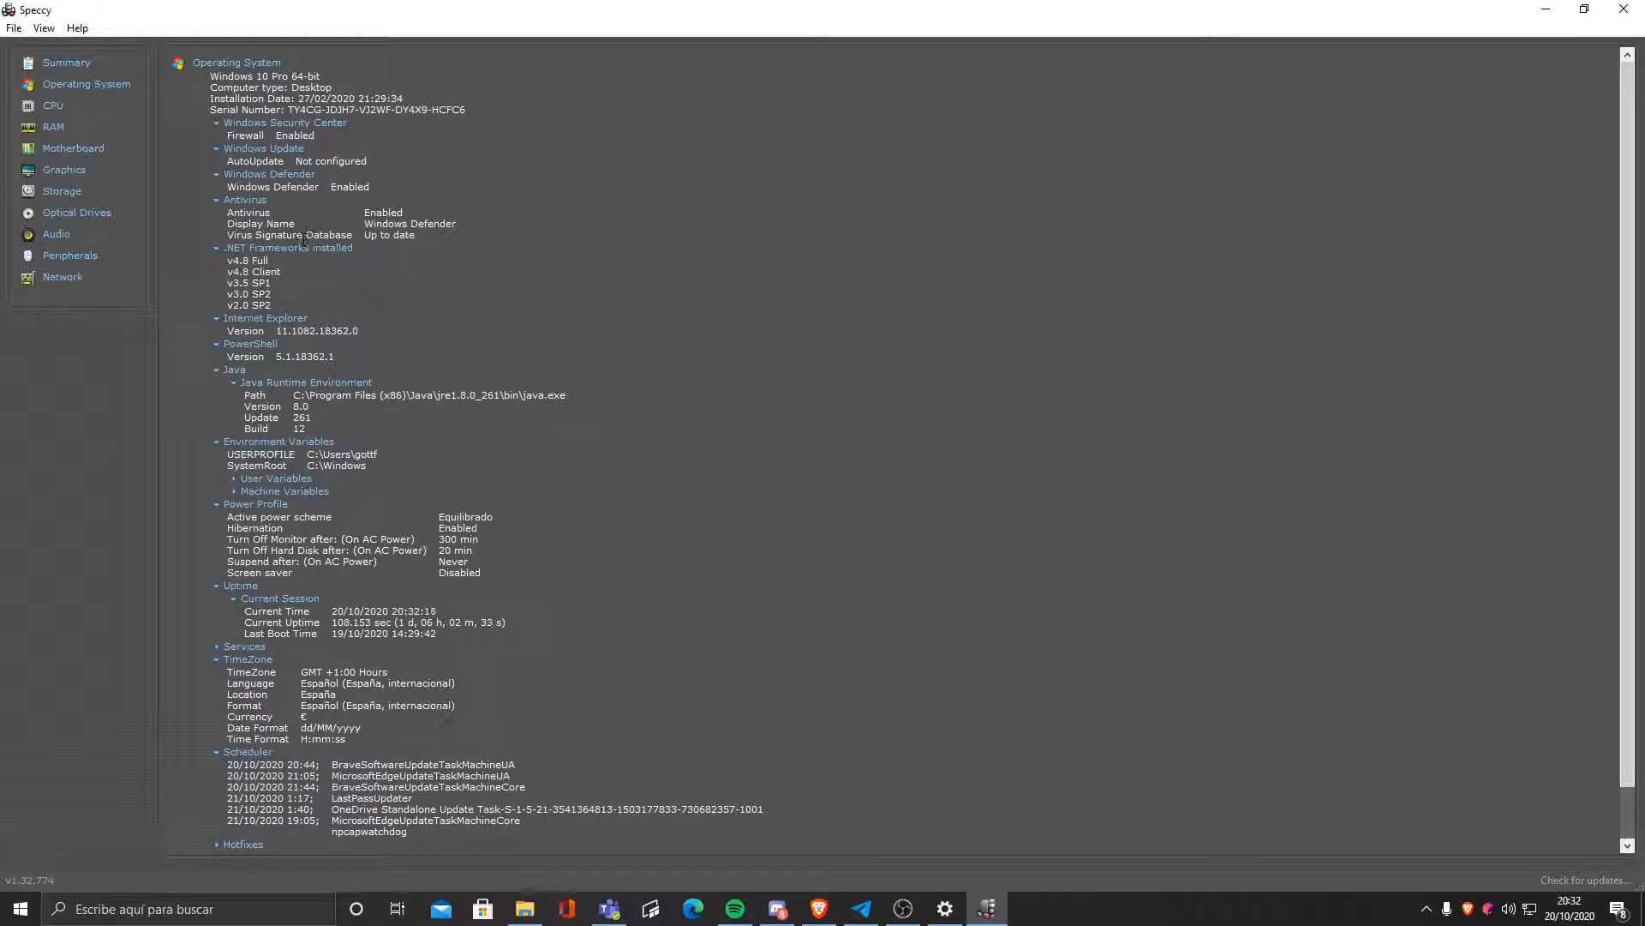
pyautogui.scroll(-3)
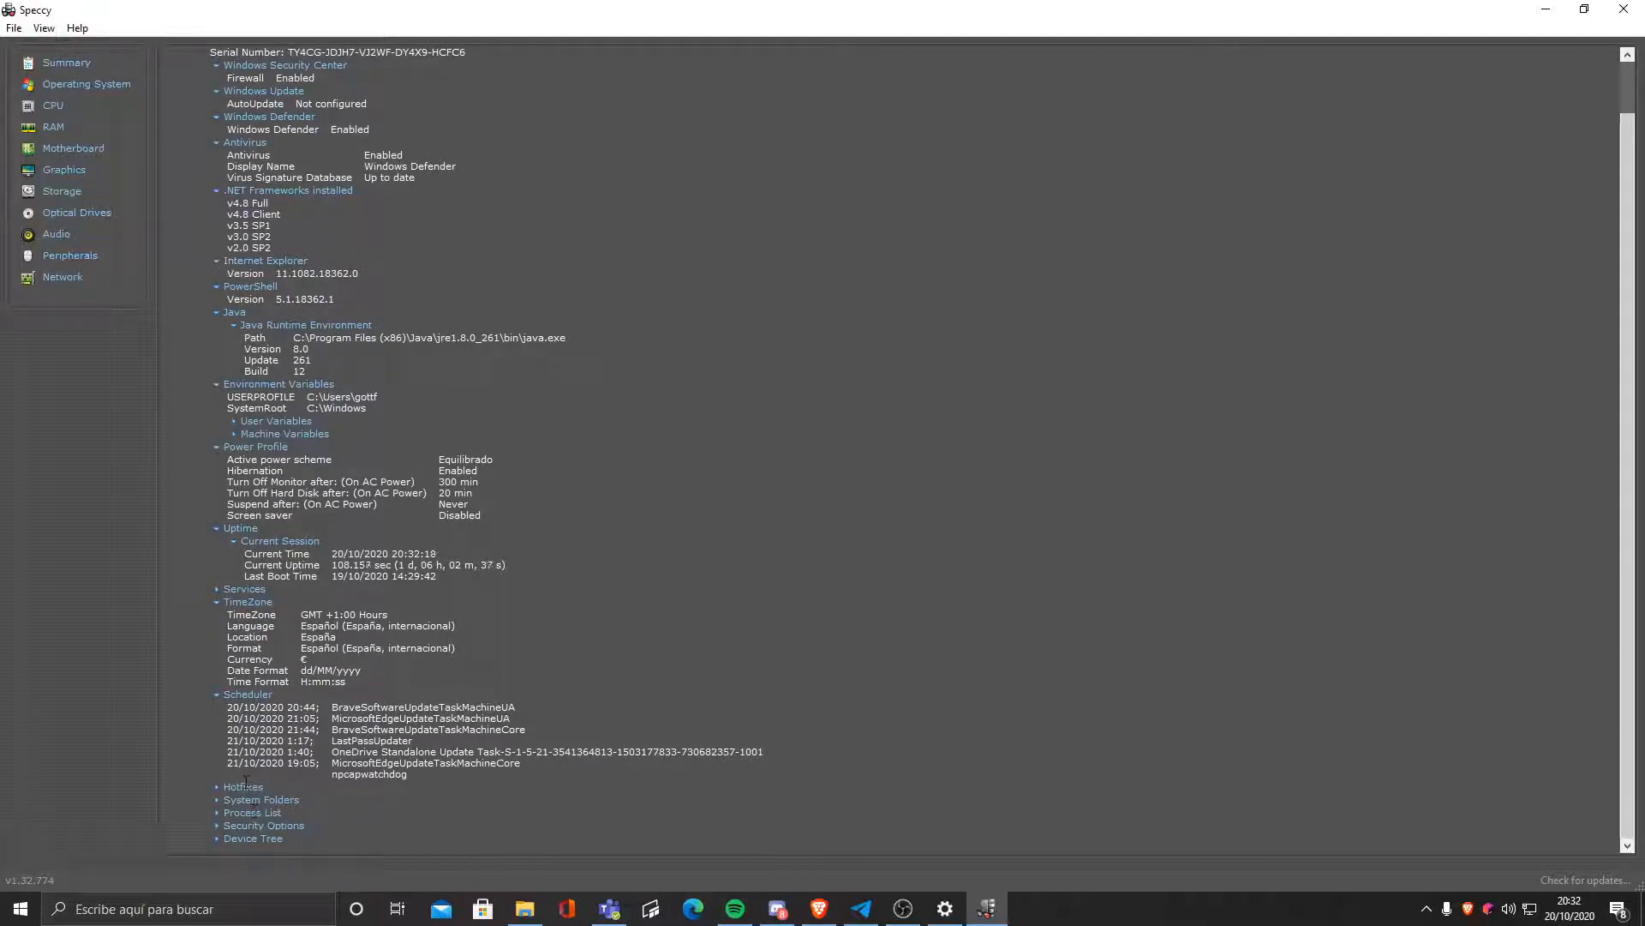
pyautogui.click(217, 786)
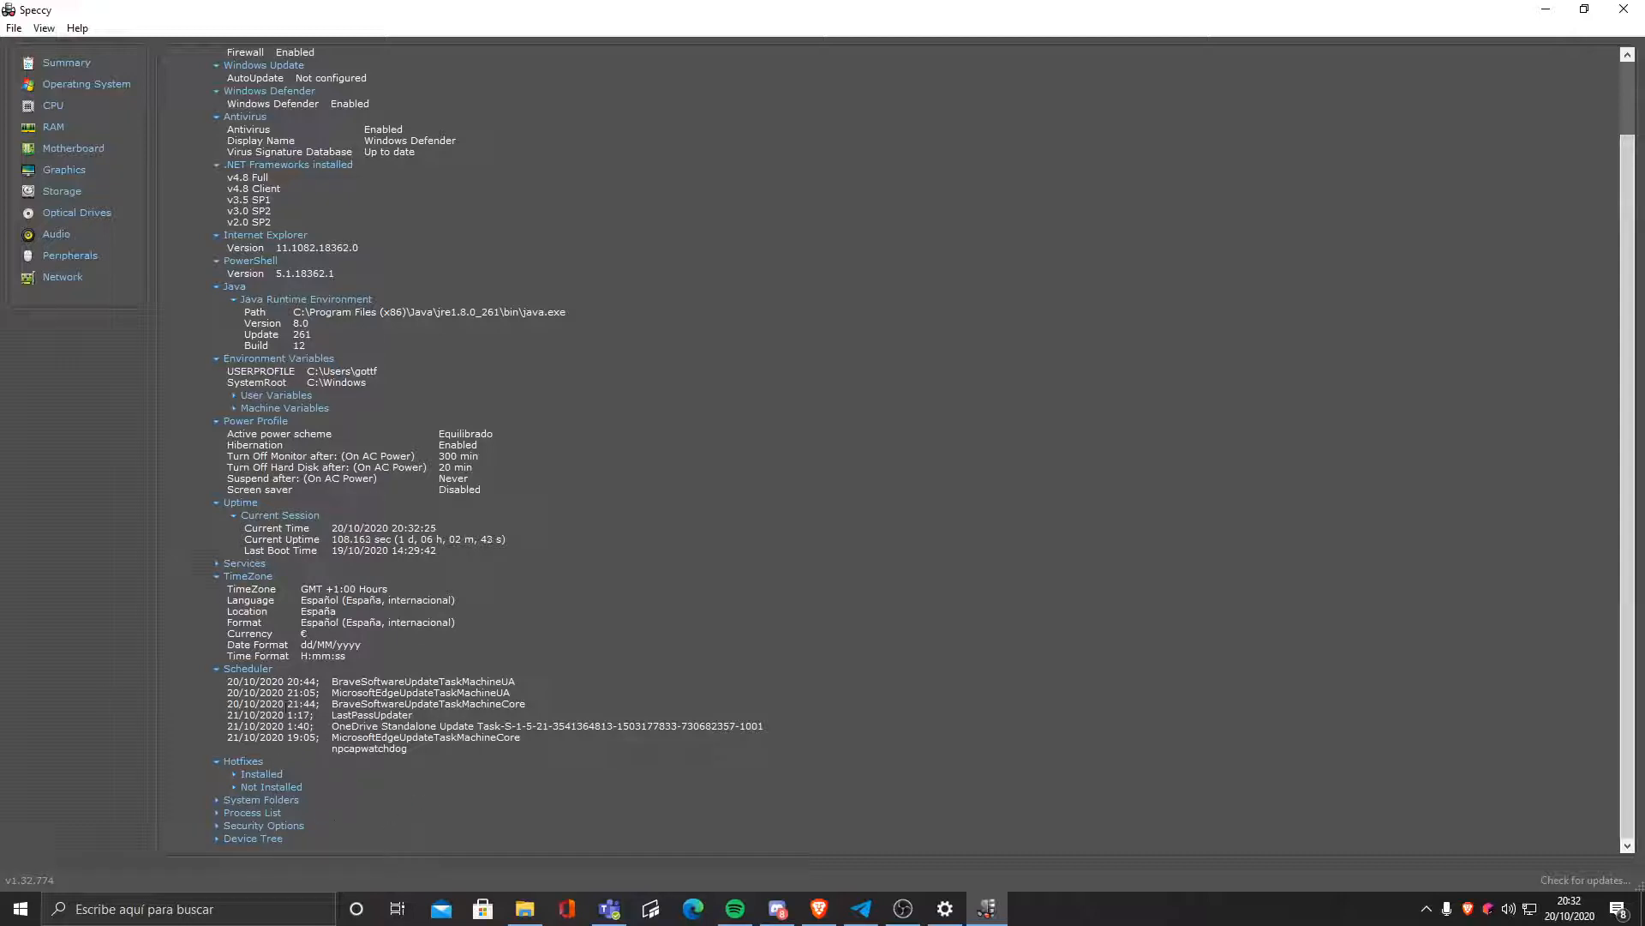
pyautogui.click(219, 563)
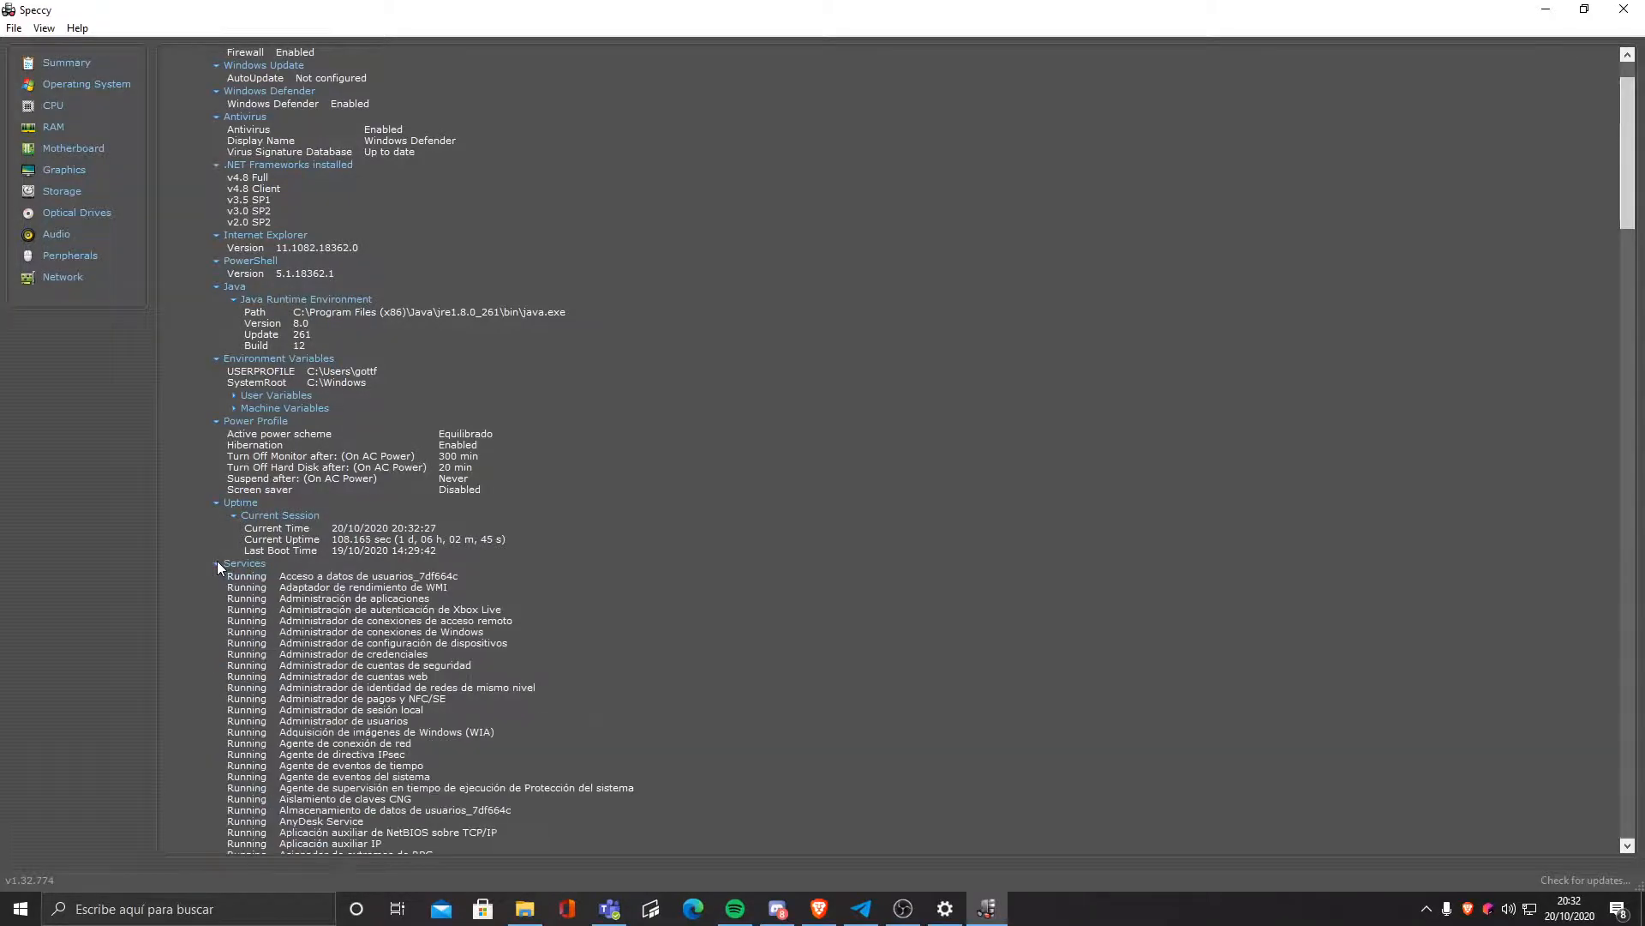
pyautogui.scroll(-3)
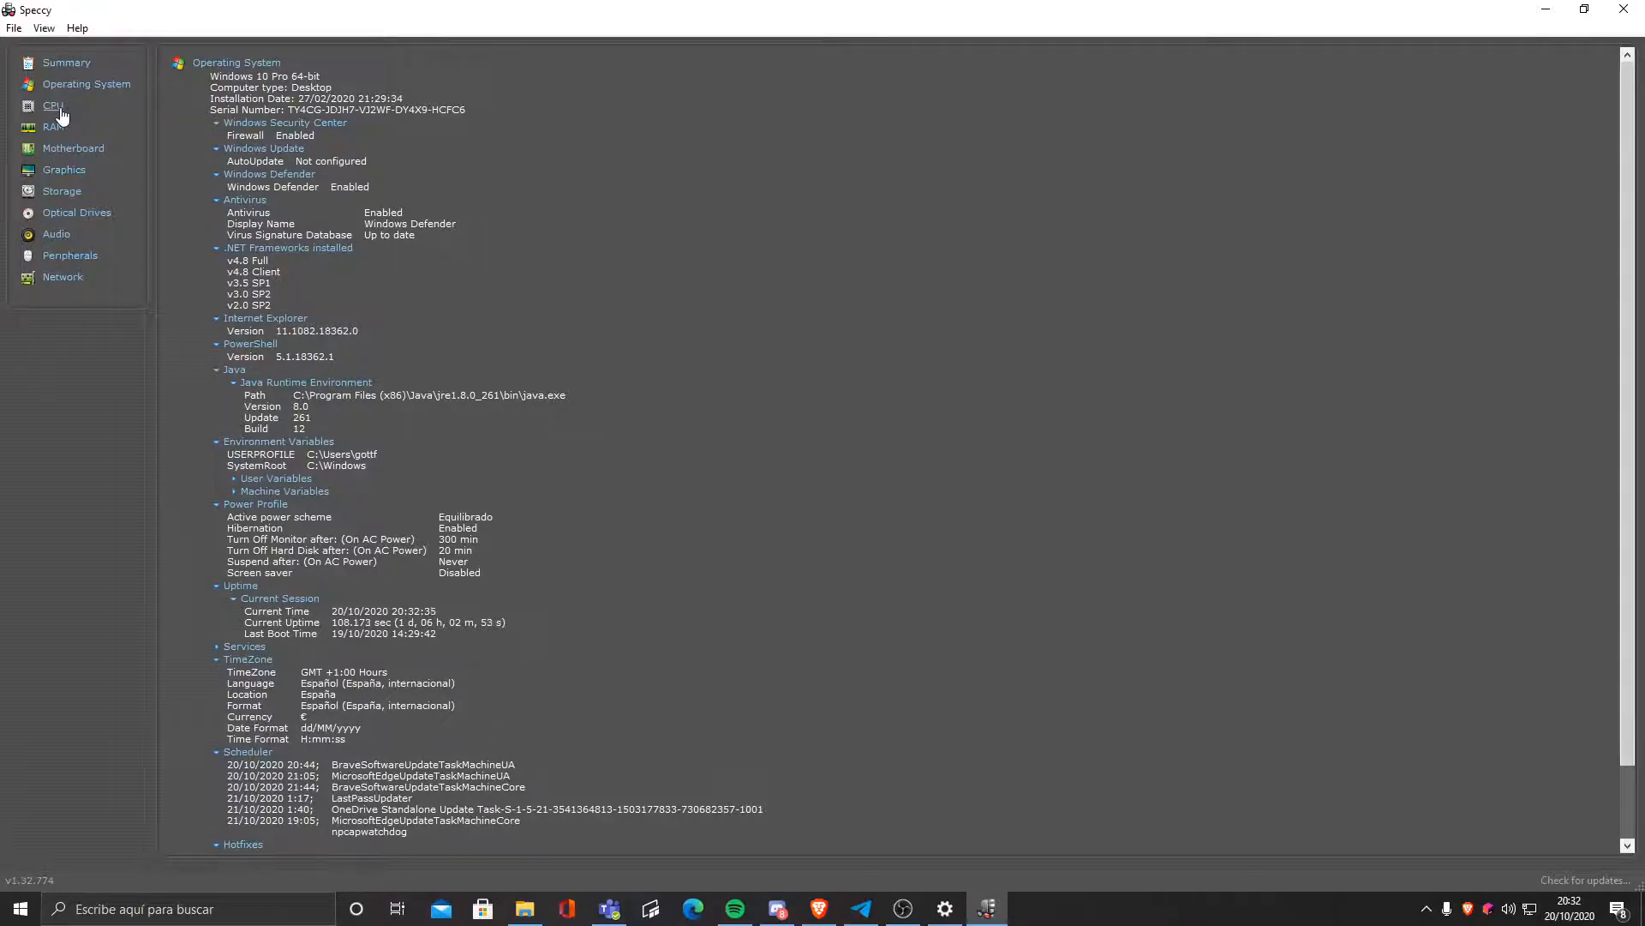
# Step: Open the CPU page for the AMD Ryzen 5 2600
pyautogui.click(51, 105)
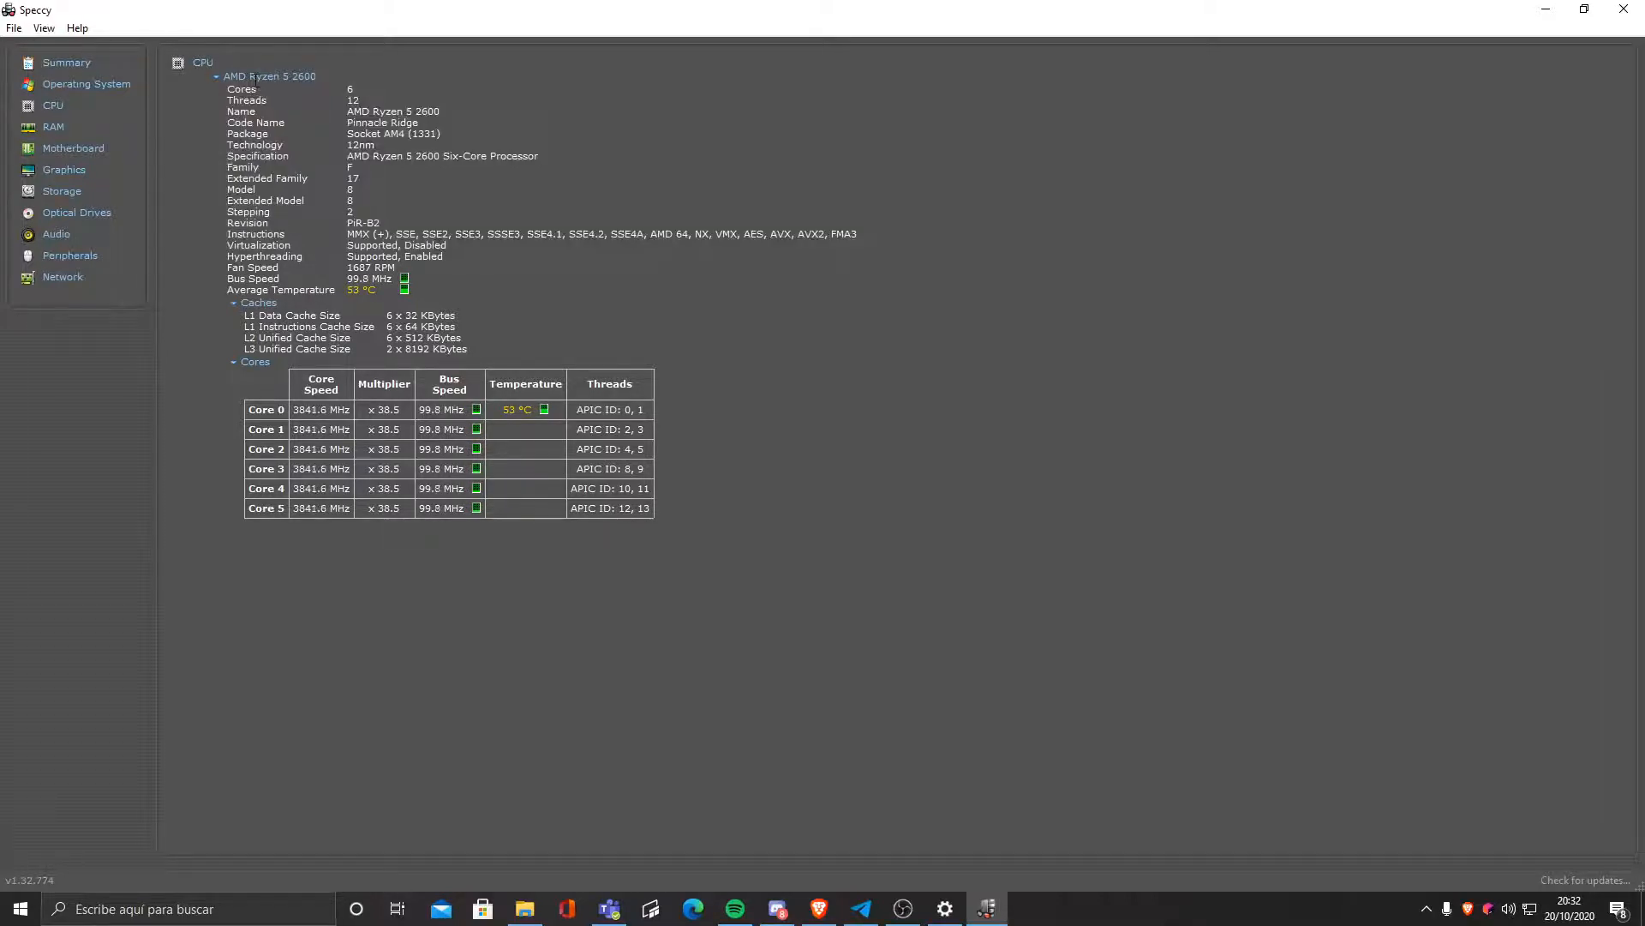
pyautogui.moveTo(325, 89)
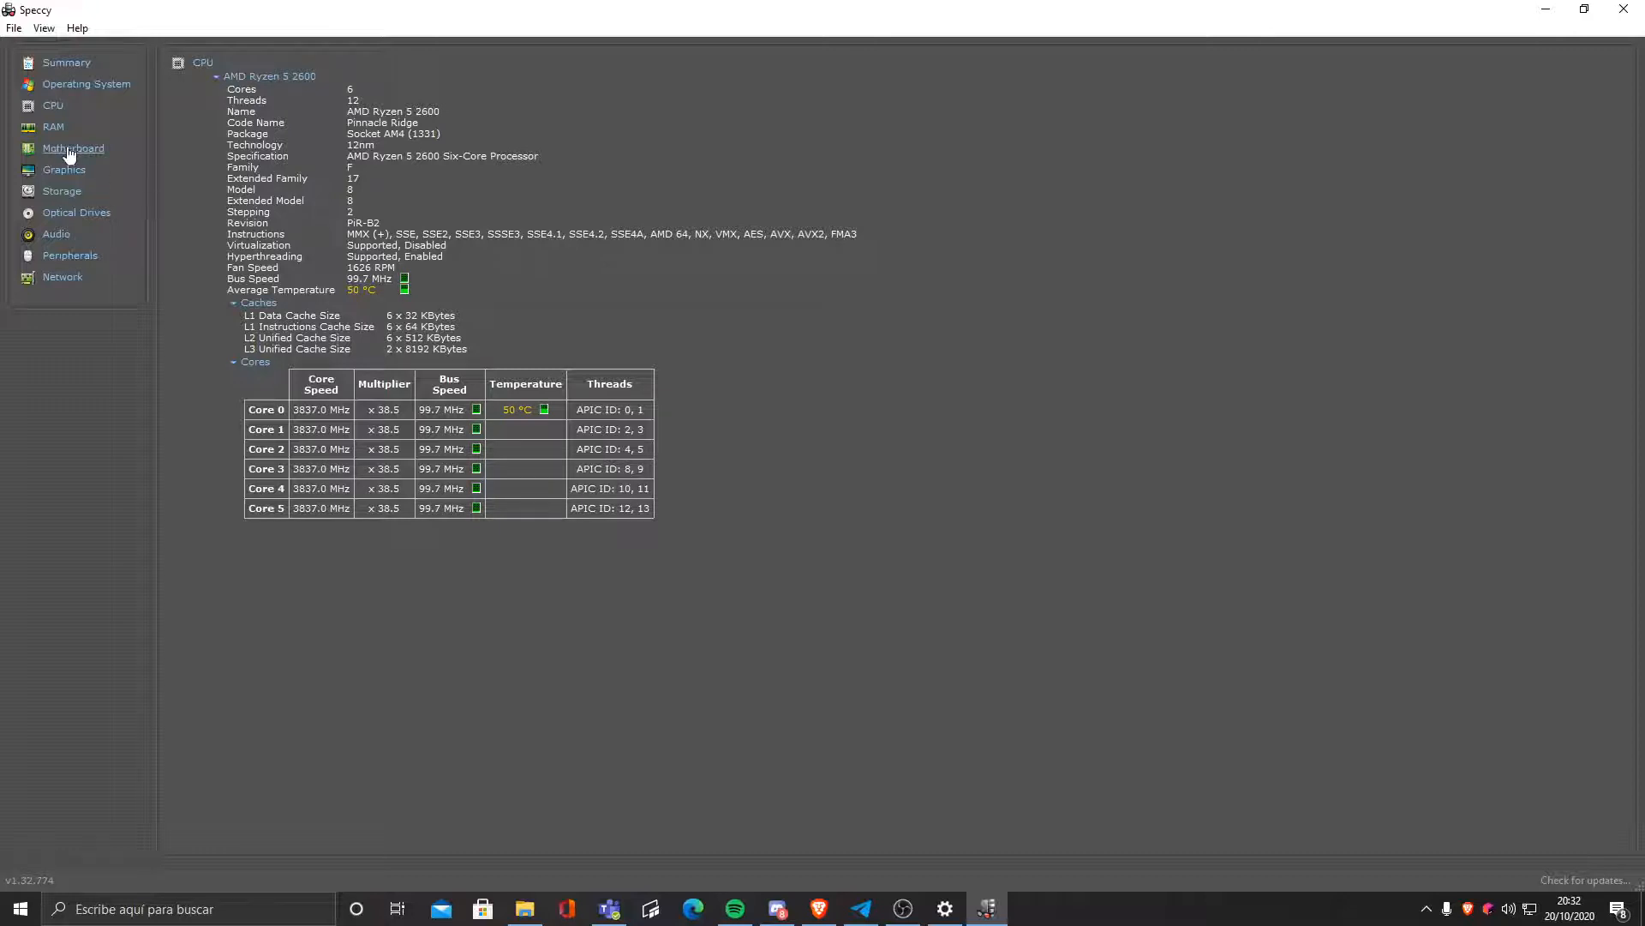
# Step: Open the RAM page and expand the SPD Slot #1 and Slot #2 timing tables
pyautogui.click(53, 126)
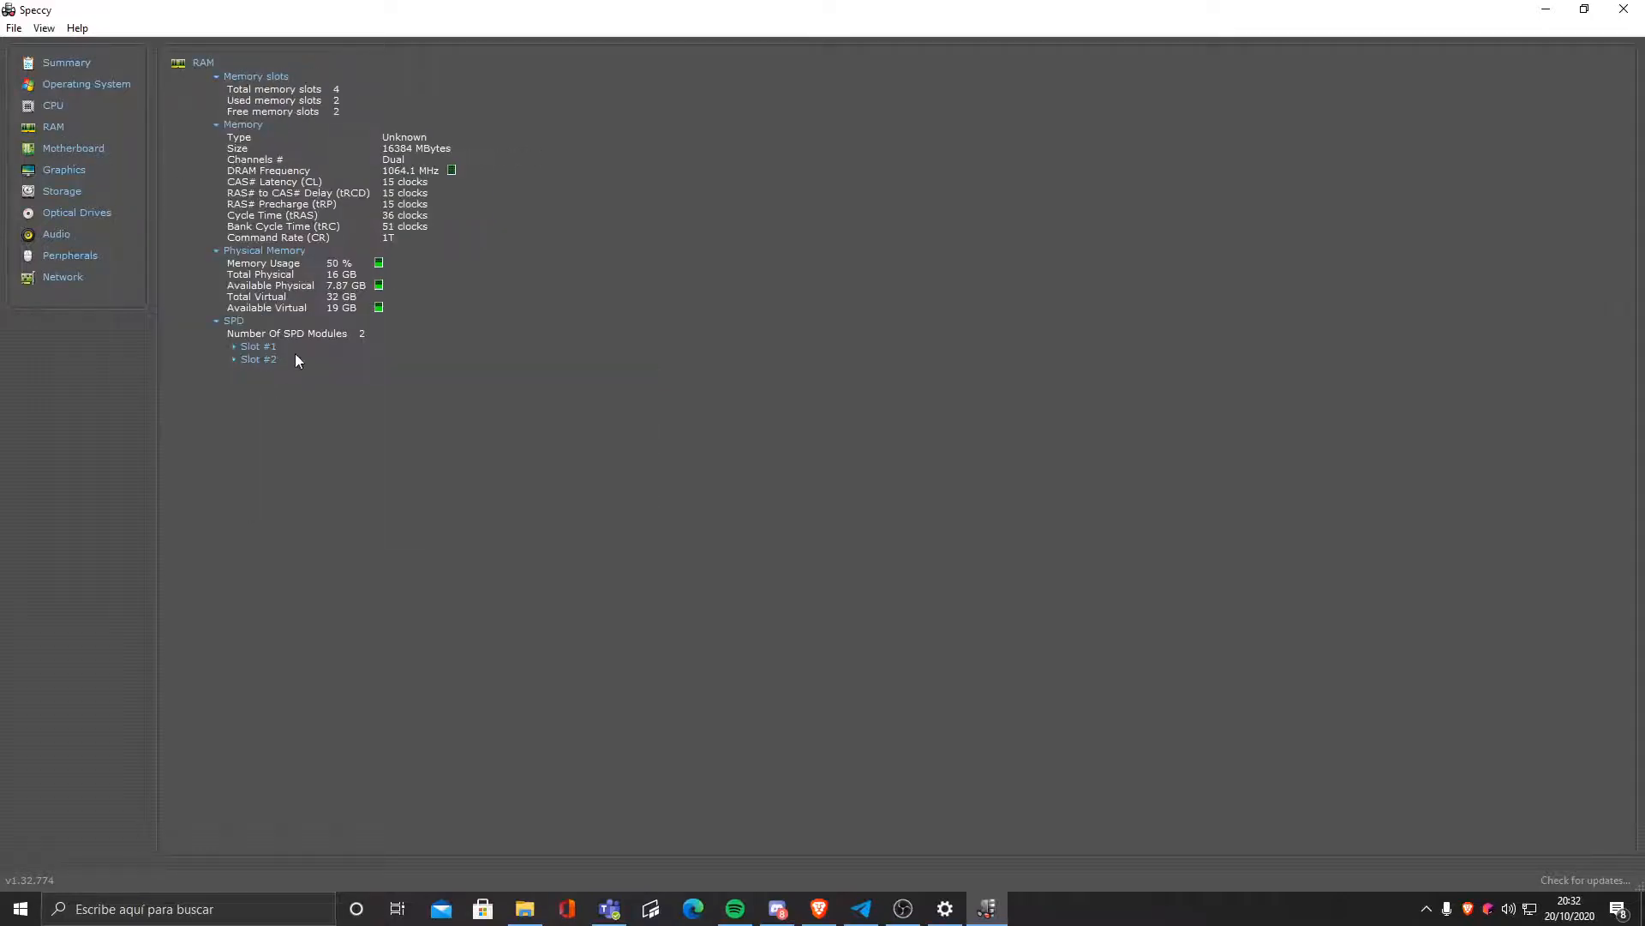
pyautogui.click(257, 346)
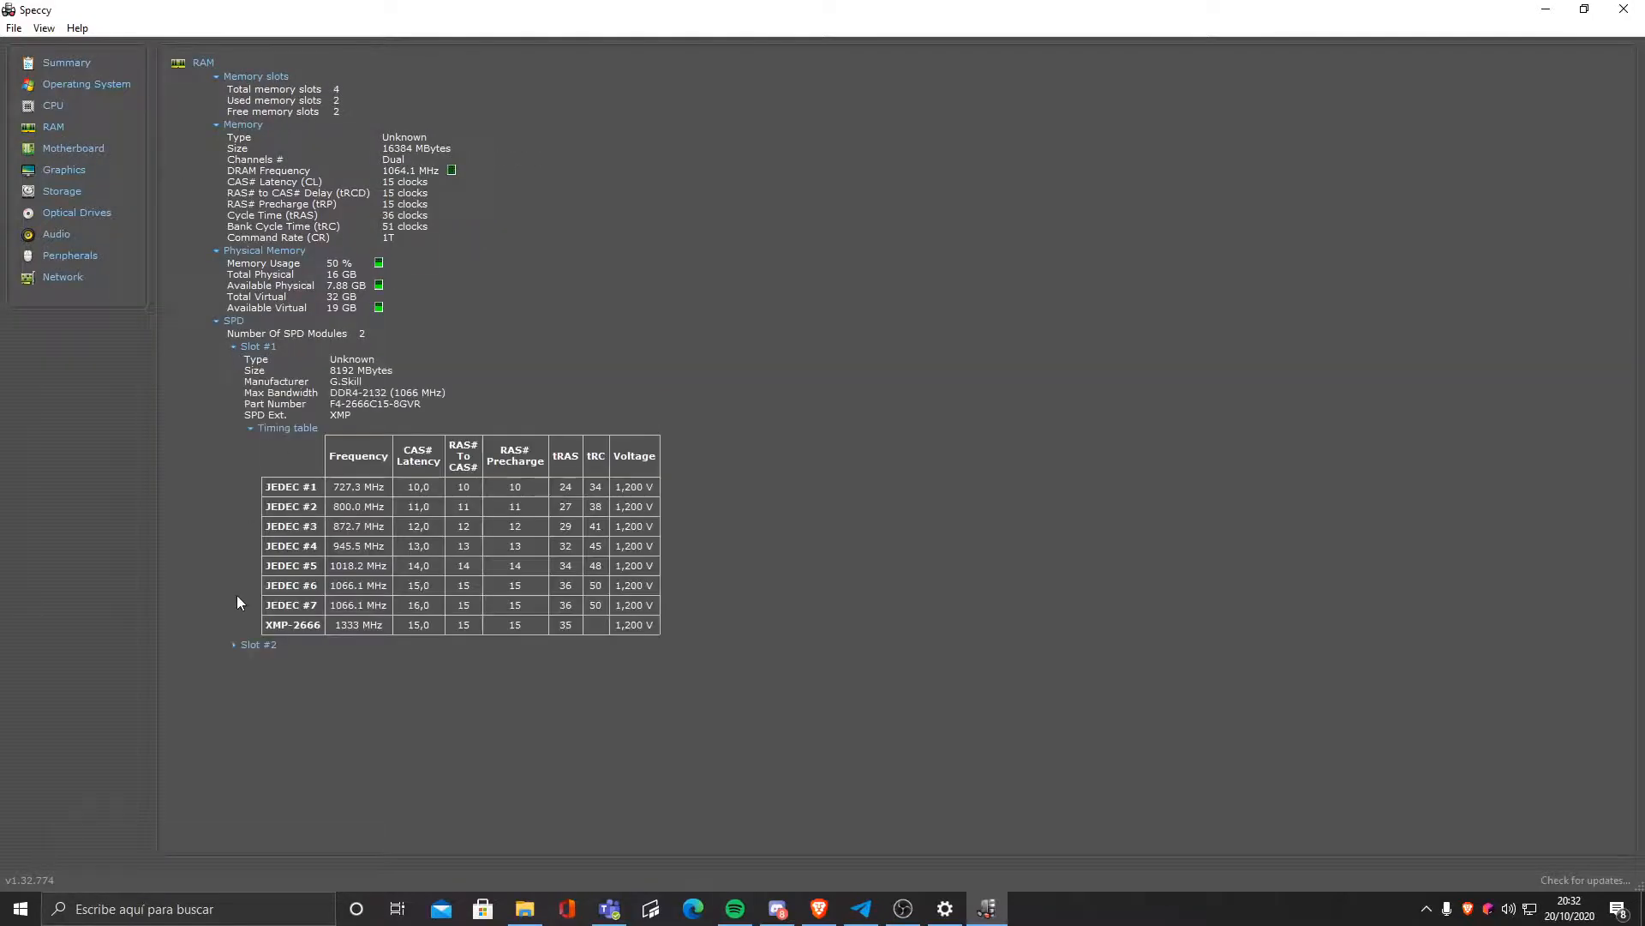
pyautogui.click(234, 644)
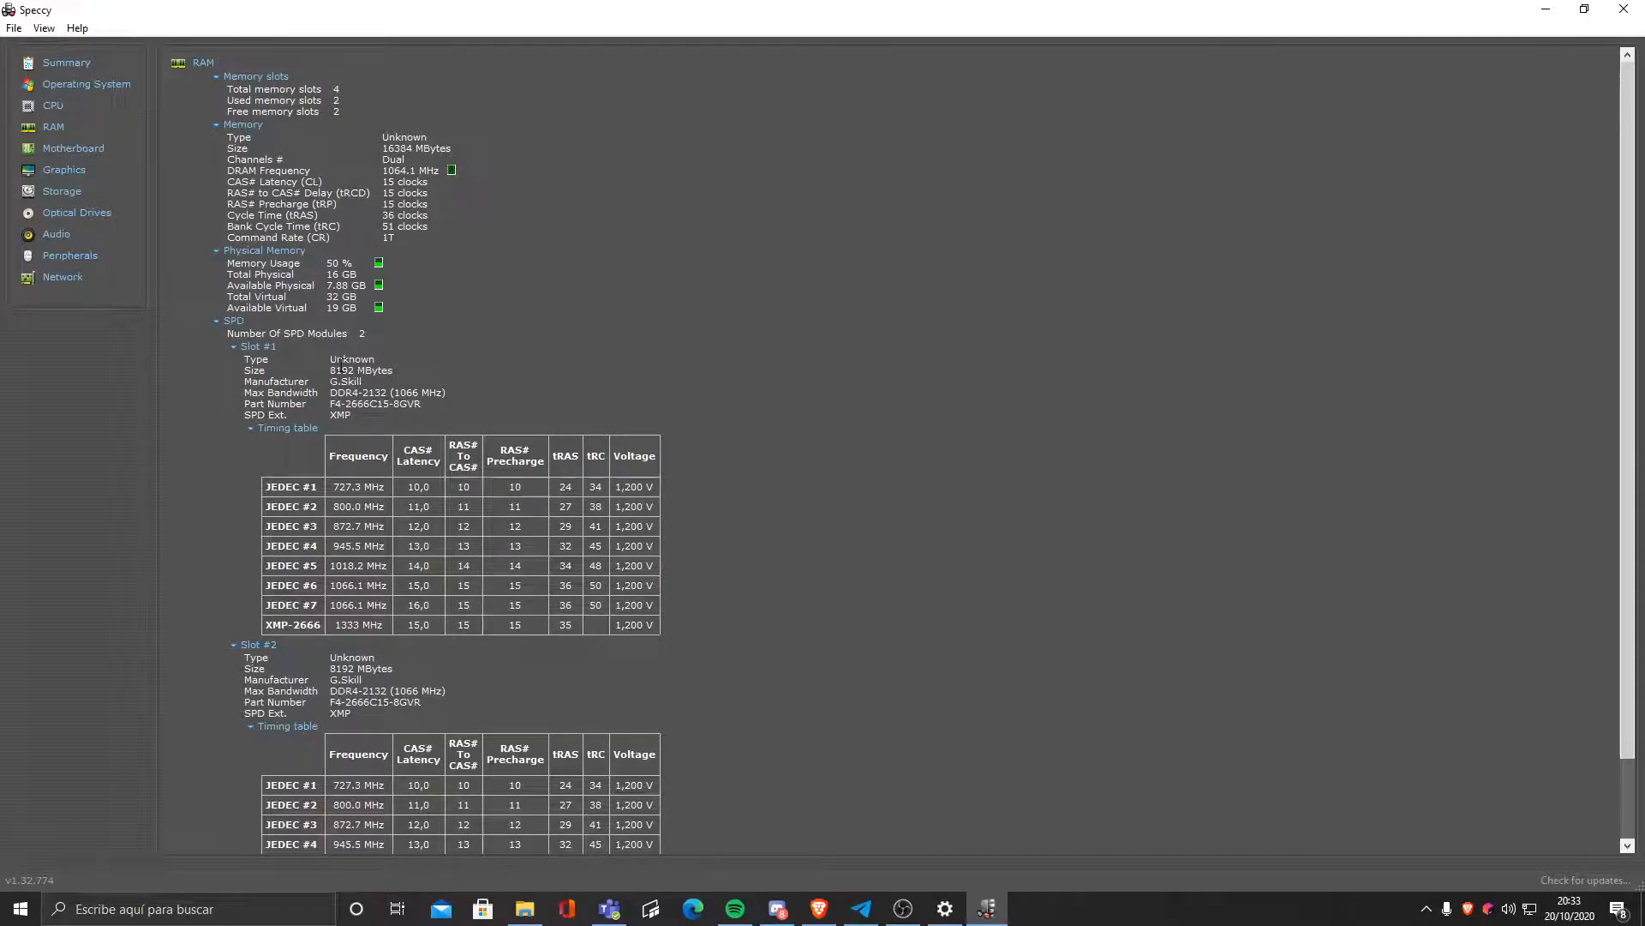
pyautogui.moveTo(428, 369)
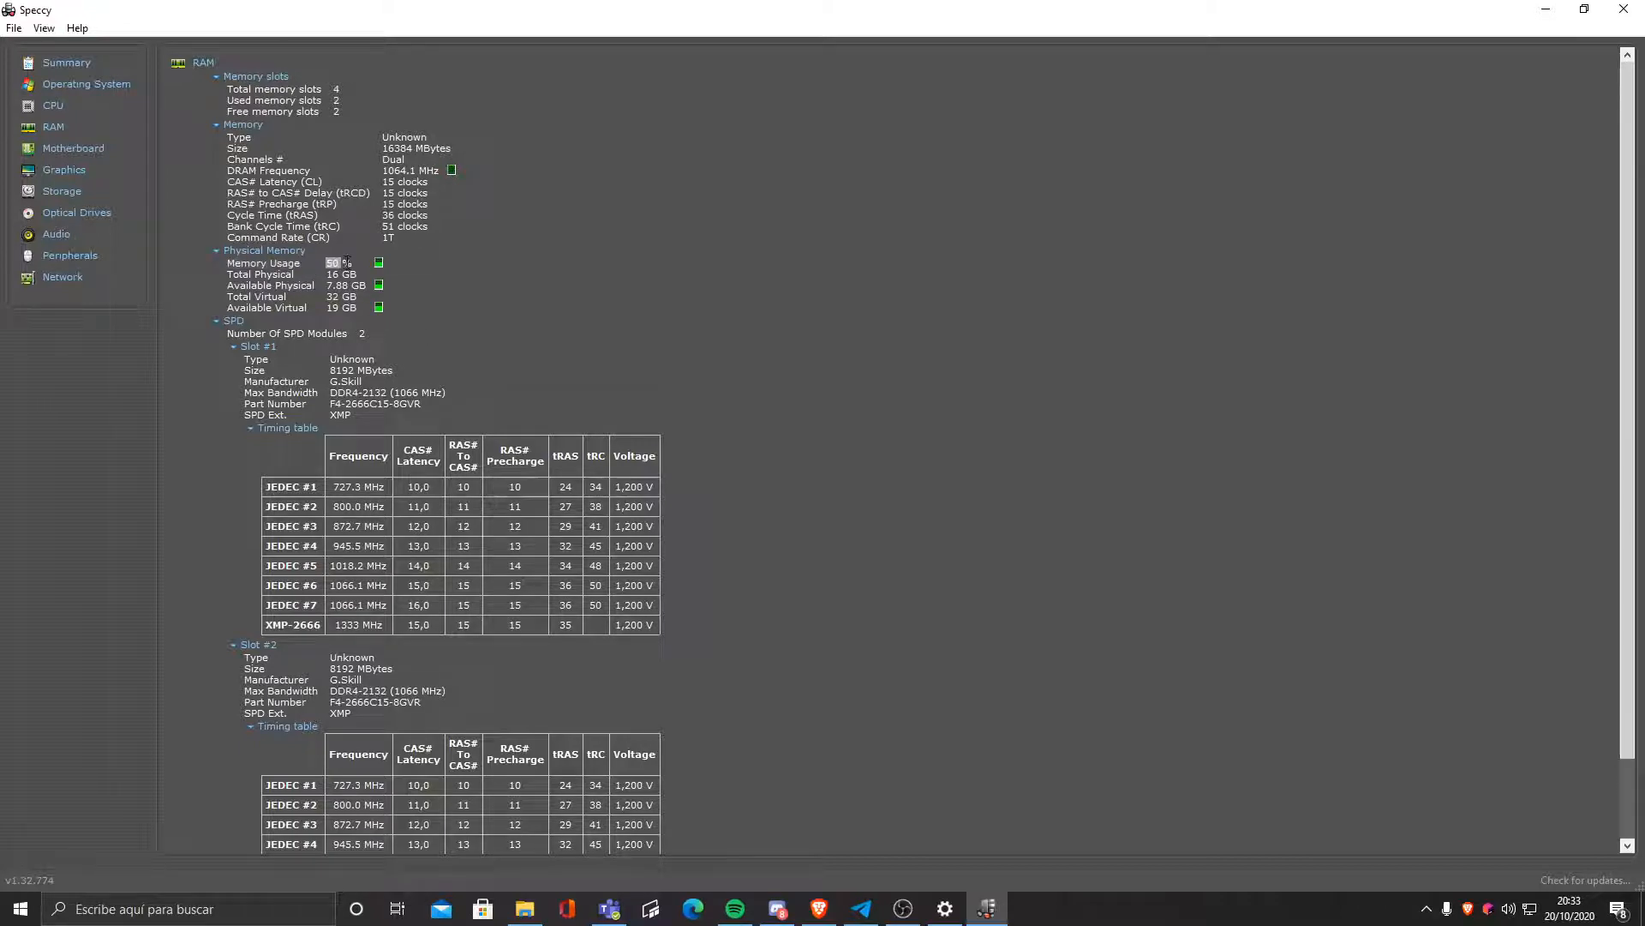
pyautogui.scroll(-3)
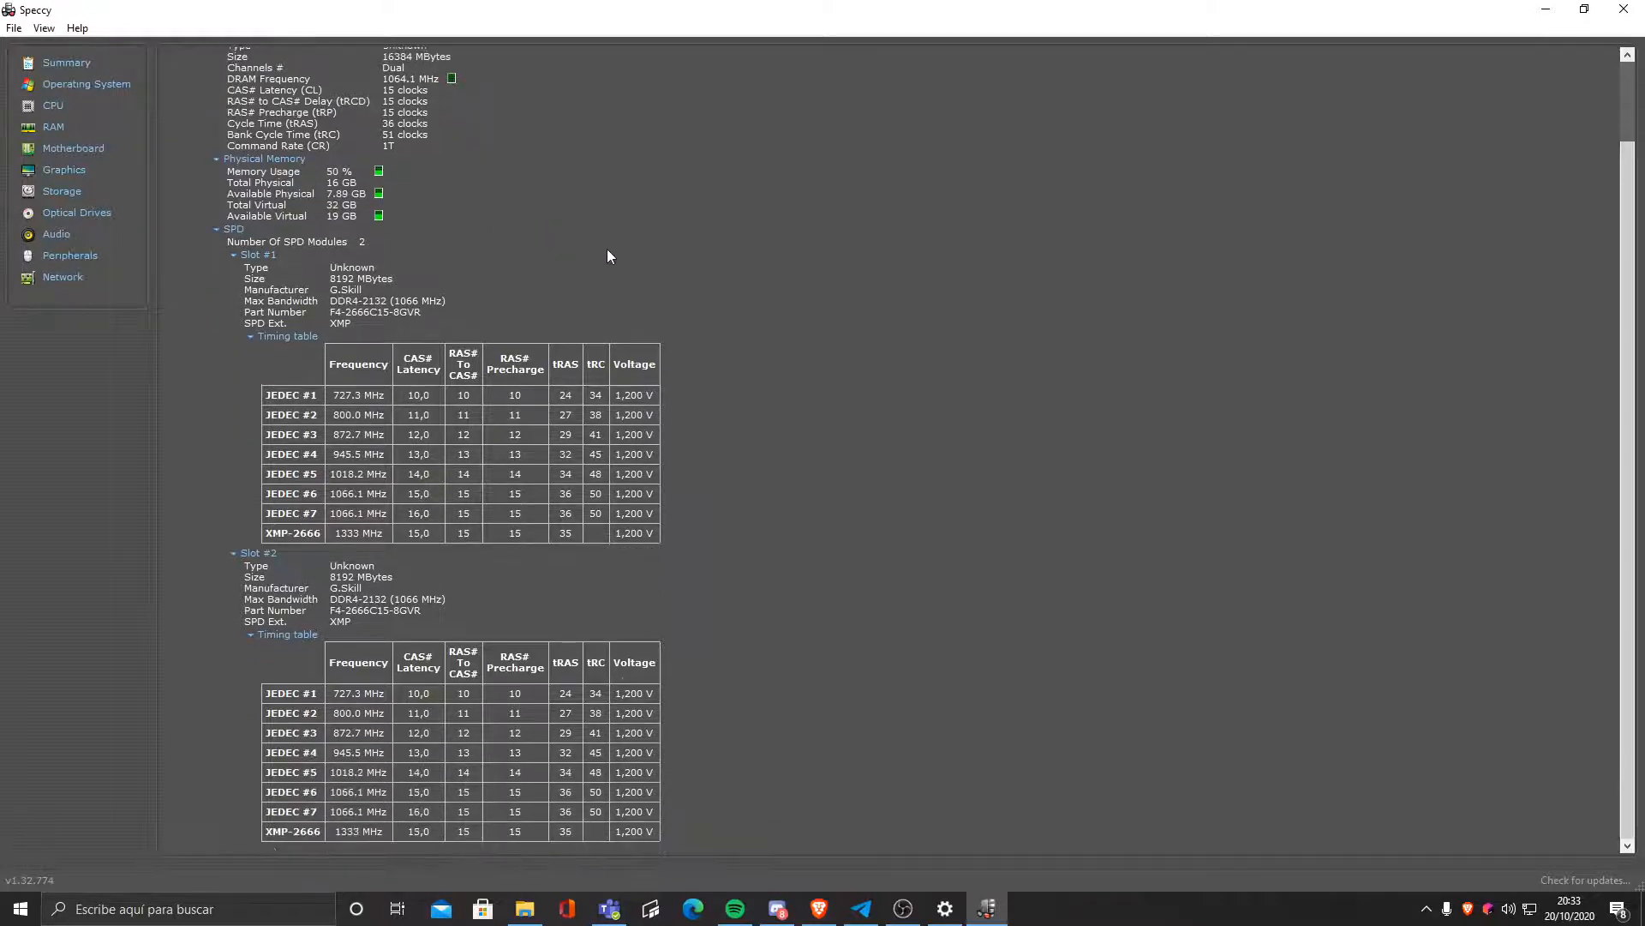
pyautogui.scroll(3)
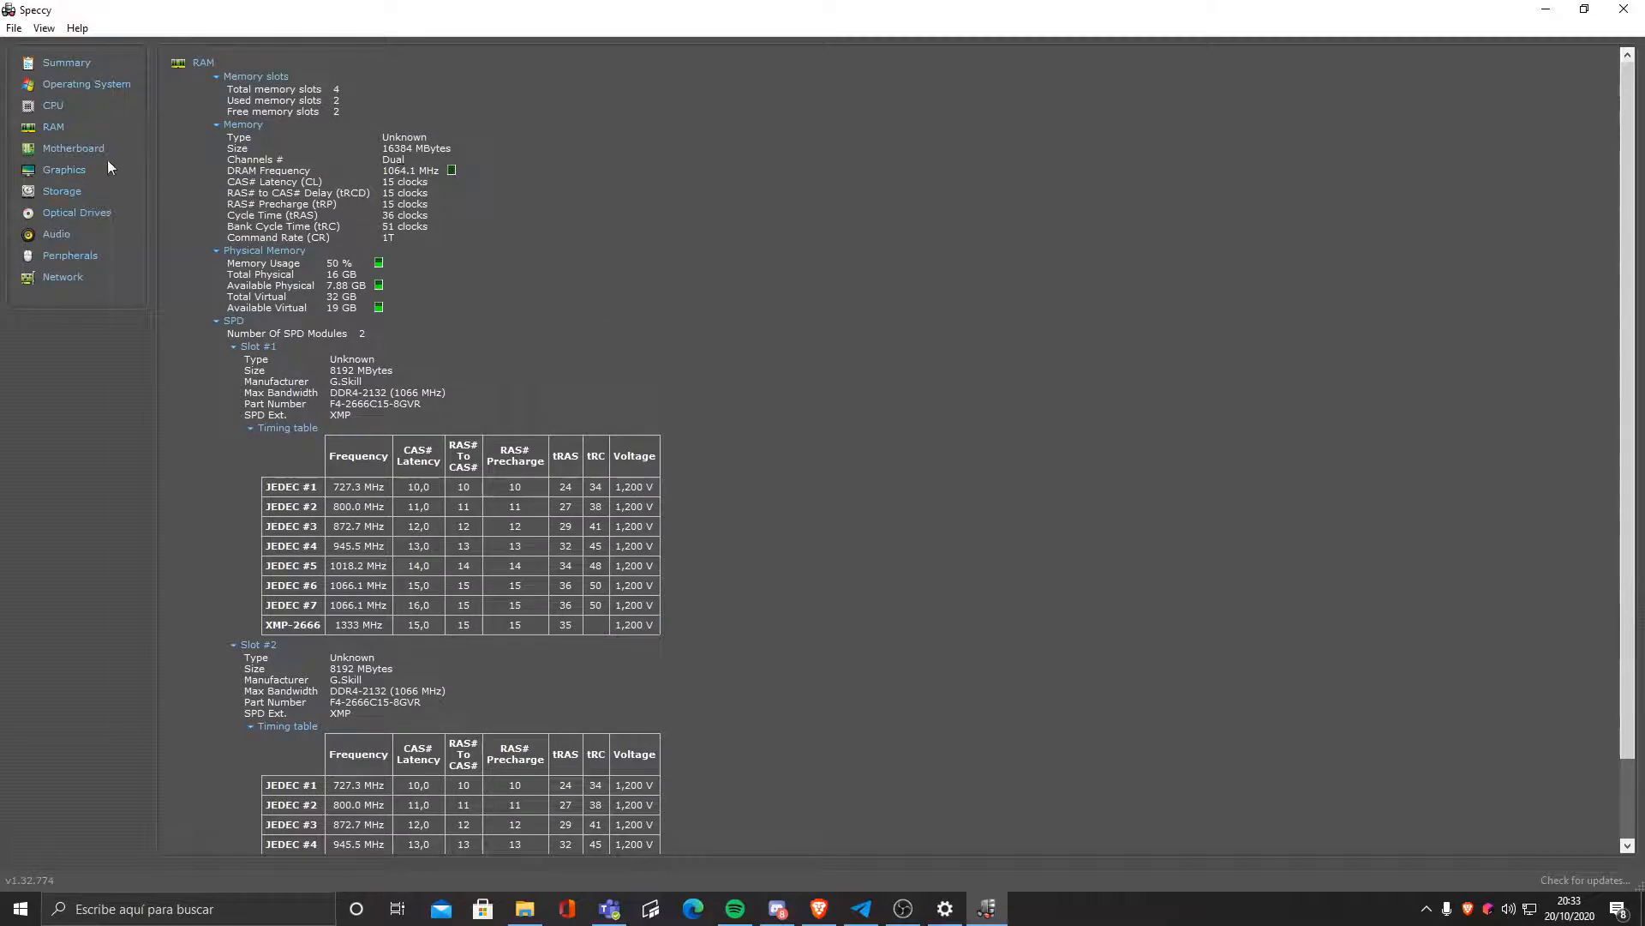
# Step: Open the Motherboard page for the ASUS TUF B450M-PRO GAMING board
pyautogui.click(74, 149)
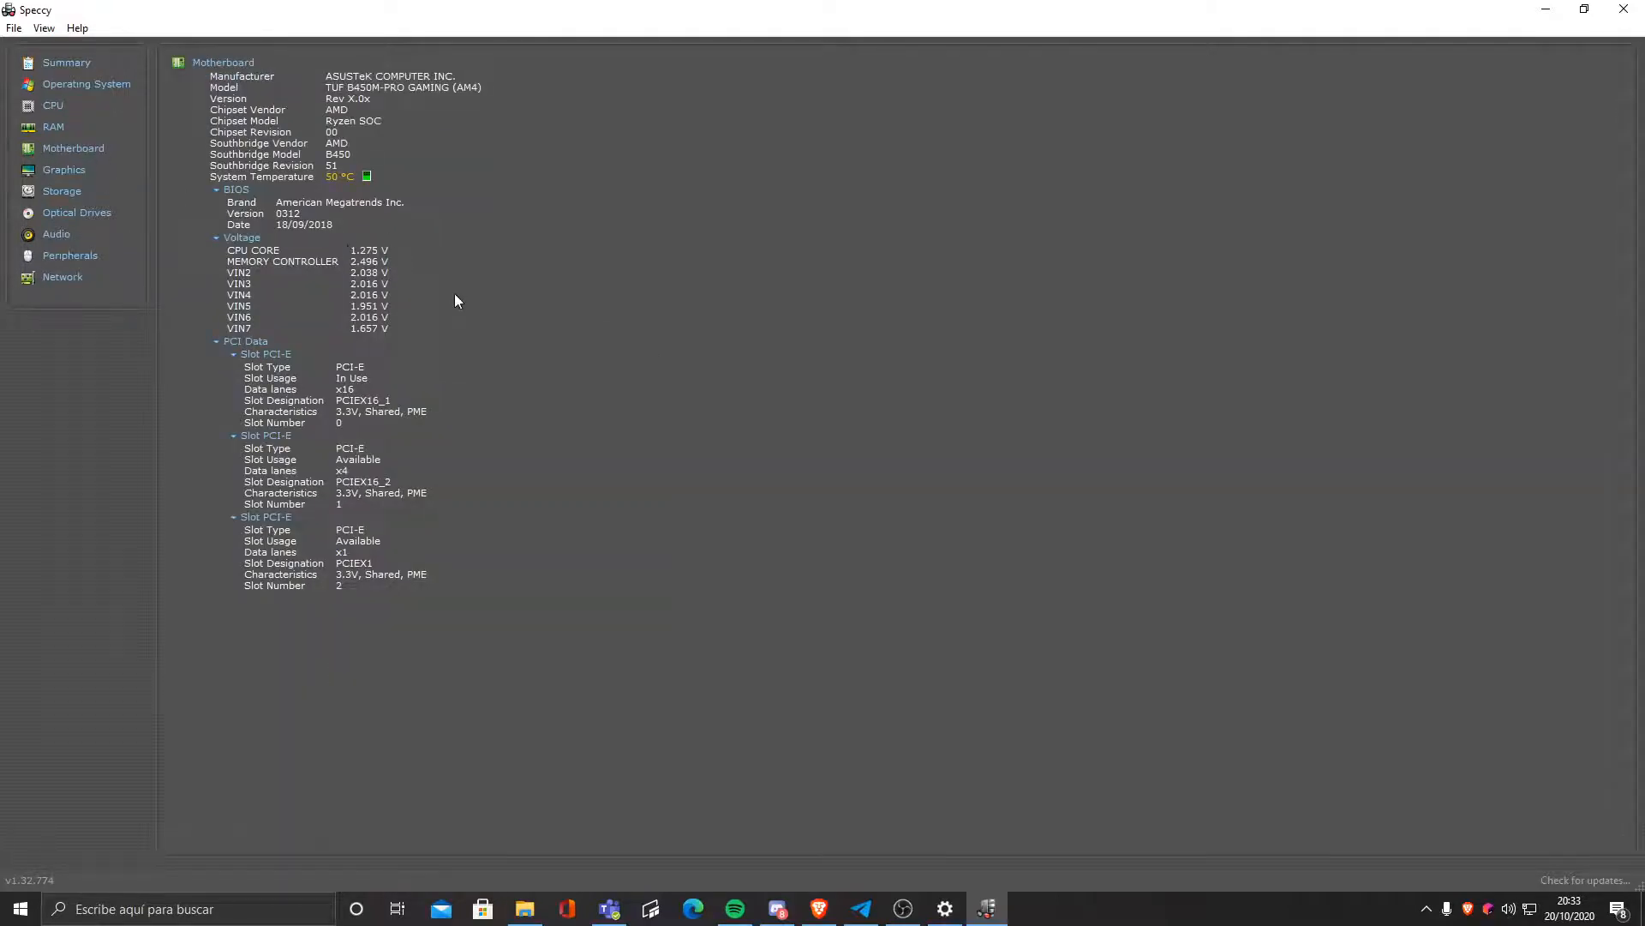
pyautogui.moveTo(328, 219)
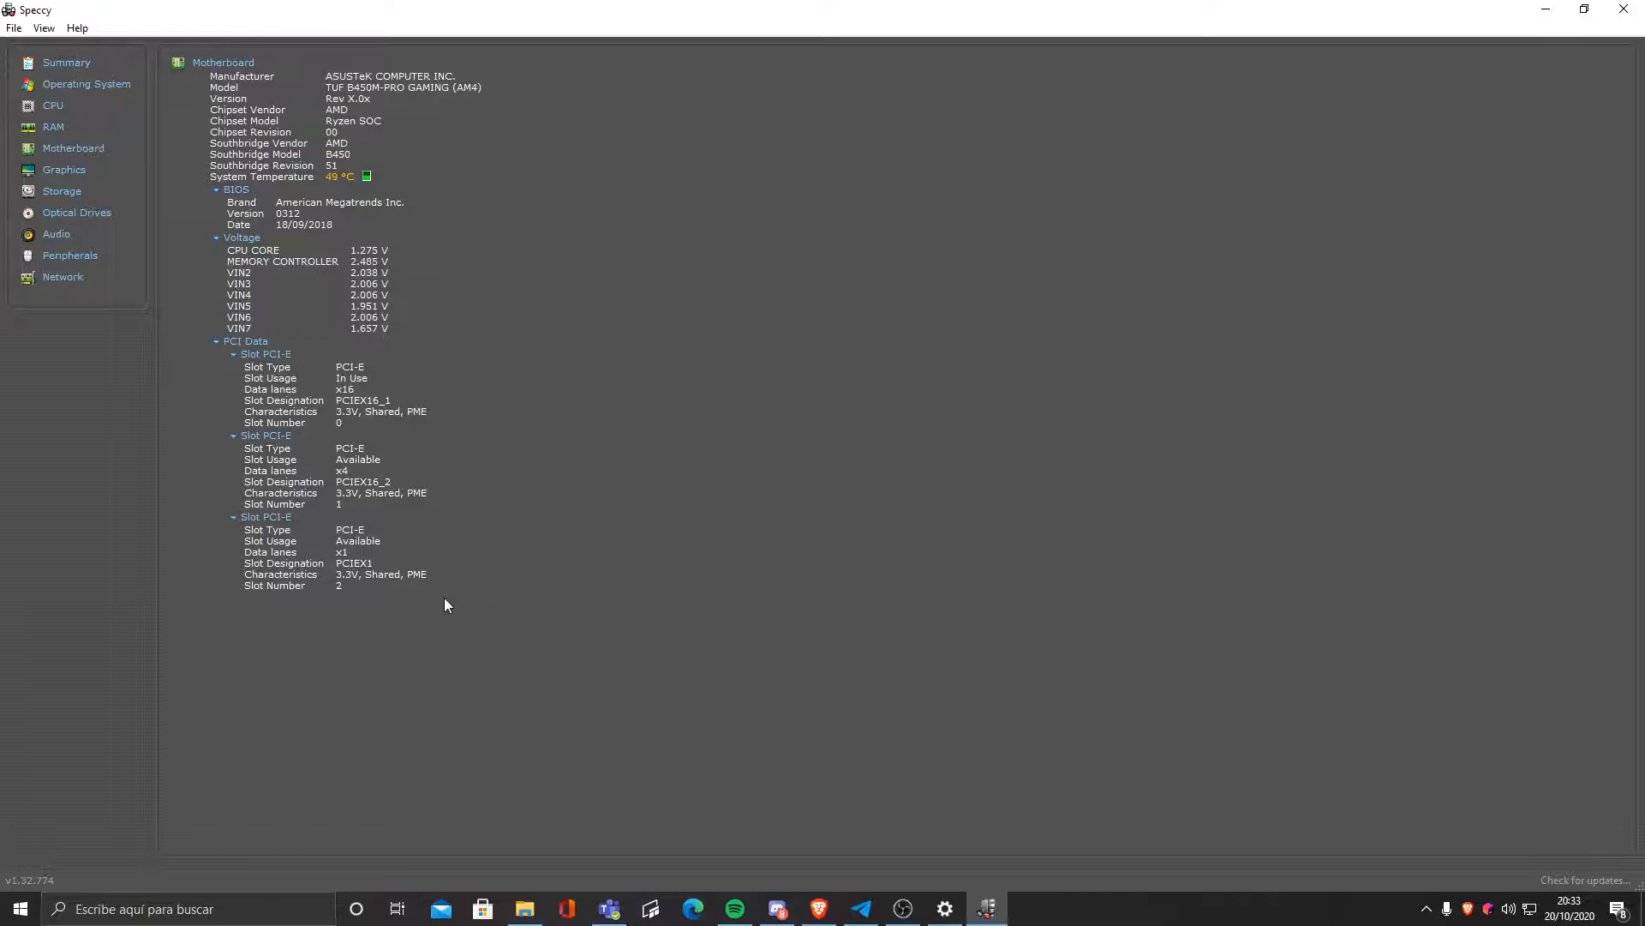
pyautogui.moveTo(126, 244)
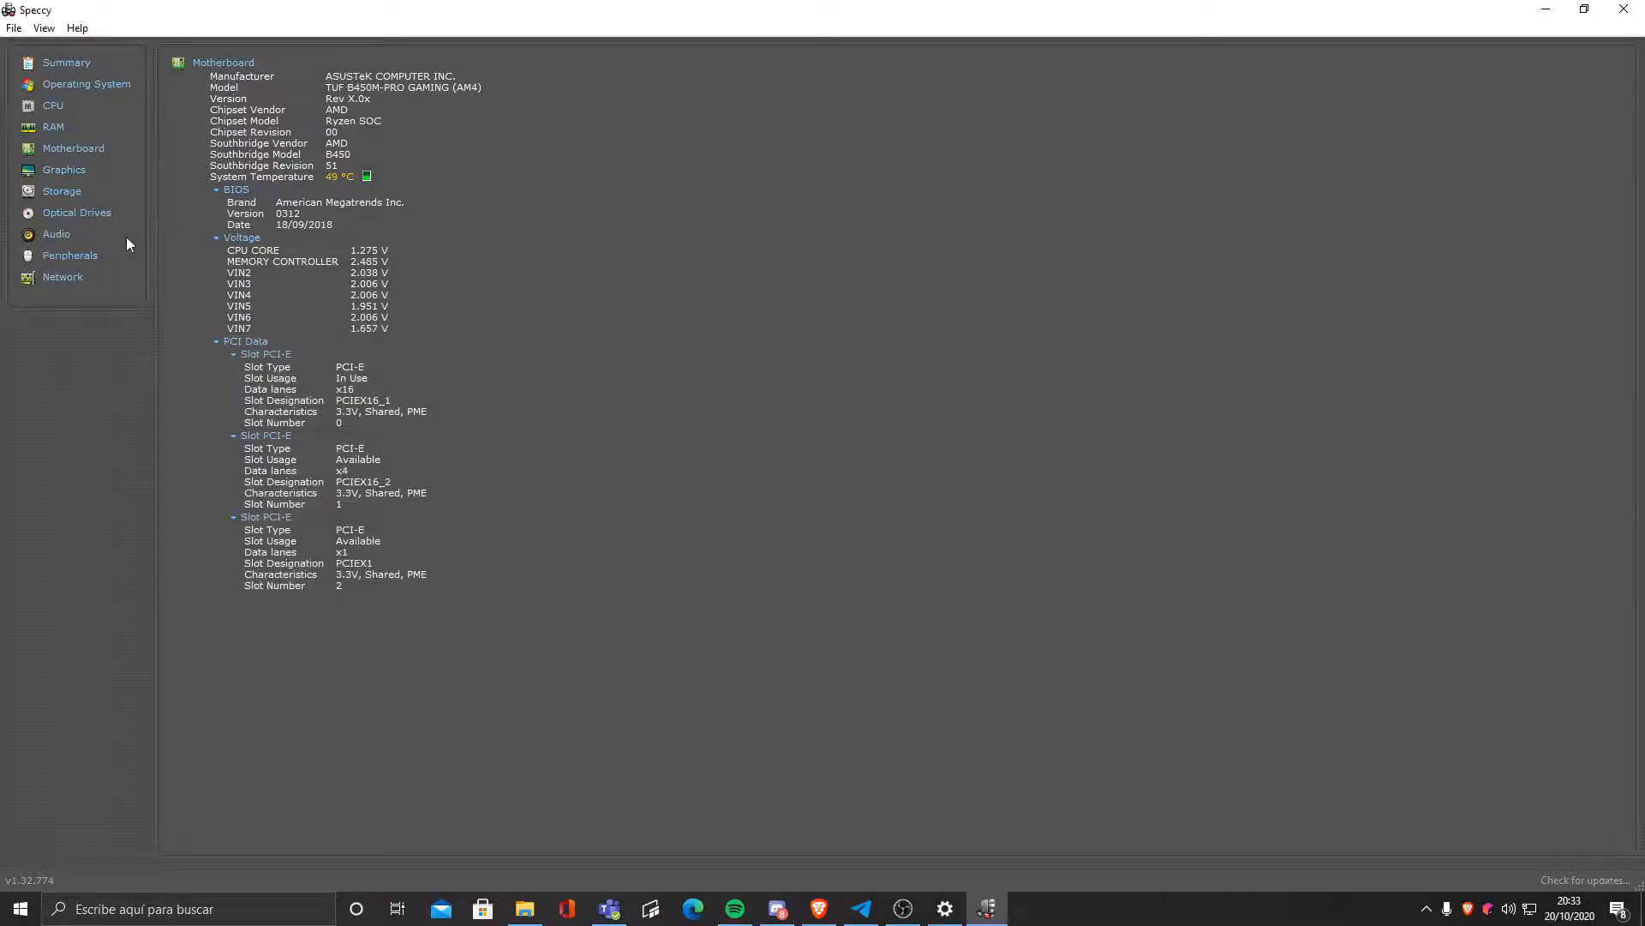
# Step: Open the Graphics page listing both monitors and the GeForce RTX 2060
pyautogui.click(64, 168)
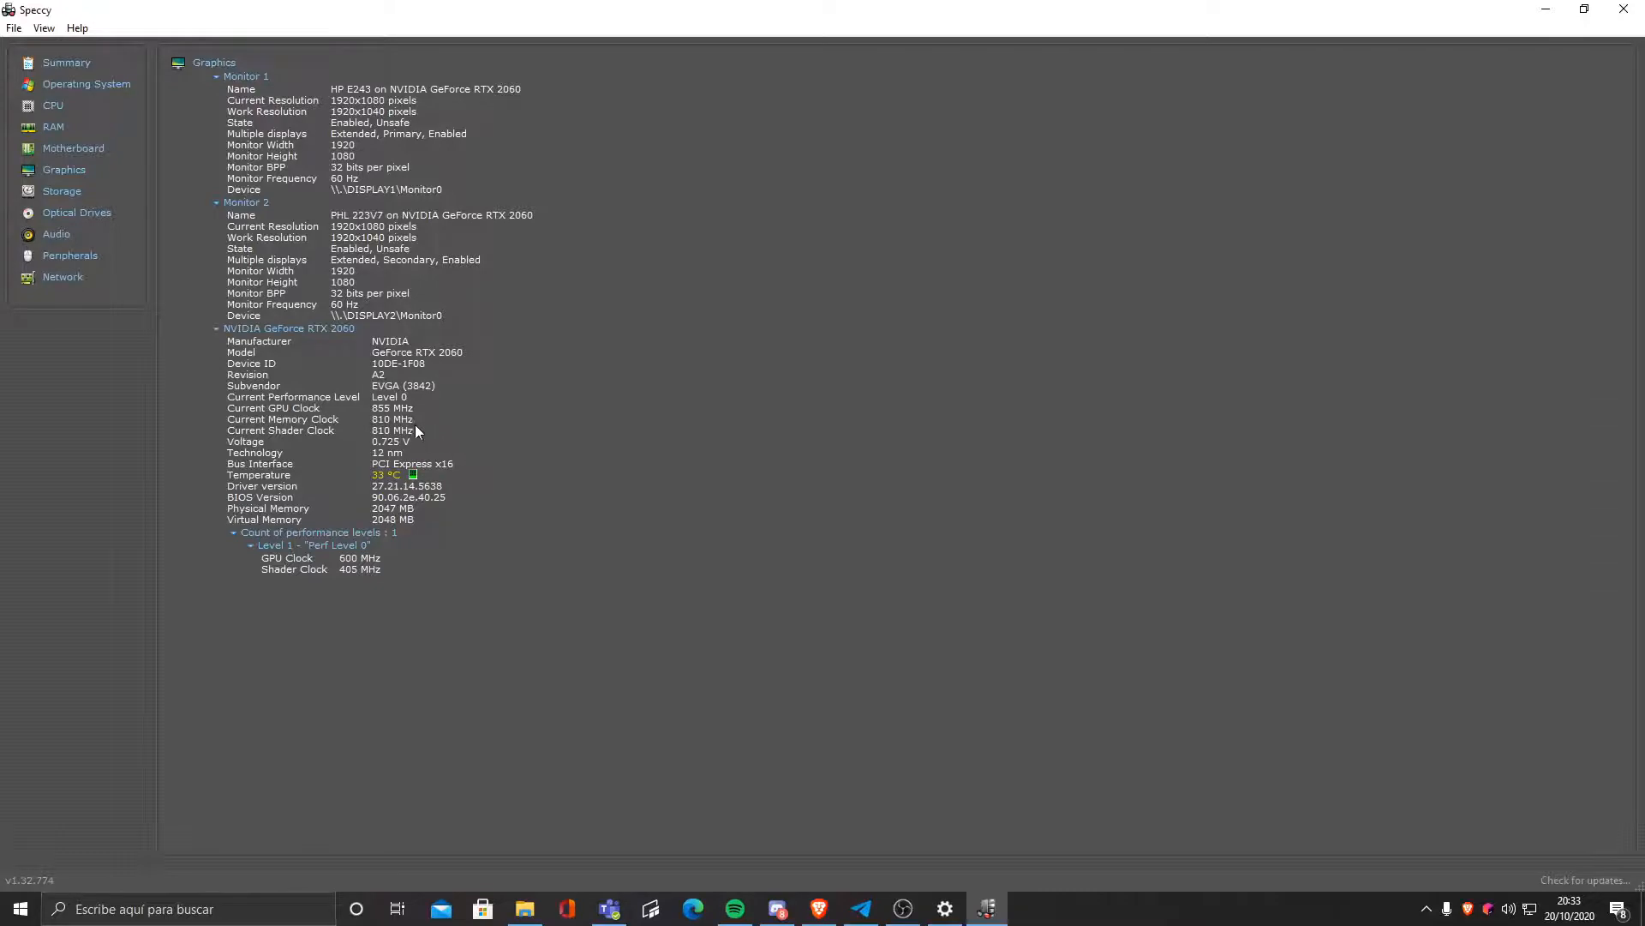
pyautogui.moveTo(65, 169)
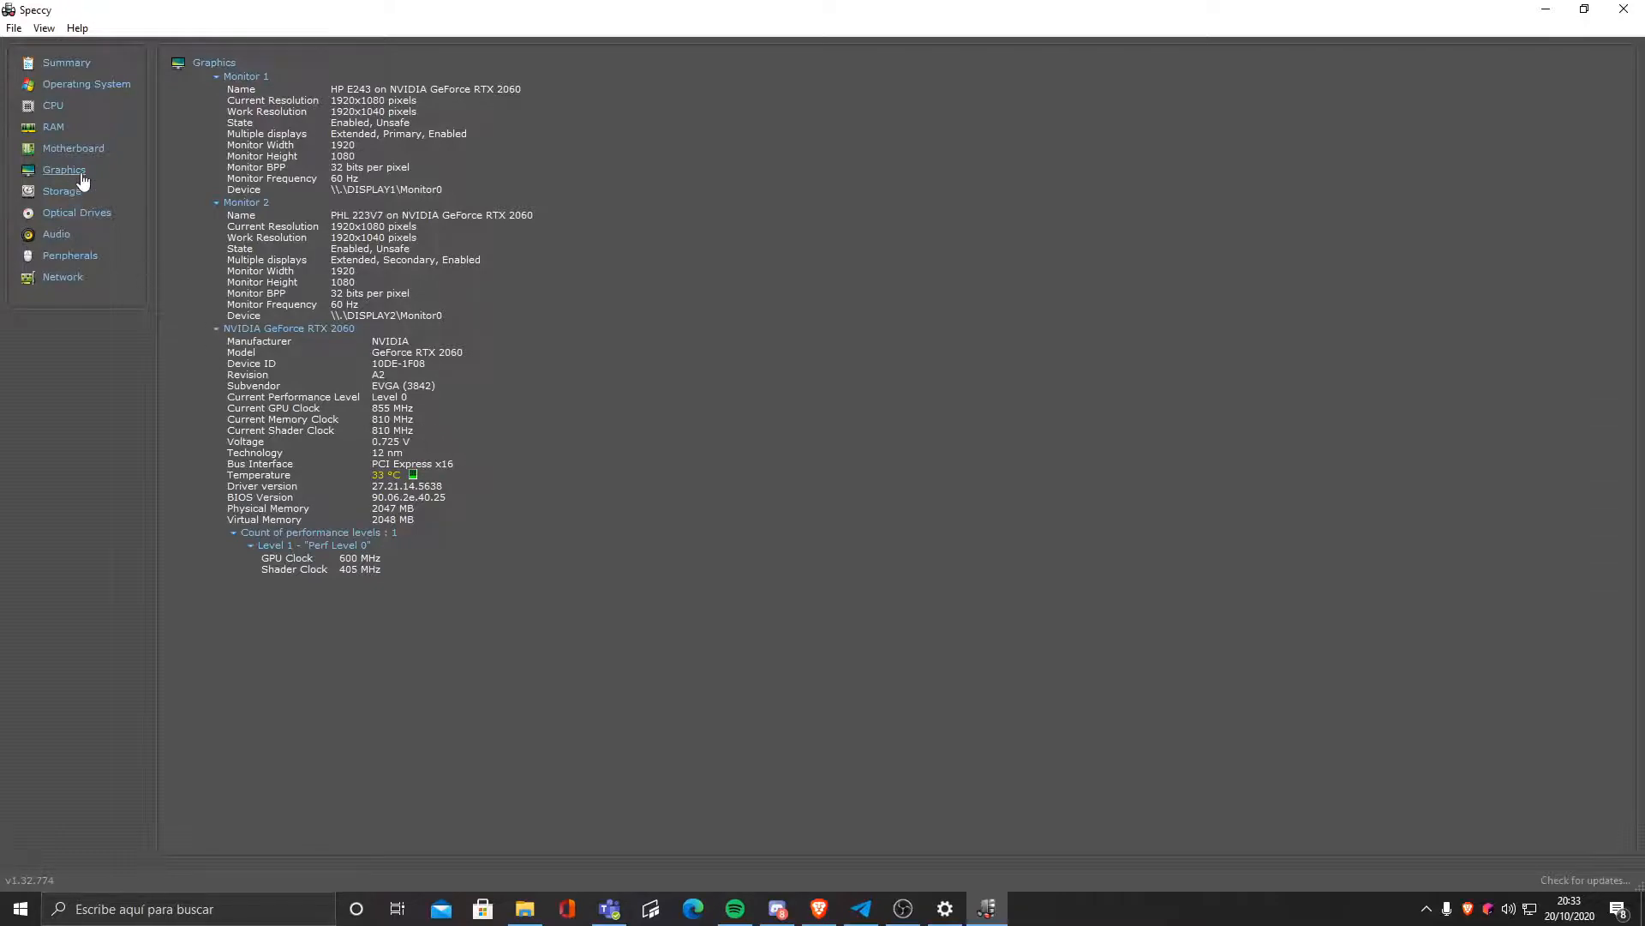
# Step: Browse Storage details for the Seagate 1 TB HDD and Crucial 240 GB SSD, including S.M.A.R.T. and partitions
pyautogui.click(60, 190)
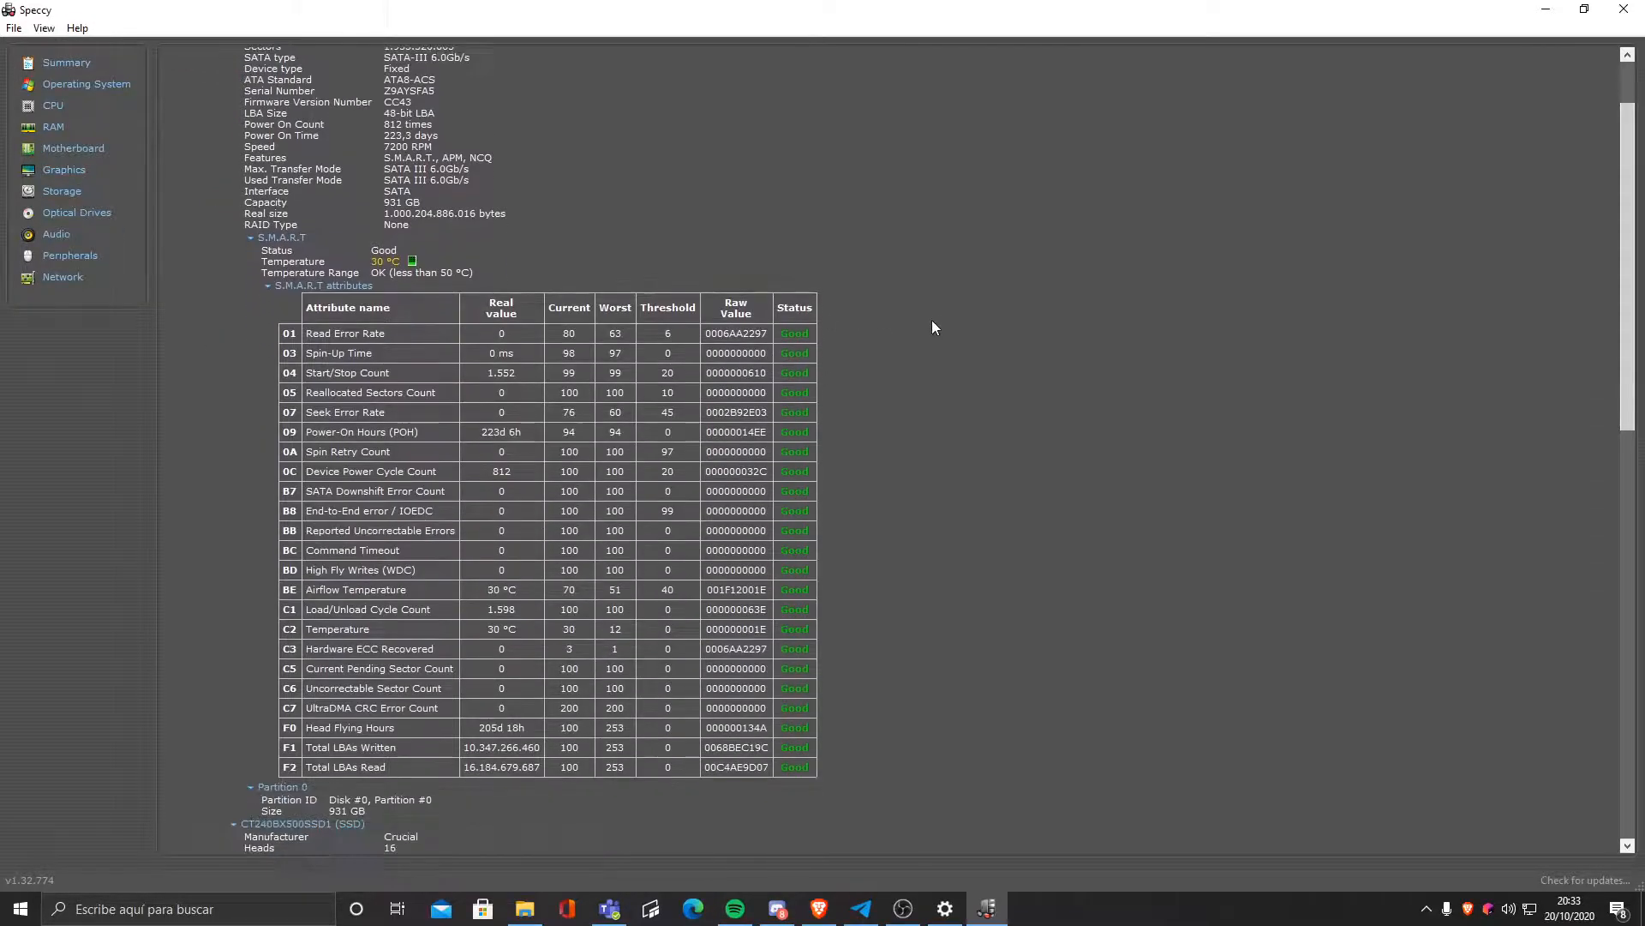
pyautogui.scroll(-3)
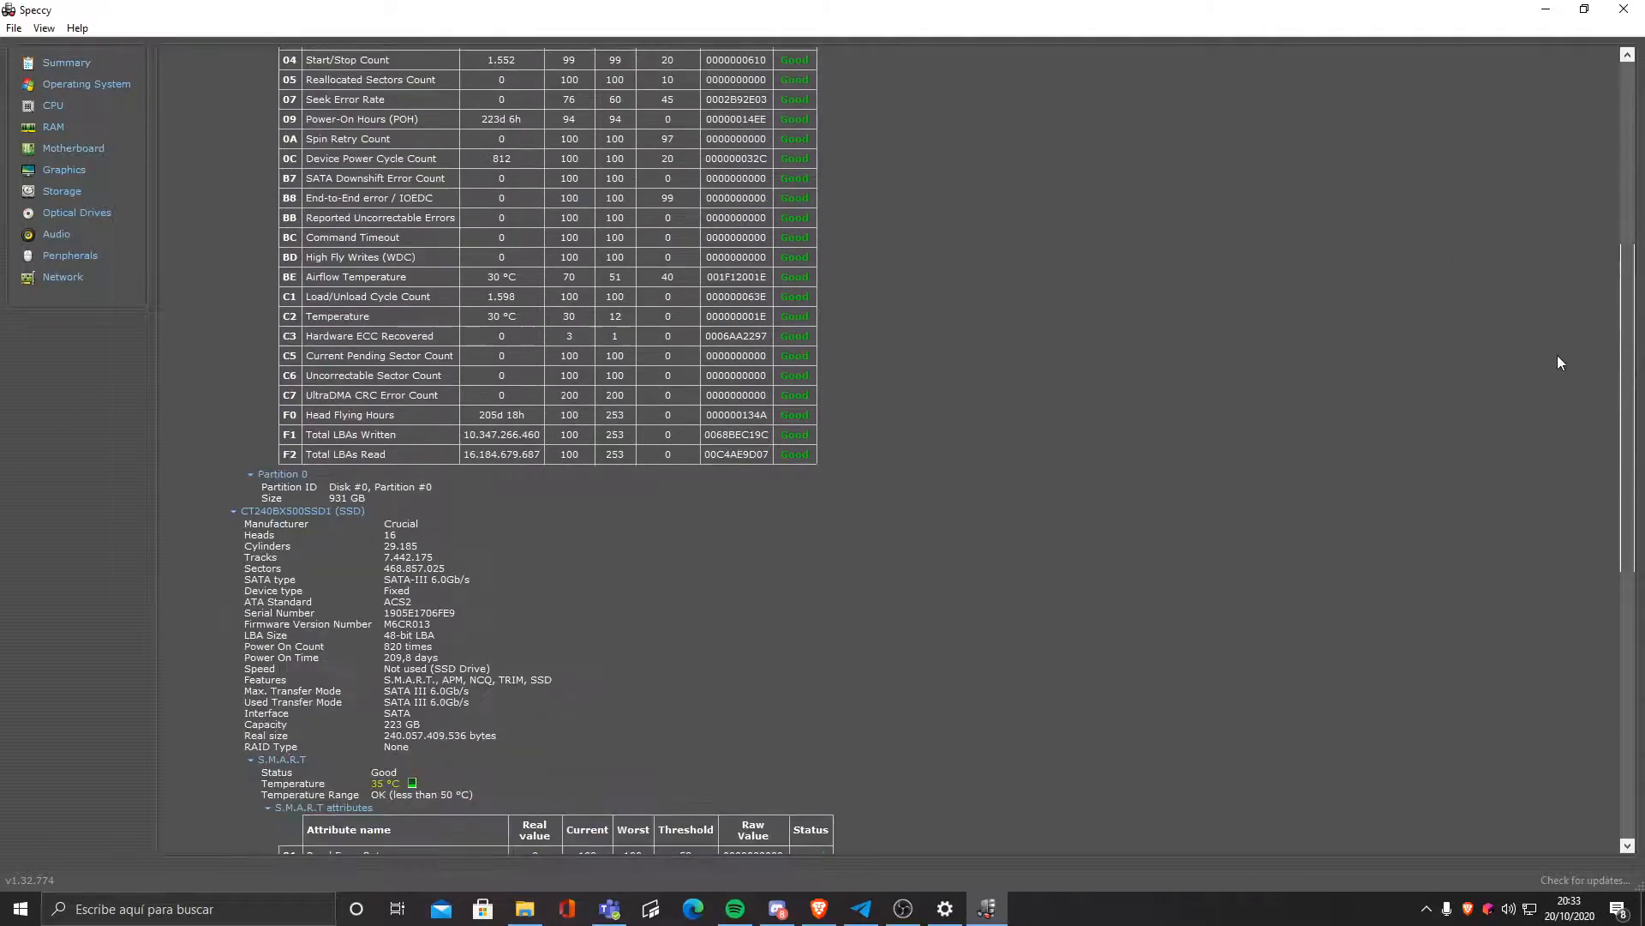
pyautogui.scroll(-3)
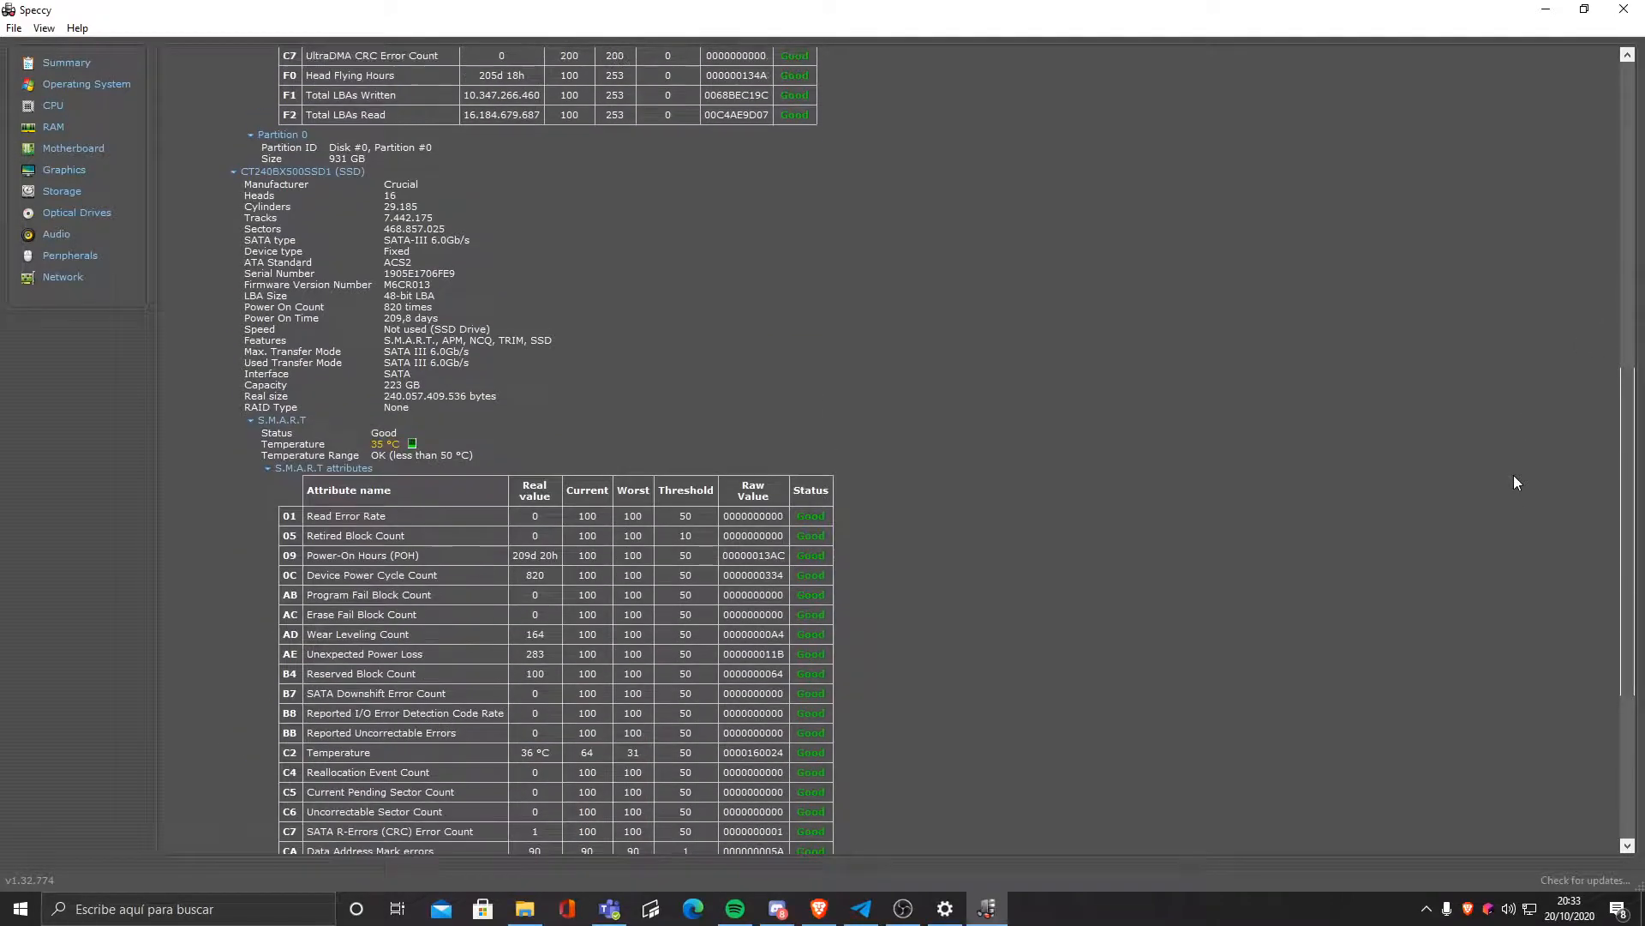
pyautogui.scroll(3)
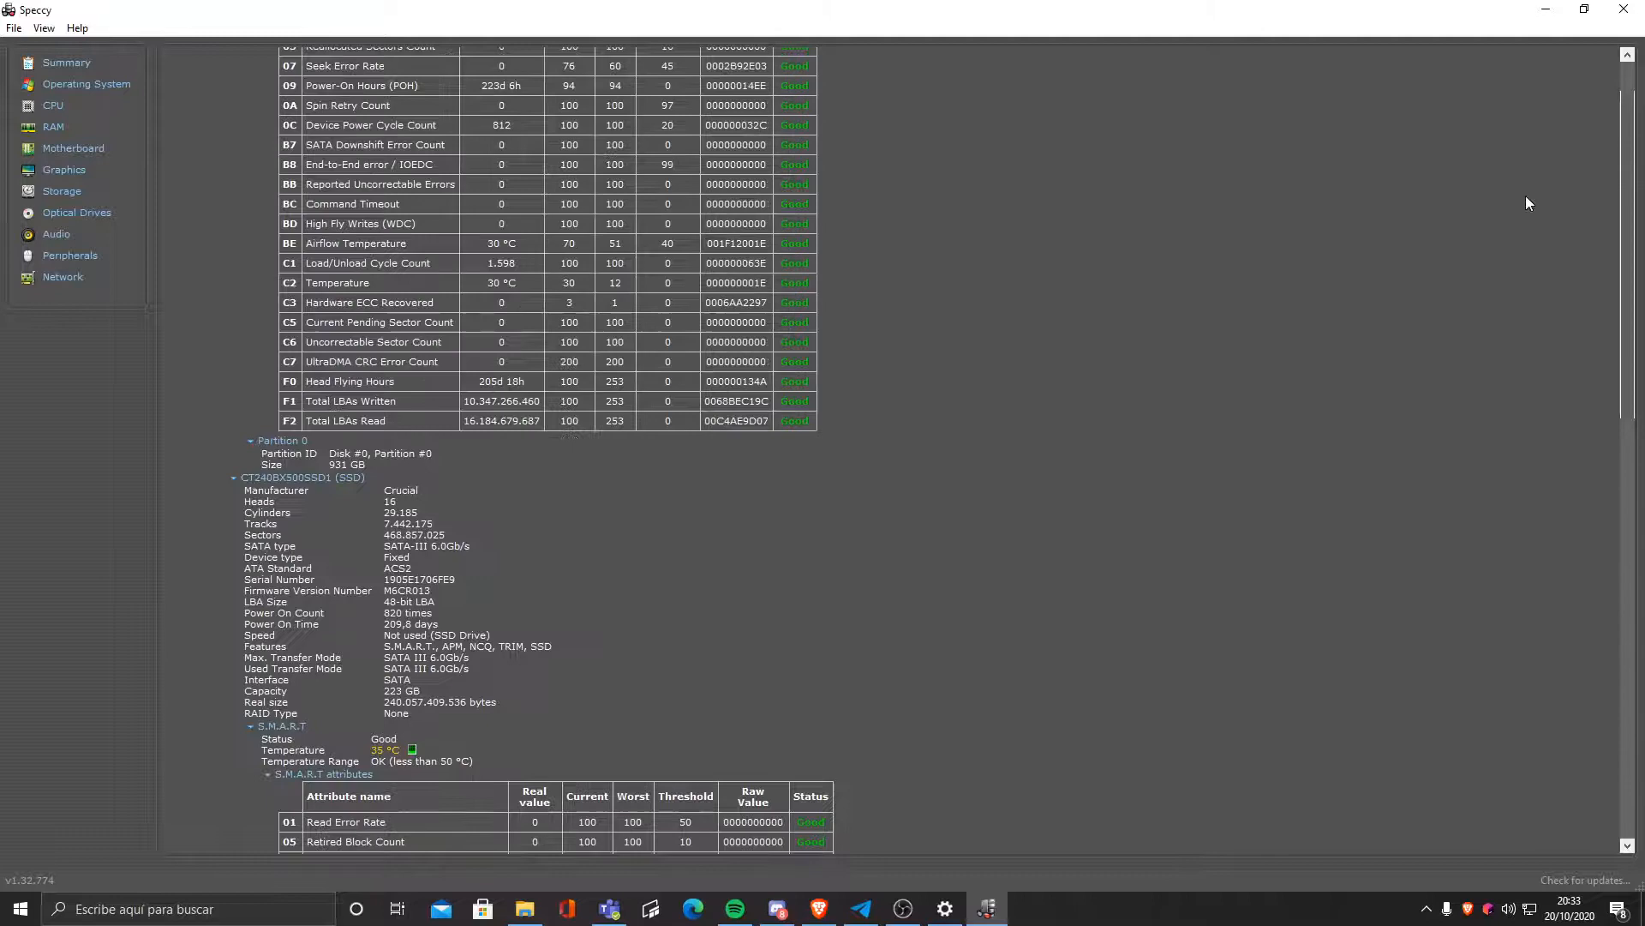
pyautogui.scroll(3)
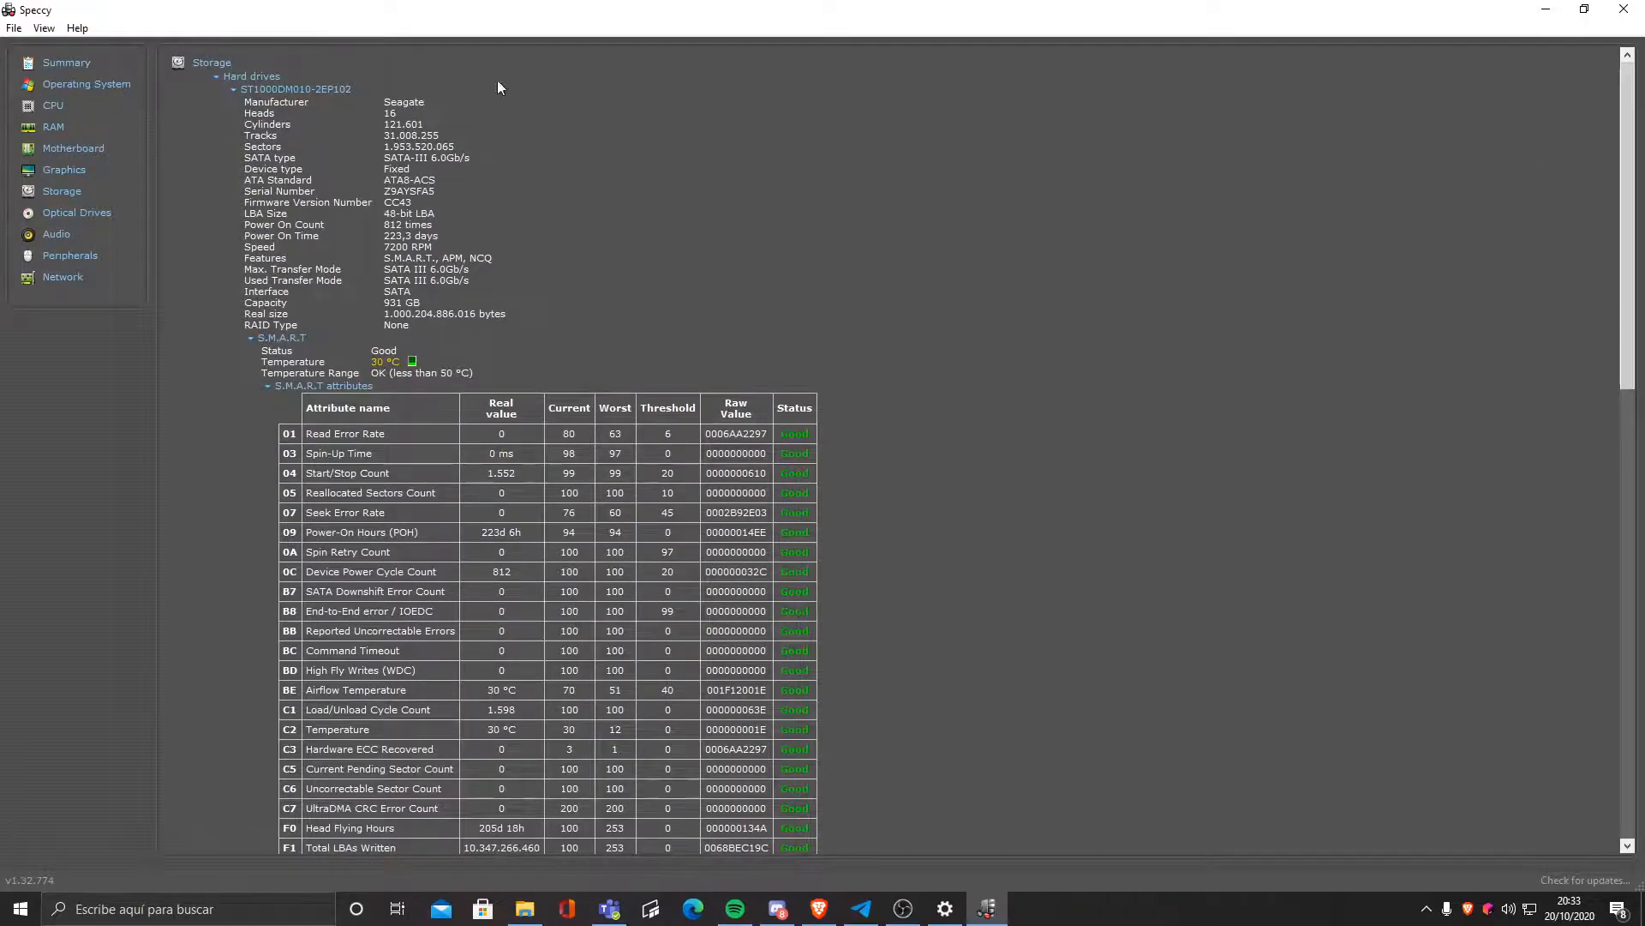
pyautogui.scroll(-3)
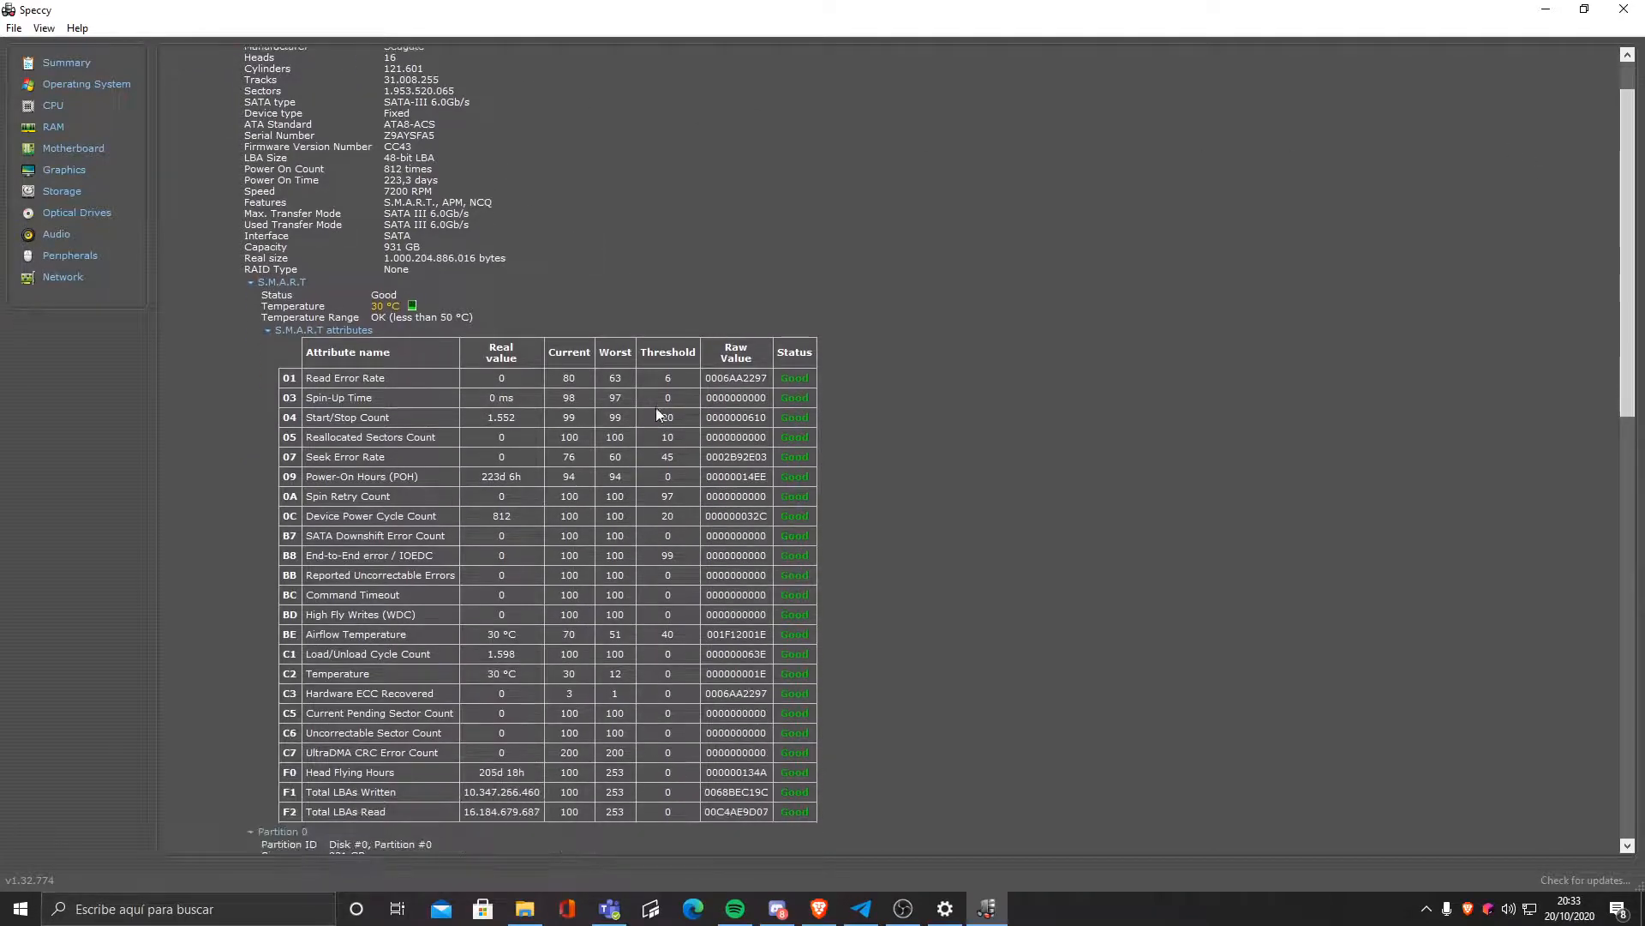
pyautogui.scroll(-3)
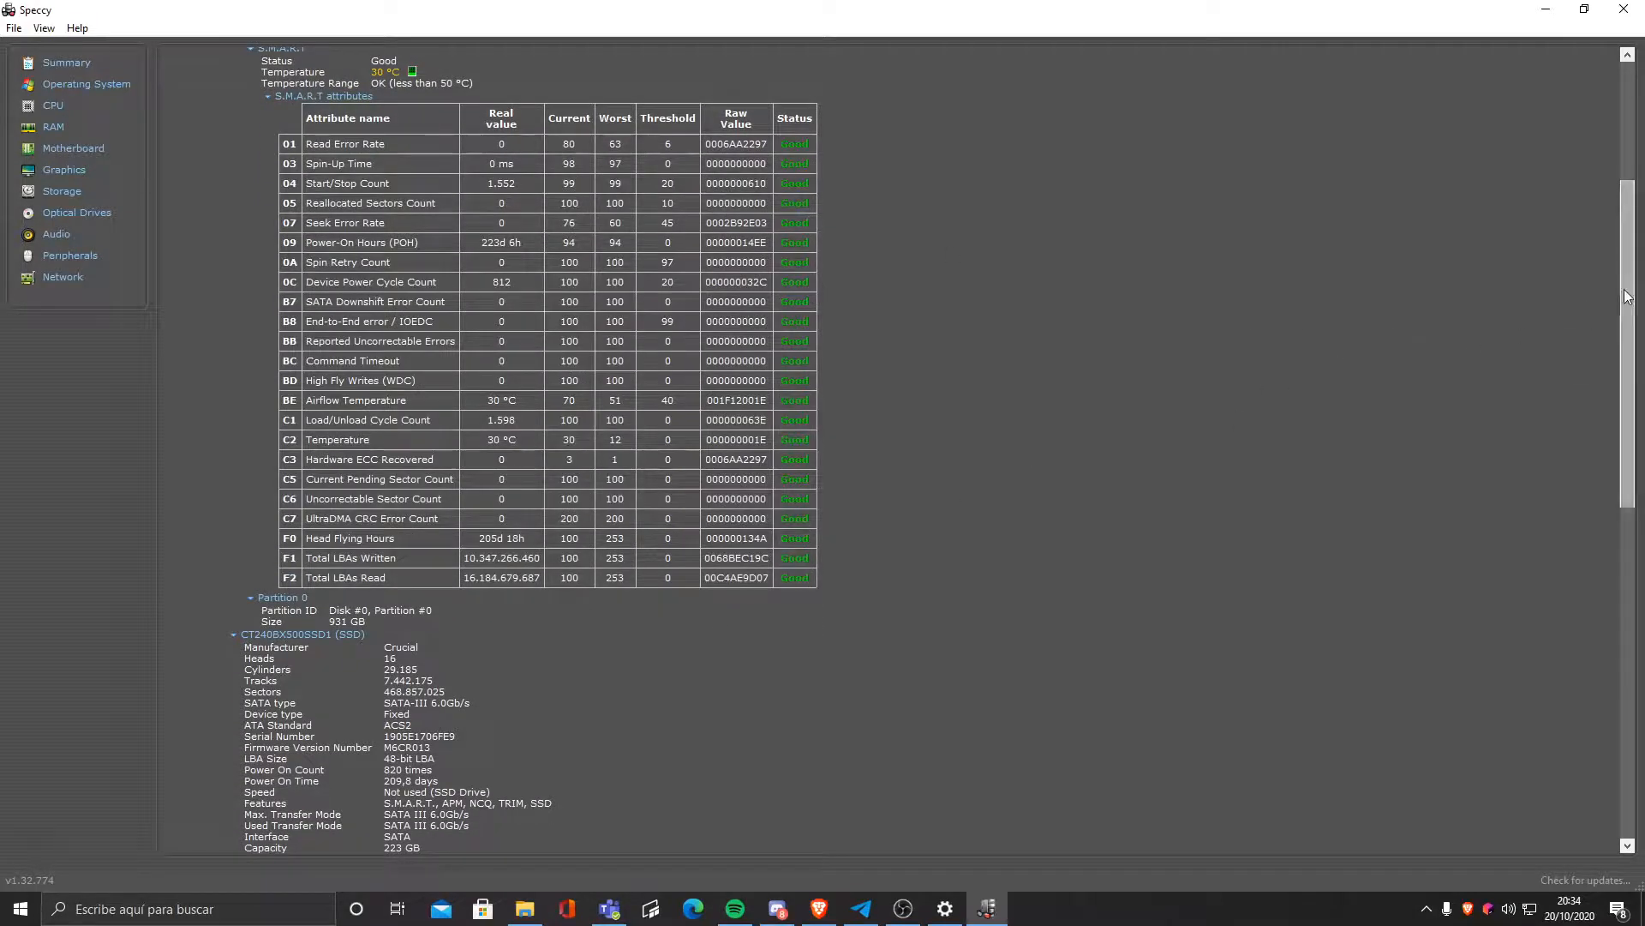
pyautogui.scroll(-3)
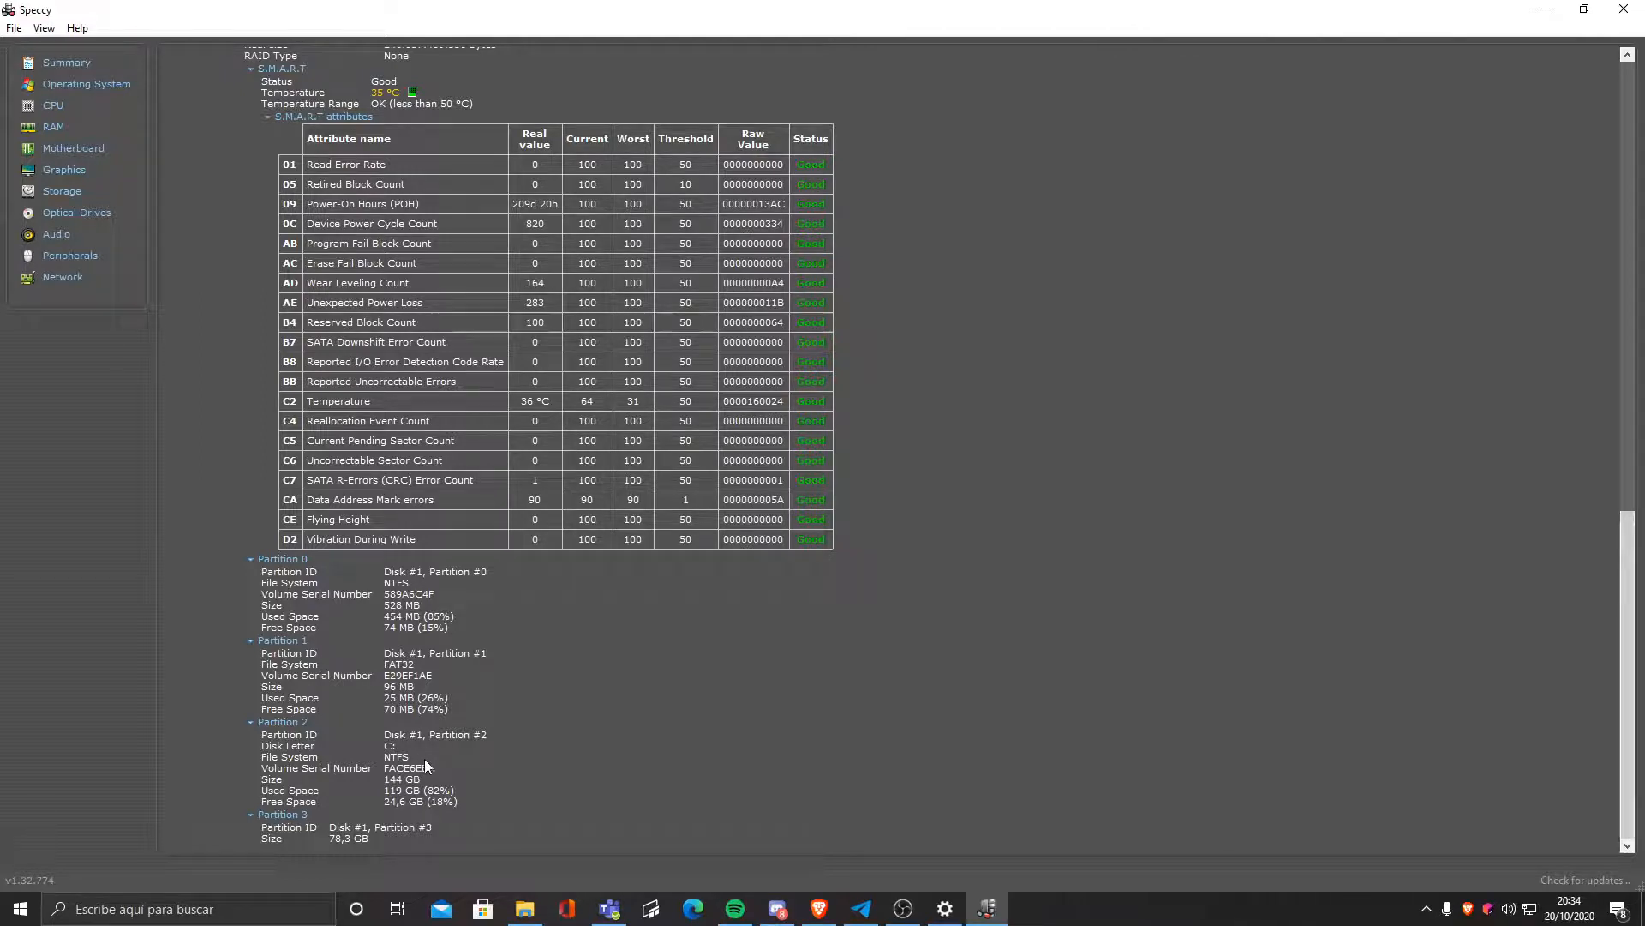
pyautogui.moveTo(439, 673)
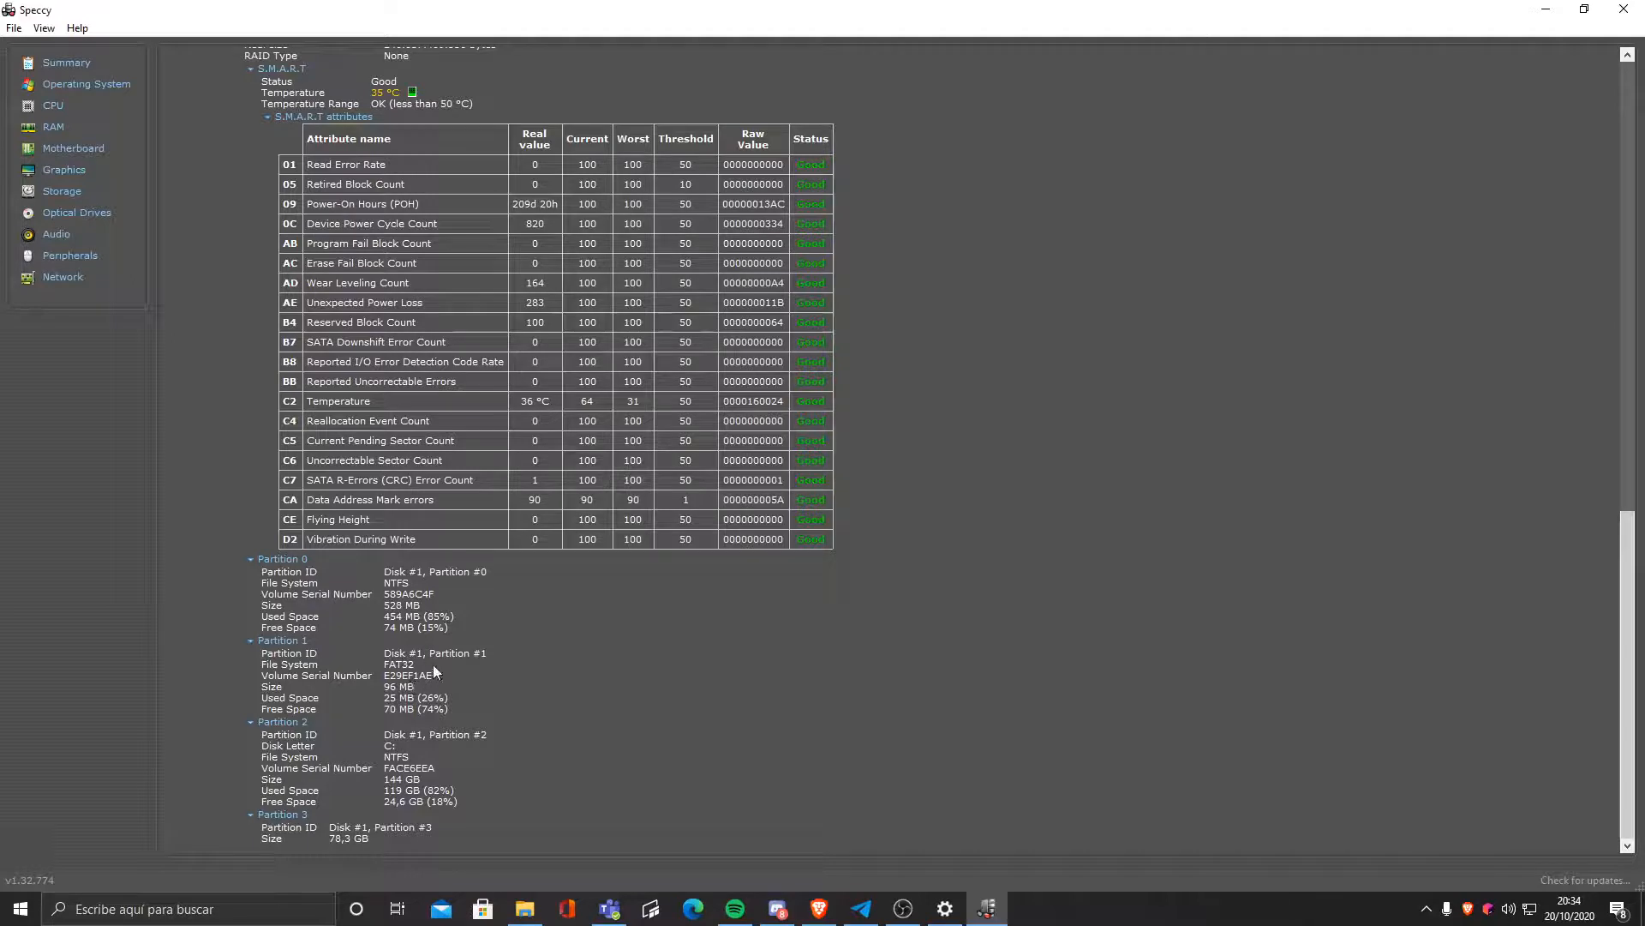
pyautogui.scroll(3)
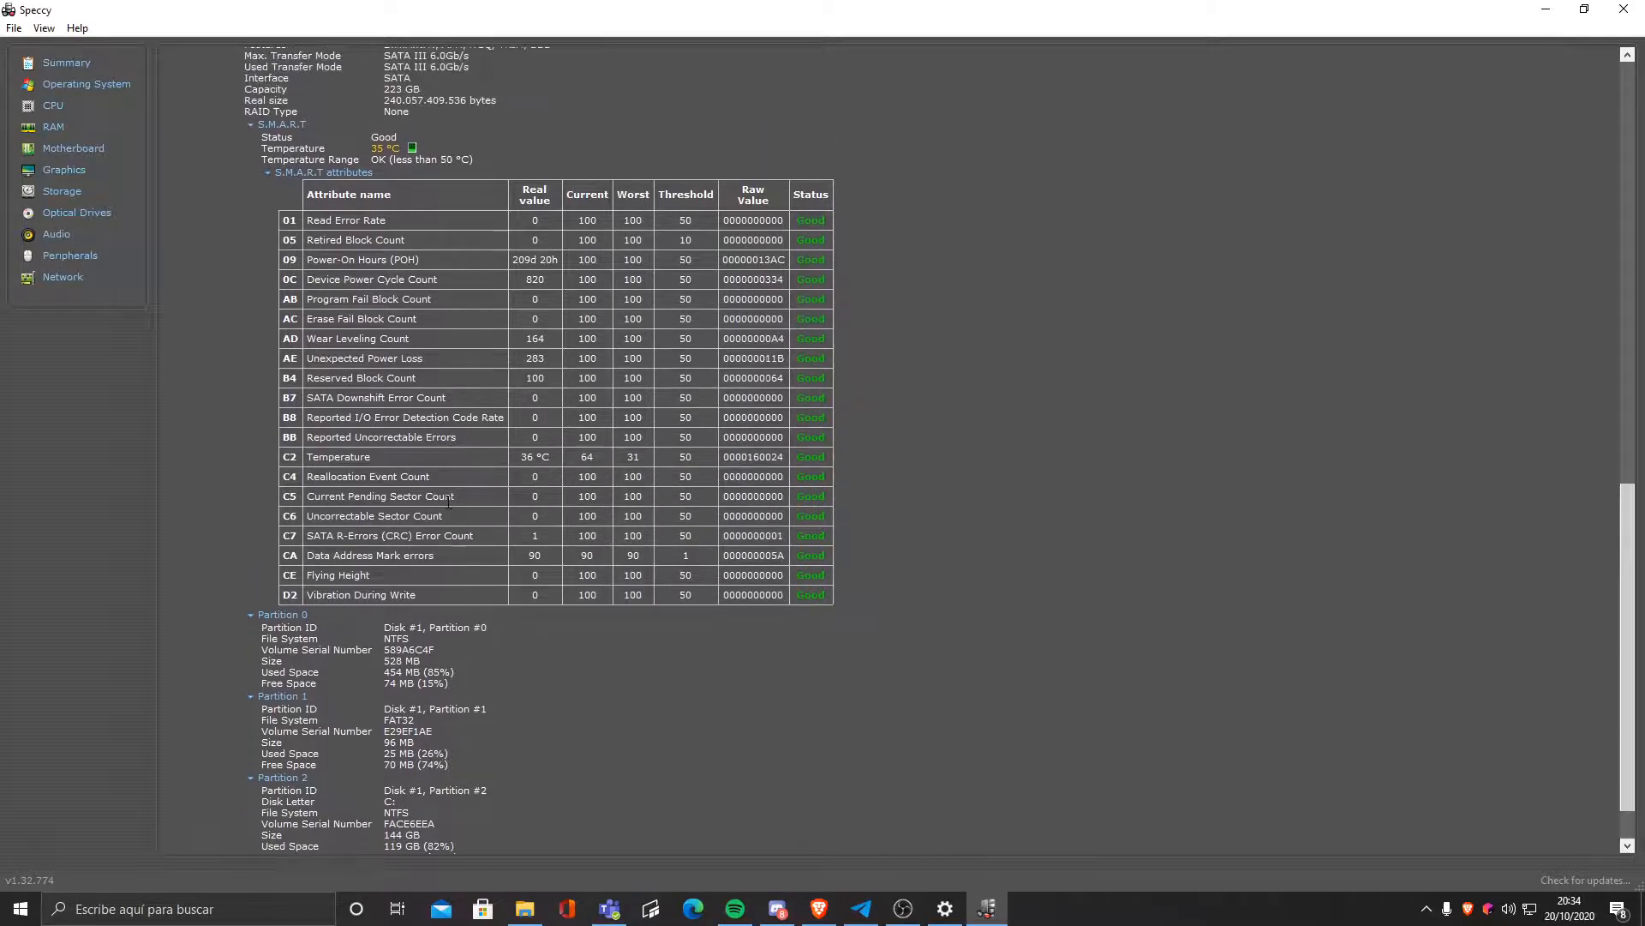
pyautogui.scroll(3)
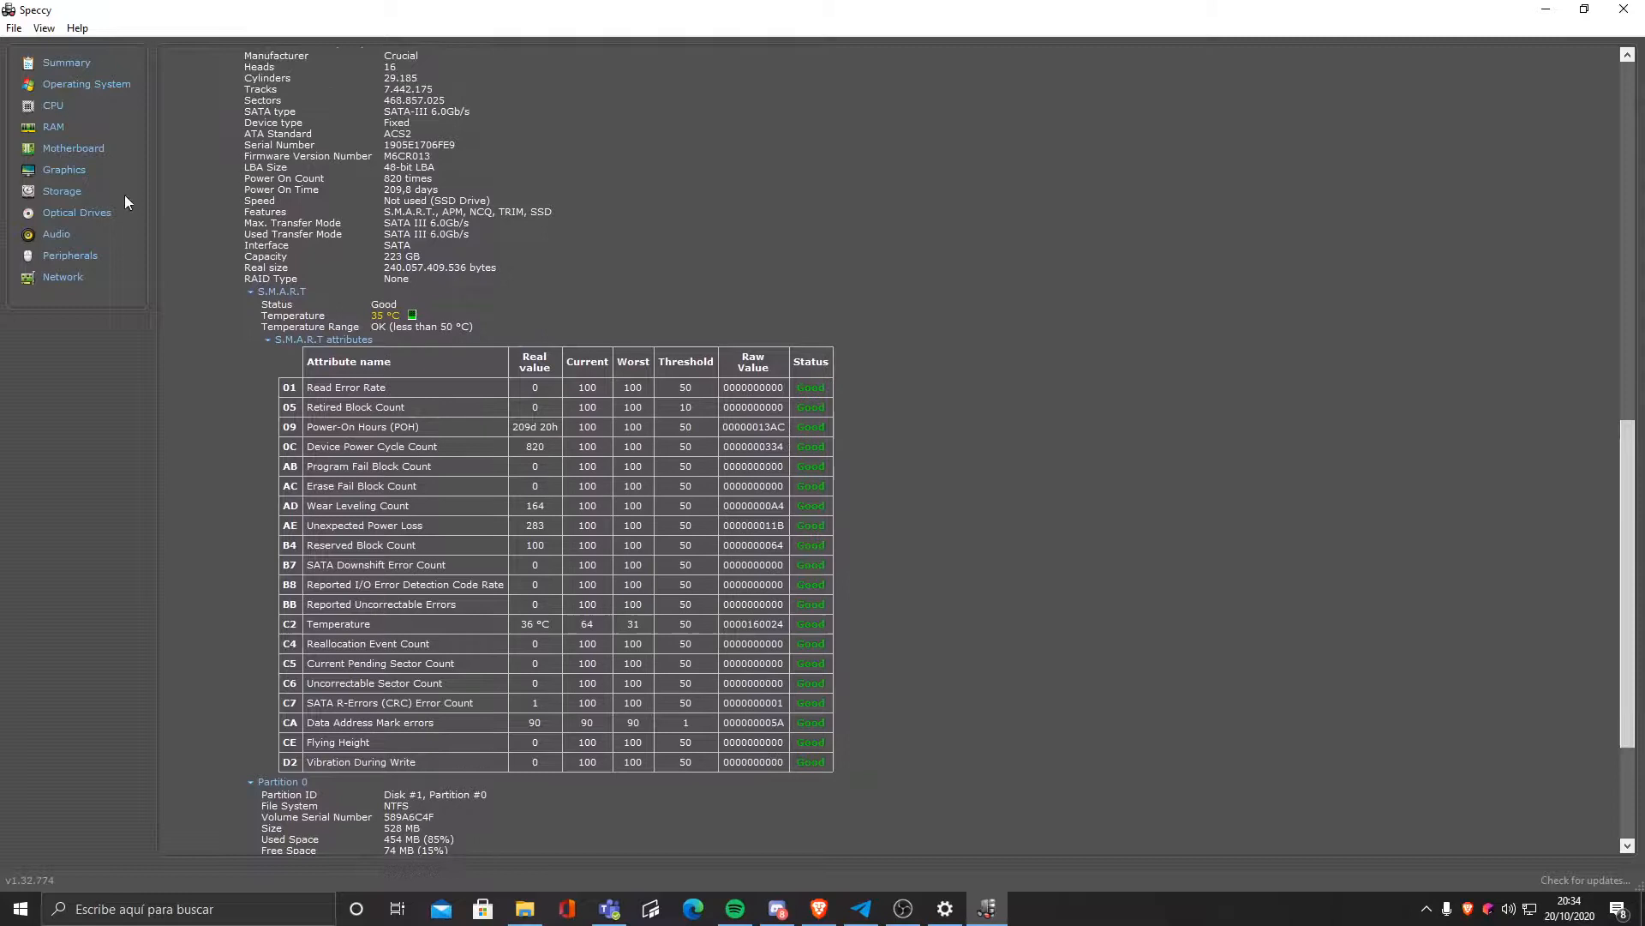
# Step: Check Optical Drives (none detected), then view the Audio sound cards, playback and recording devices
pyautogui.click(76, 212)
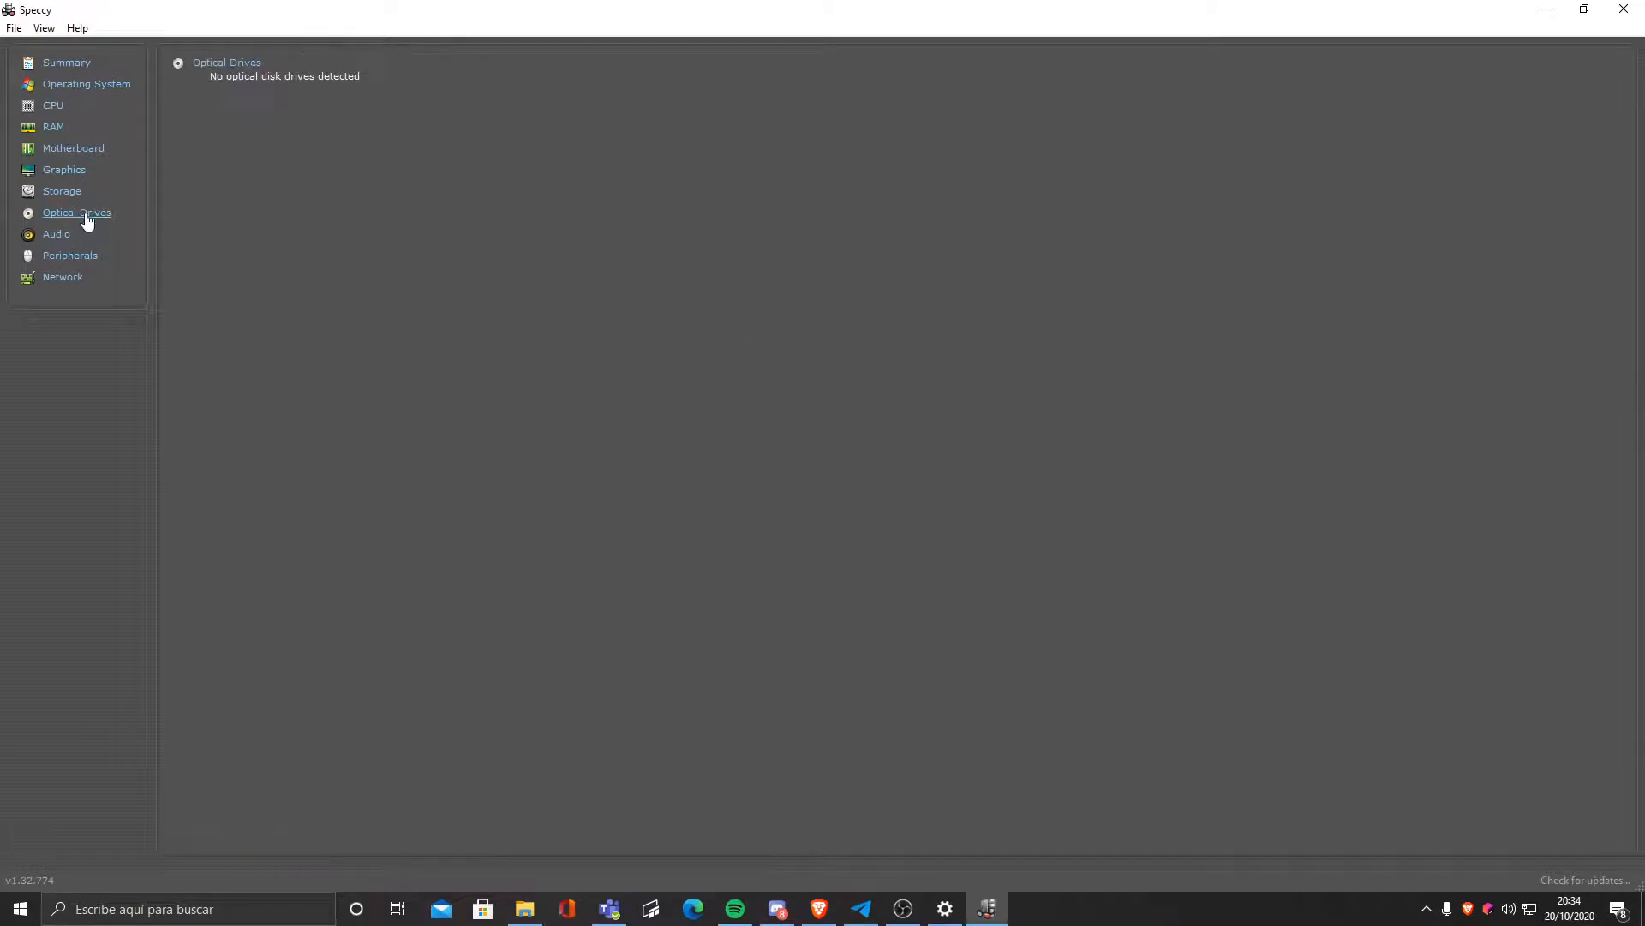
pyautogui.moveTo(168, 231)
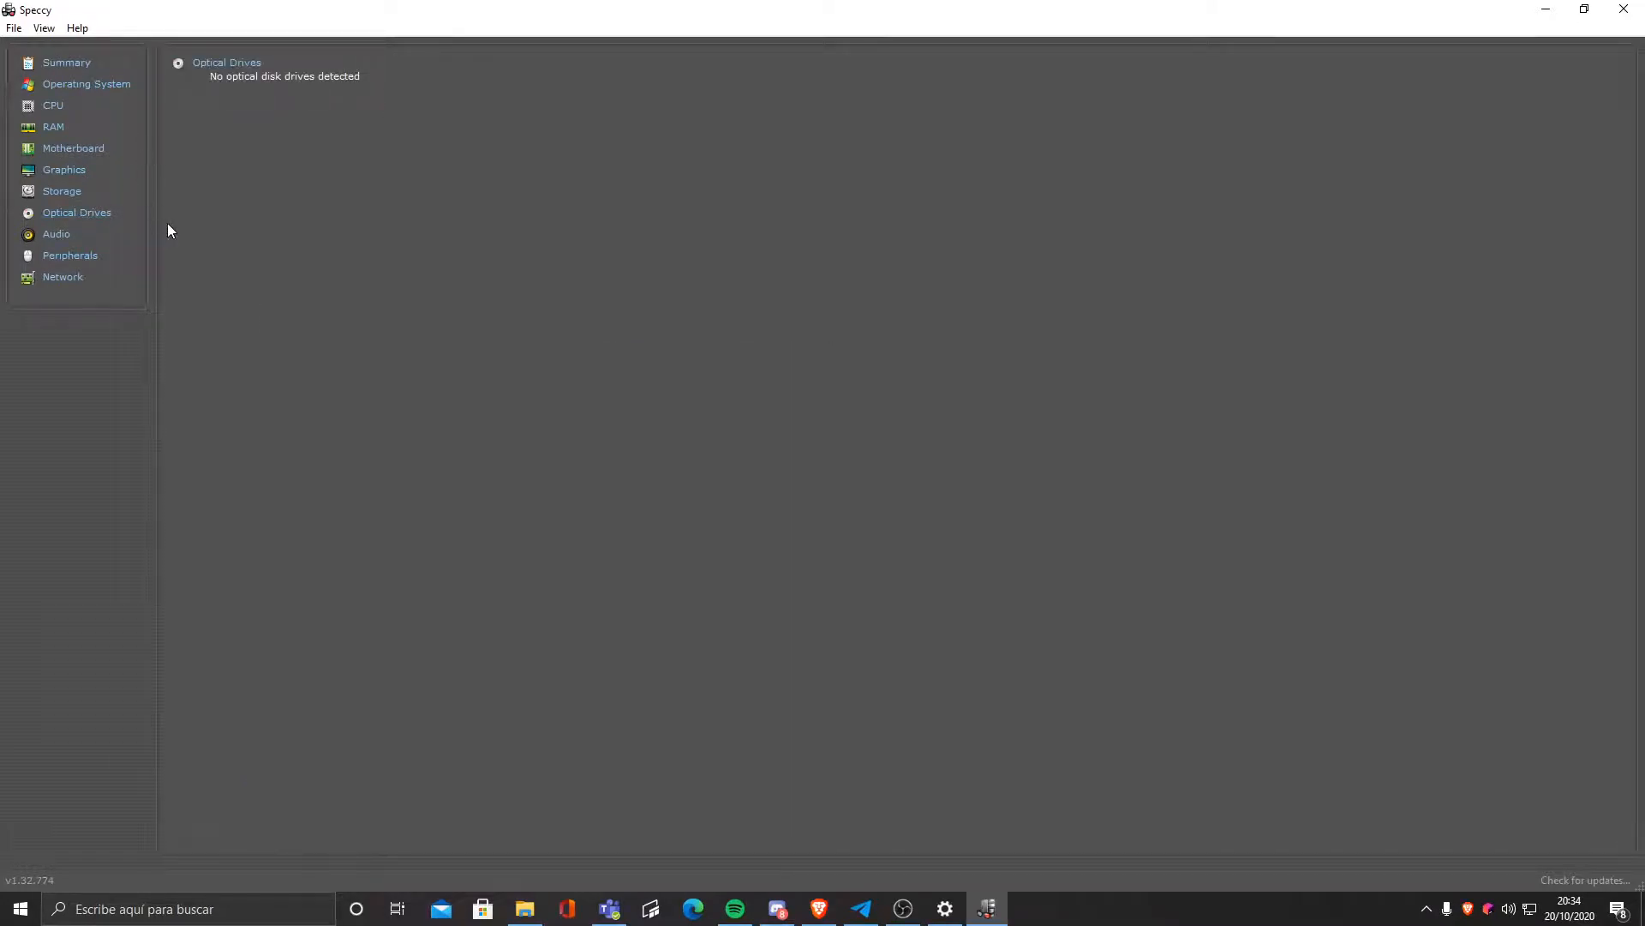
pyautogui.click(55, 234)
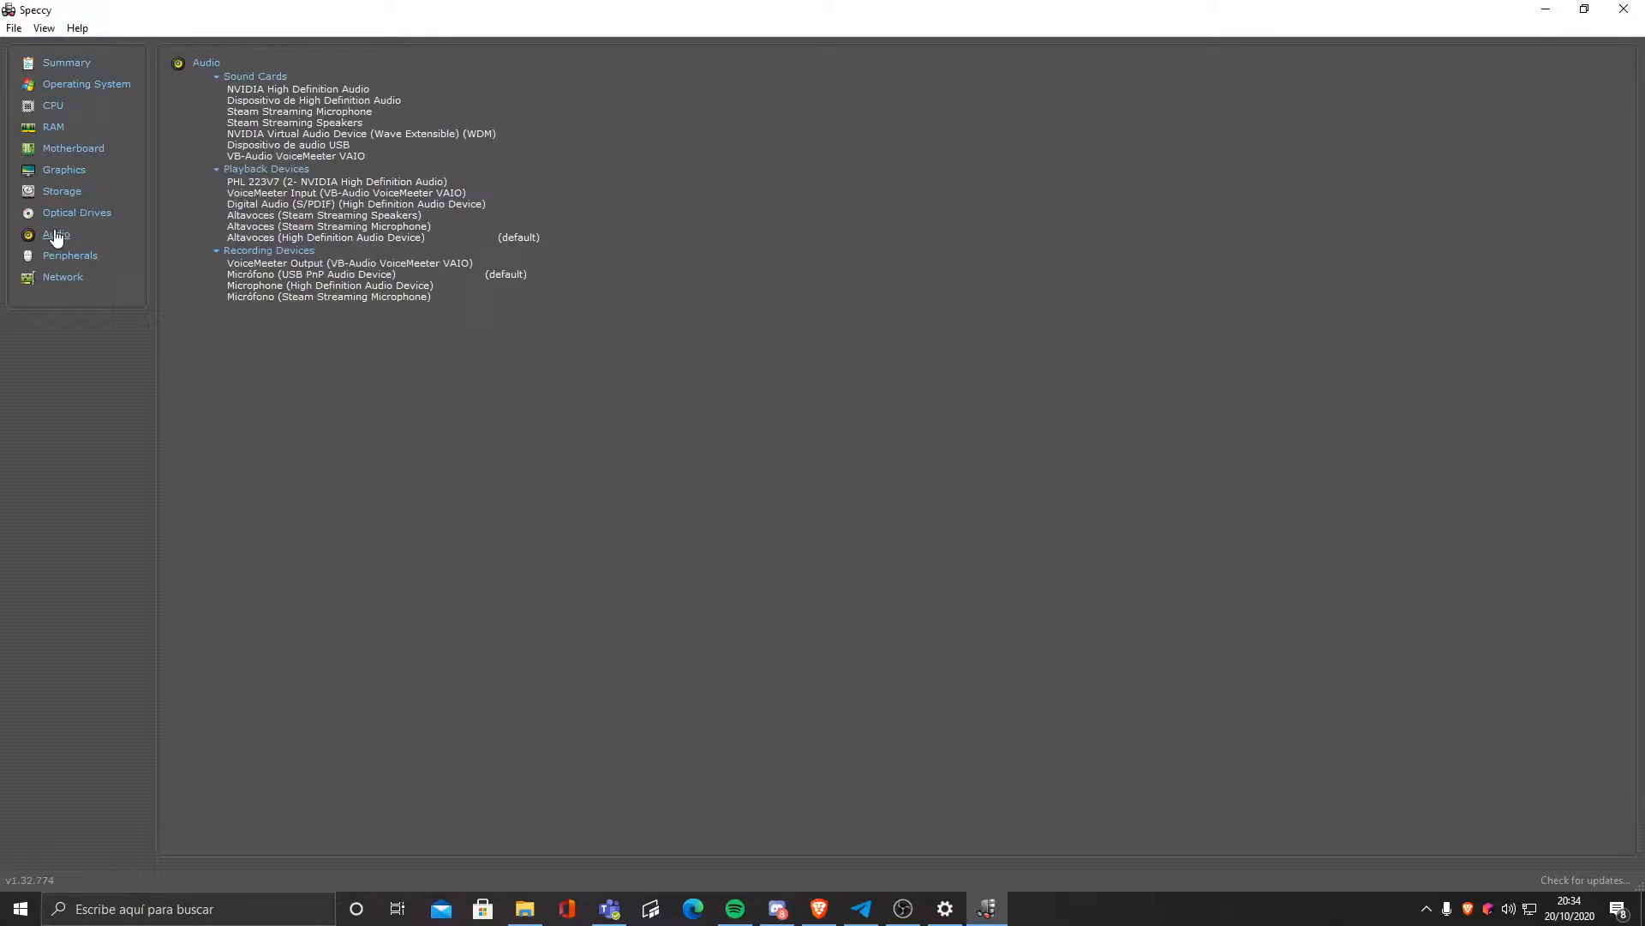
pyautogui.moveTo(195, 256)
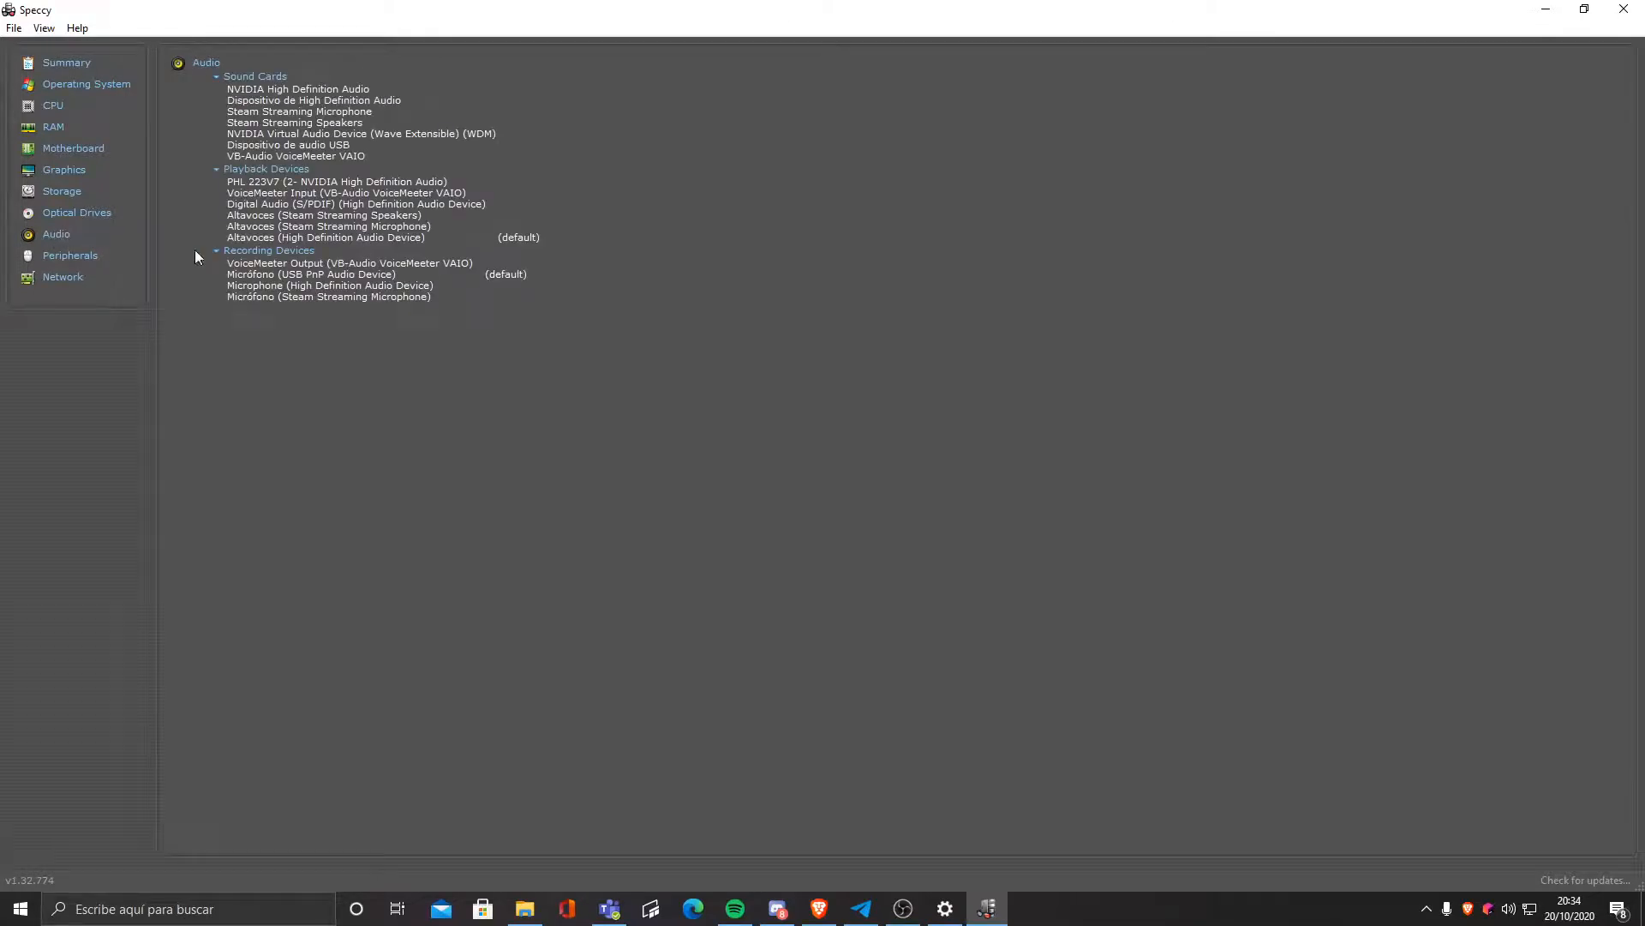
# Step: Browse Peripherals: HID keyboards and mice, Brother printer/scanner, USB audio device and installed printers
pyautogui.click(70, 255)
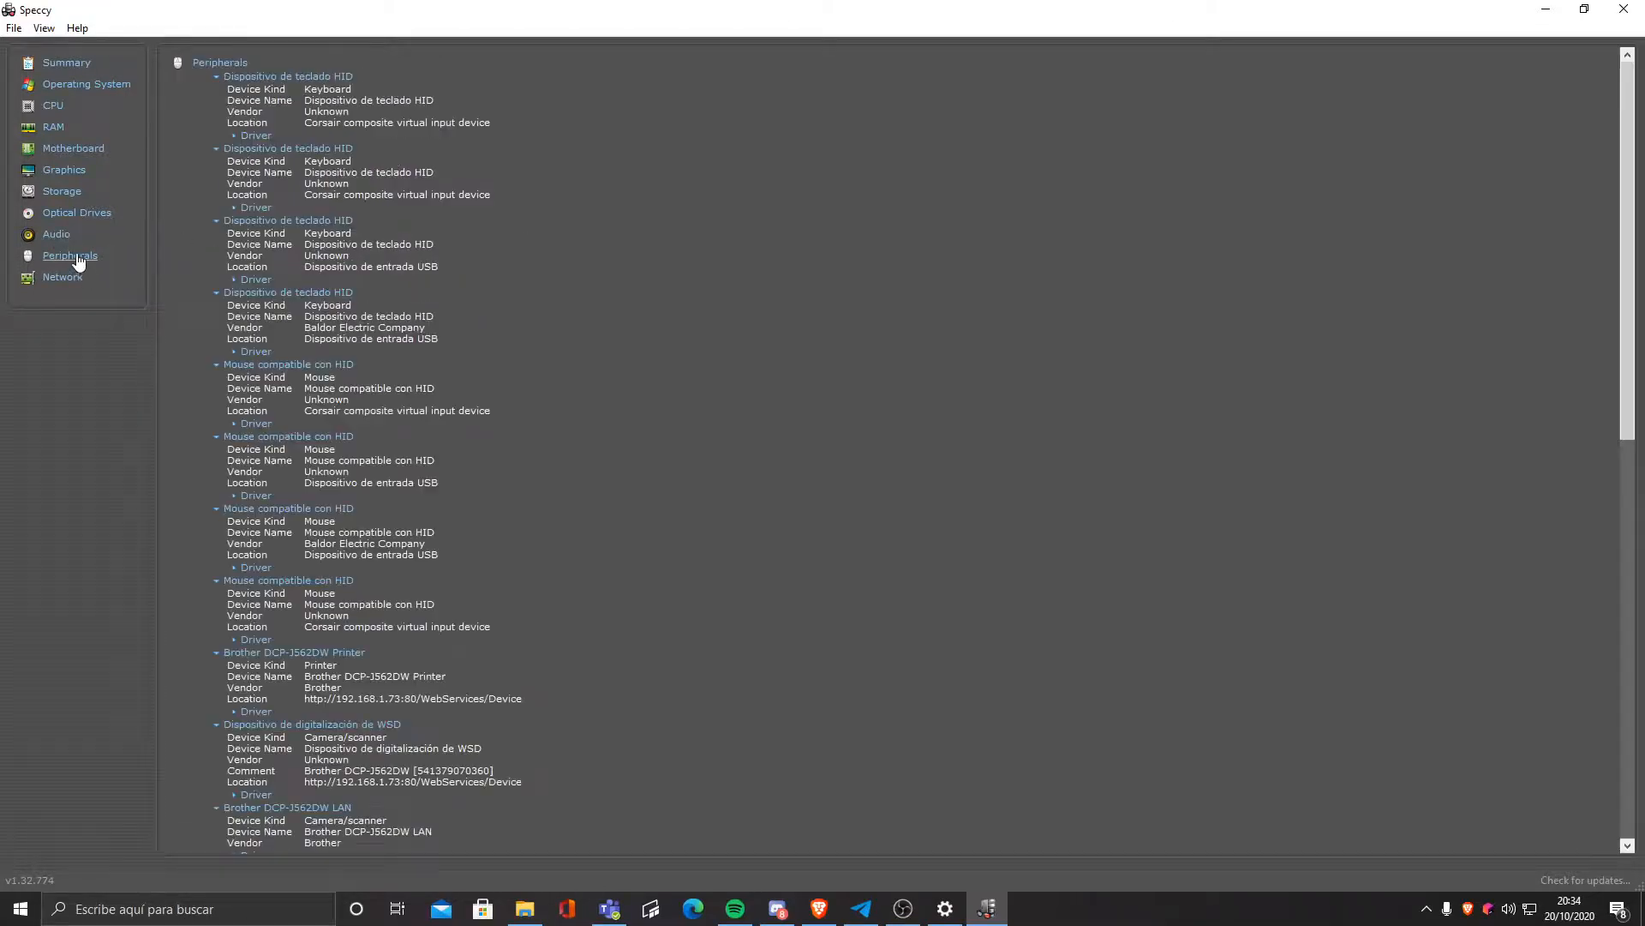
pyautogui.scroll(-3)
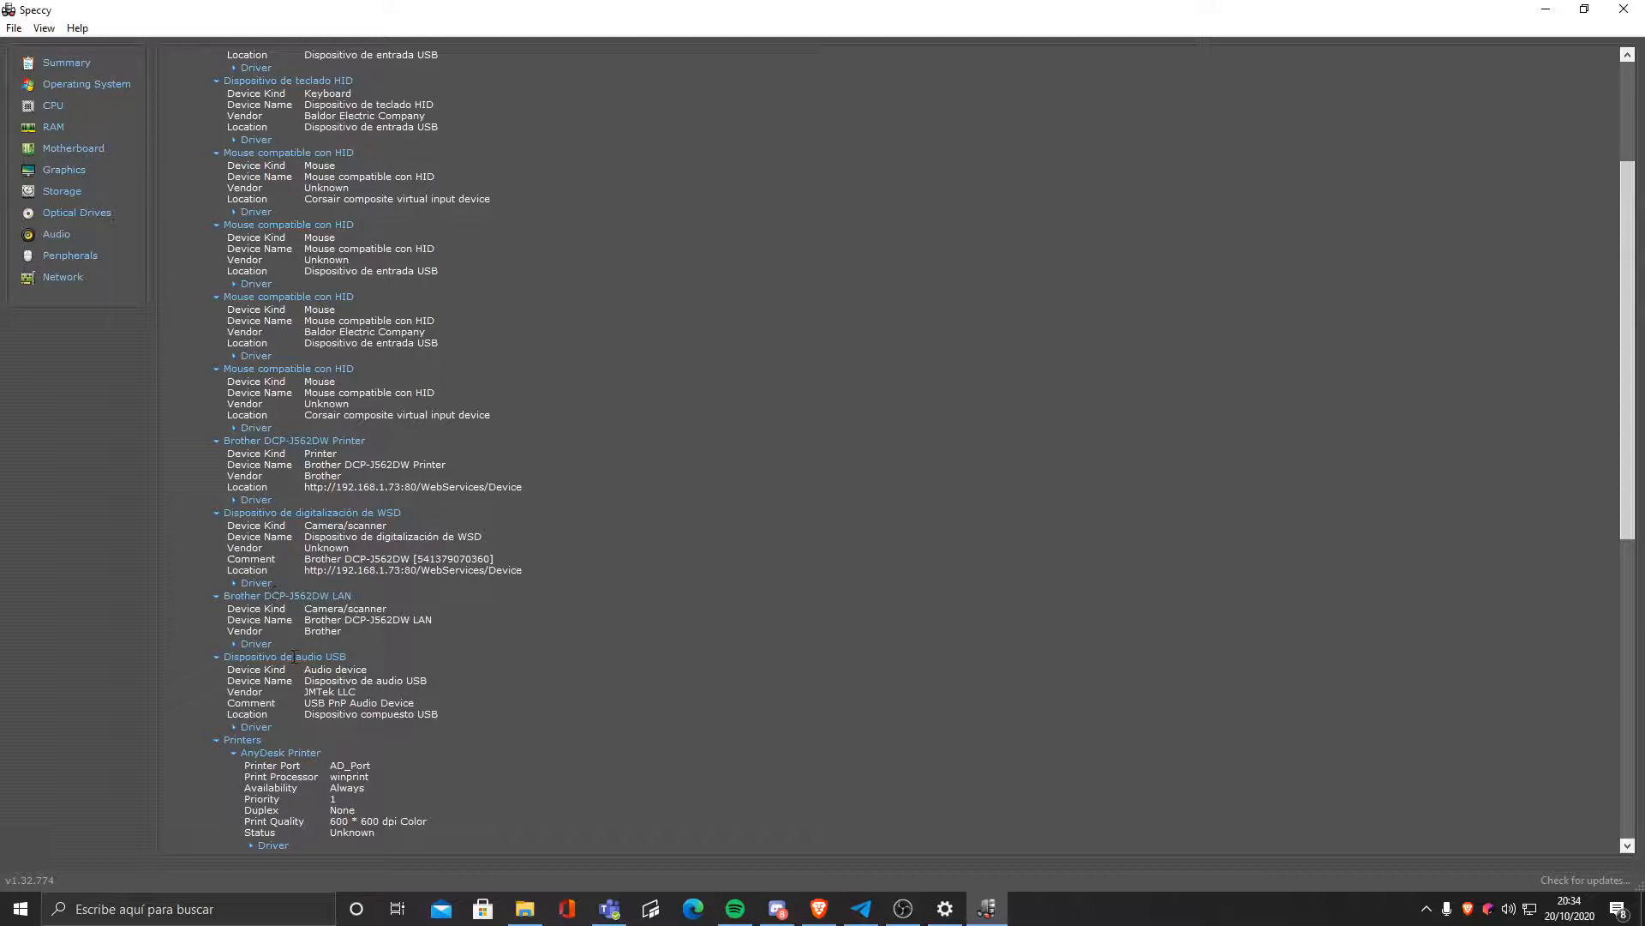
pyautogui.scroll(3)
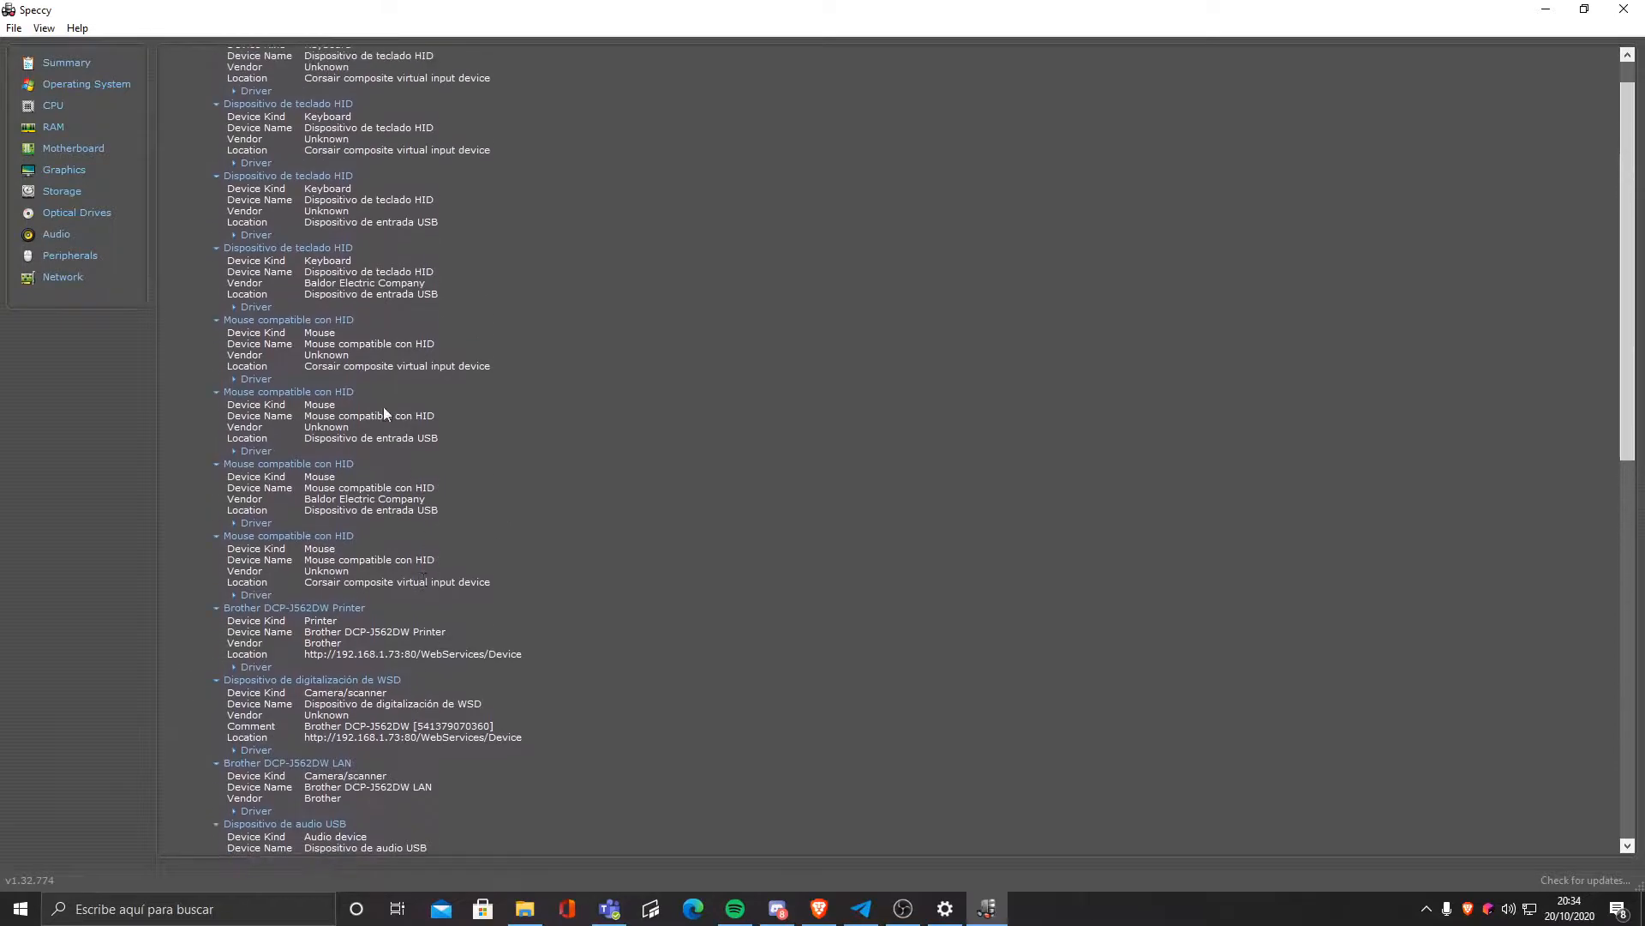
pyautogui.scroll(3)
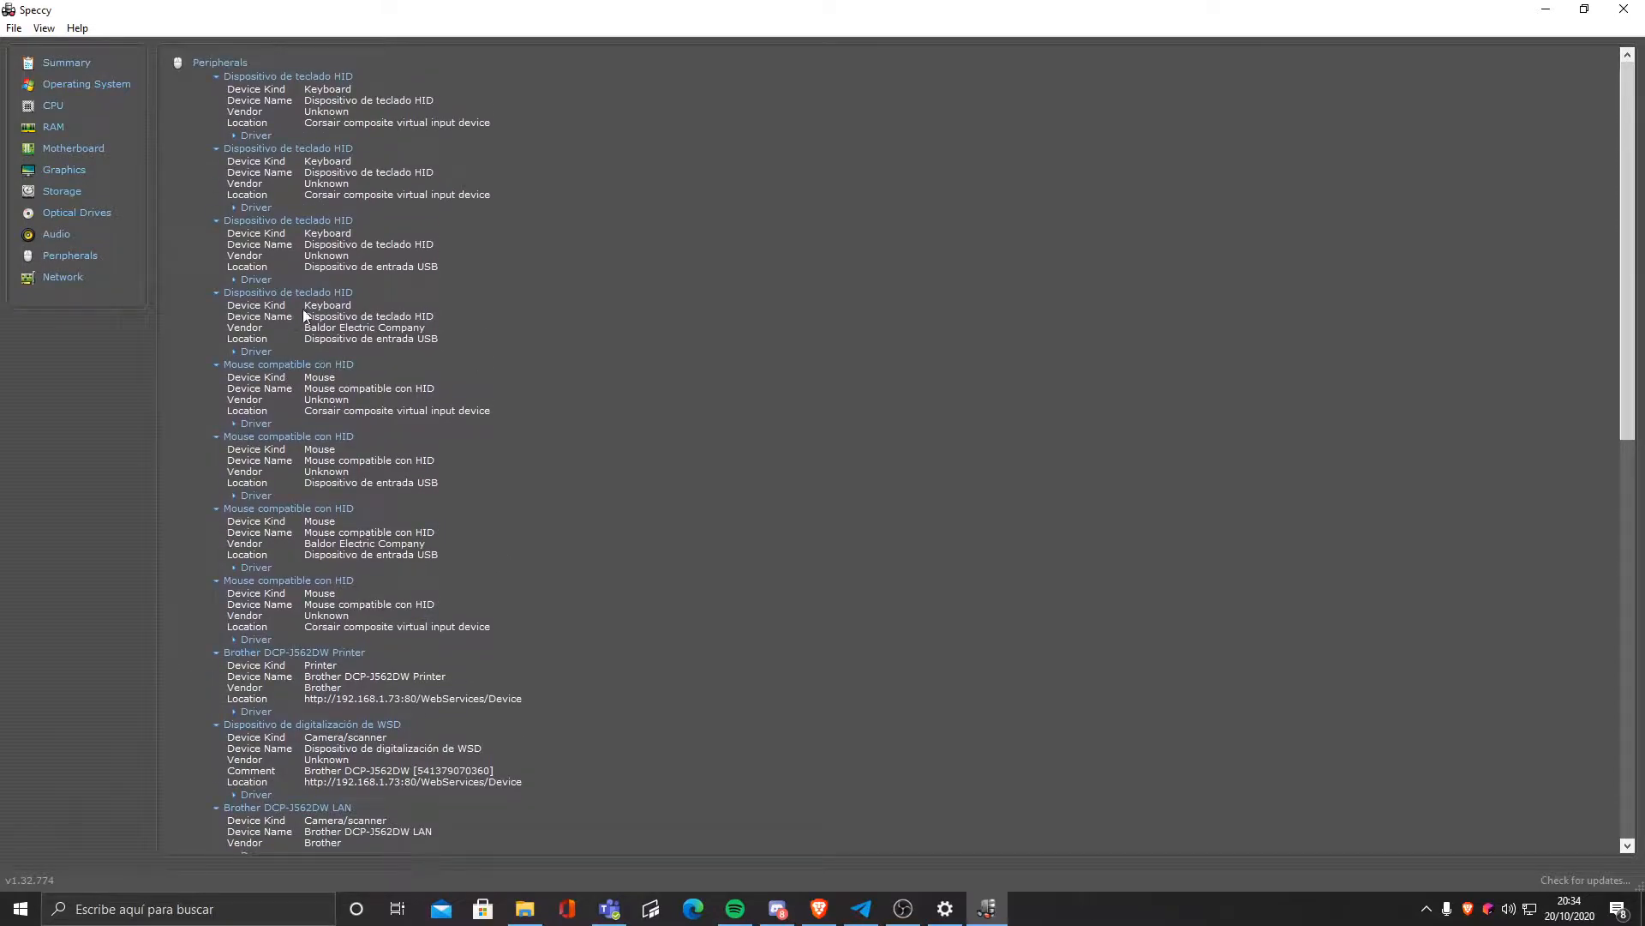
pyautogui.scroll(-3)
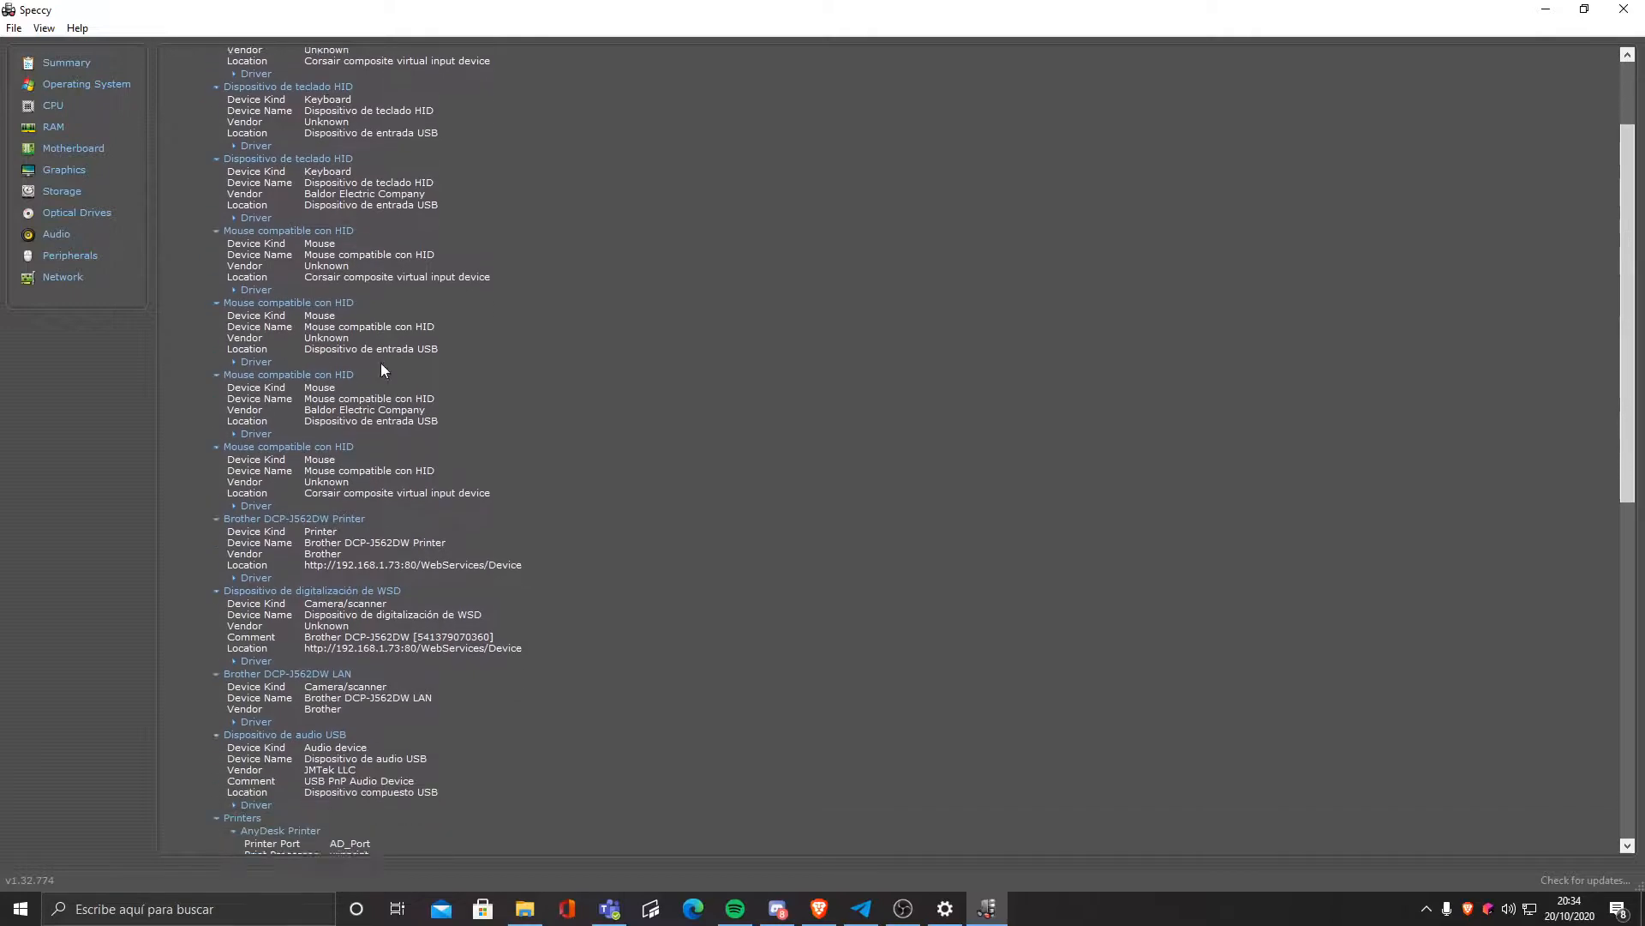
pyautogui.scroll(-3)
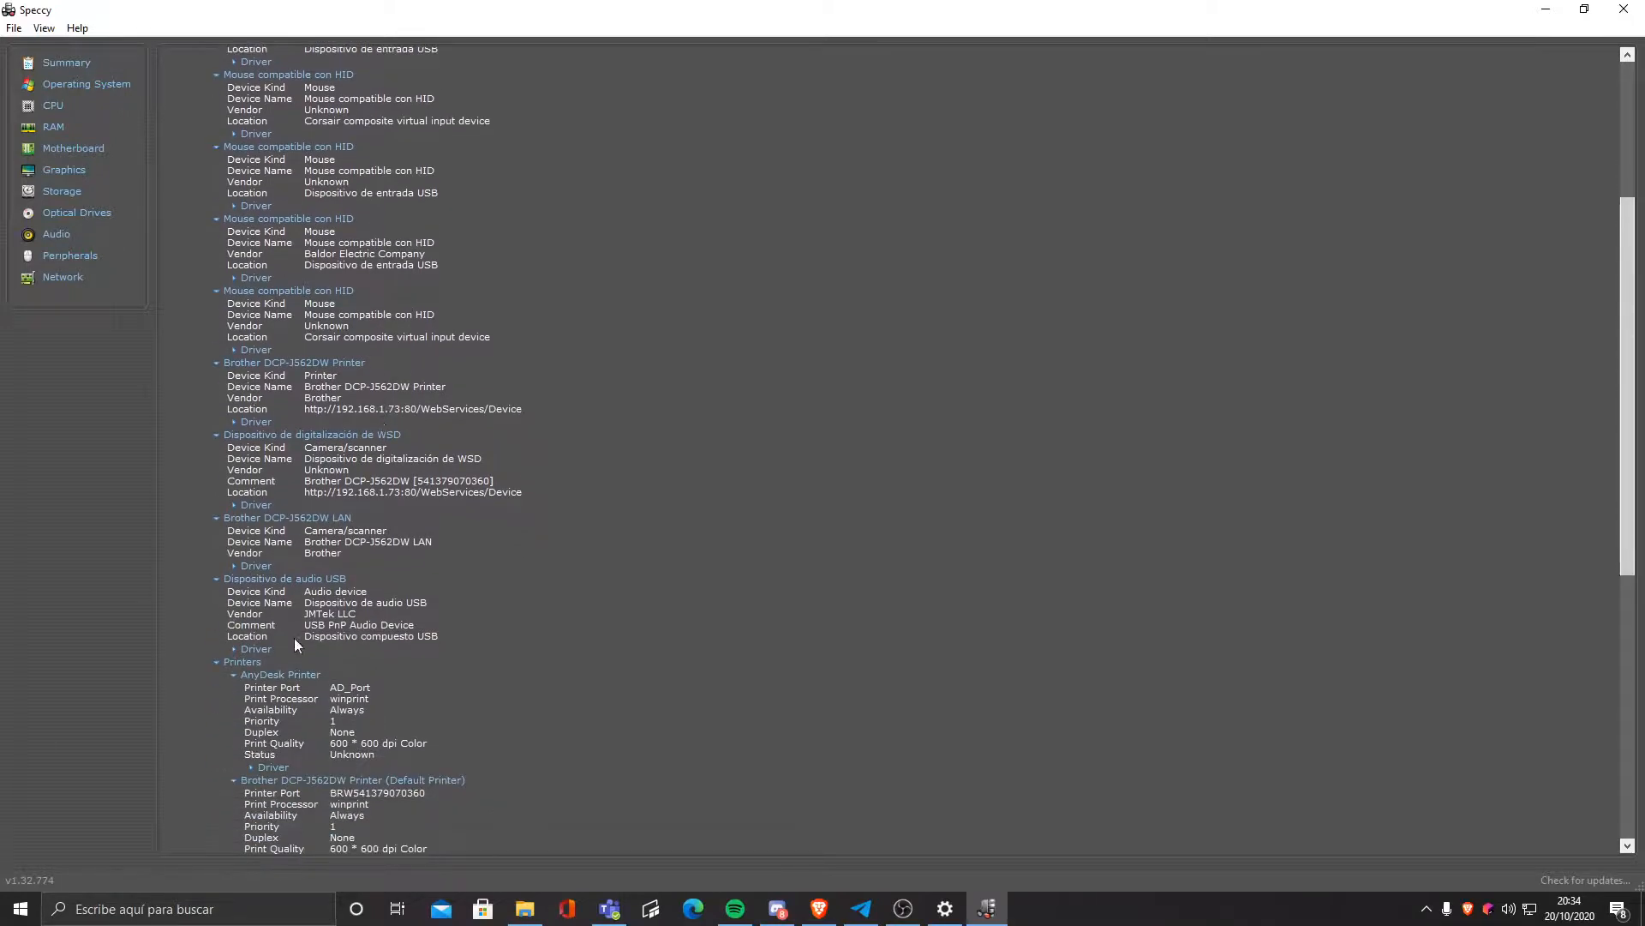
pyautogui.moveTo(275, 669)
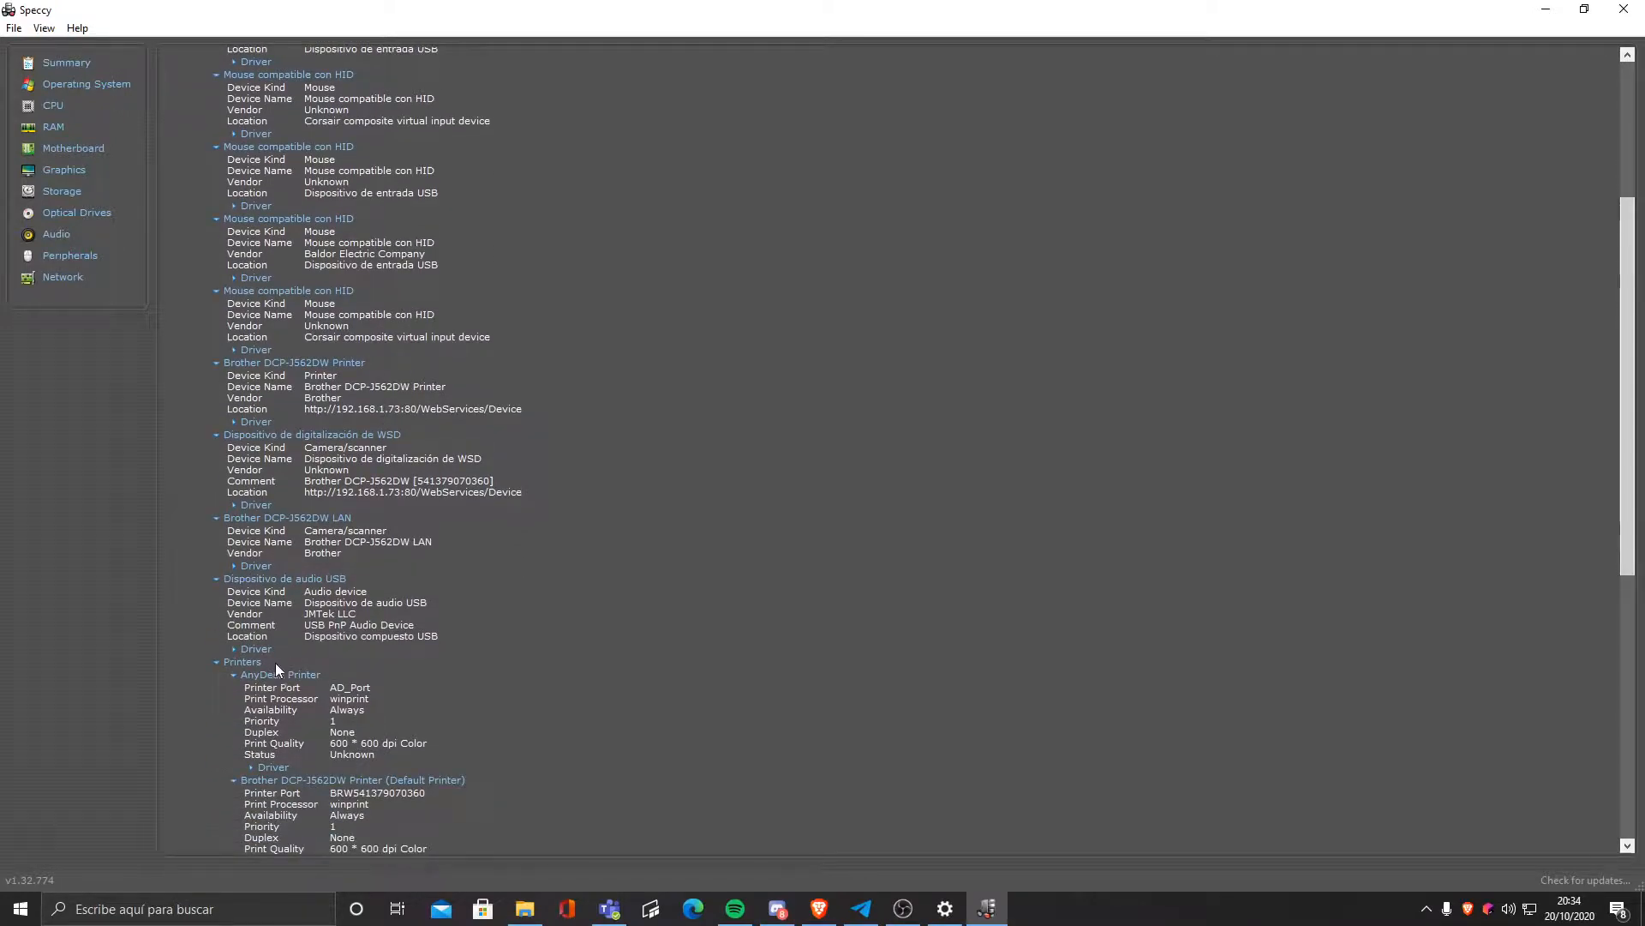
pyautogui.scroll(-3)
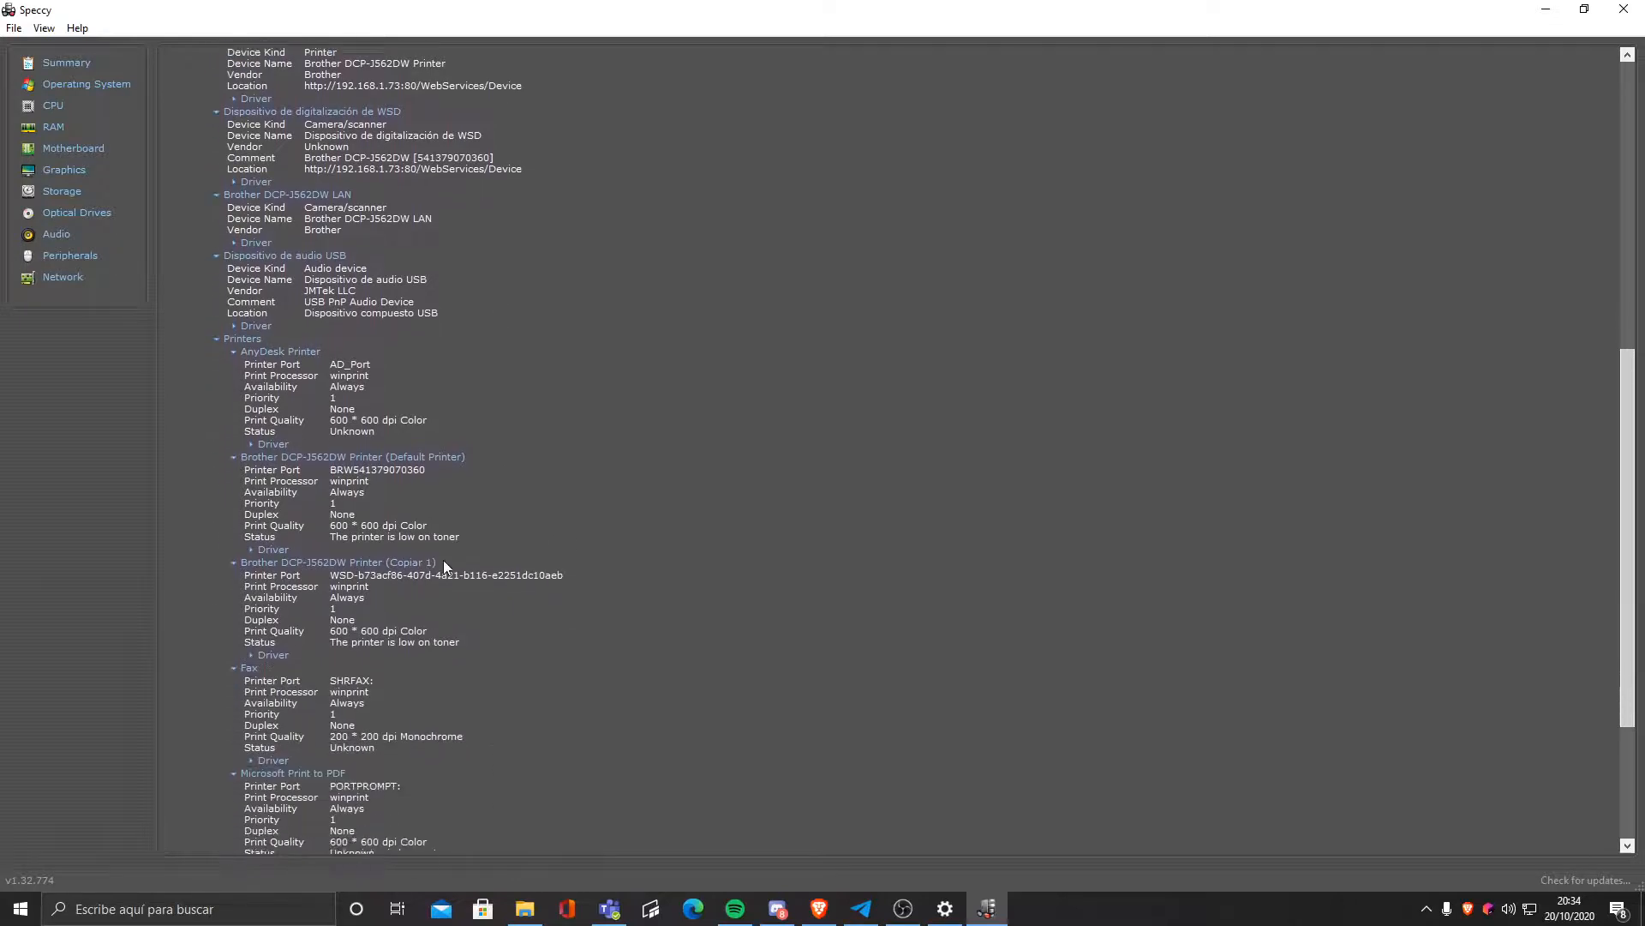
pyautogui.scroll(-3)
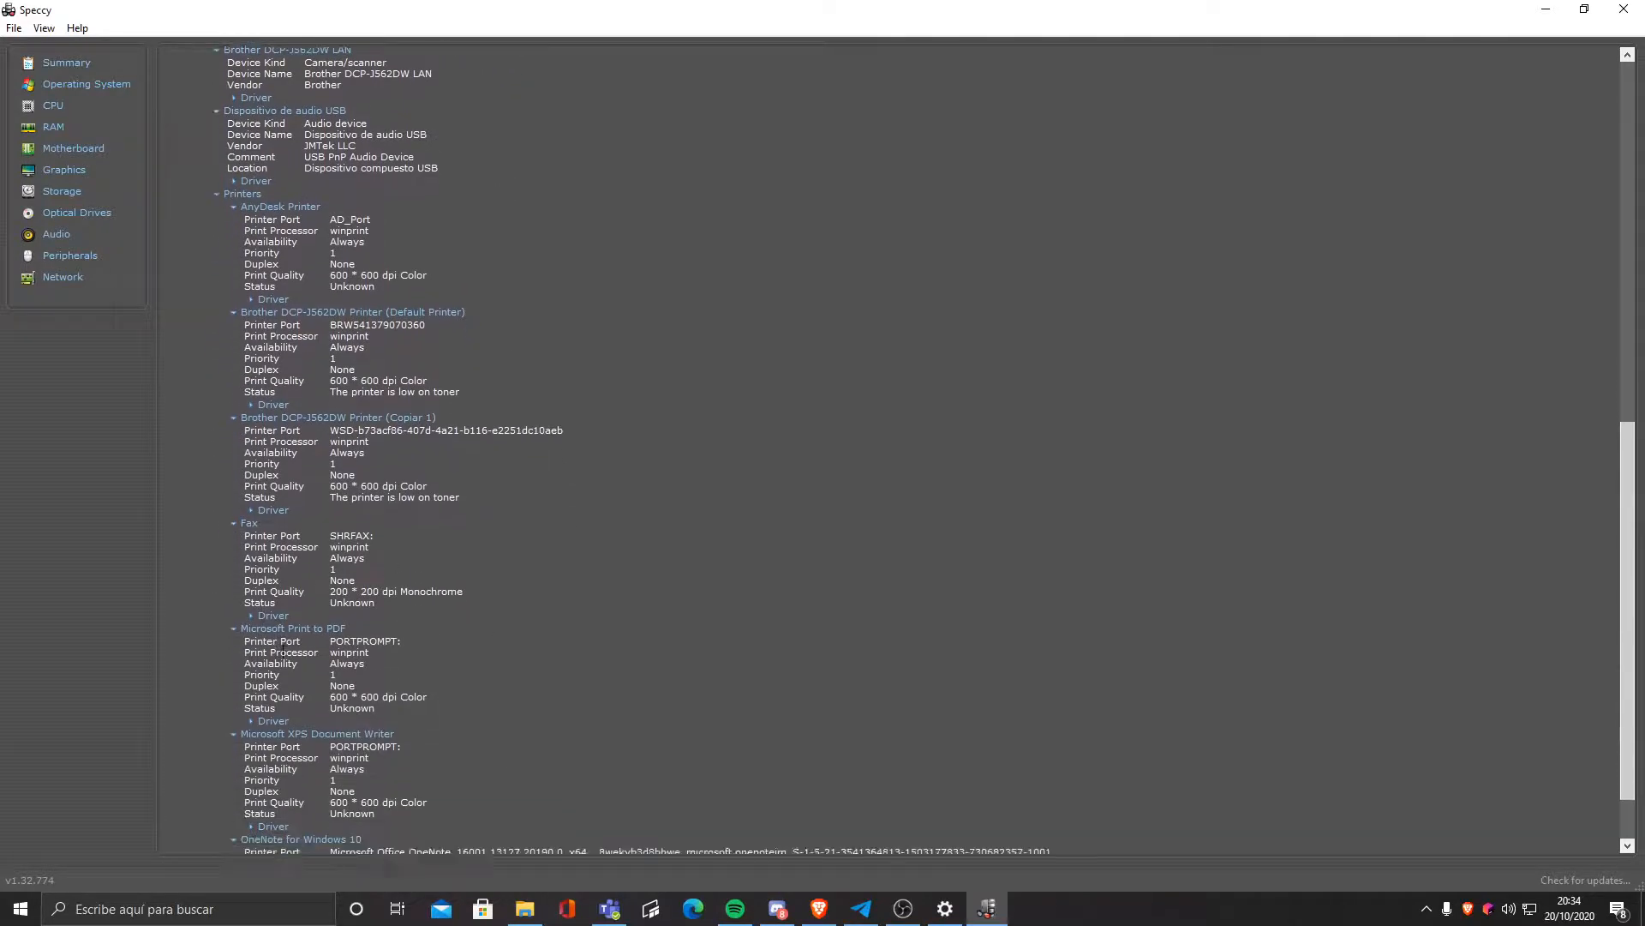
pyautogui.scroll(-3)
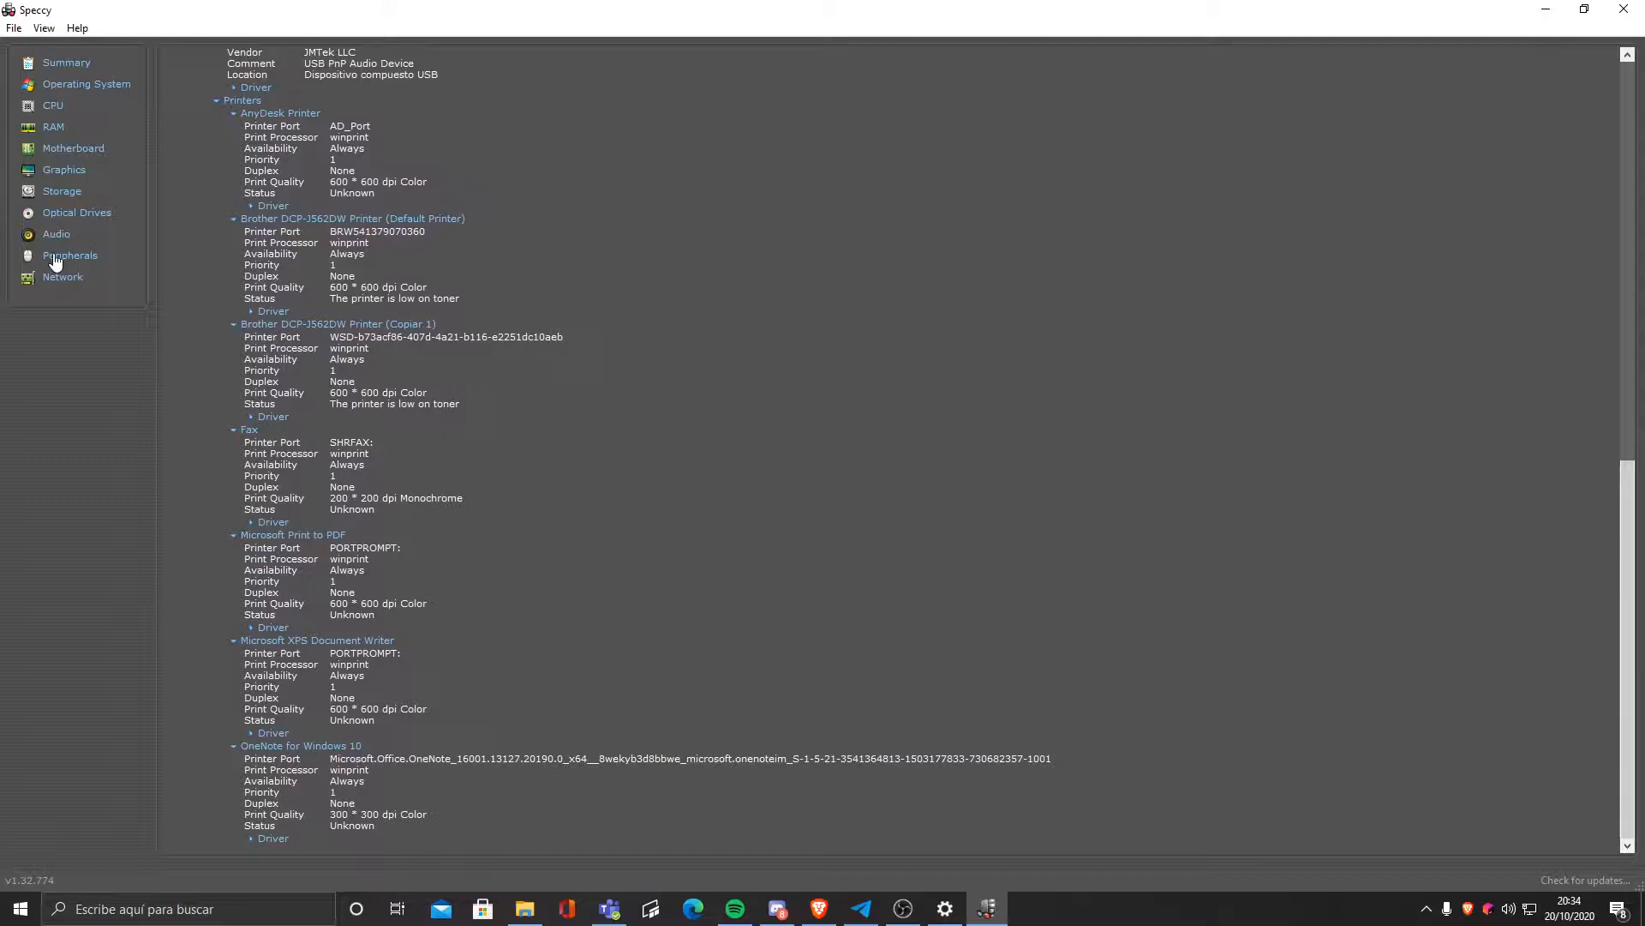
pyautogui.scroll(3)
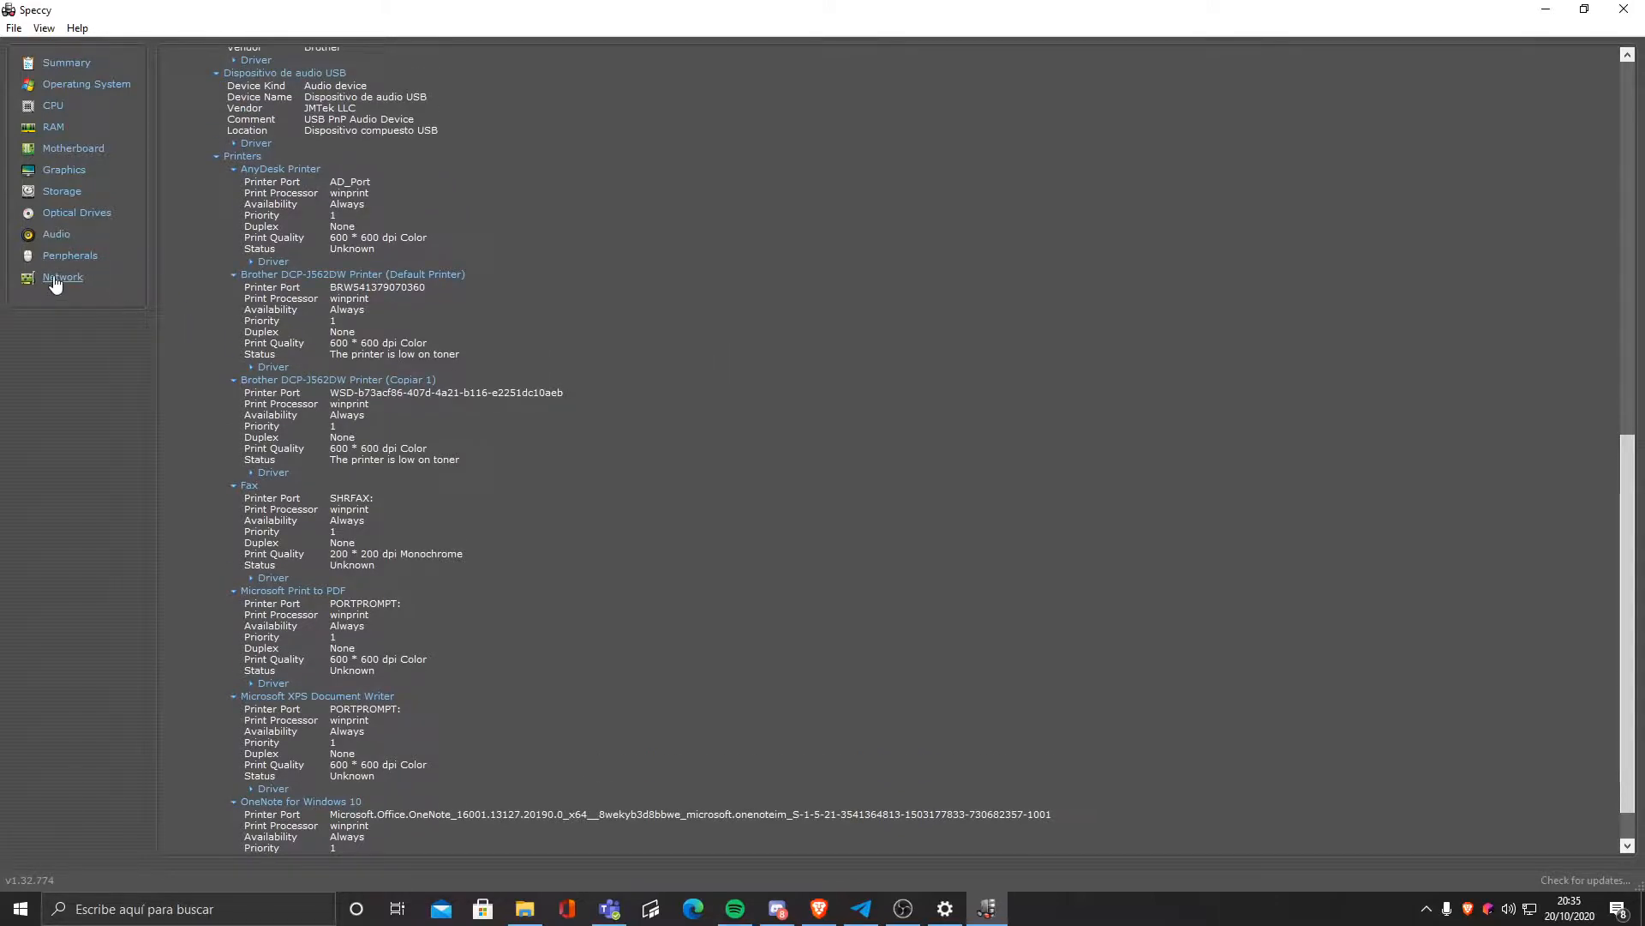
# Step: Show the Network page and scroll through the adapter list to Current TCP Connections
pyautogui.click(62, 276)
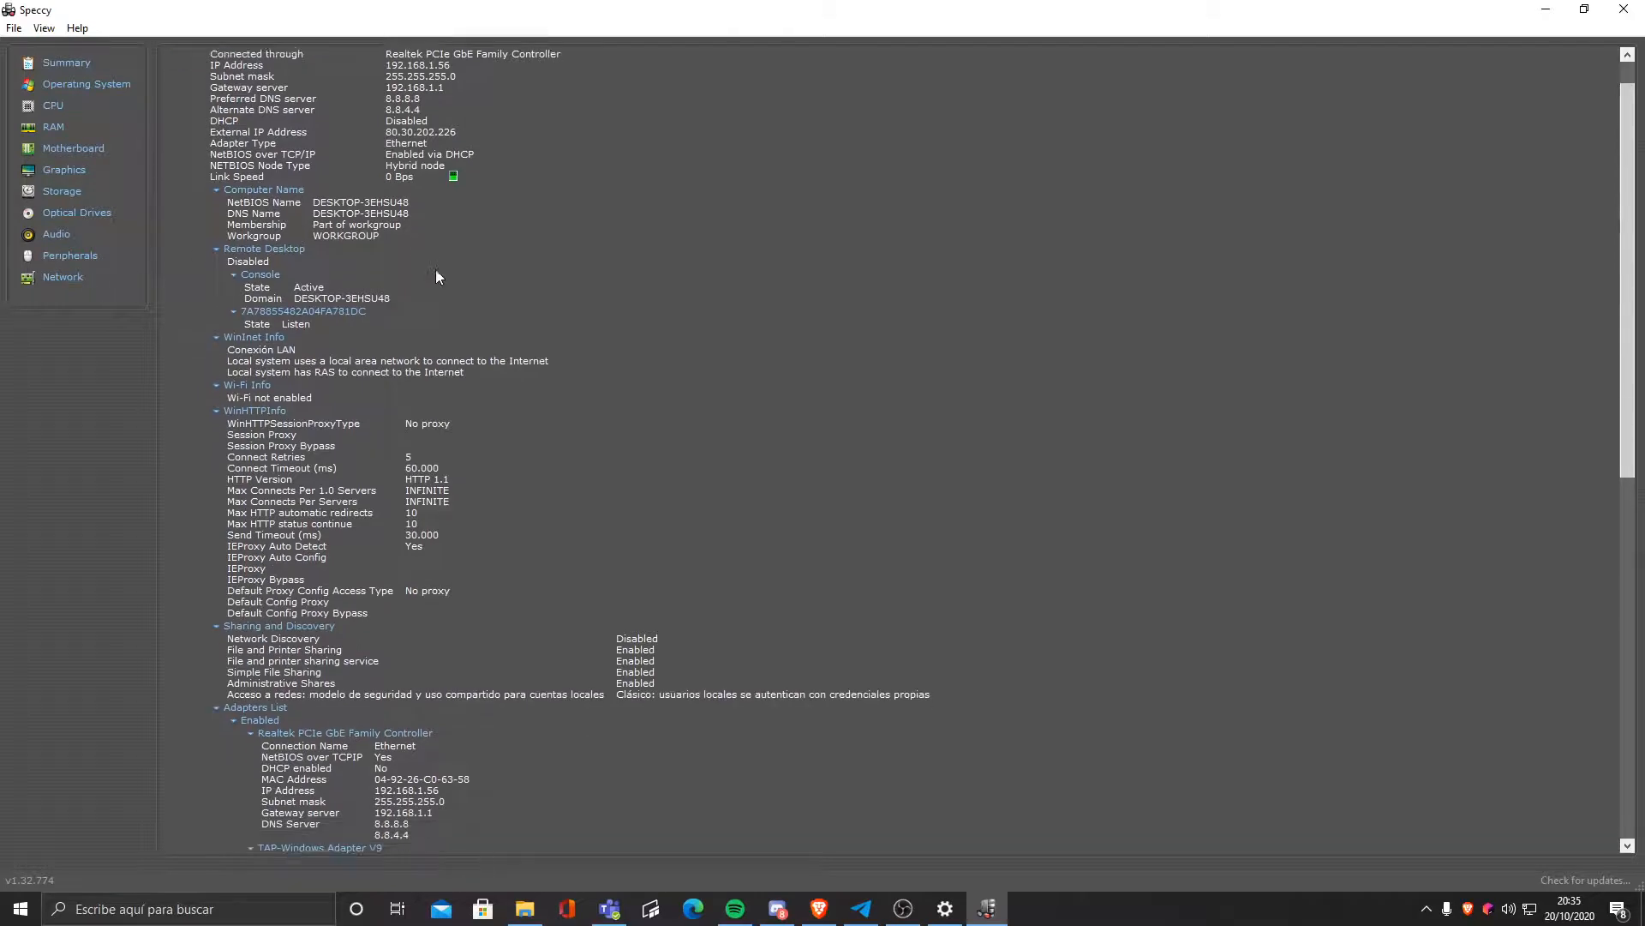
pyautogui.scroll(3)
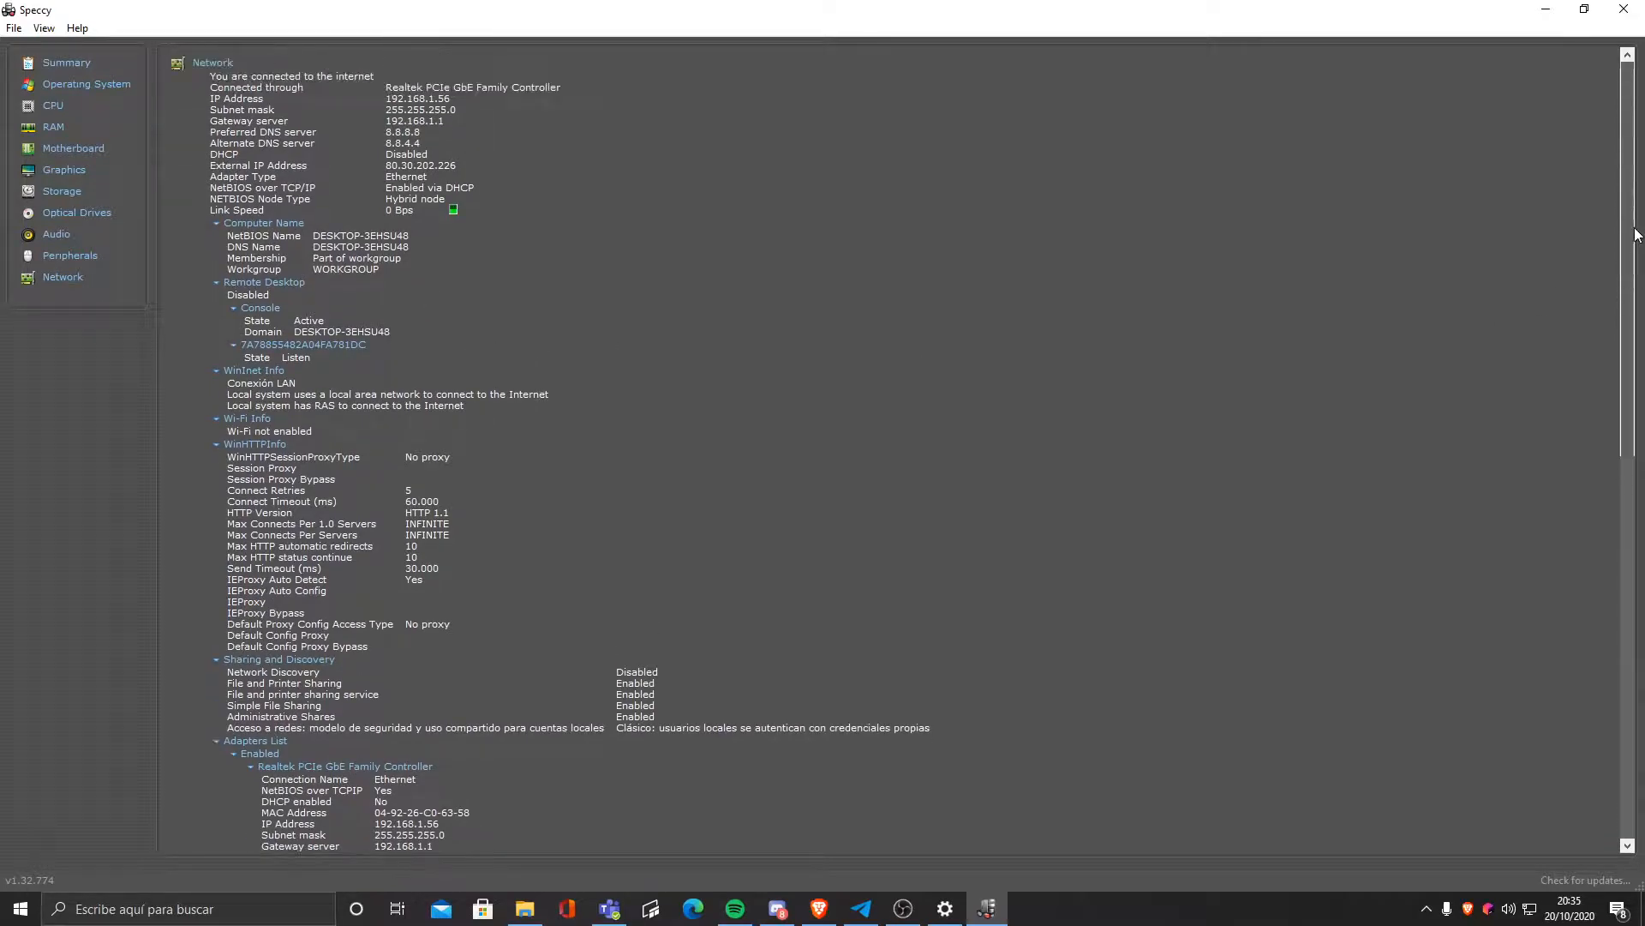
pyautogui.scroll(-3)
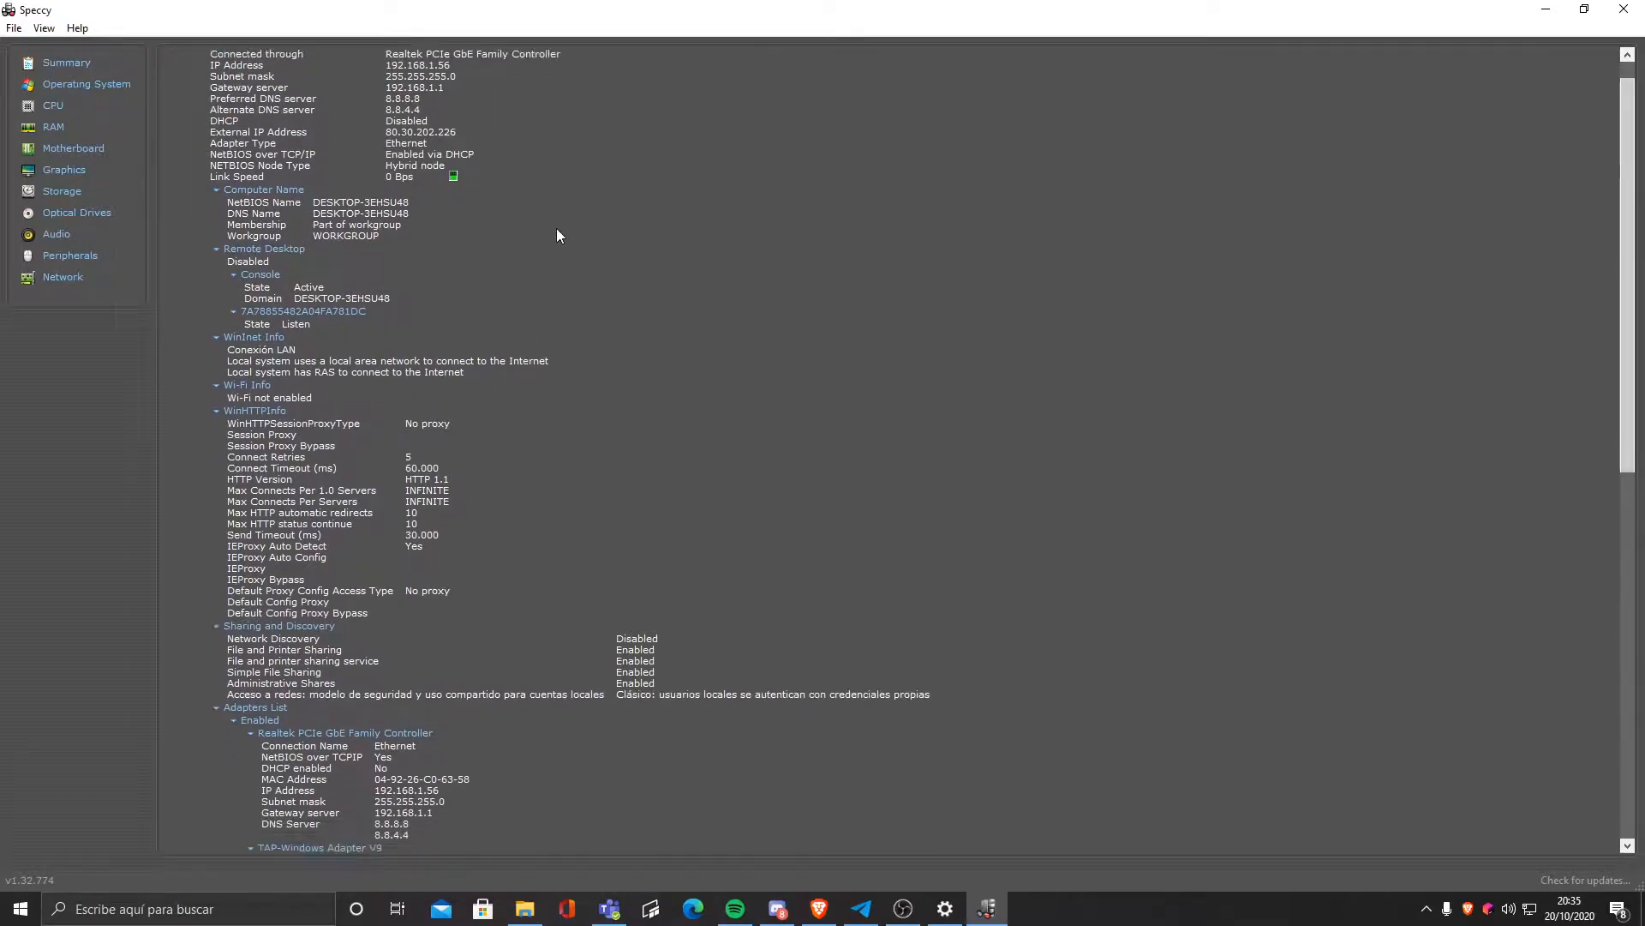
pyautogui.scroll(-3)
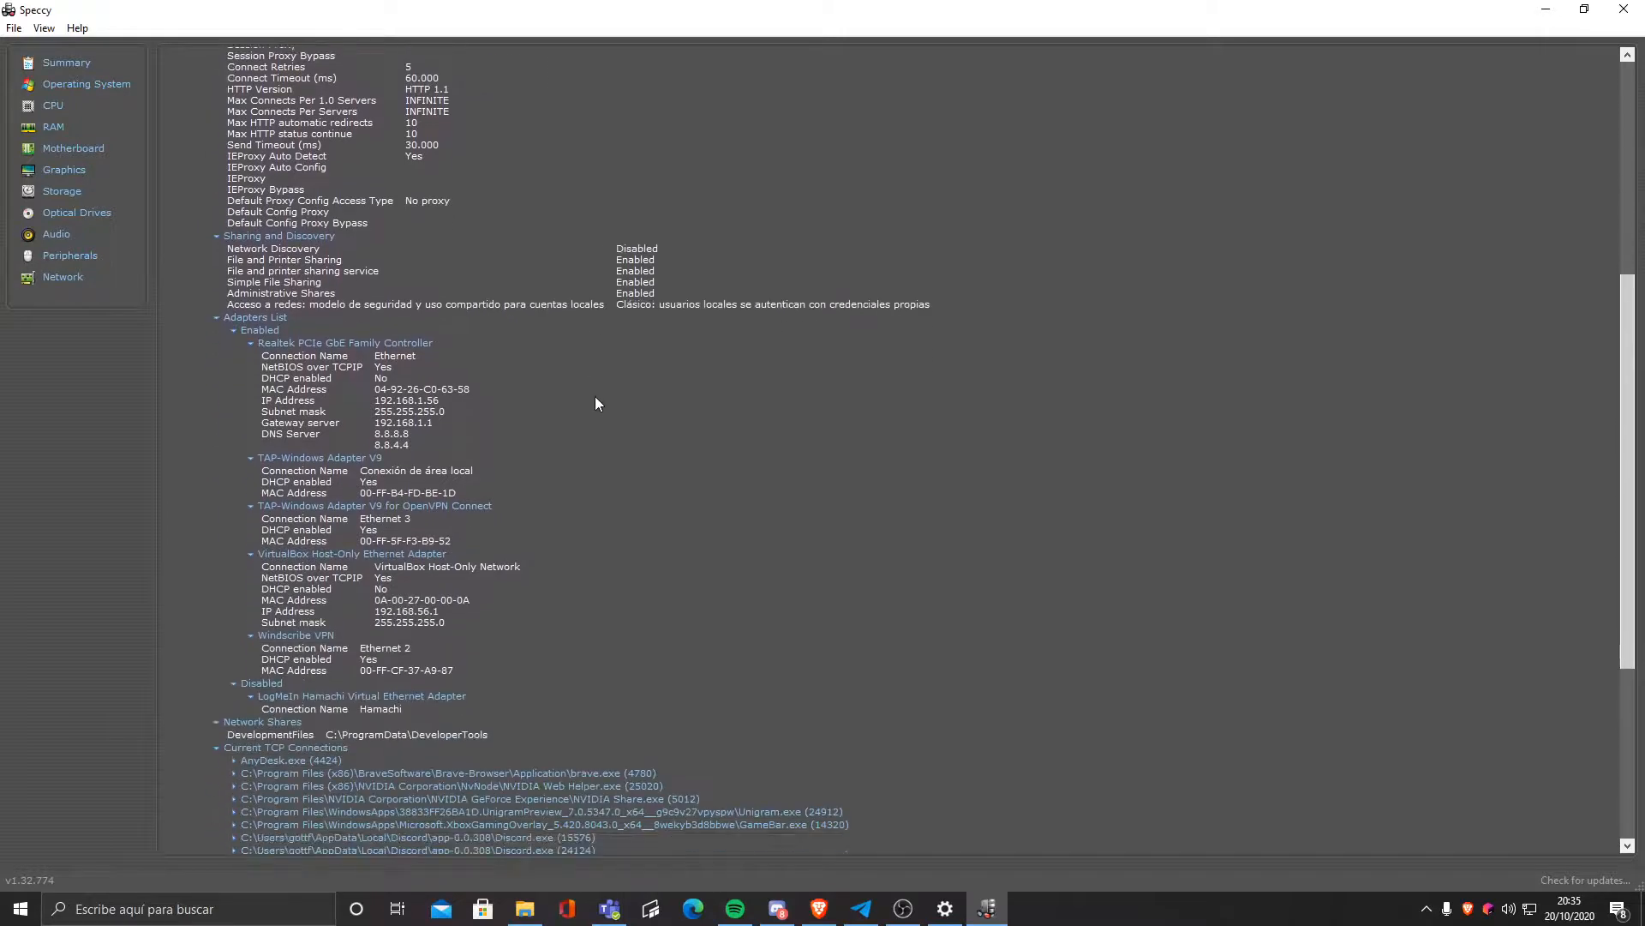
pyautogui.scroll(-3)
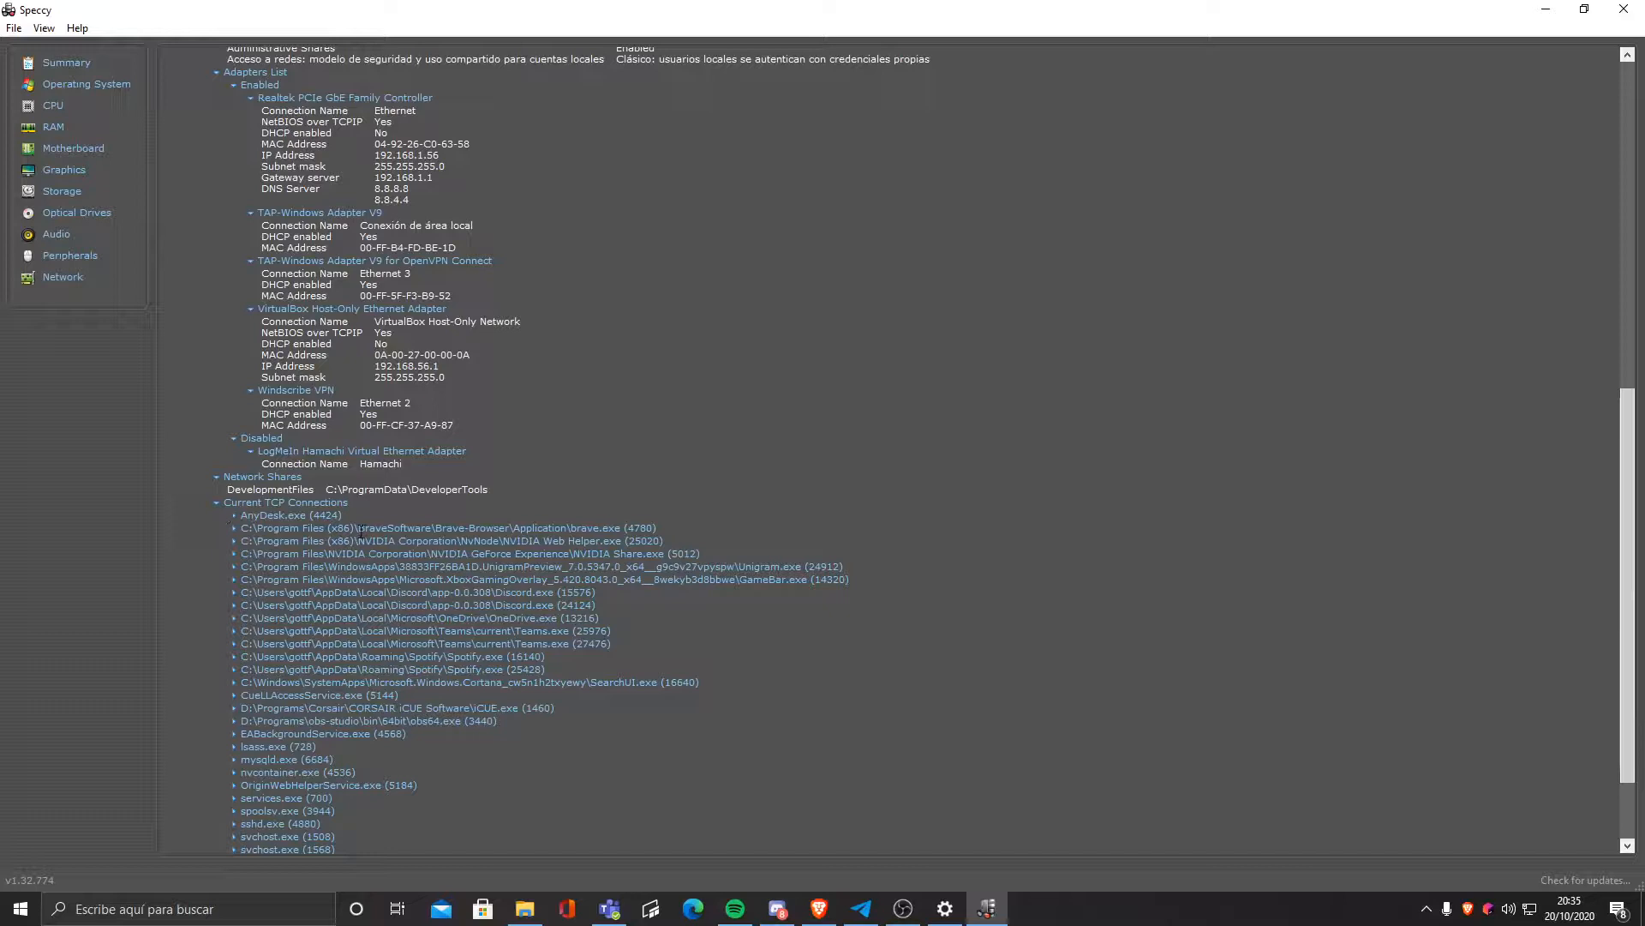
# Step: Expand the AnyDesk.exe TCP connection and review sharing, WinHTTP and workgroup details
pyautogui.click(290, 515)
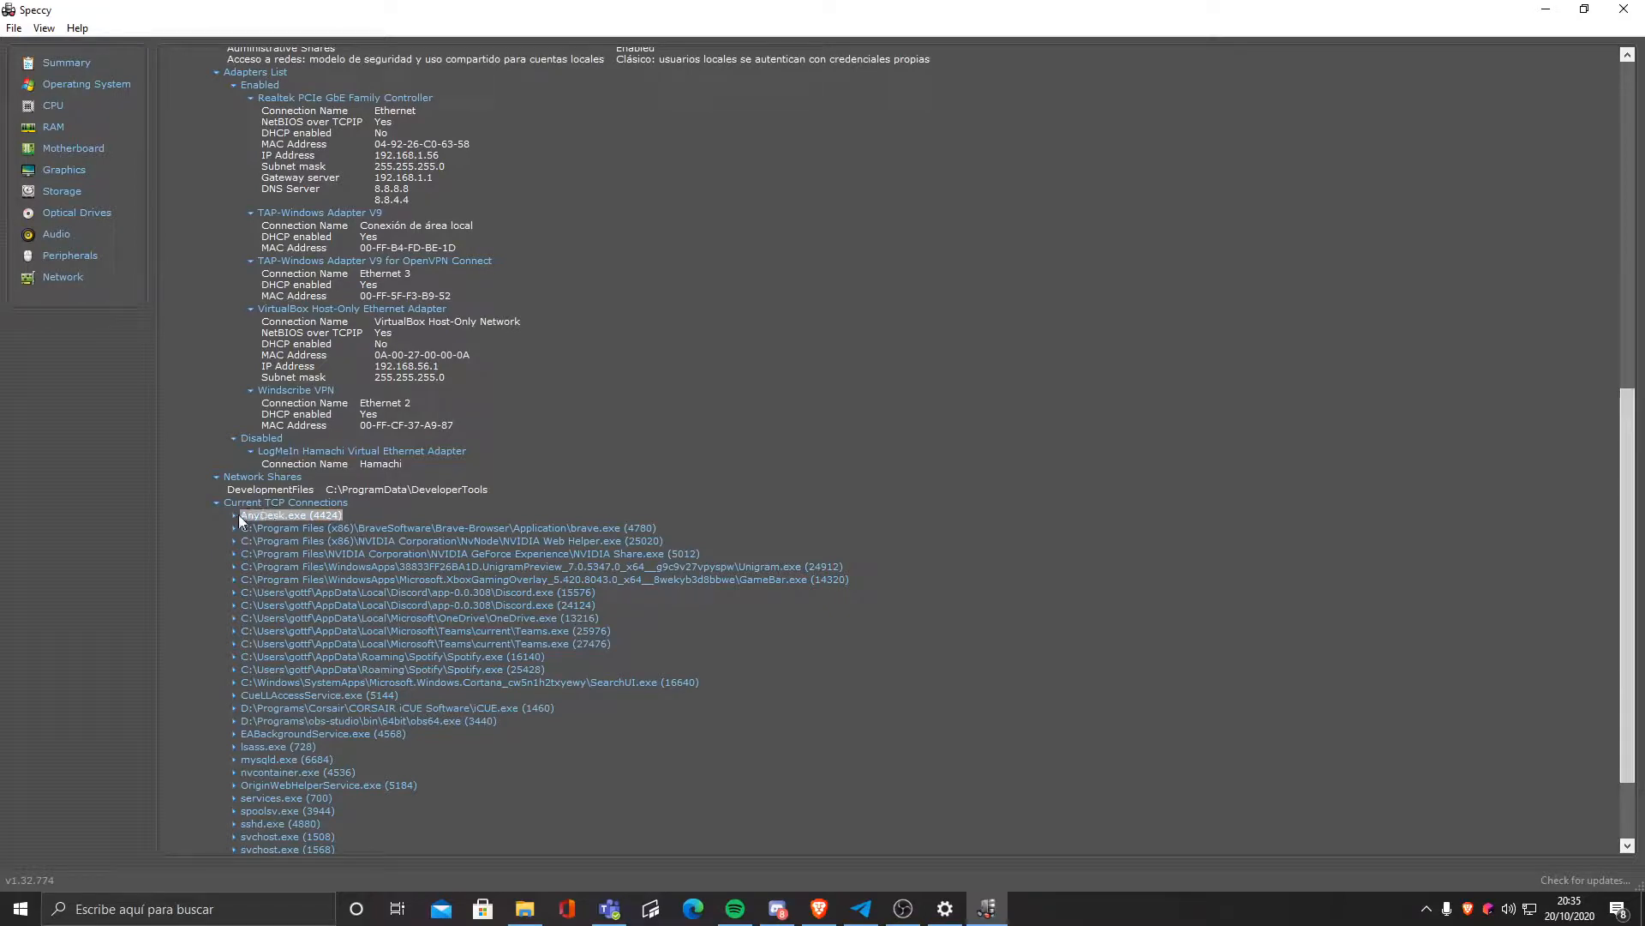
pyautogui.click(233, 515)
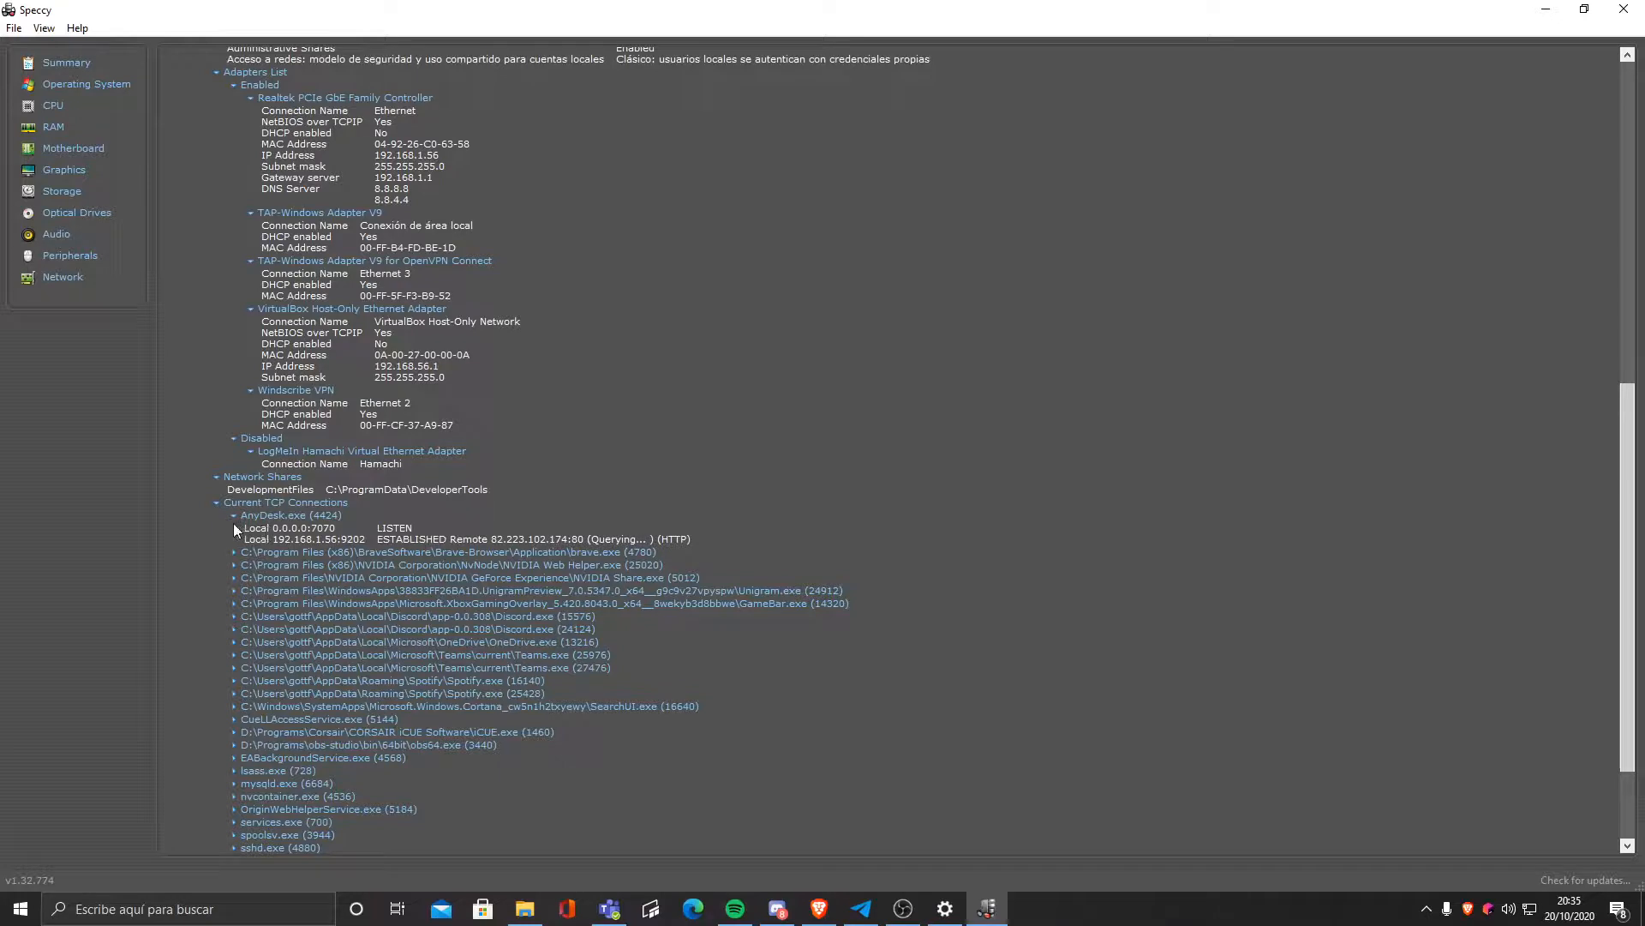
pyautogui.scroll(-3)
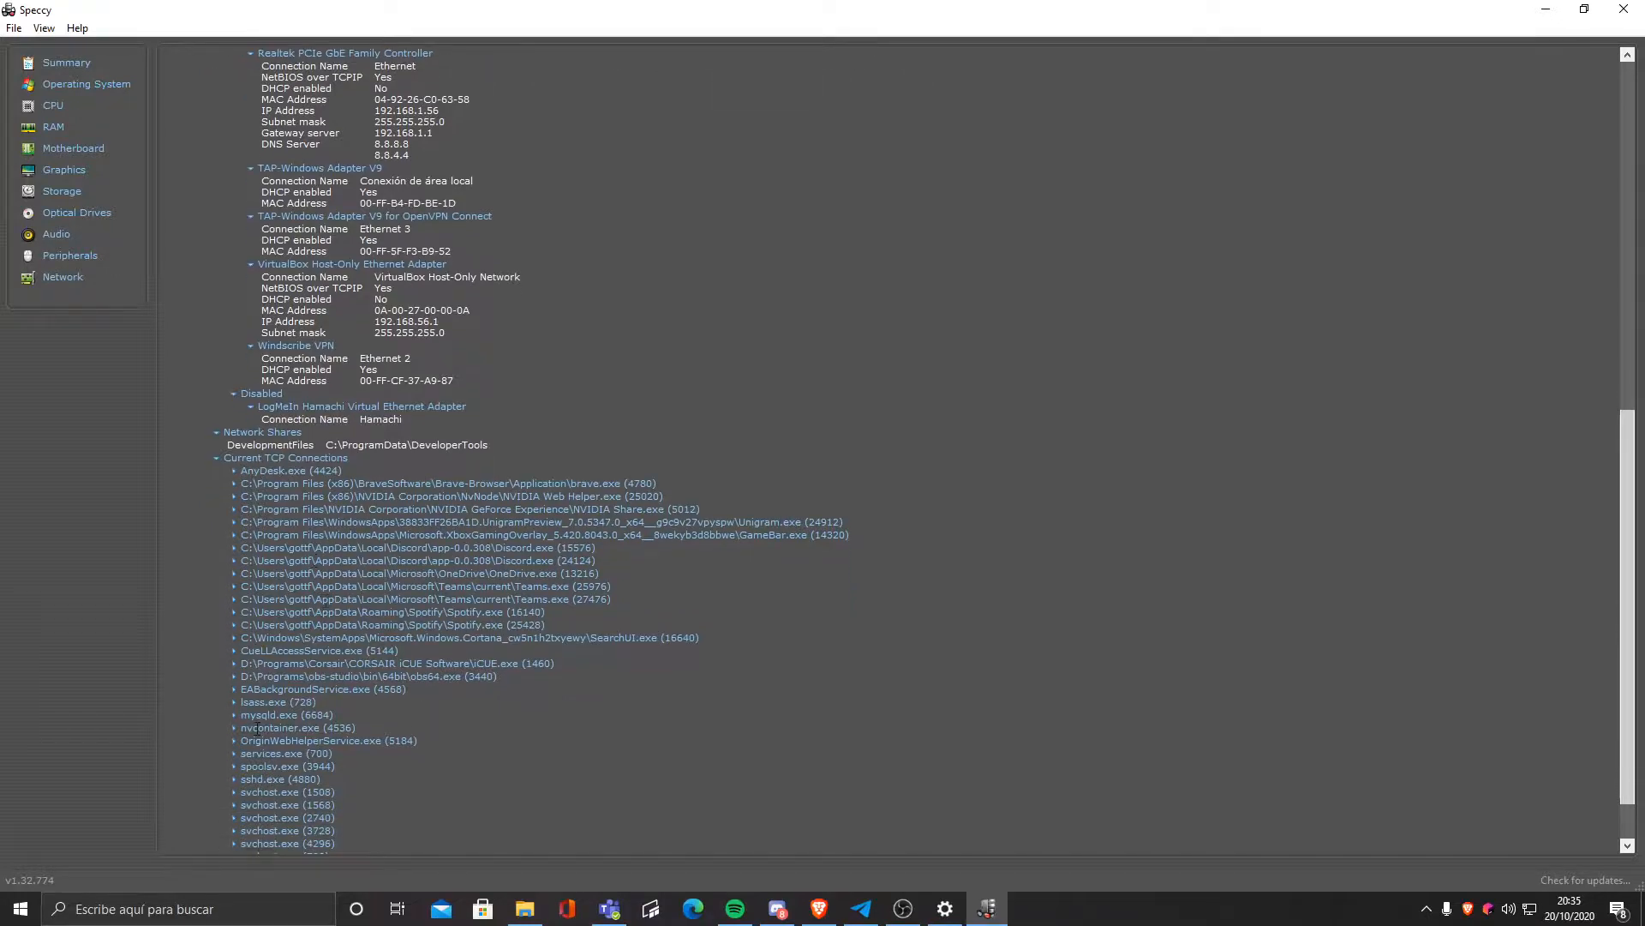
pyautogui.scroll(-3)
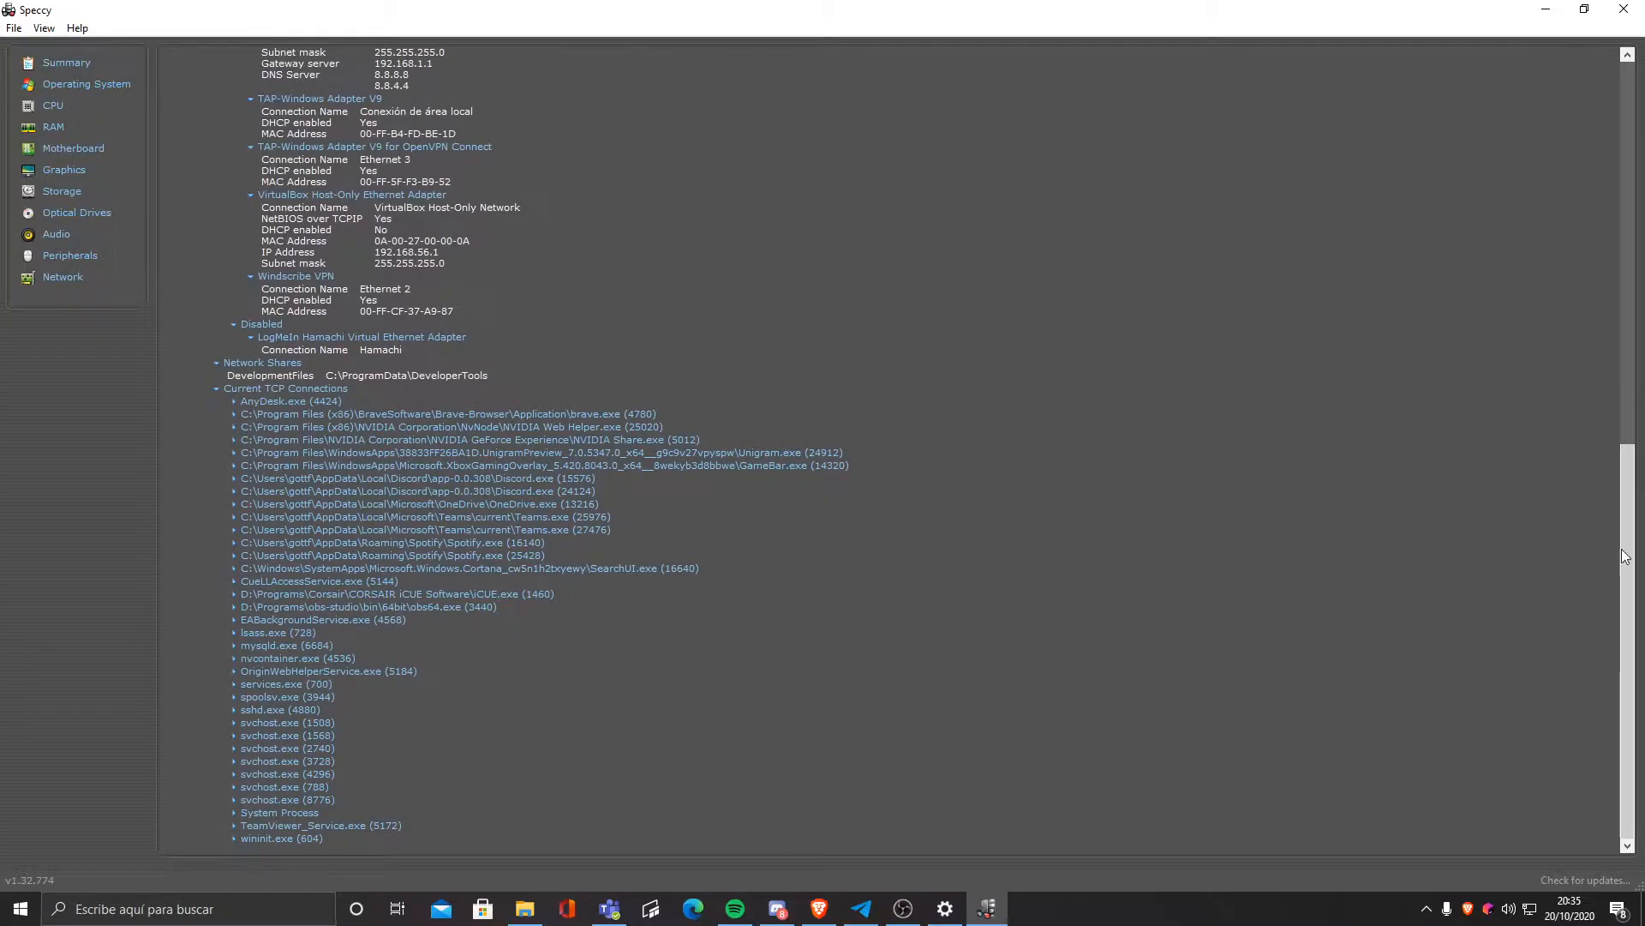
pyautogui.scroll(3)
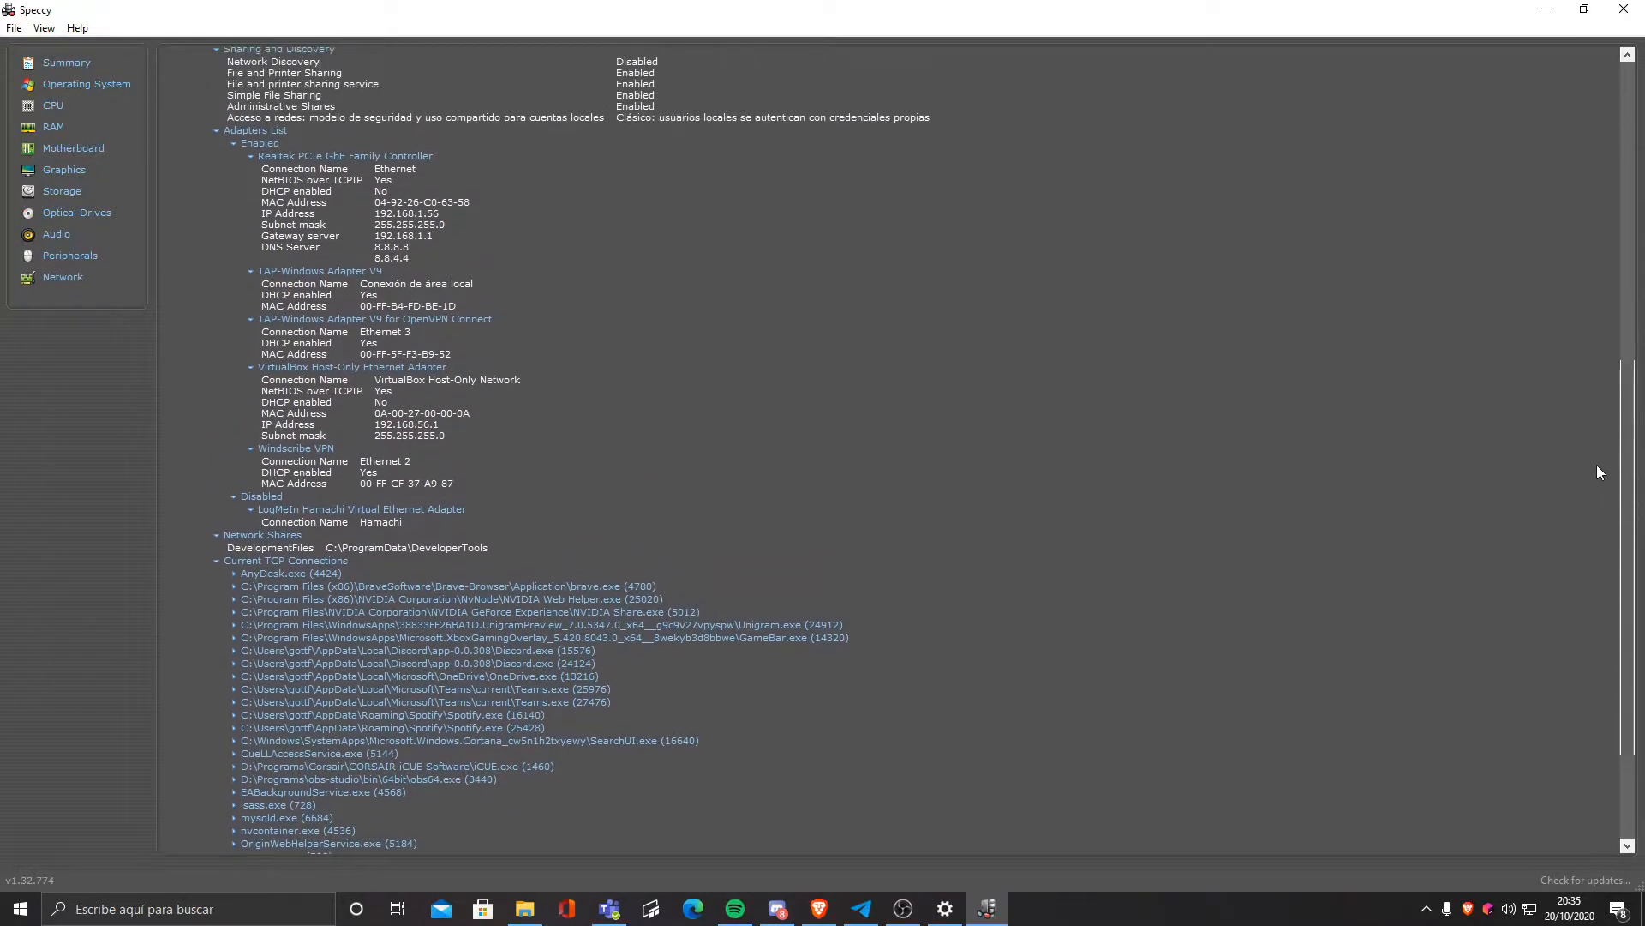
pyautogui.scroll(3)
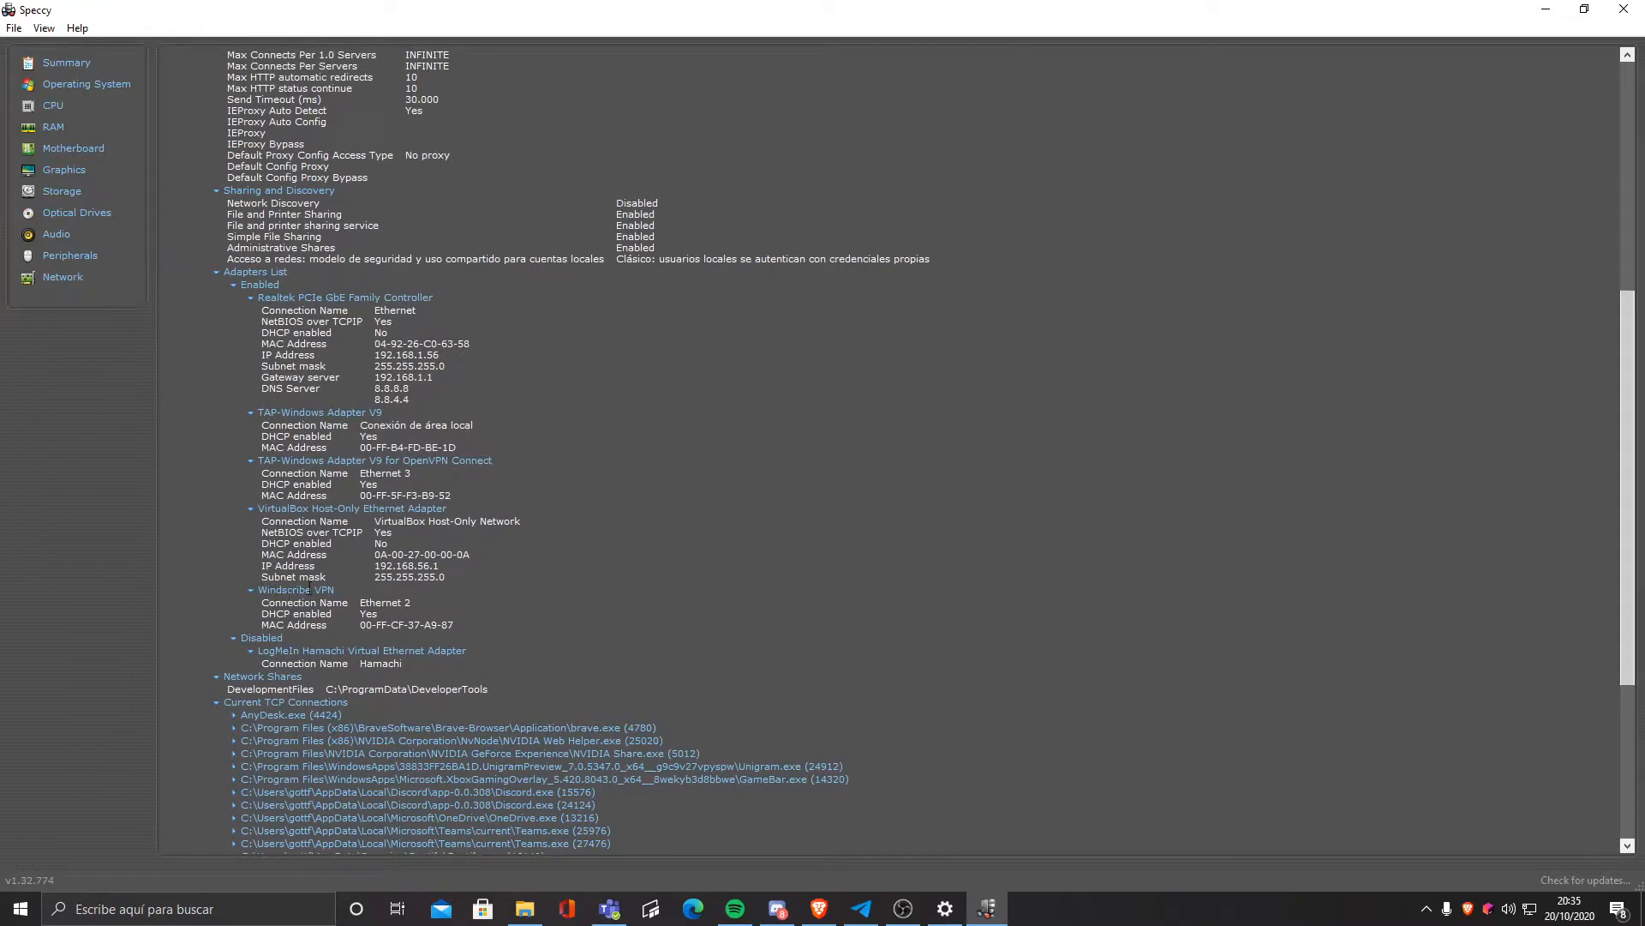
pyautogui.moveTo(504, 618)
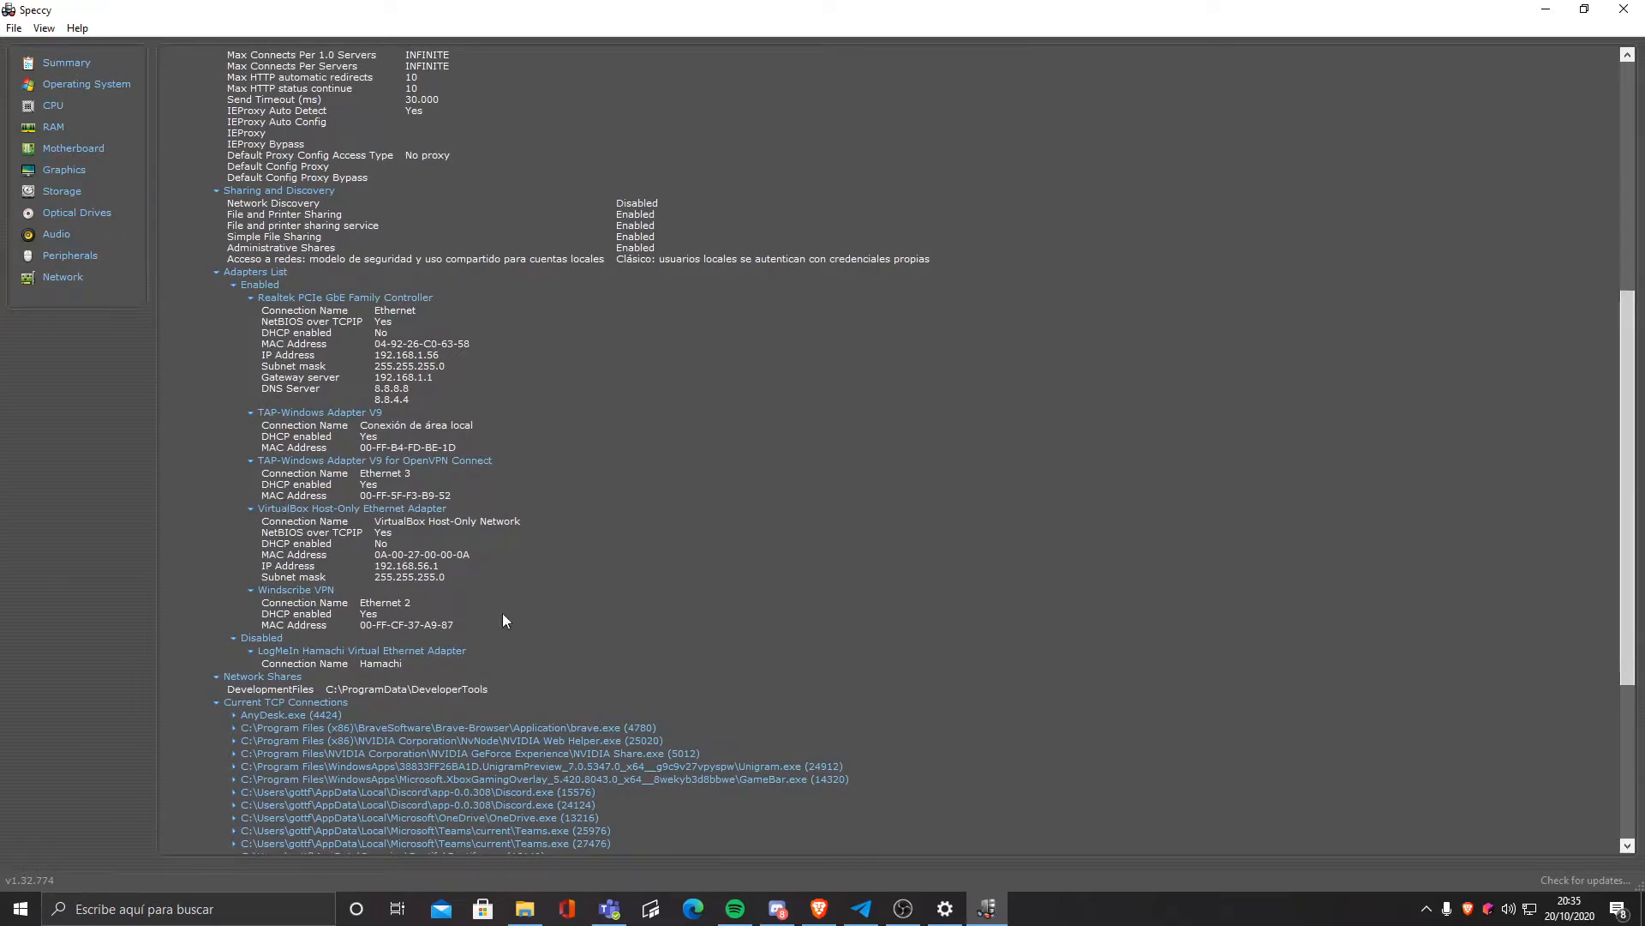
pyautogui.moveTo(625, 490)
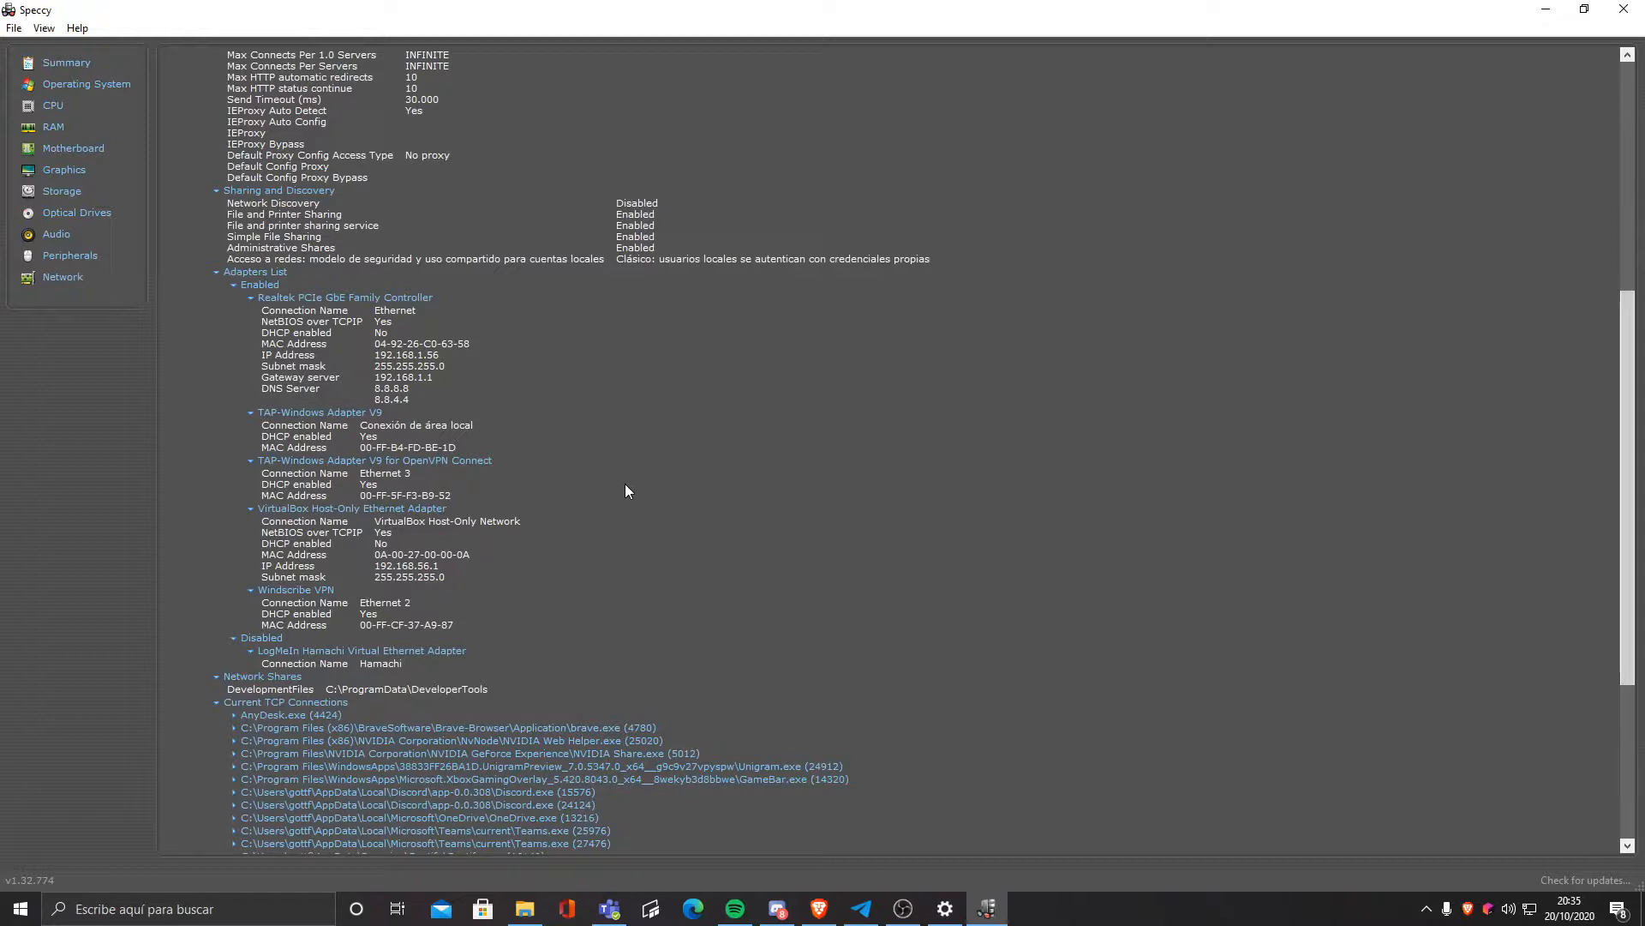
pyautogui.scroll(3)
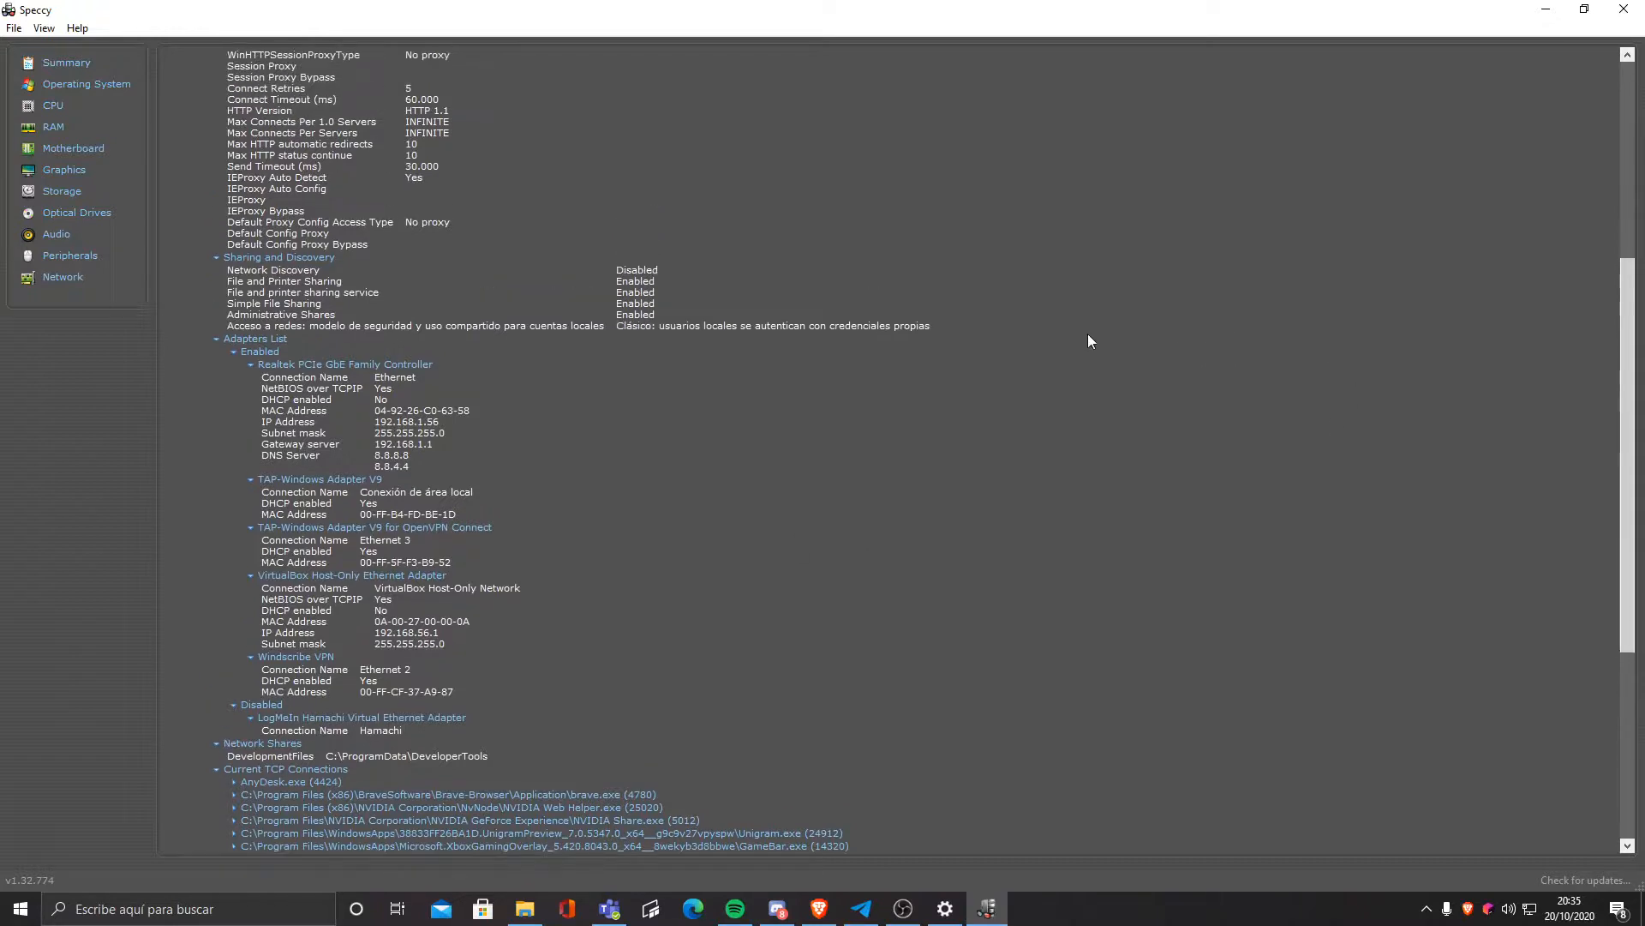
pyautogui.scroll(3)
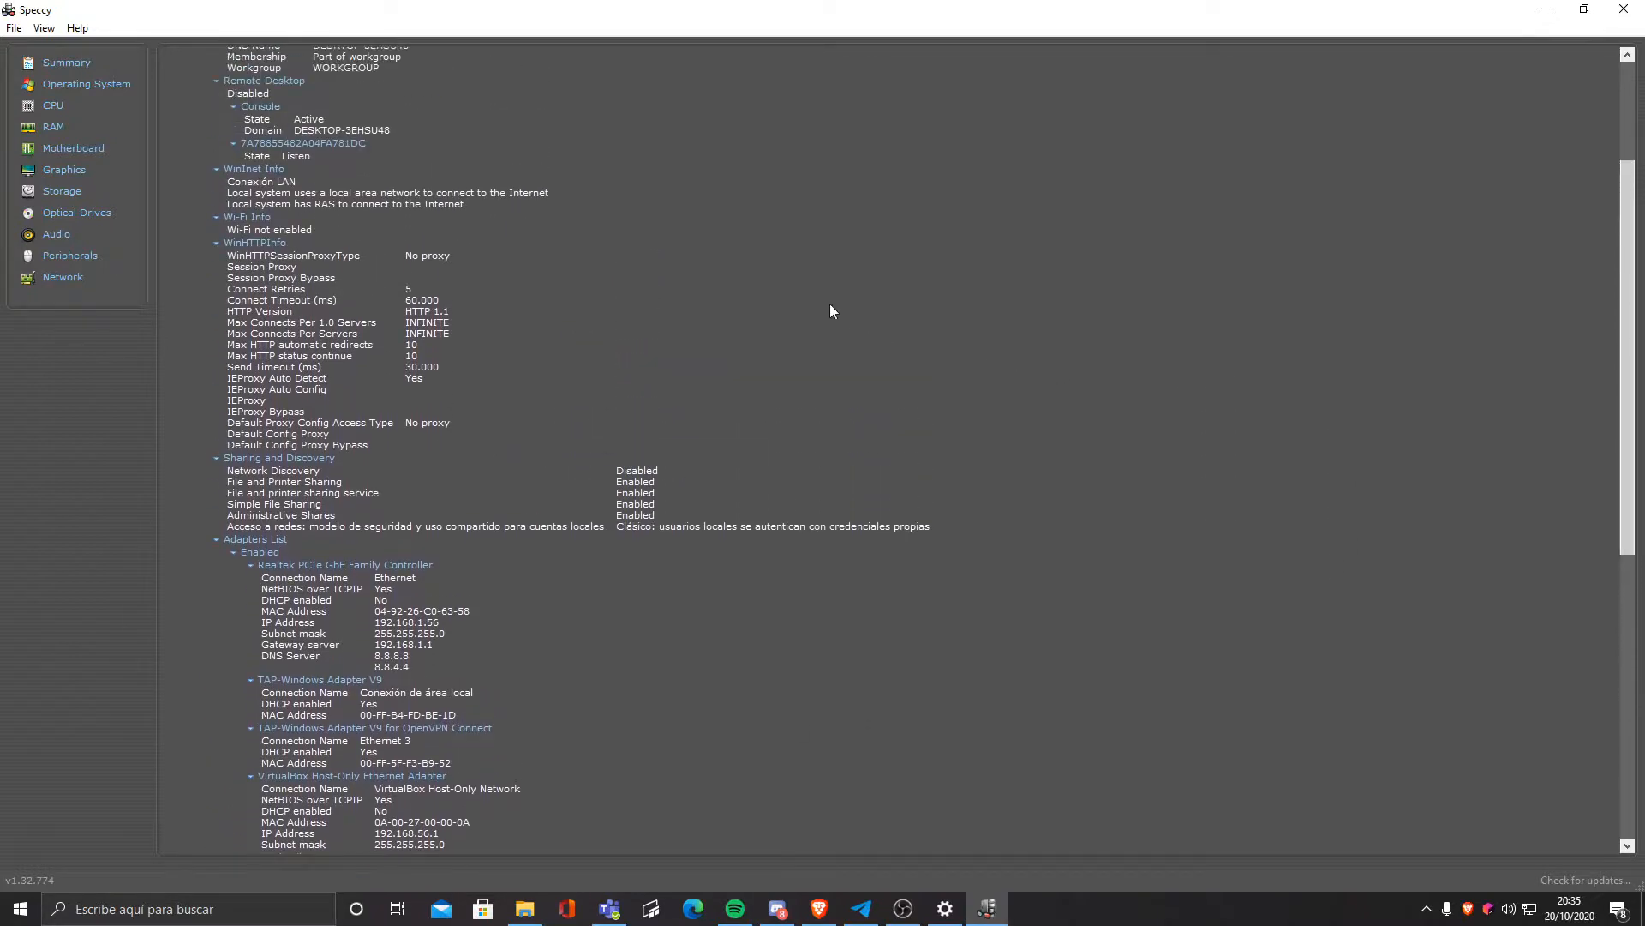
pyautogui.moveTo(593, 250)
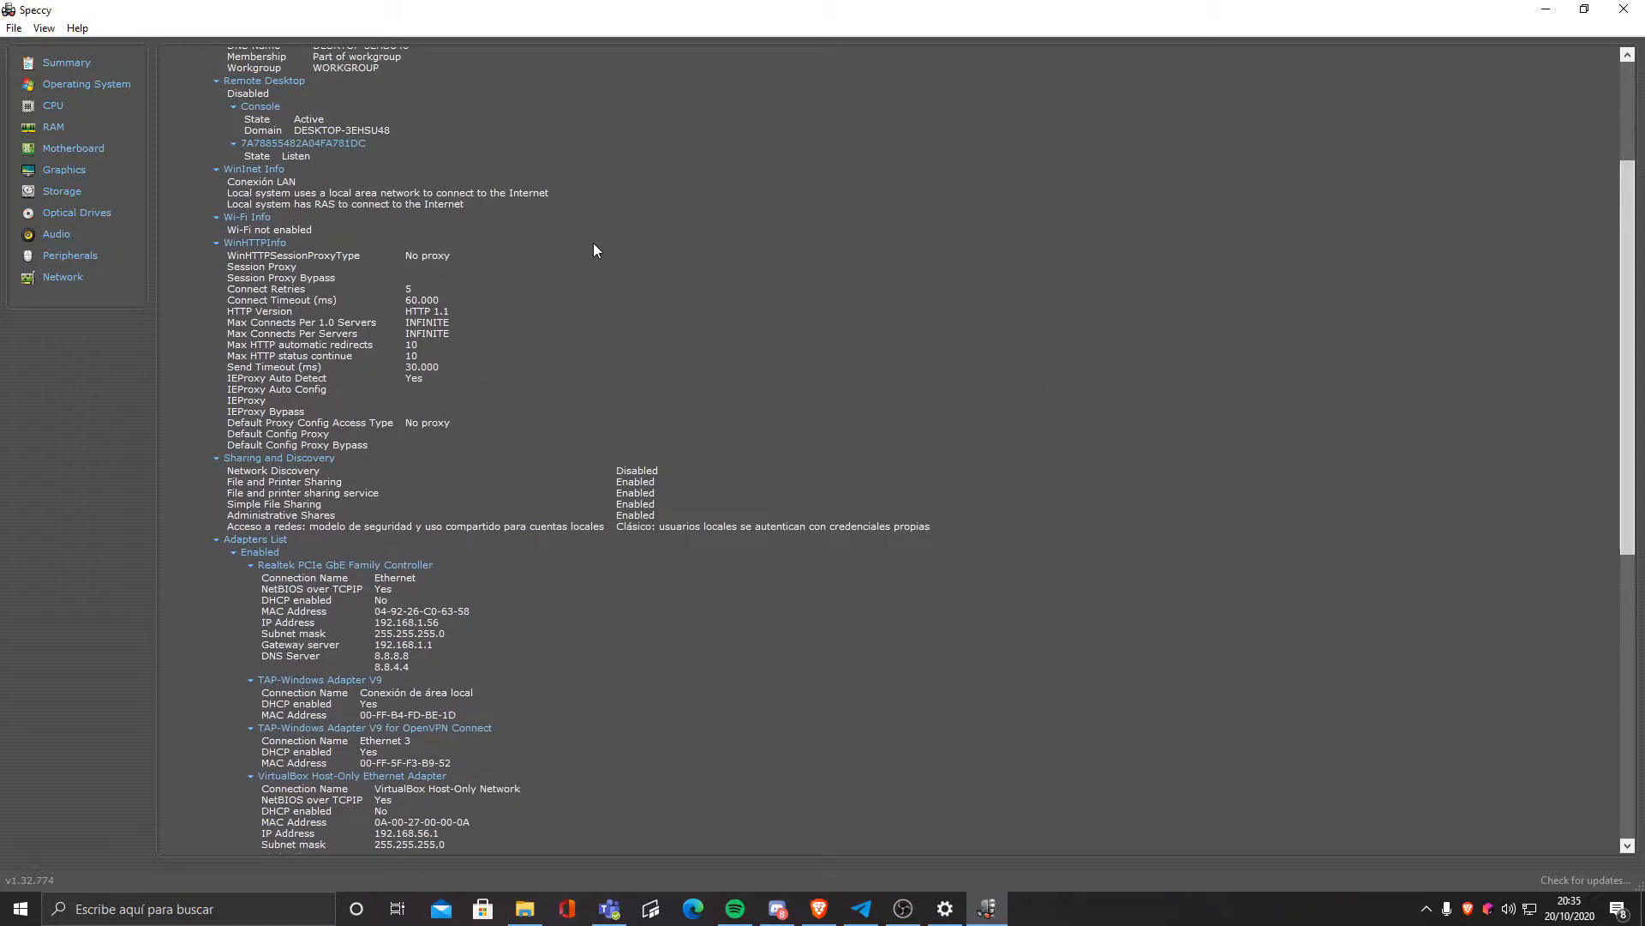